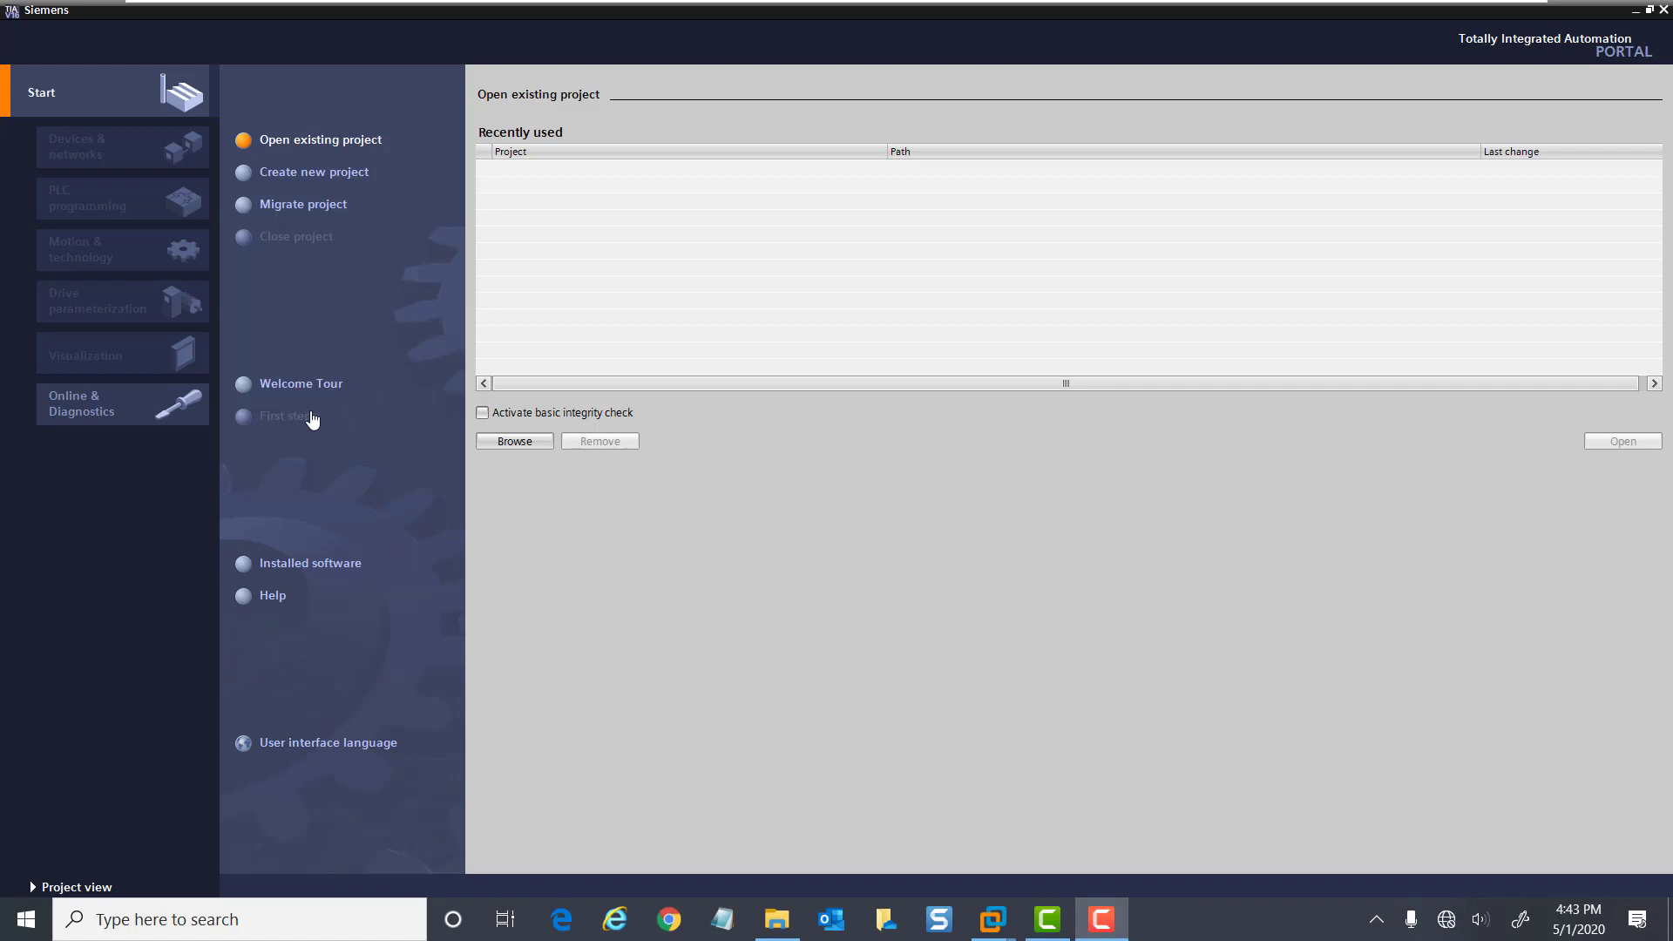
{"action": "mouse_move", "coordinate": [343, 387]}
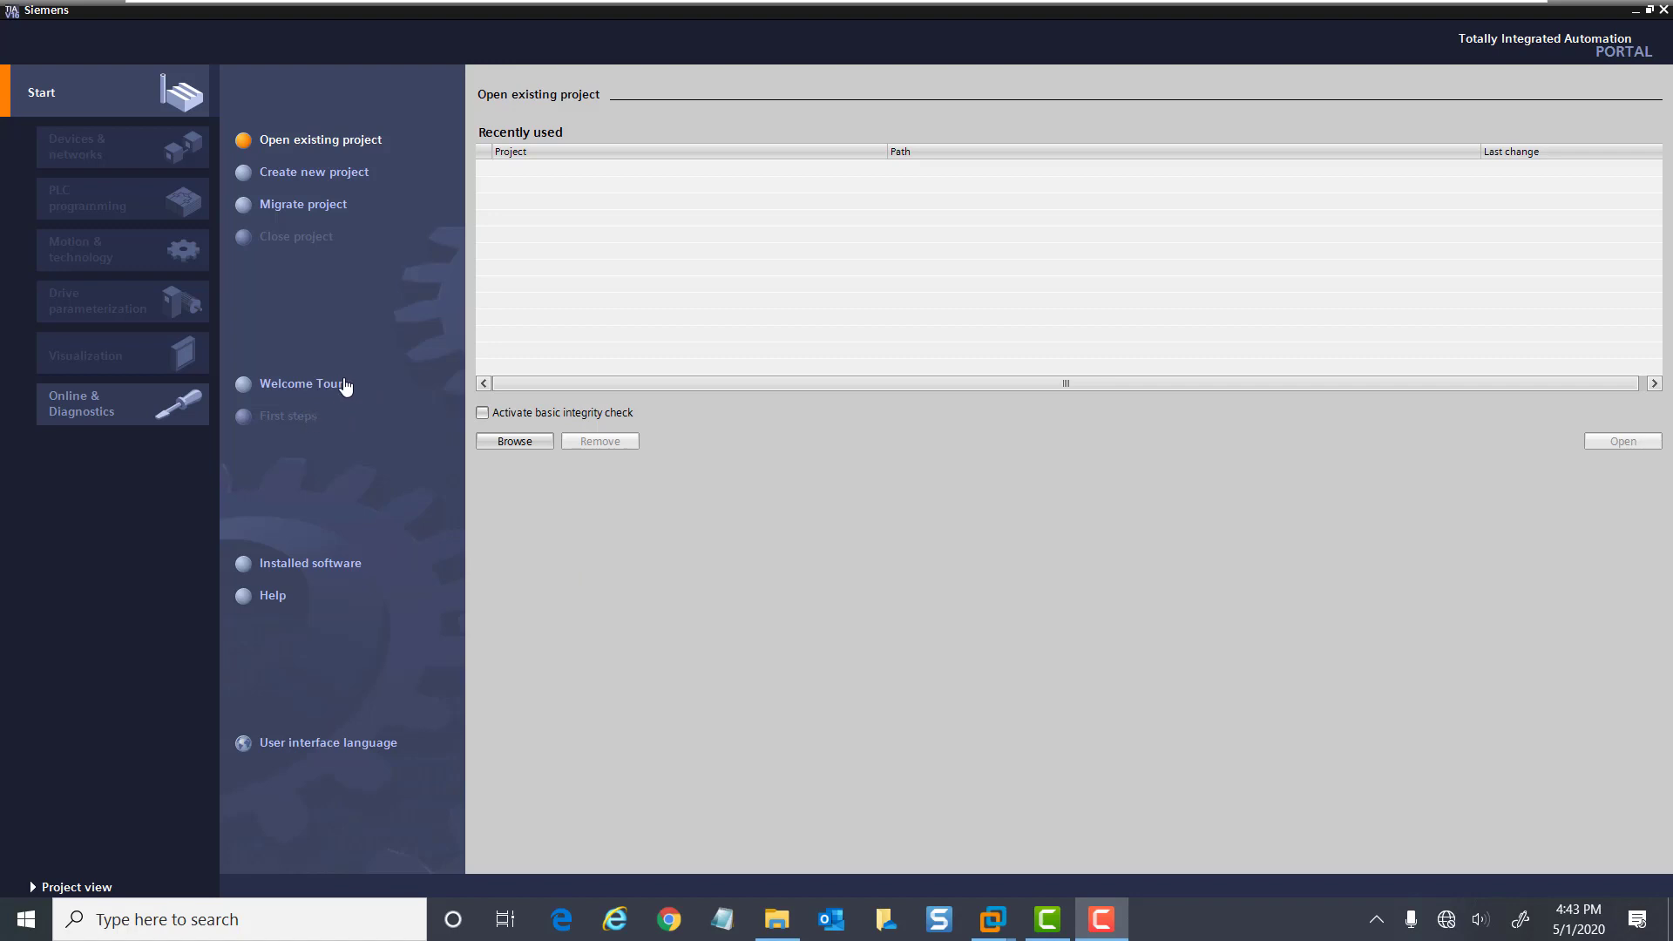
{"action": "mouse_move", "coordinate": [318, 370]}
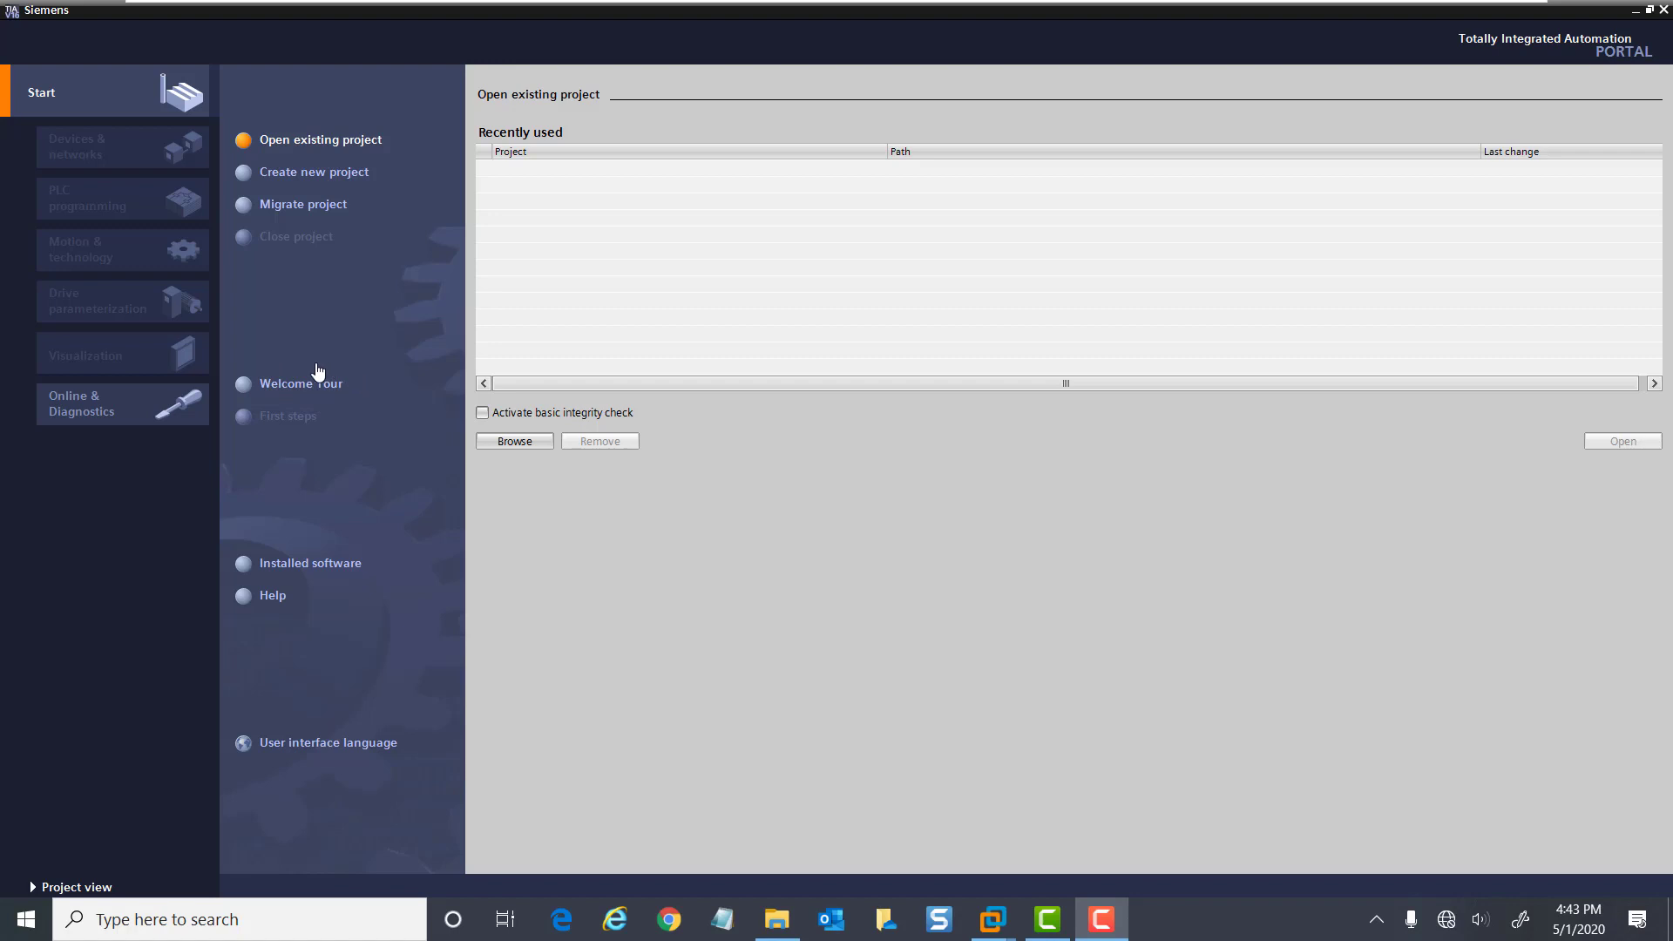
{"action": "mouse_move", "coordinate": [322, 397]}
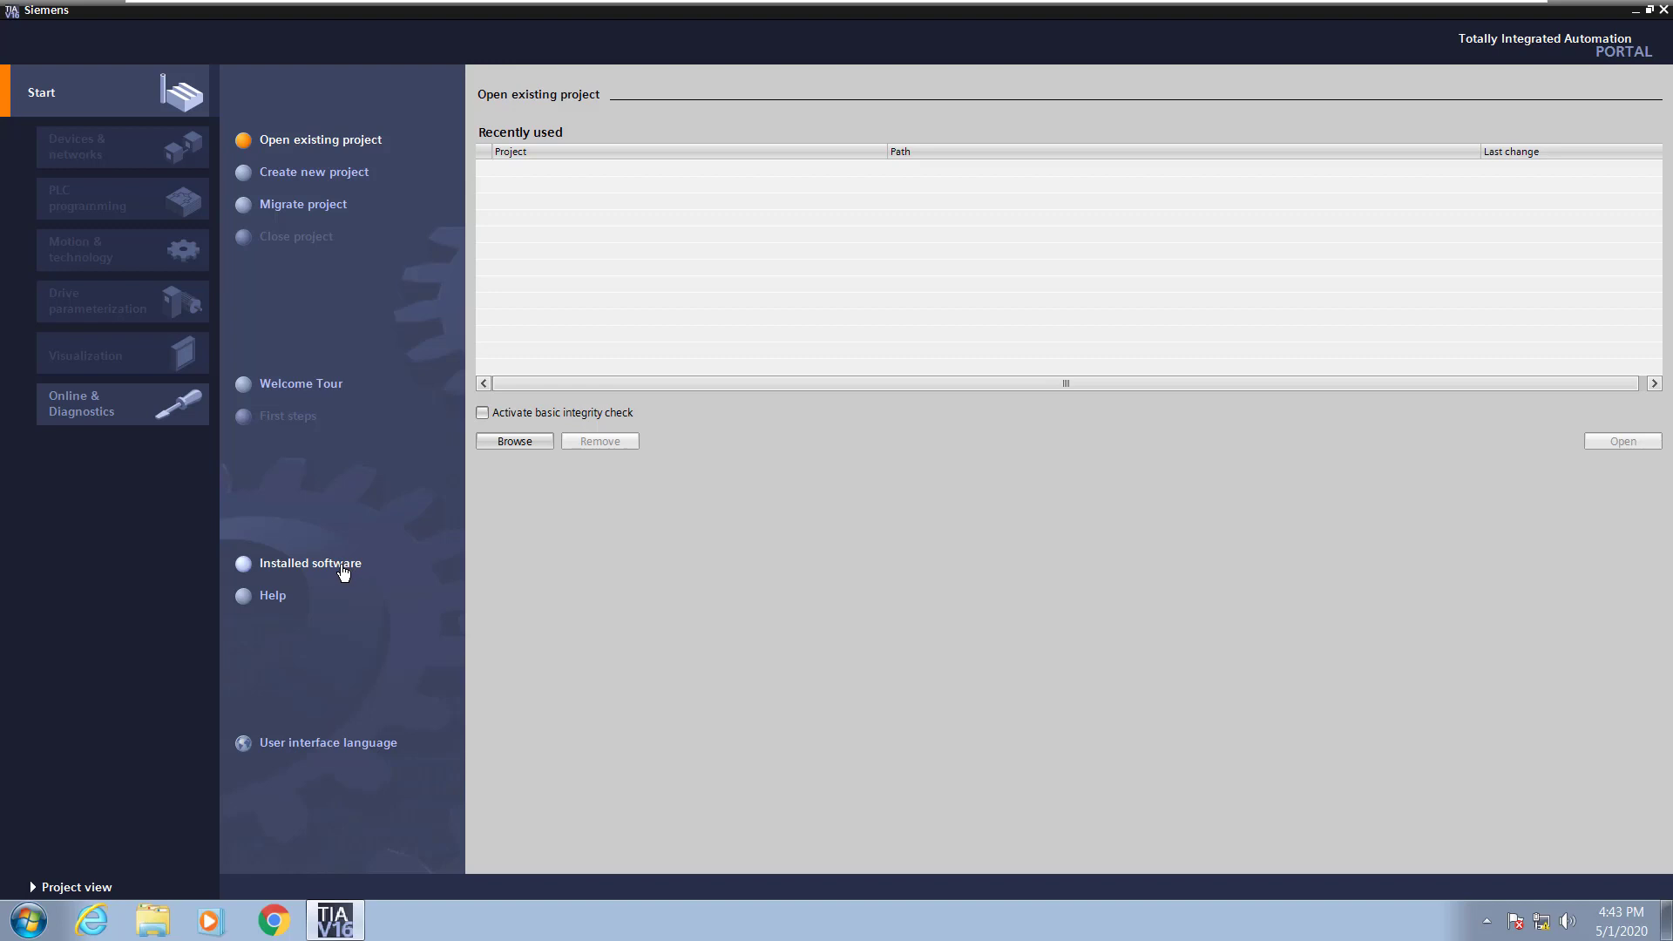
Check the installed software list, return to Open existing project, and launch the information system.
{"action": "left_click", "coordinate": [312, 563]}
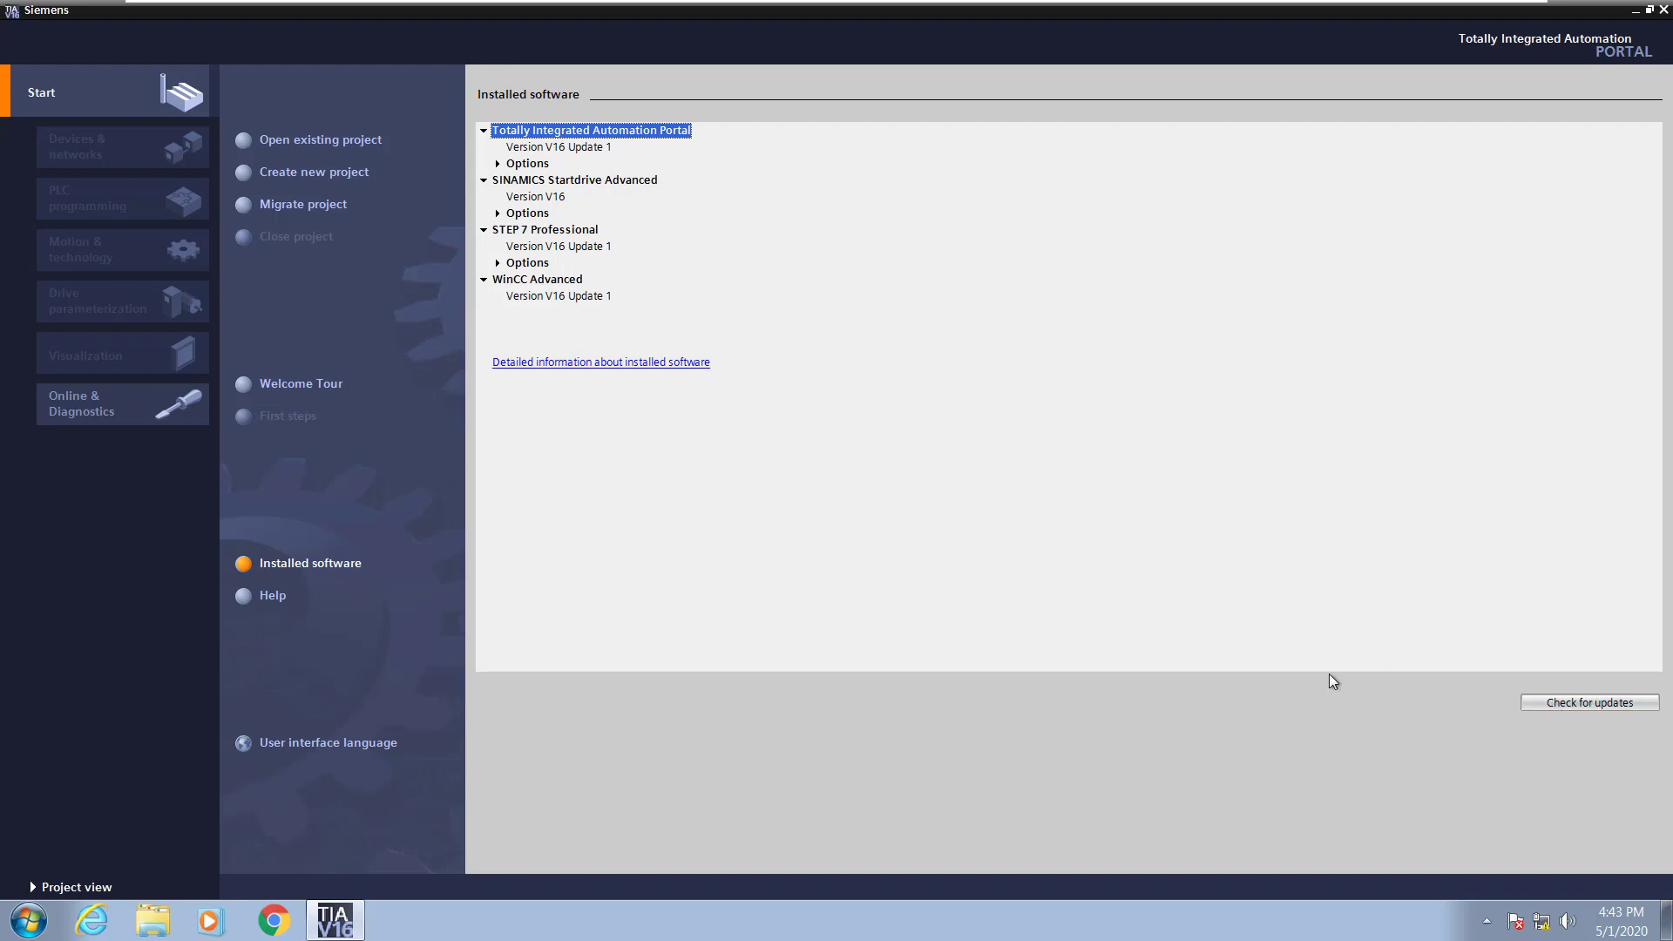
{"action": "left_click", "coordinate": [319, 139]}
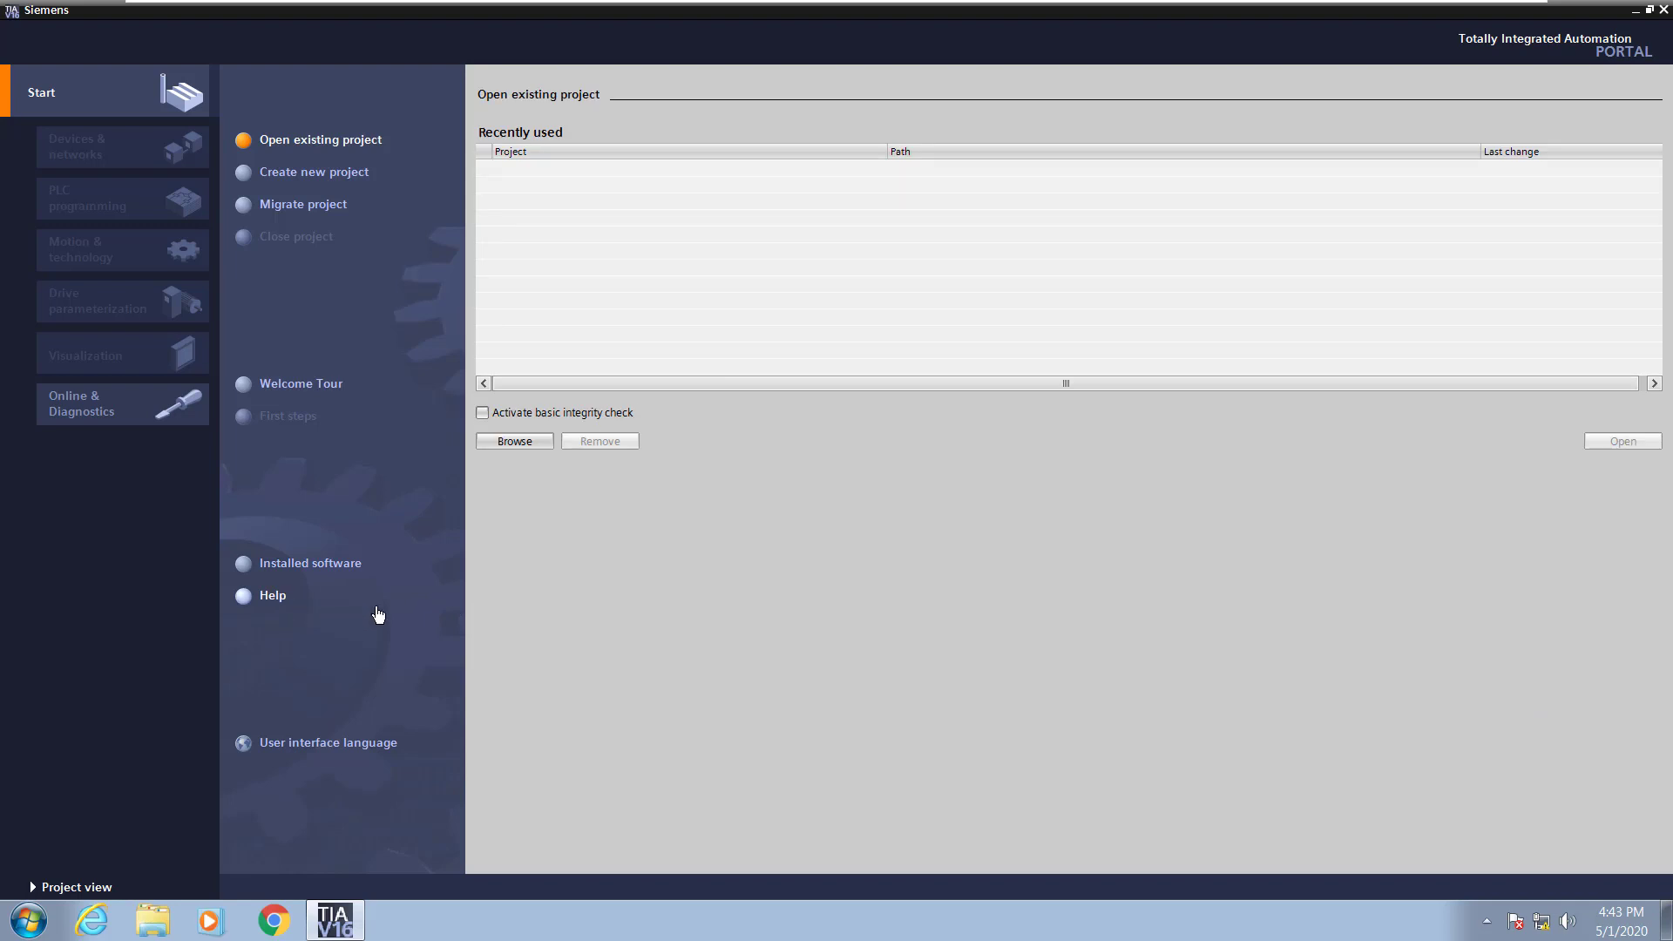
{"action": "left_click", "coordinate": [272, 596]}
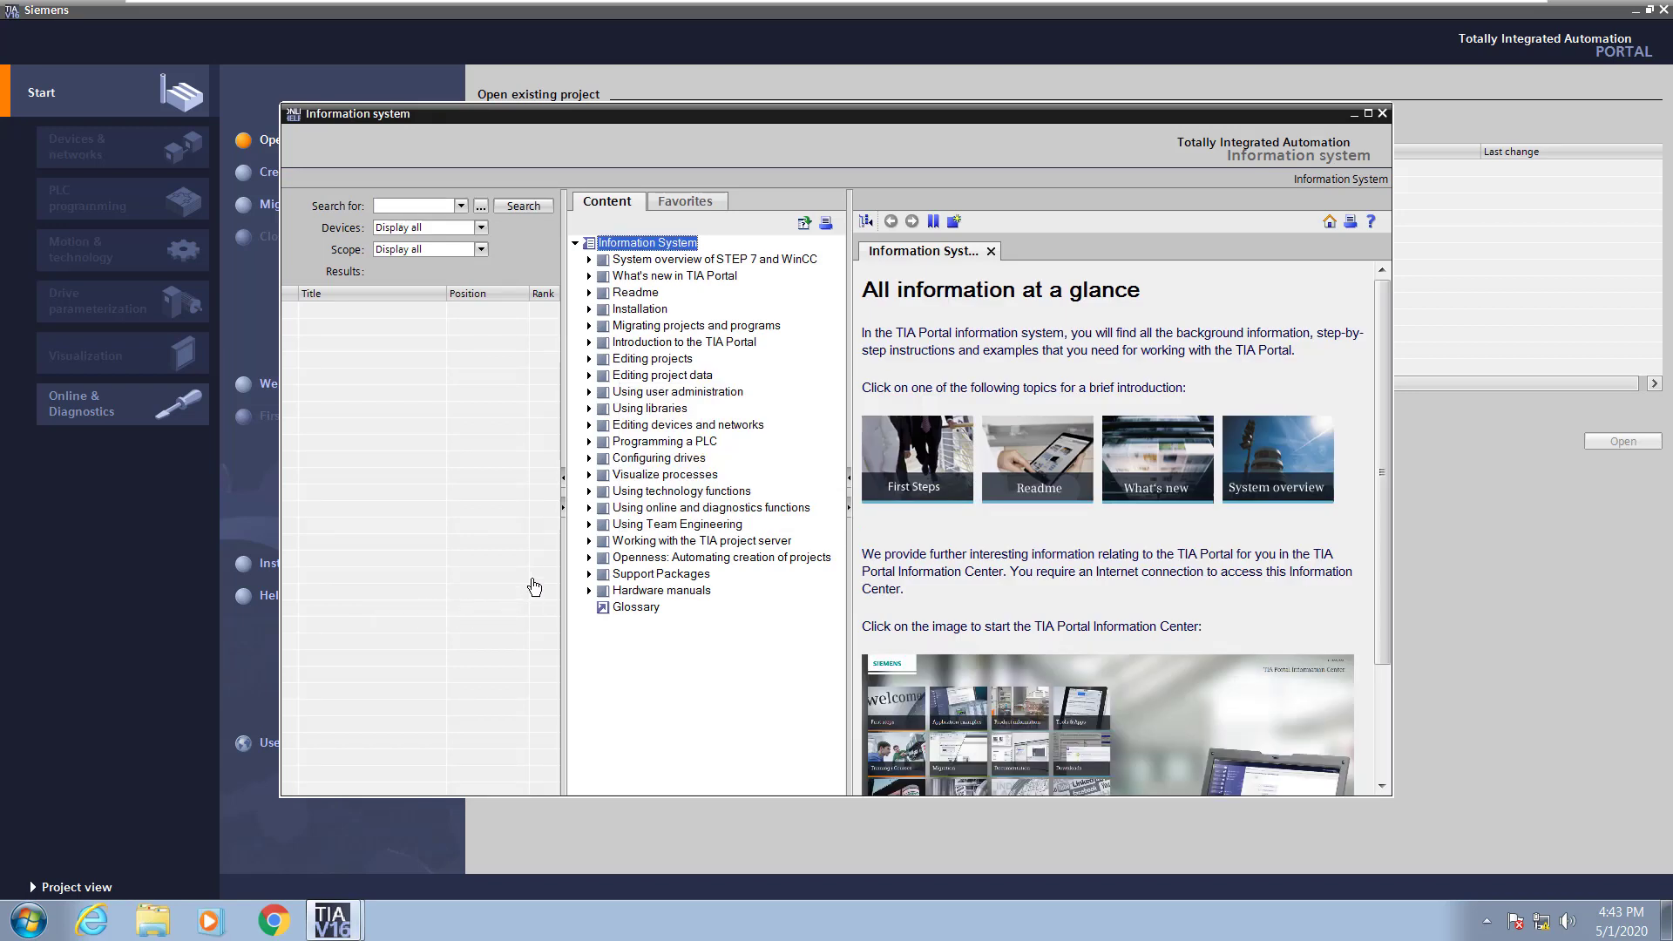
{"action": "mouse_move", "coordinate": [576, 355]}
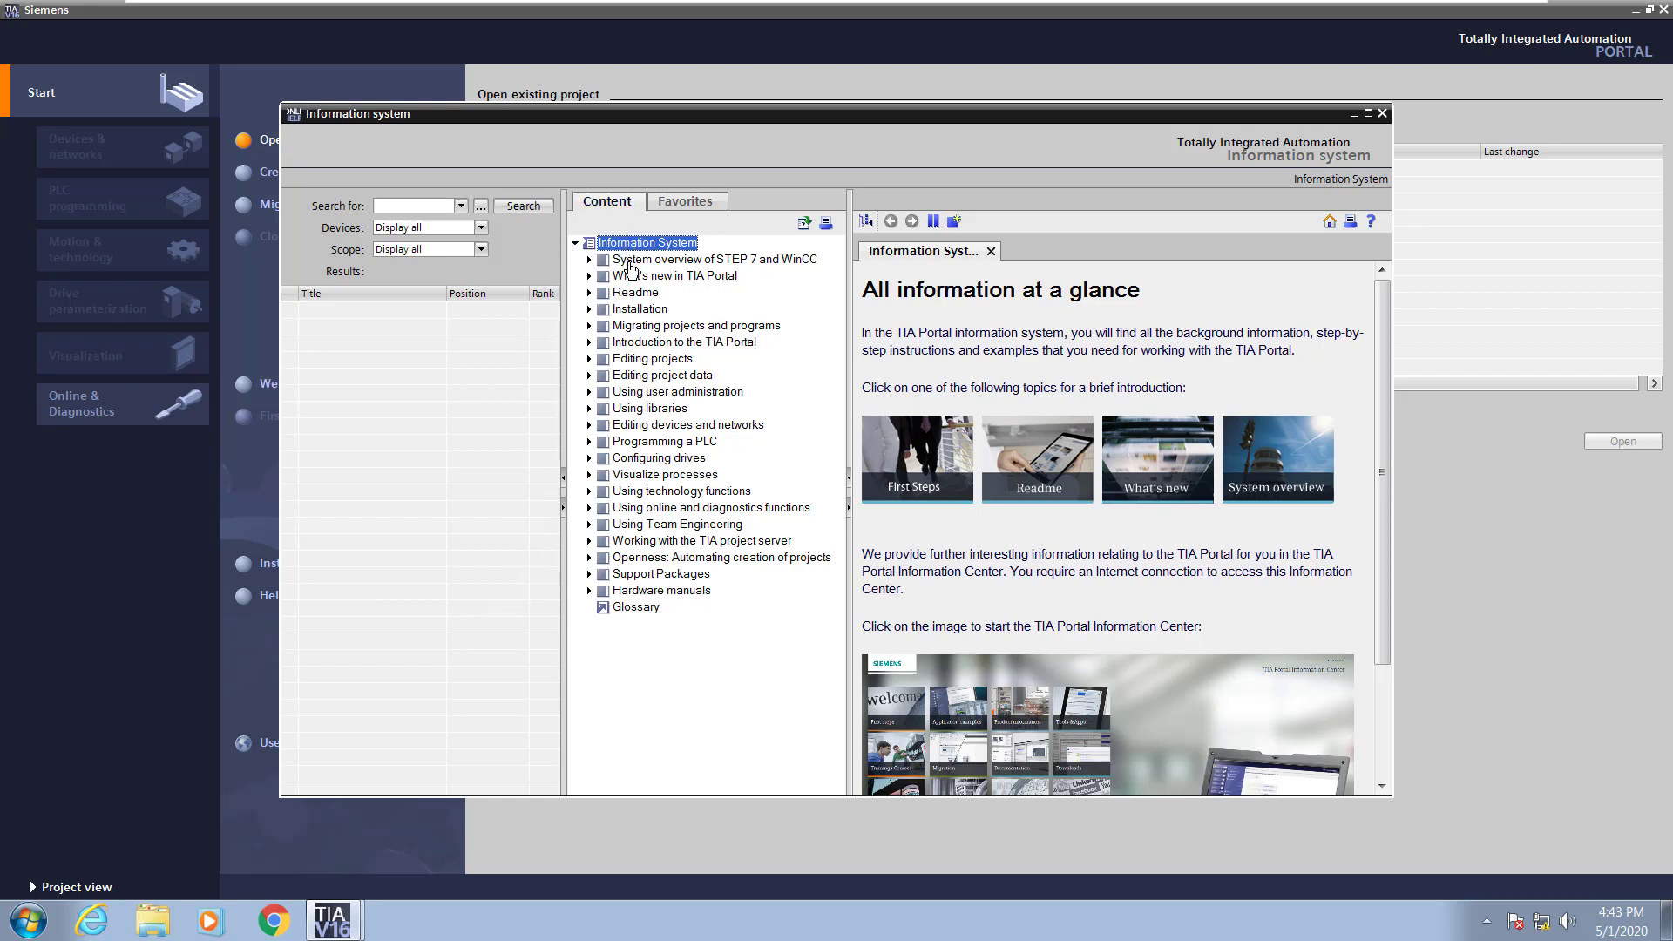
Navigate What's new > Programming recommendations to the new S7-1200/1500 CPU functions article, checking Favorites then Content.
{"action": "left_click", "coordinate": [589, 275]}
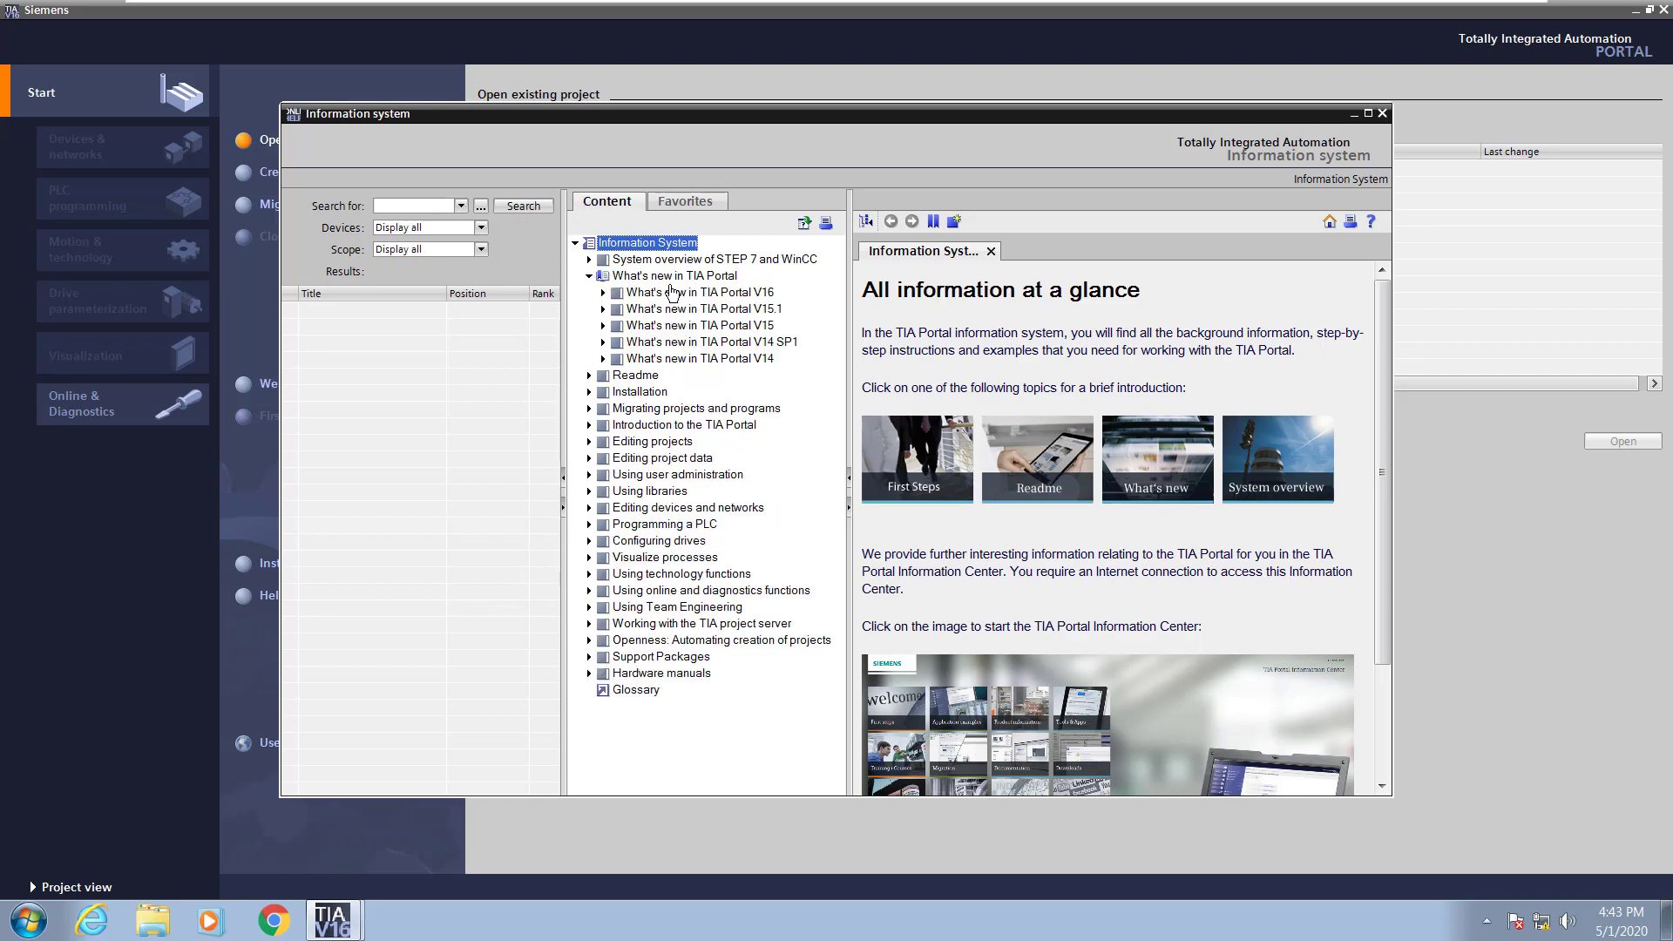
{"action": "mouse_move", "coordinate": [711, 370]}
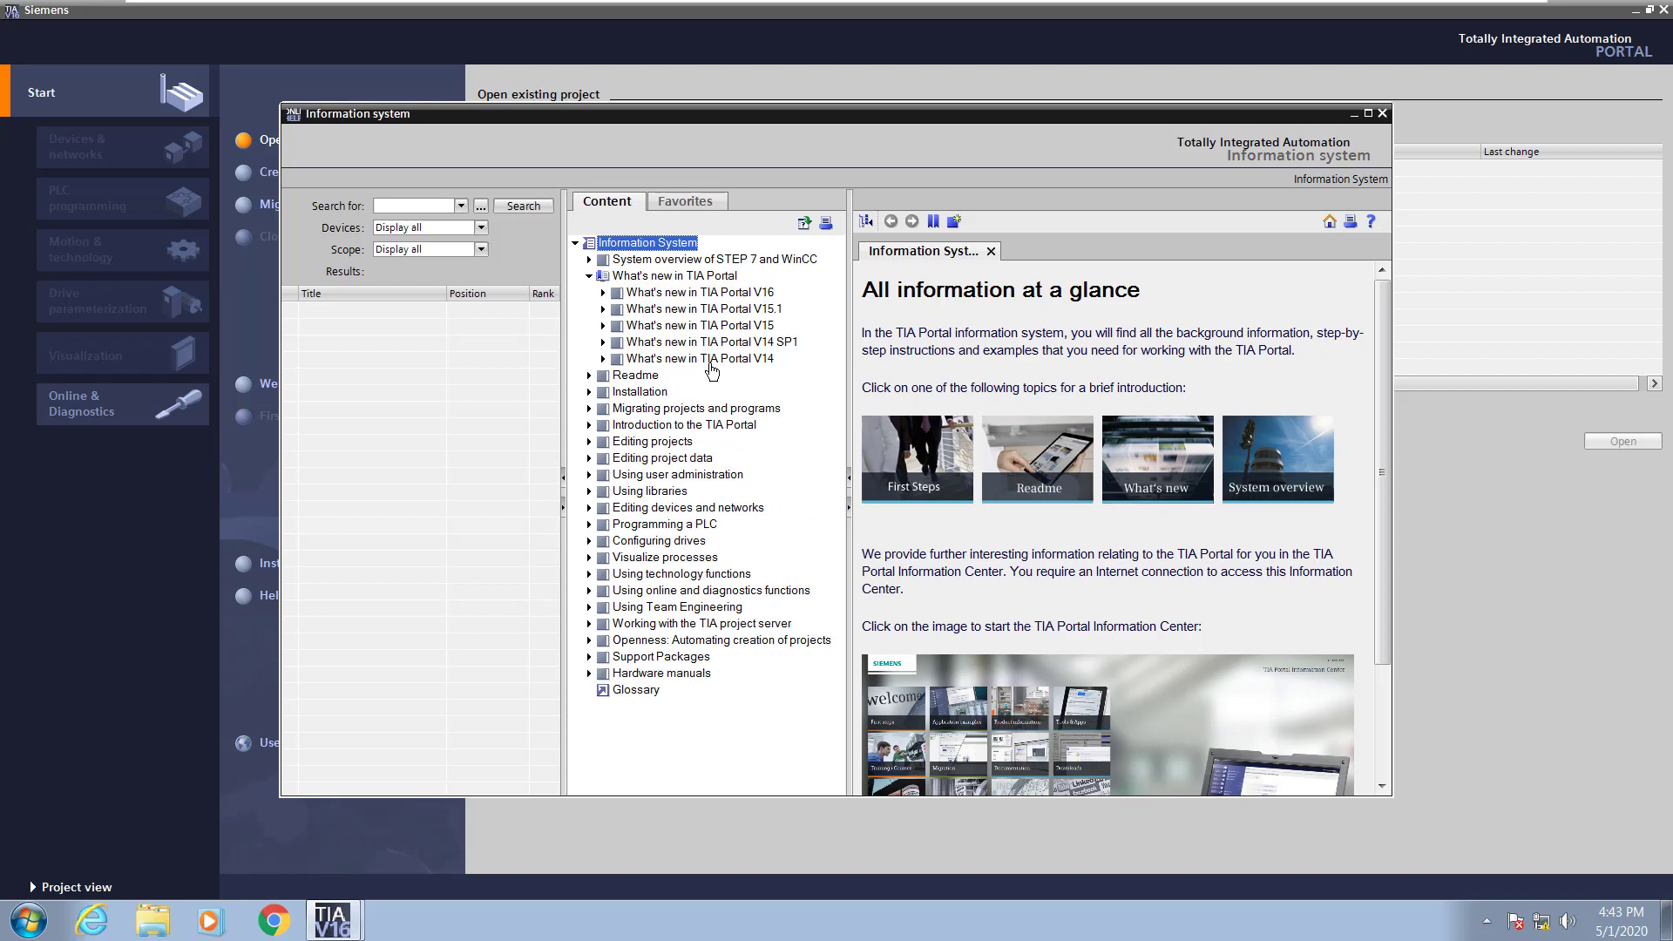
{"action": "mouse_move", "coordinate": [710, 373]}
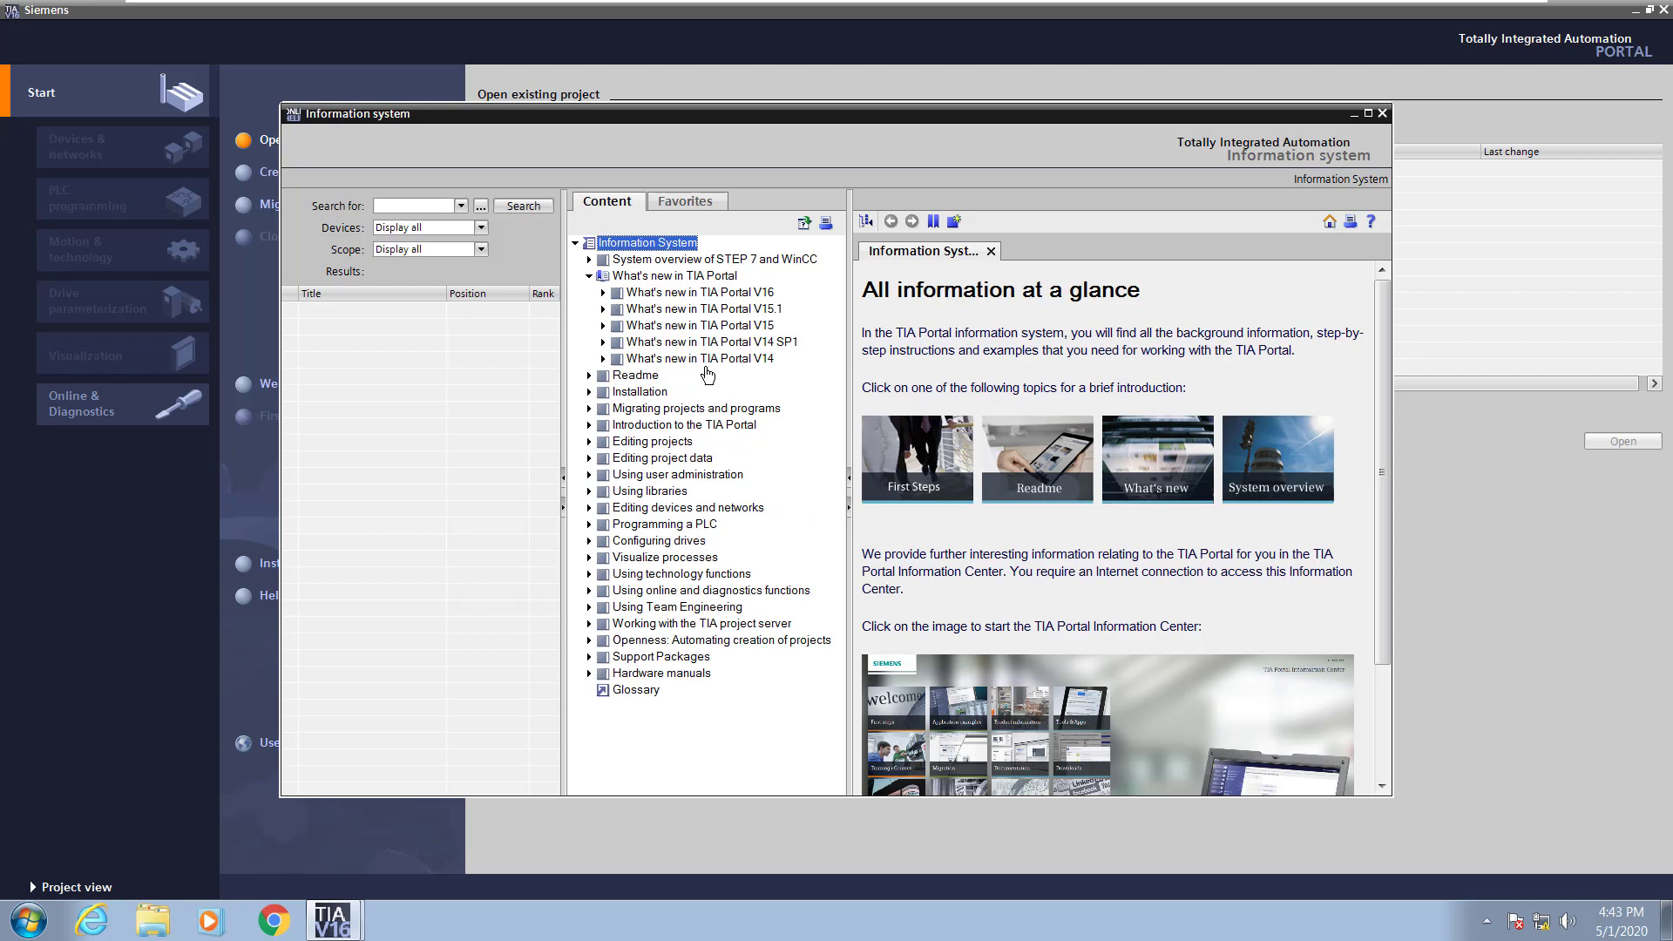
{"action": "mouse_move", "coordinate": [643, 508]}
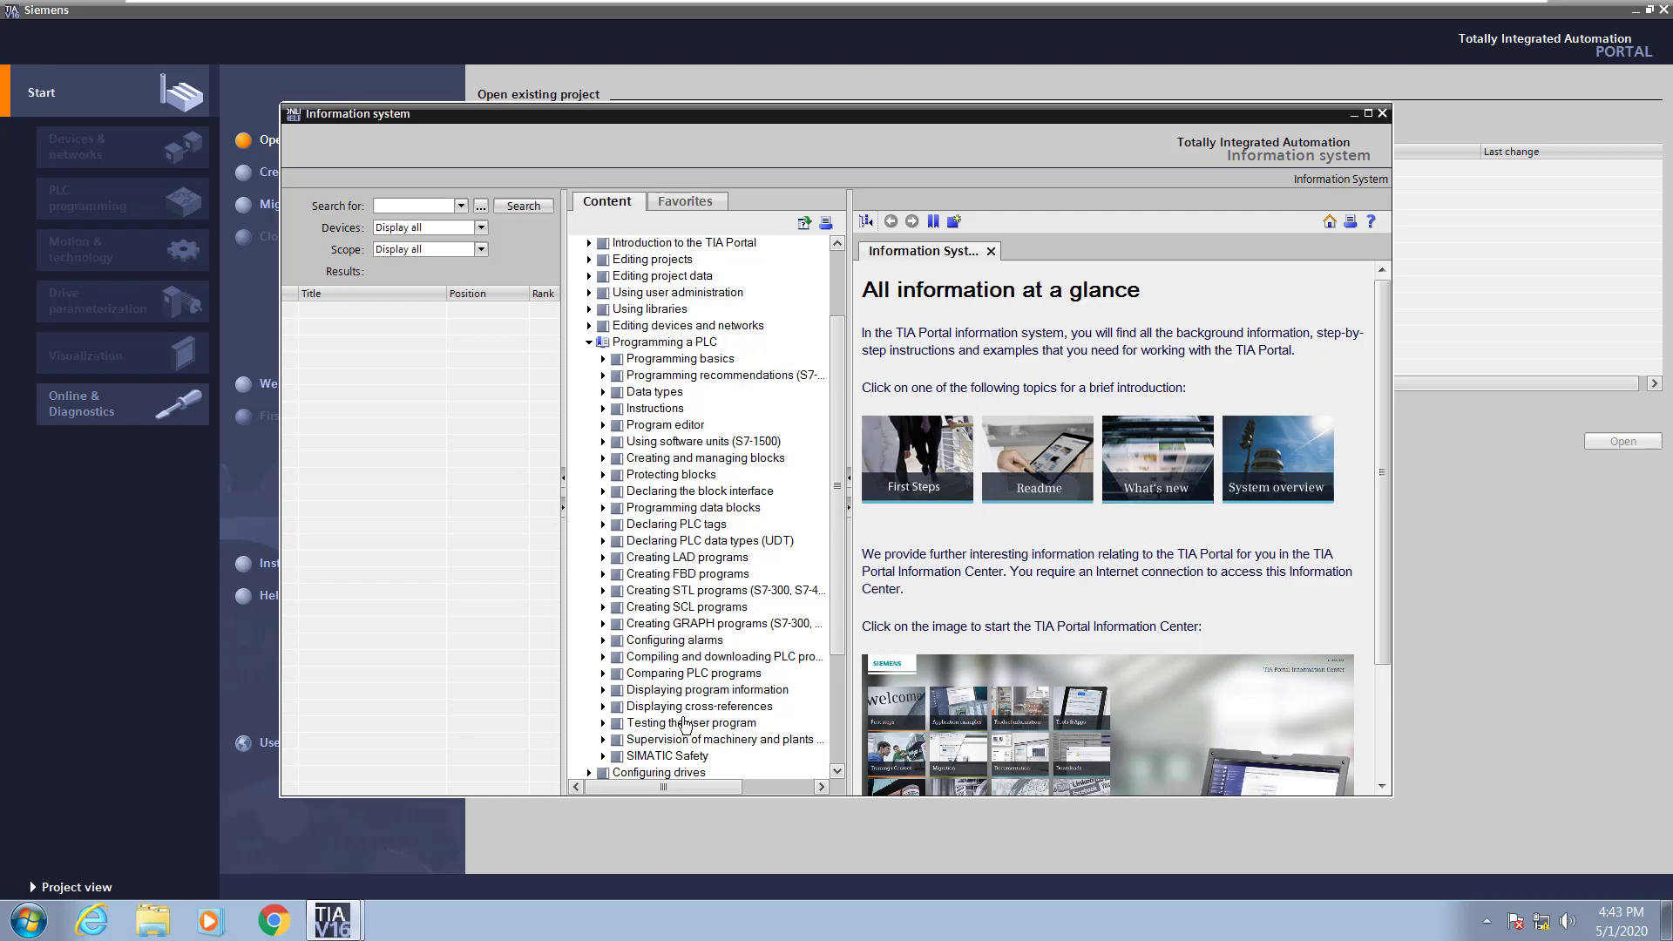
{"action": "mouse_move", "coordinate": [610, 382]}
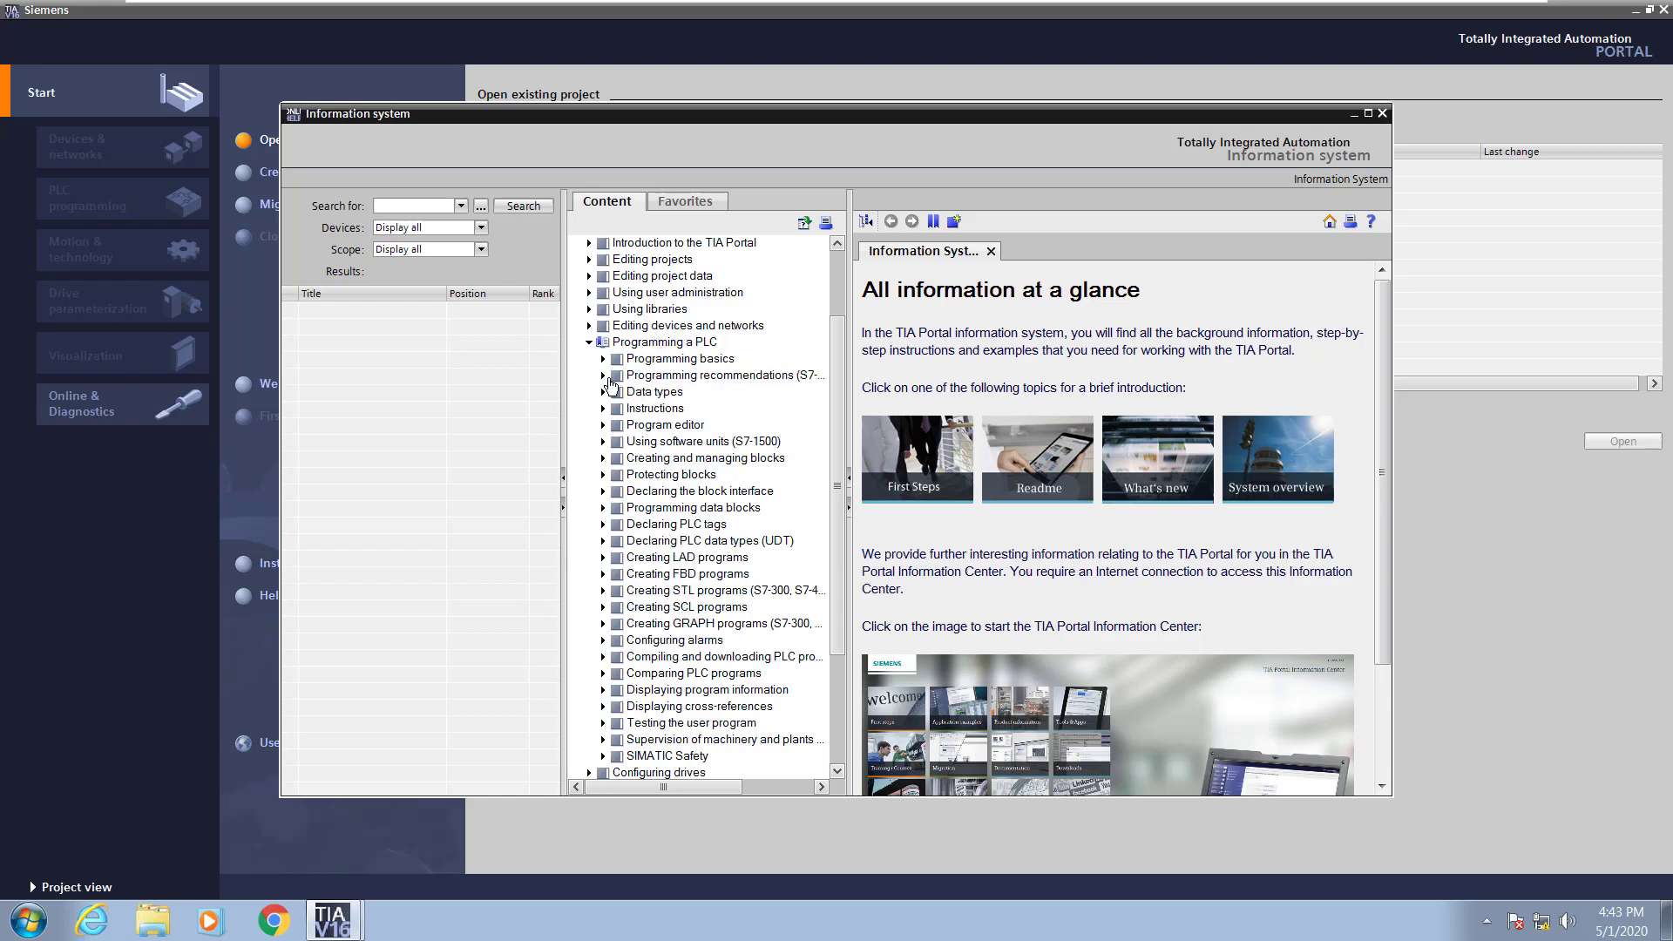
{"action": "left_click", "coordinate": [711, 374]}
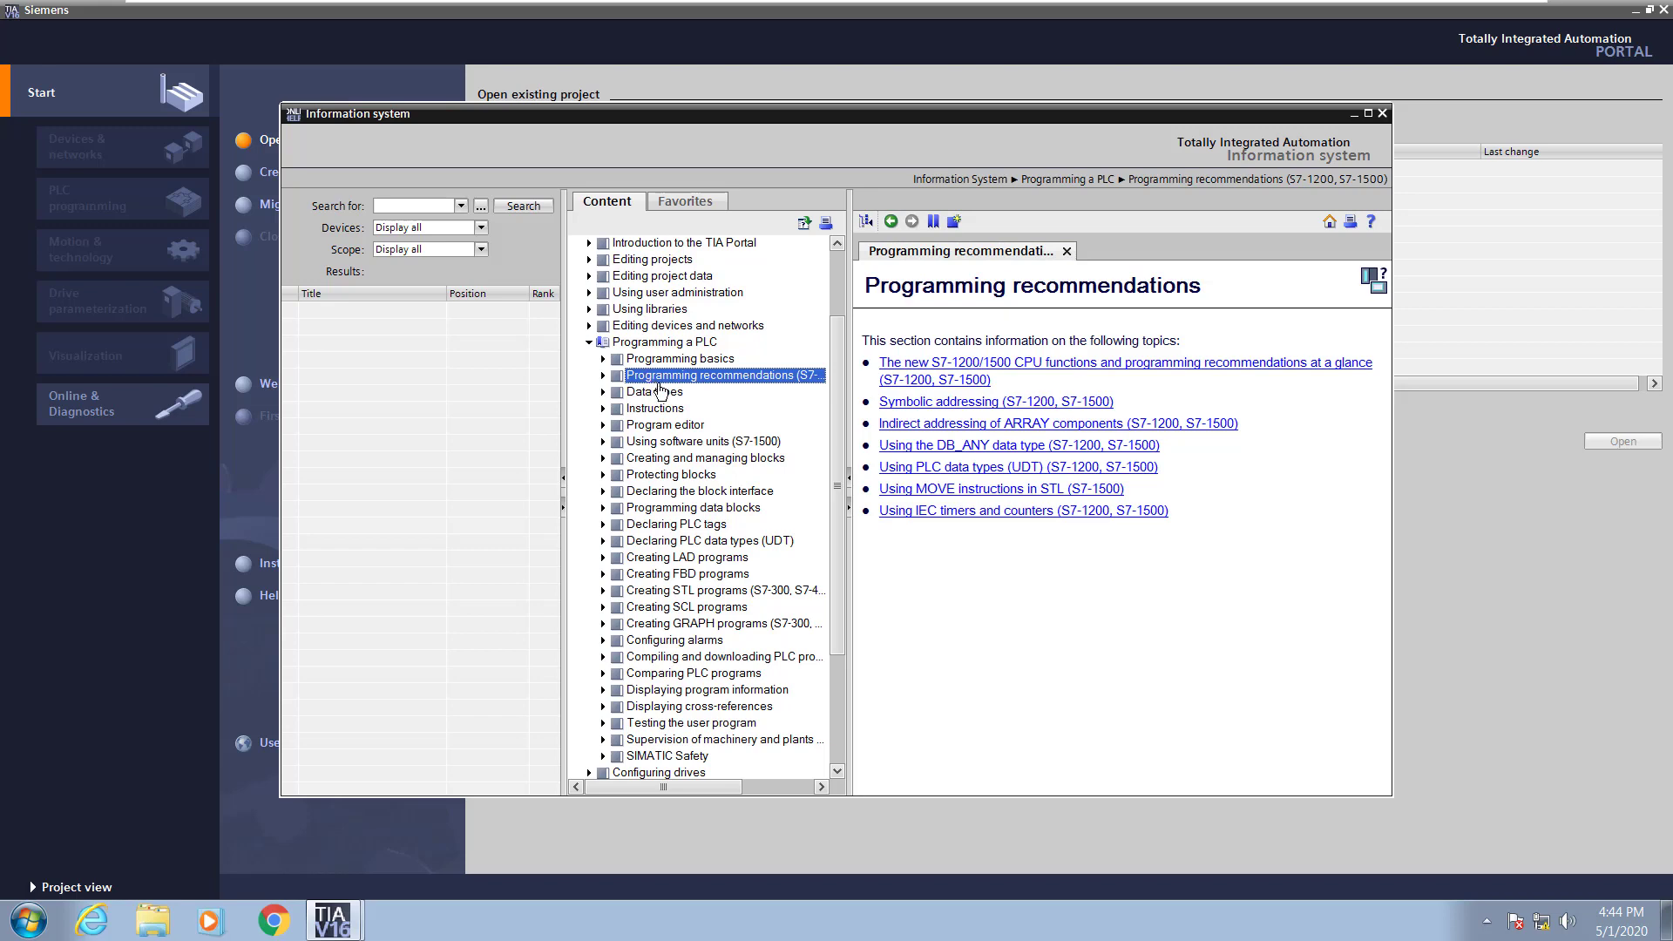
{"action": "mouse_move", "coordinate": [1121, 368]}
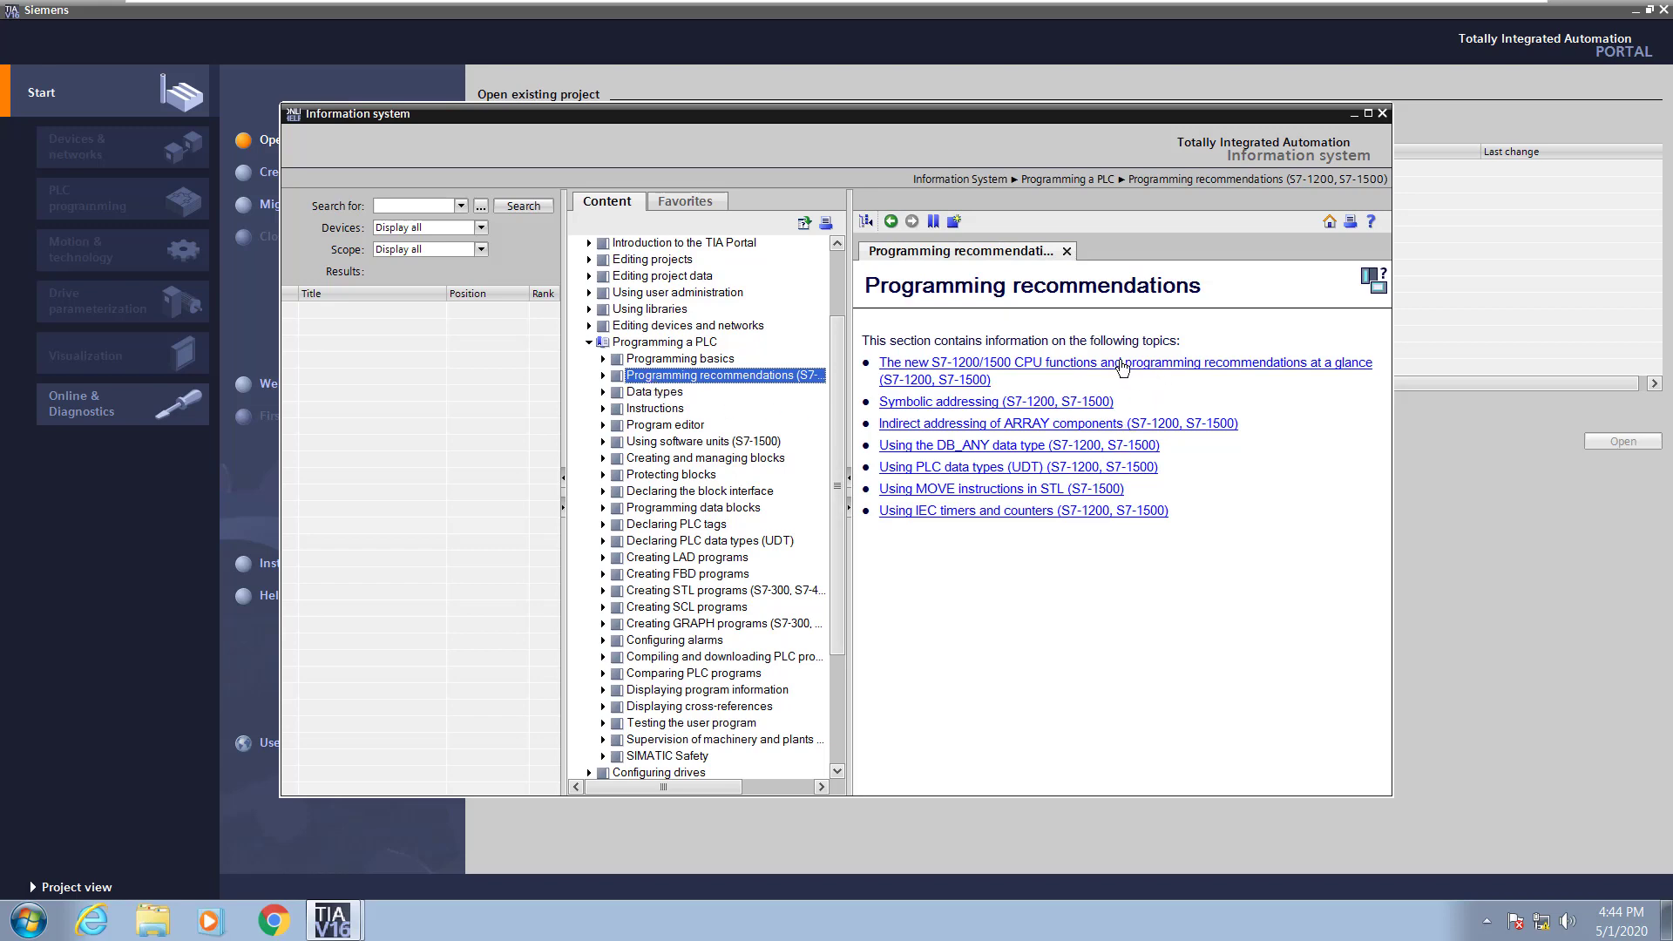
{"action": "left_click", "coordinate": [1124, 363]}
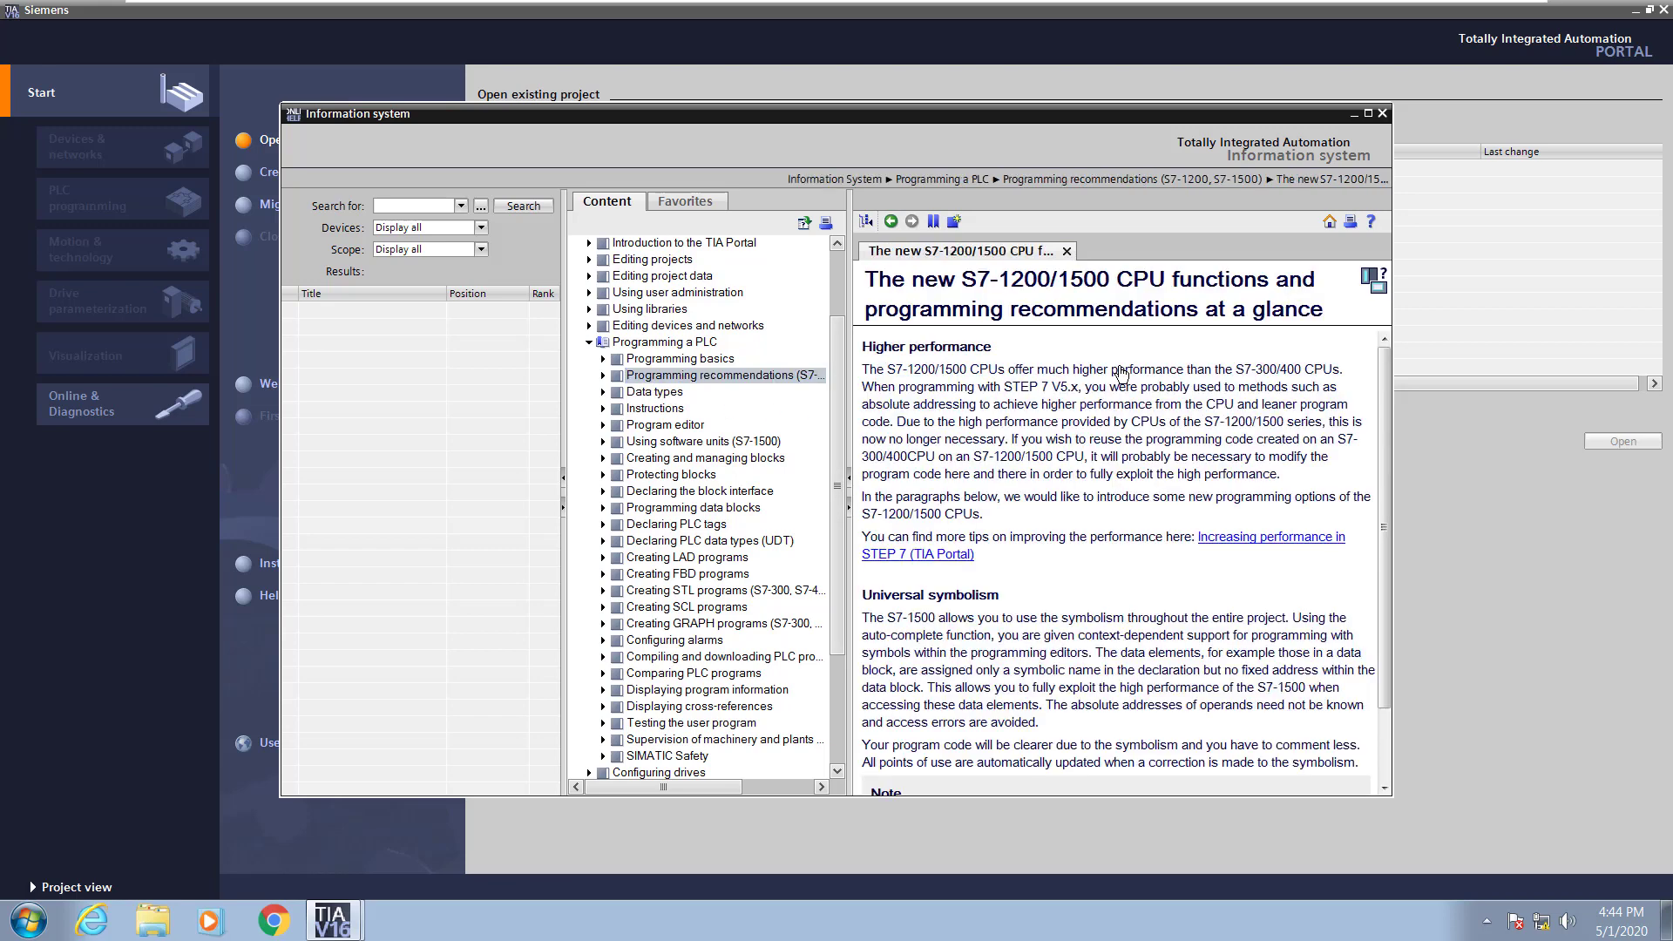
{"action": "mouse_move", "coordinate": [1101, 725]}
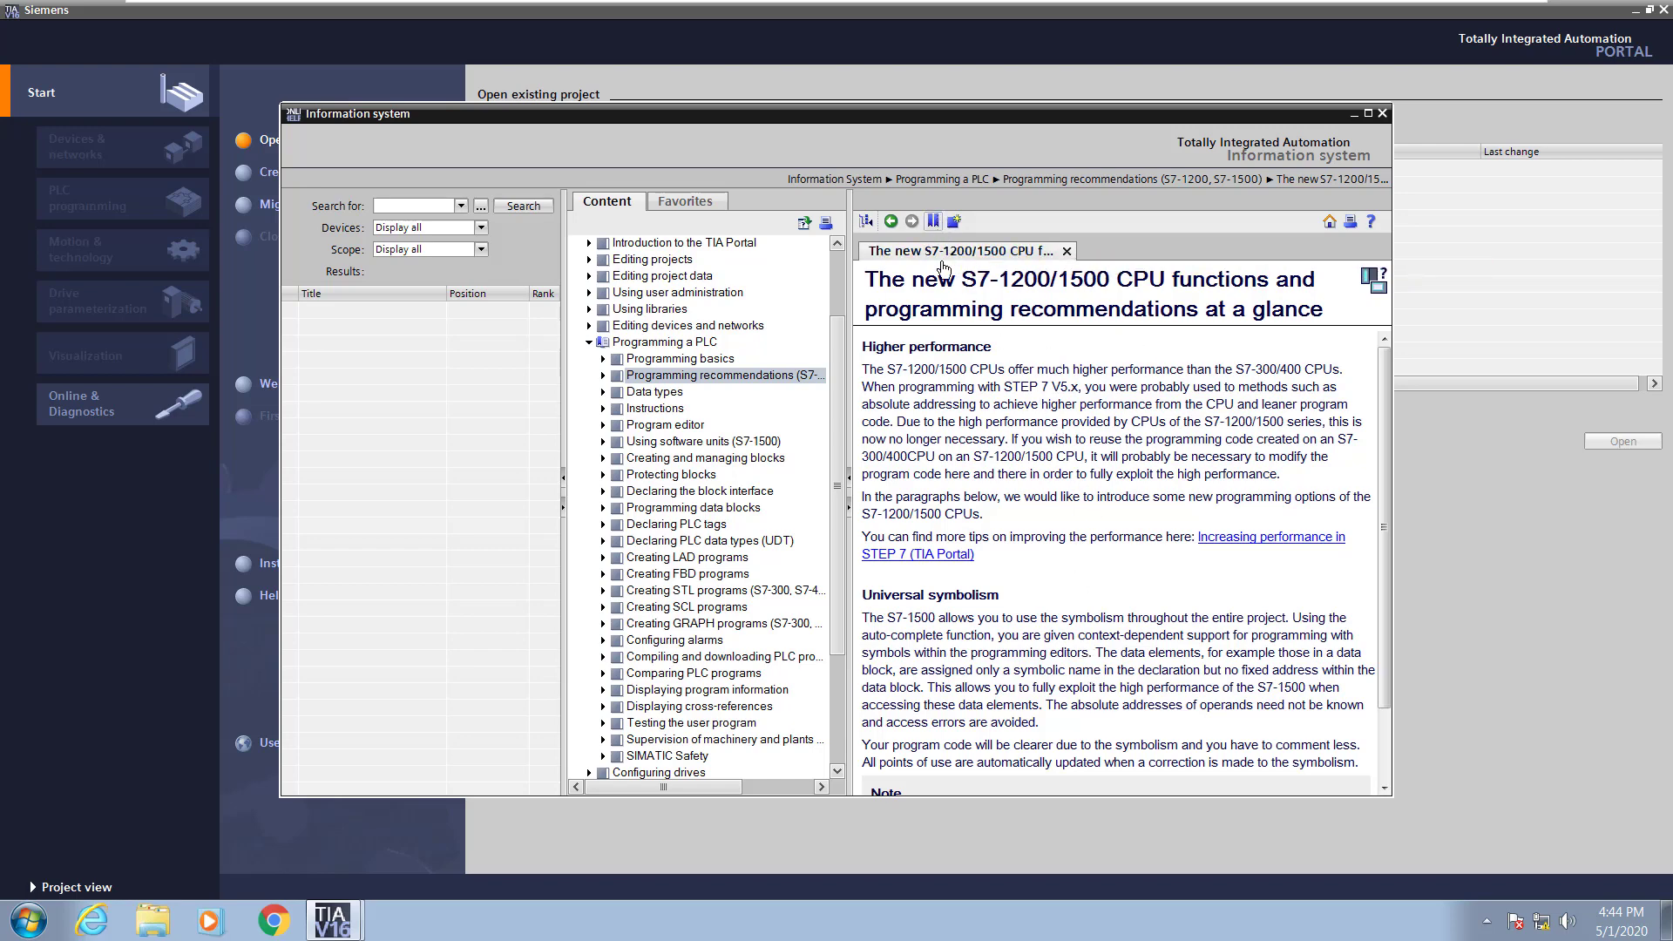
{"action": "left_click", "coordinate": [687, 200]}
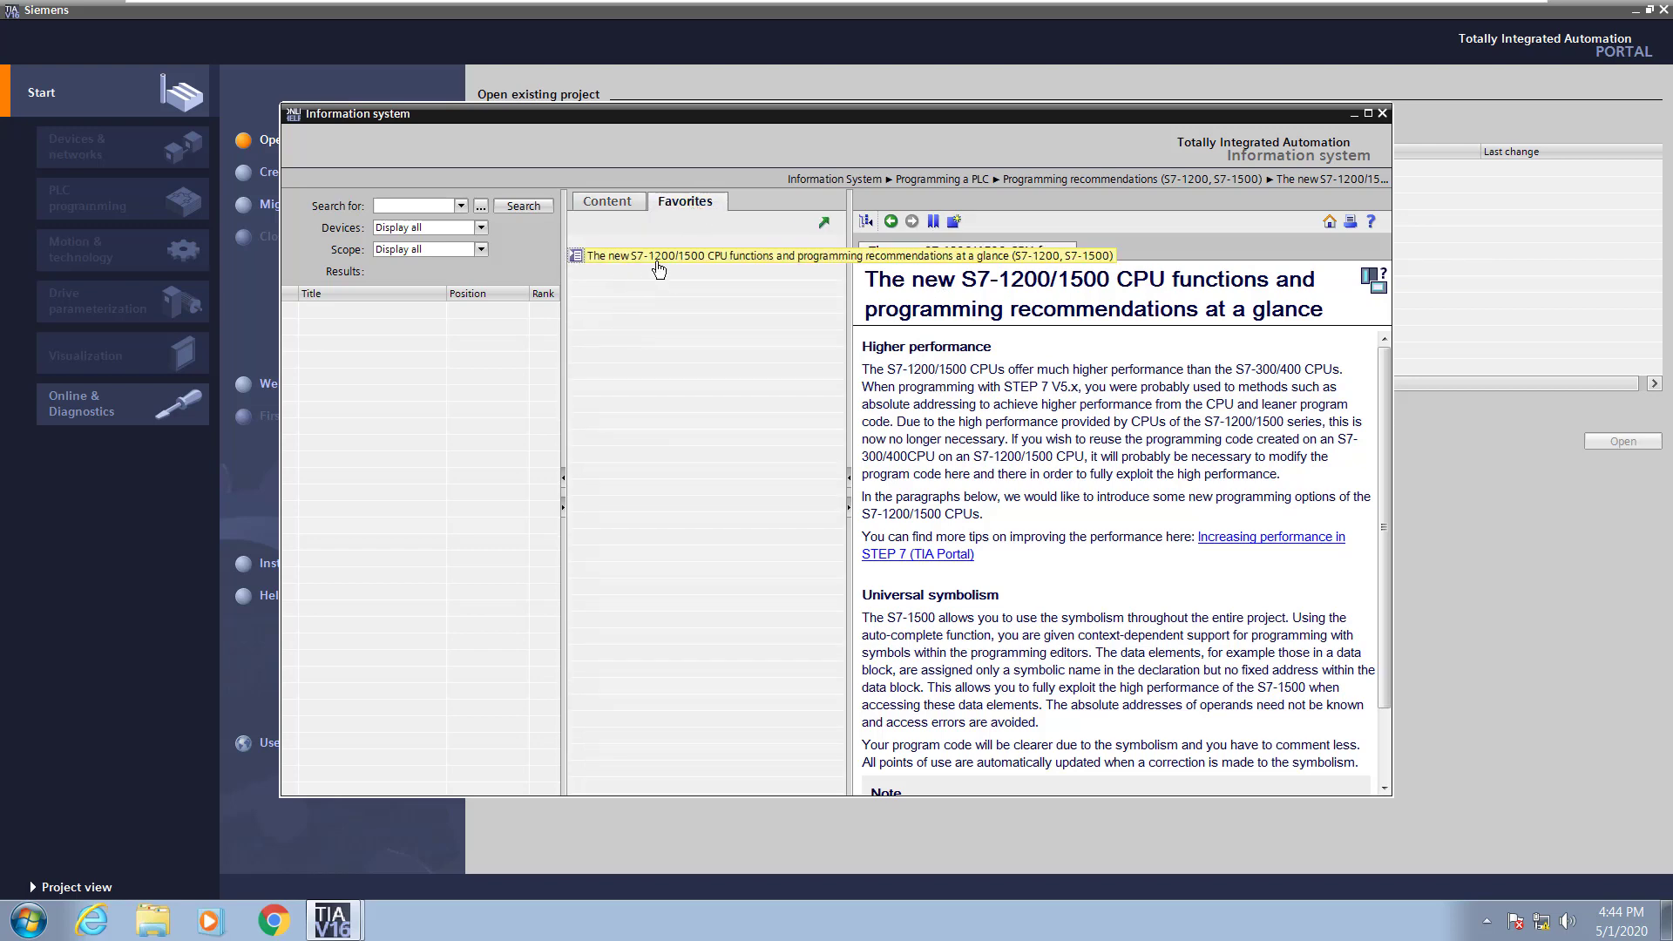
{"action": "left_click", "coordinate": [607, 200]}
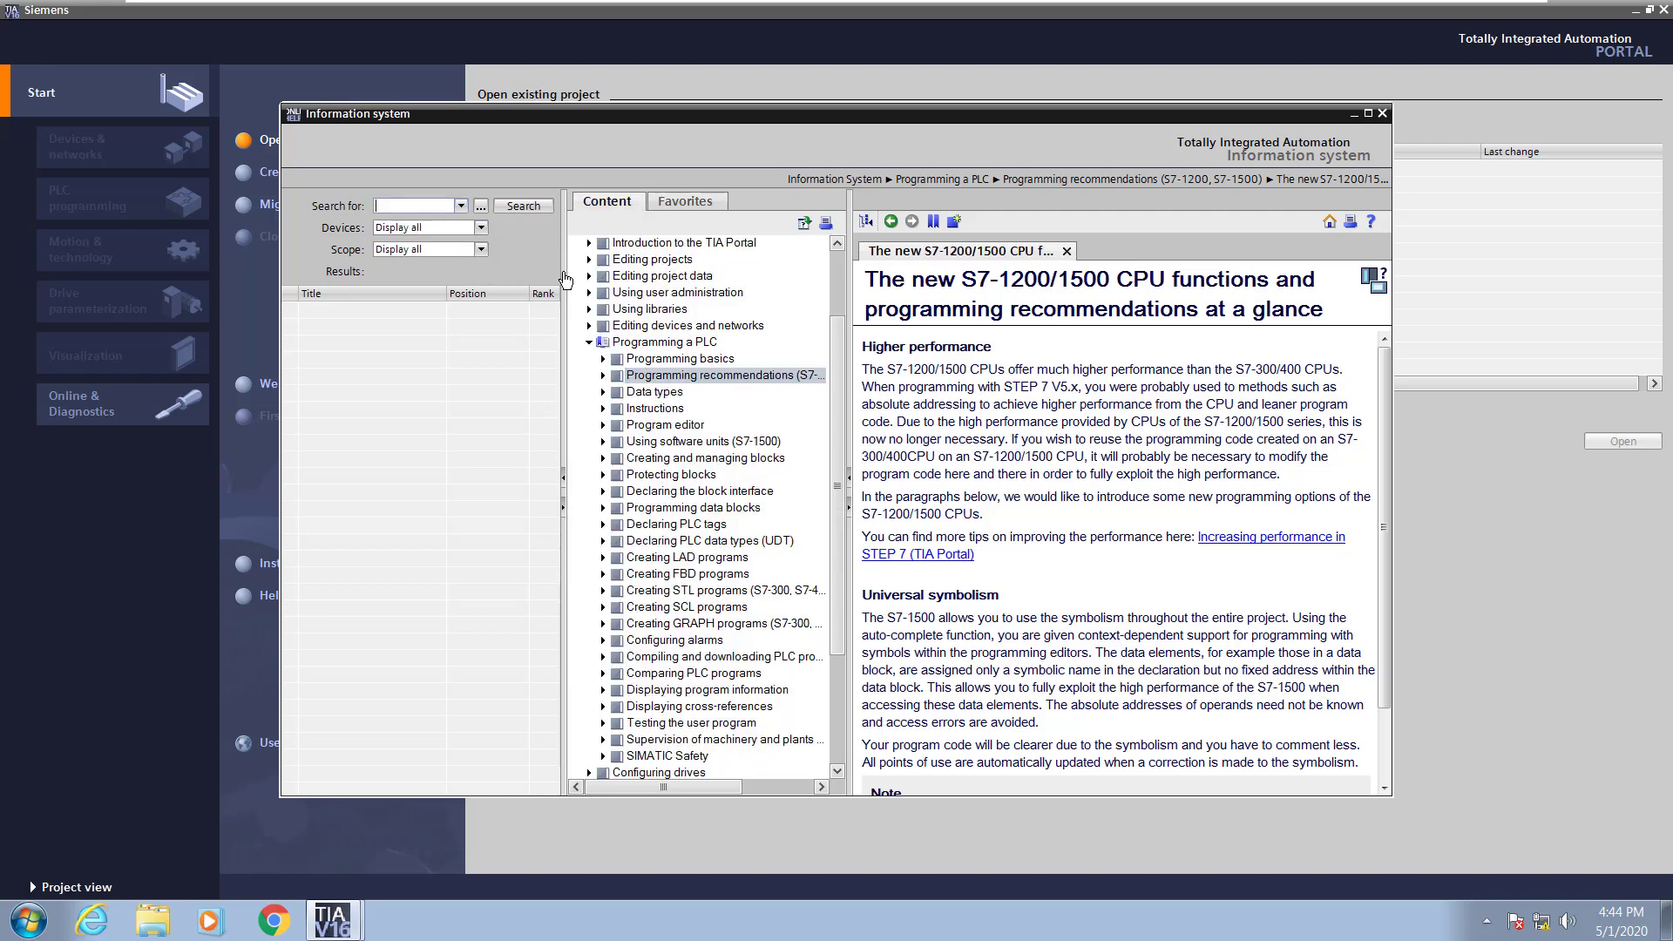
Search the help for 'system data types', limit results to S7-1200 devices, and select the System data types hit.
{"action": "type", "text": "system data type"}
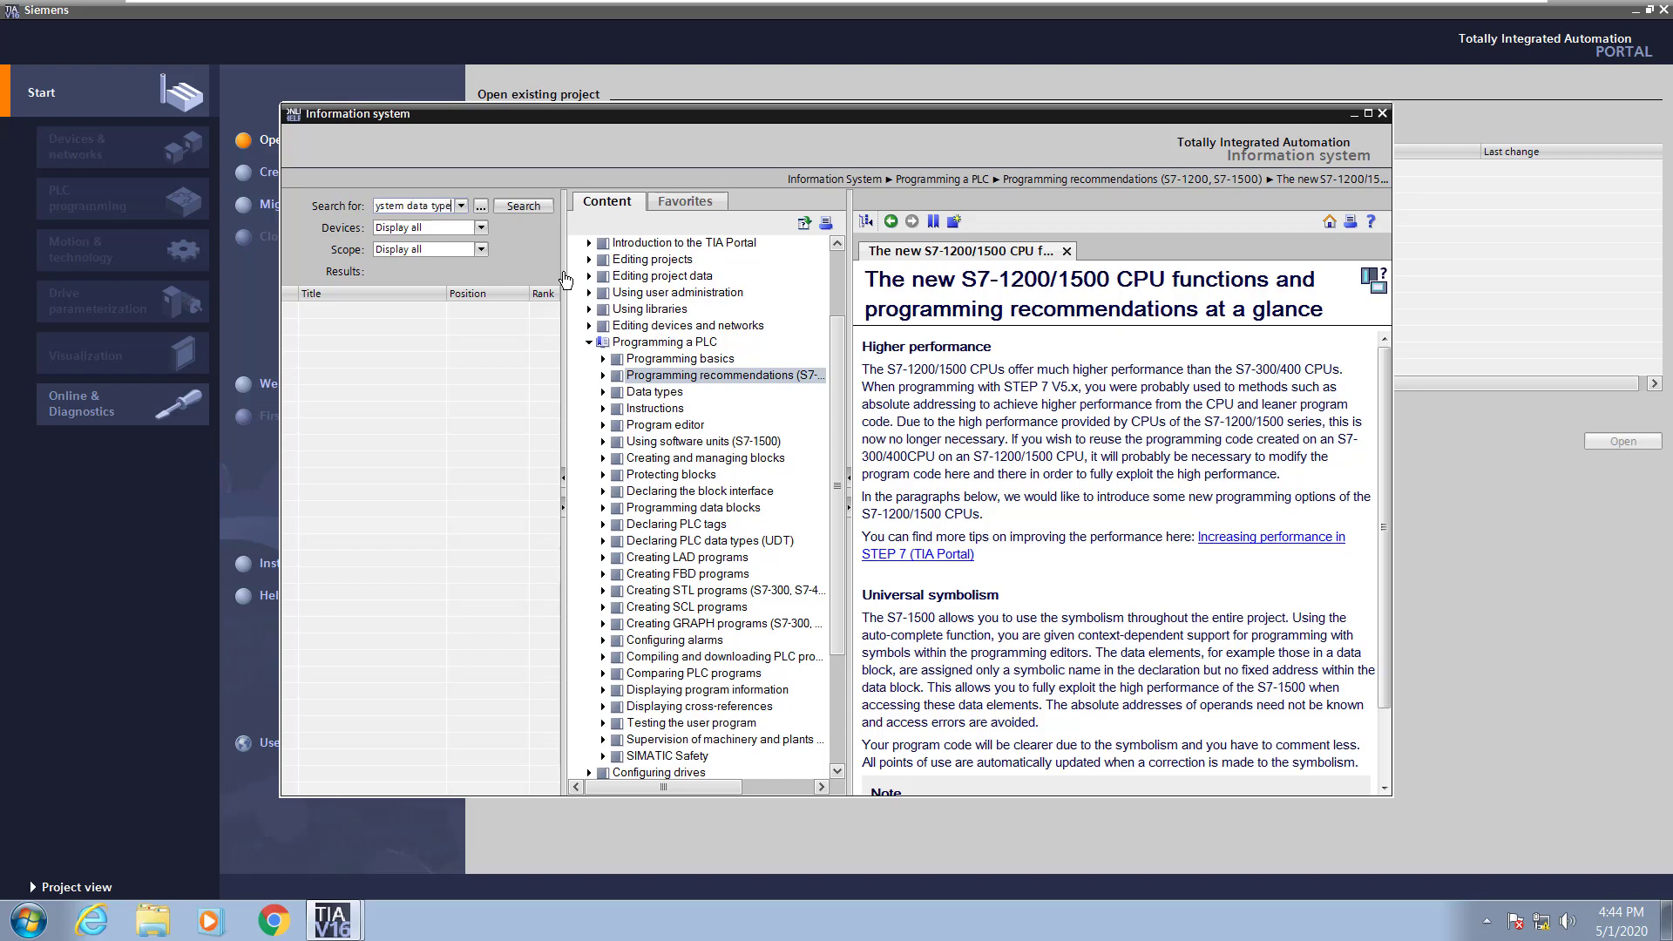
{"action": "left_click", "coordinate": [521, 205]}
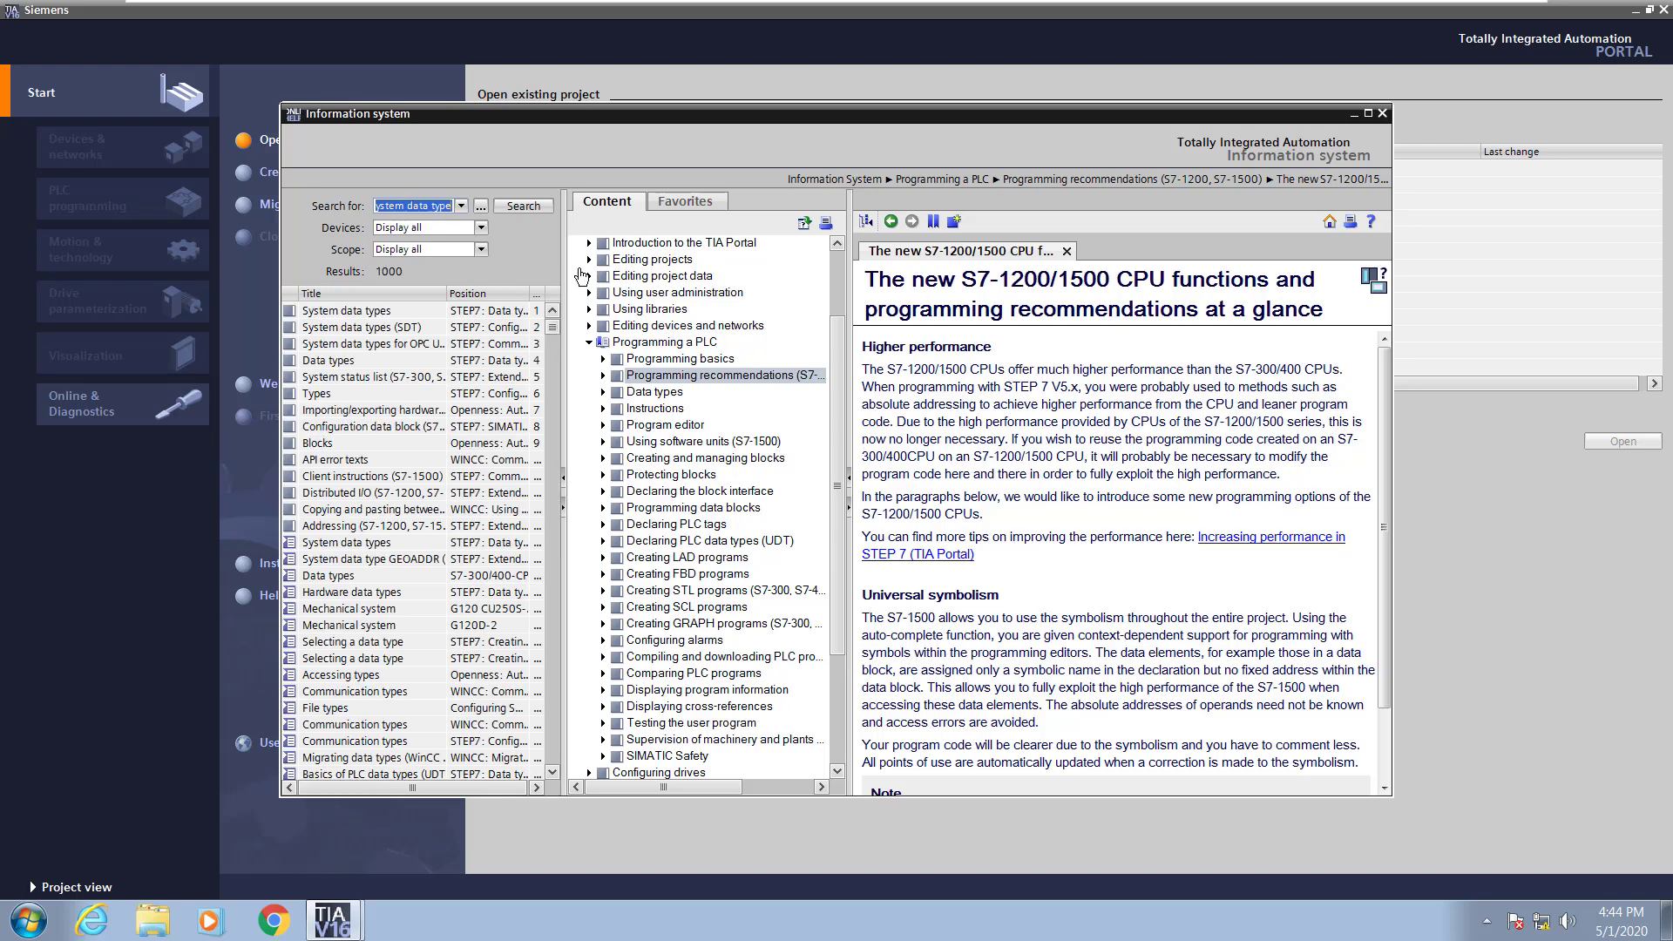
{"action": "left_click", "coordinate": [331, 359]}
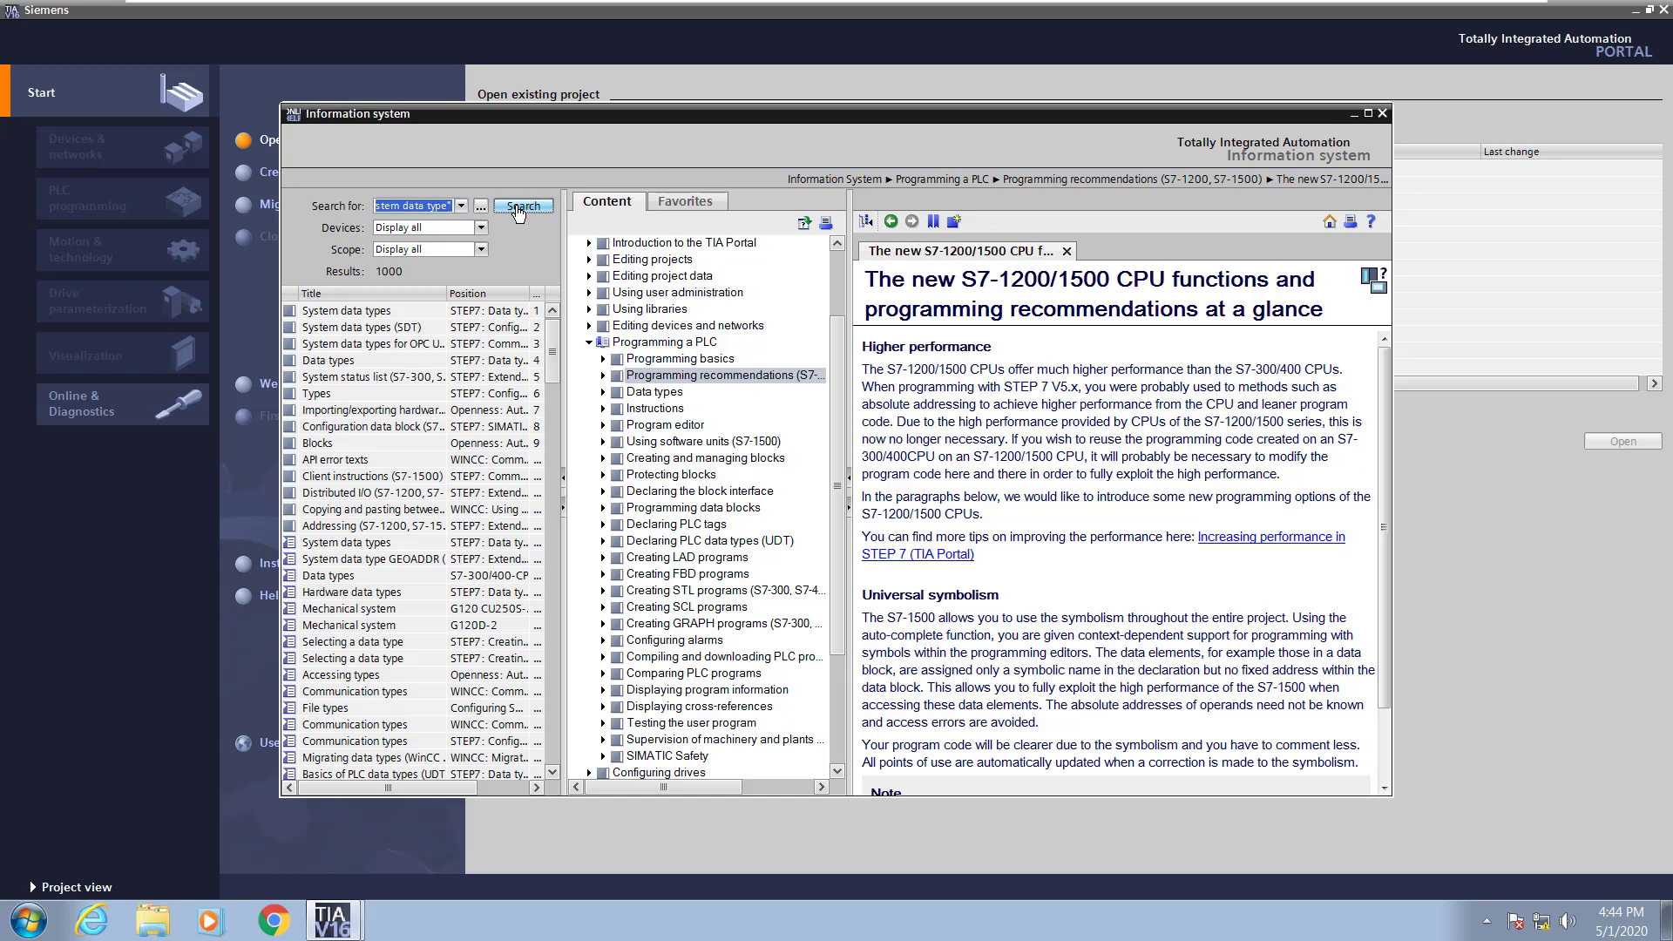
{"action": "left_click", "coordinate": [521, 205]}
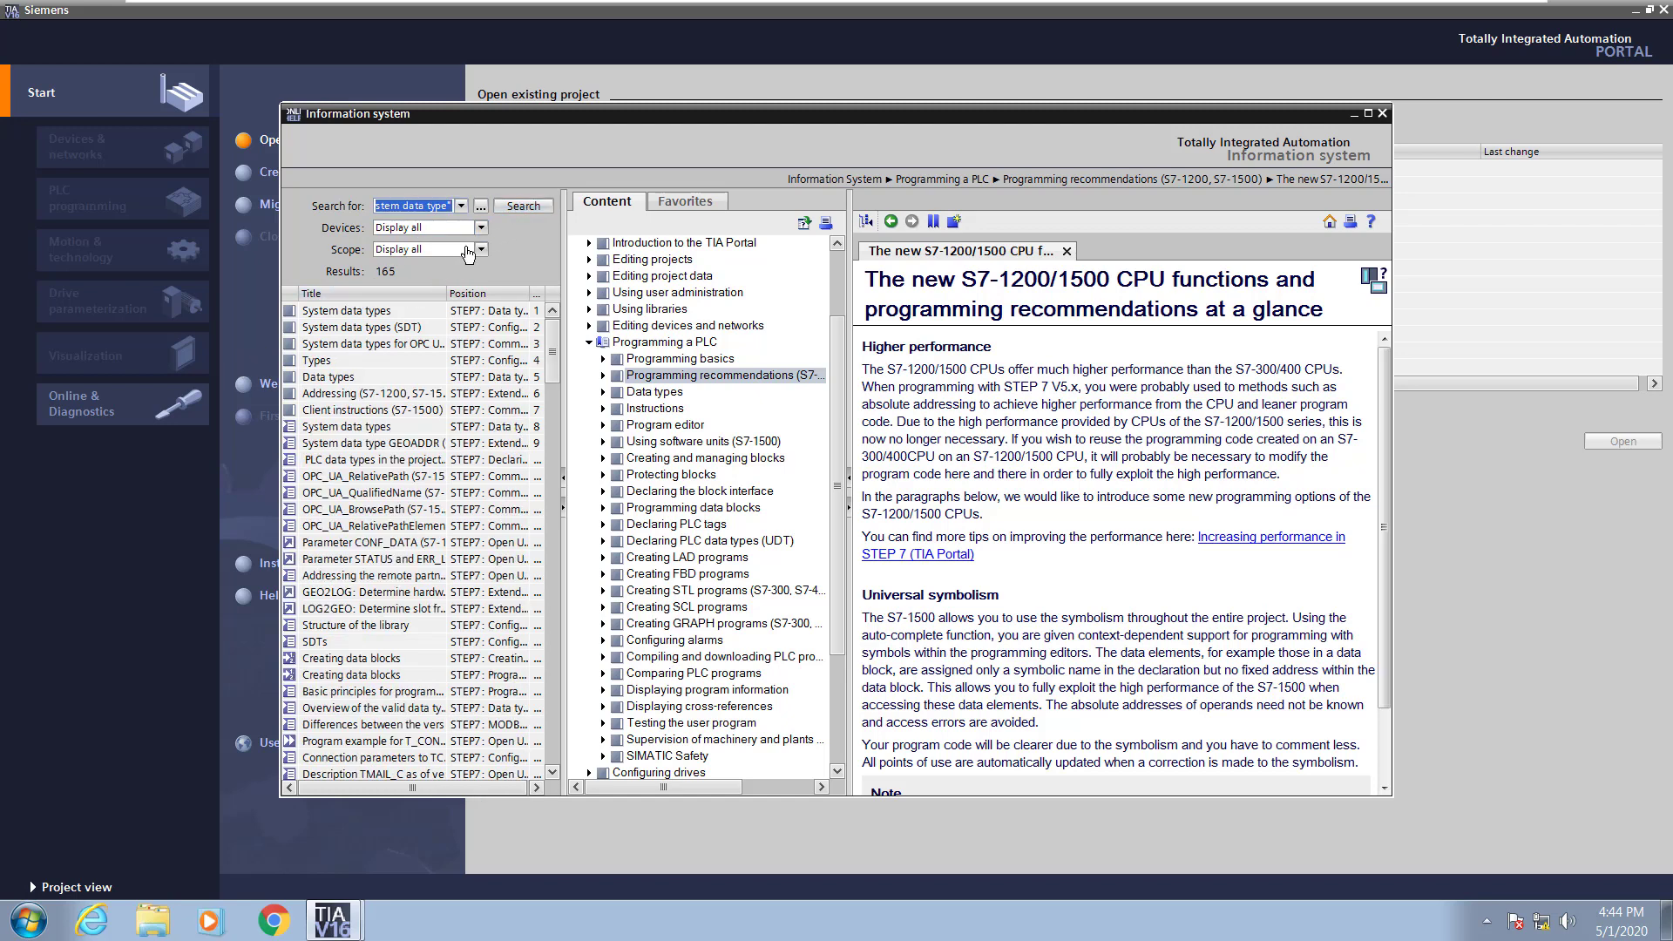
{"action": "left_click", "coordinate": [472, 226]}
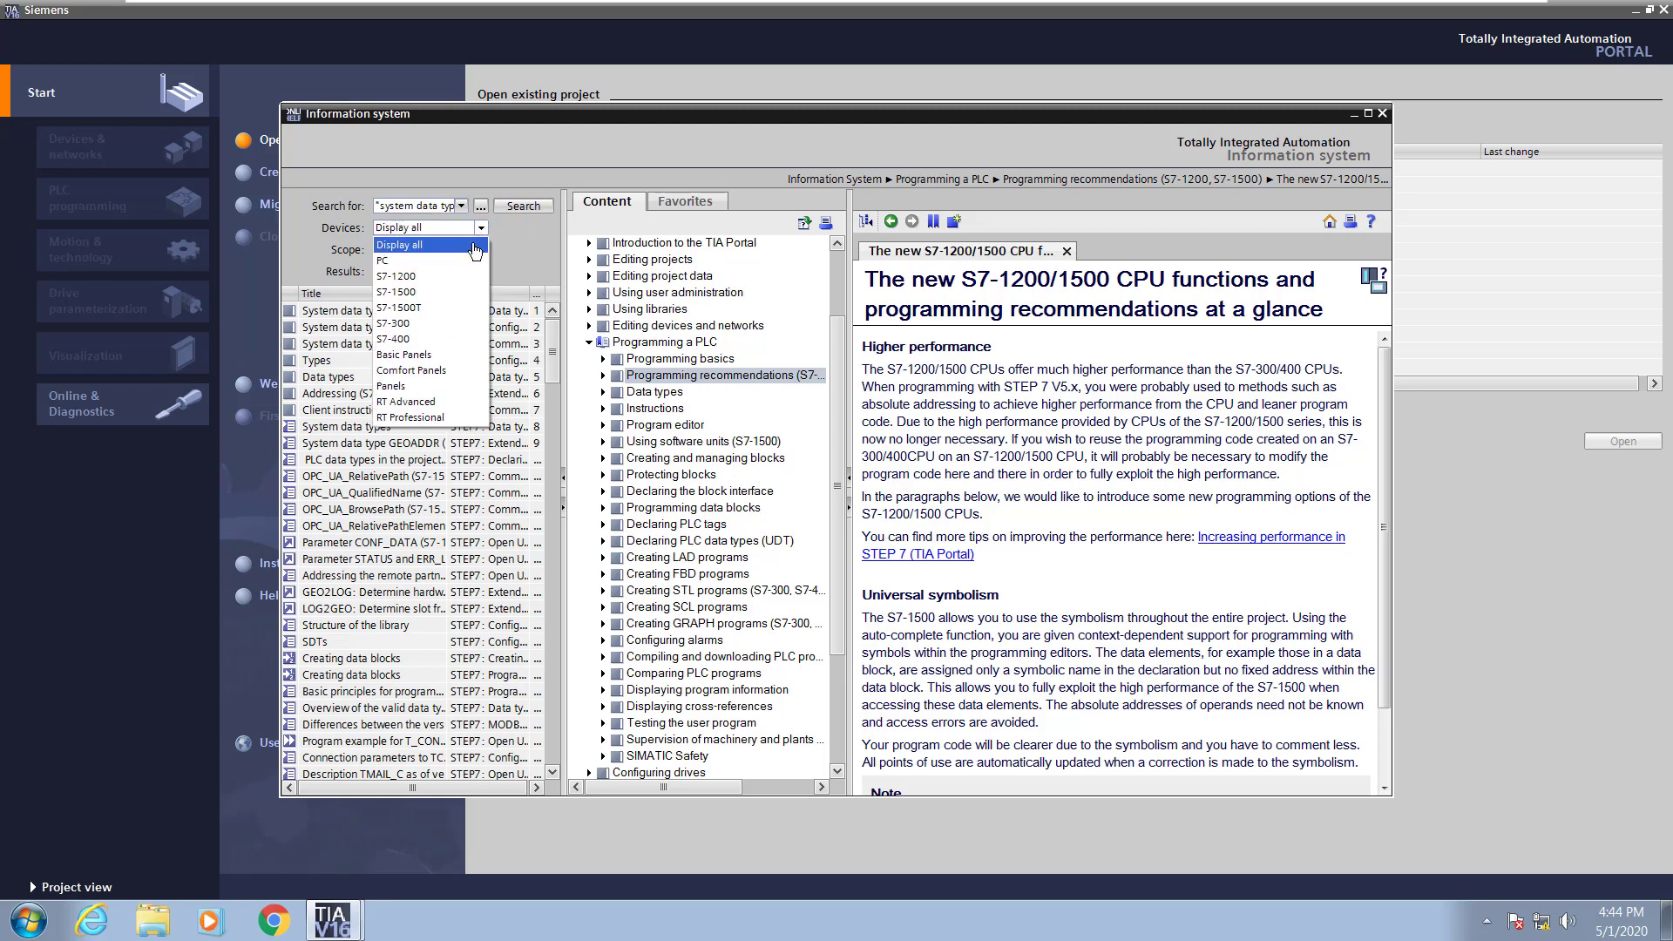
{"action": "left_click", "coordinate": [398, 274]}
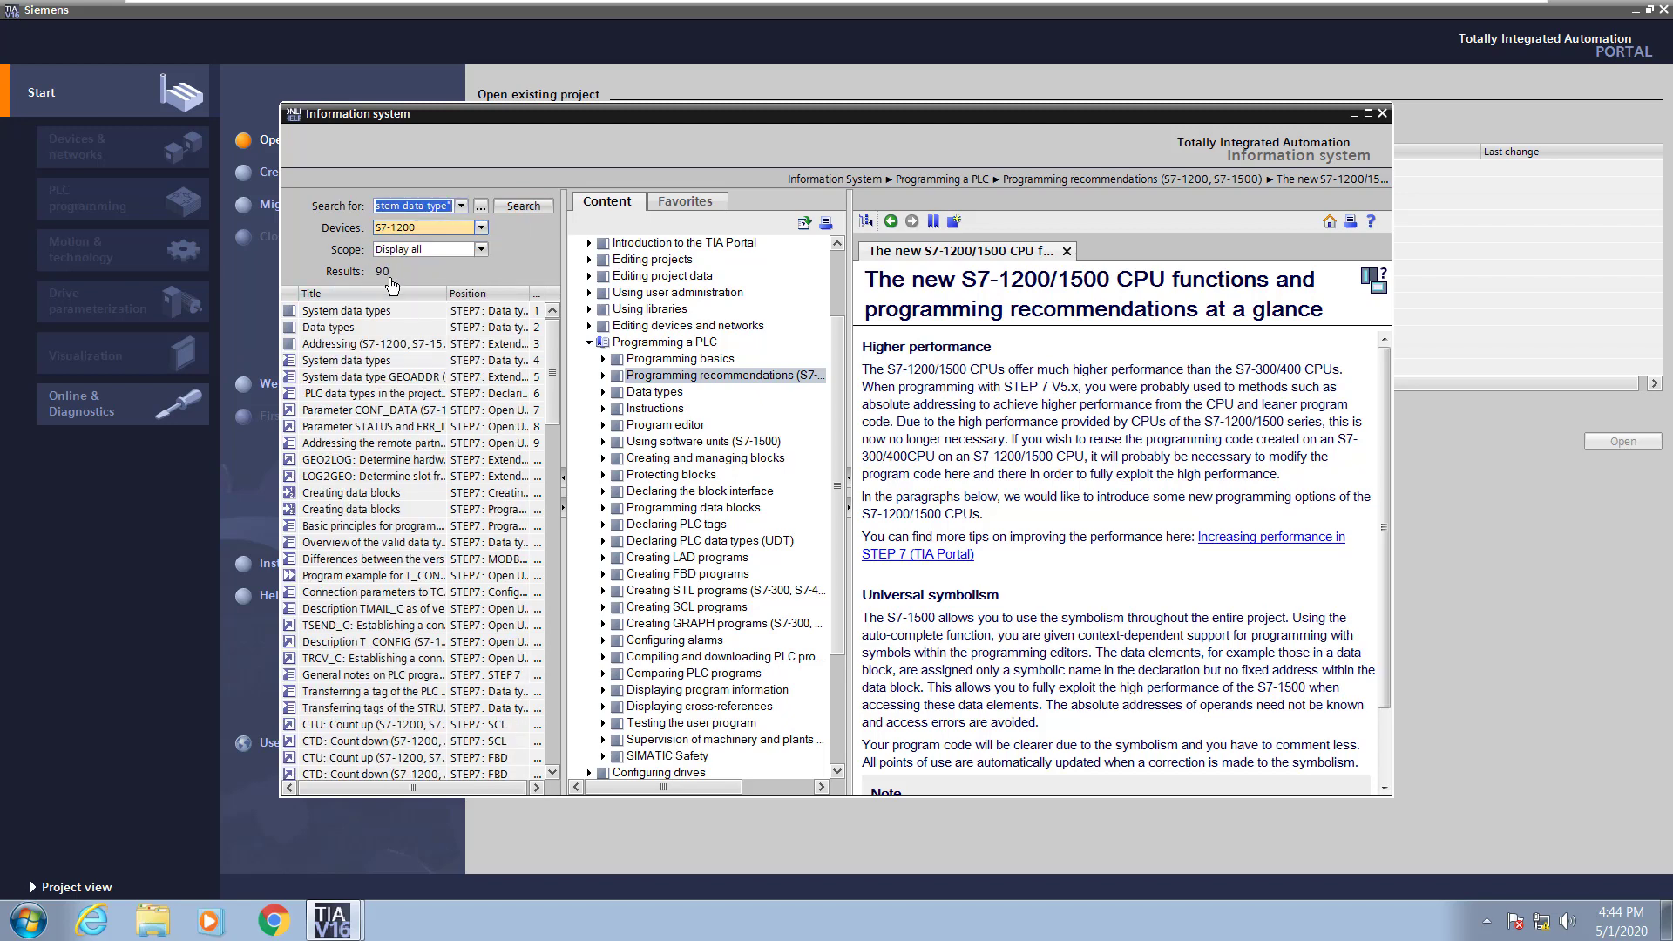
{"action": "left_click", "coordinate": [352, 310]}
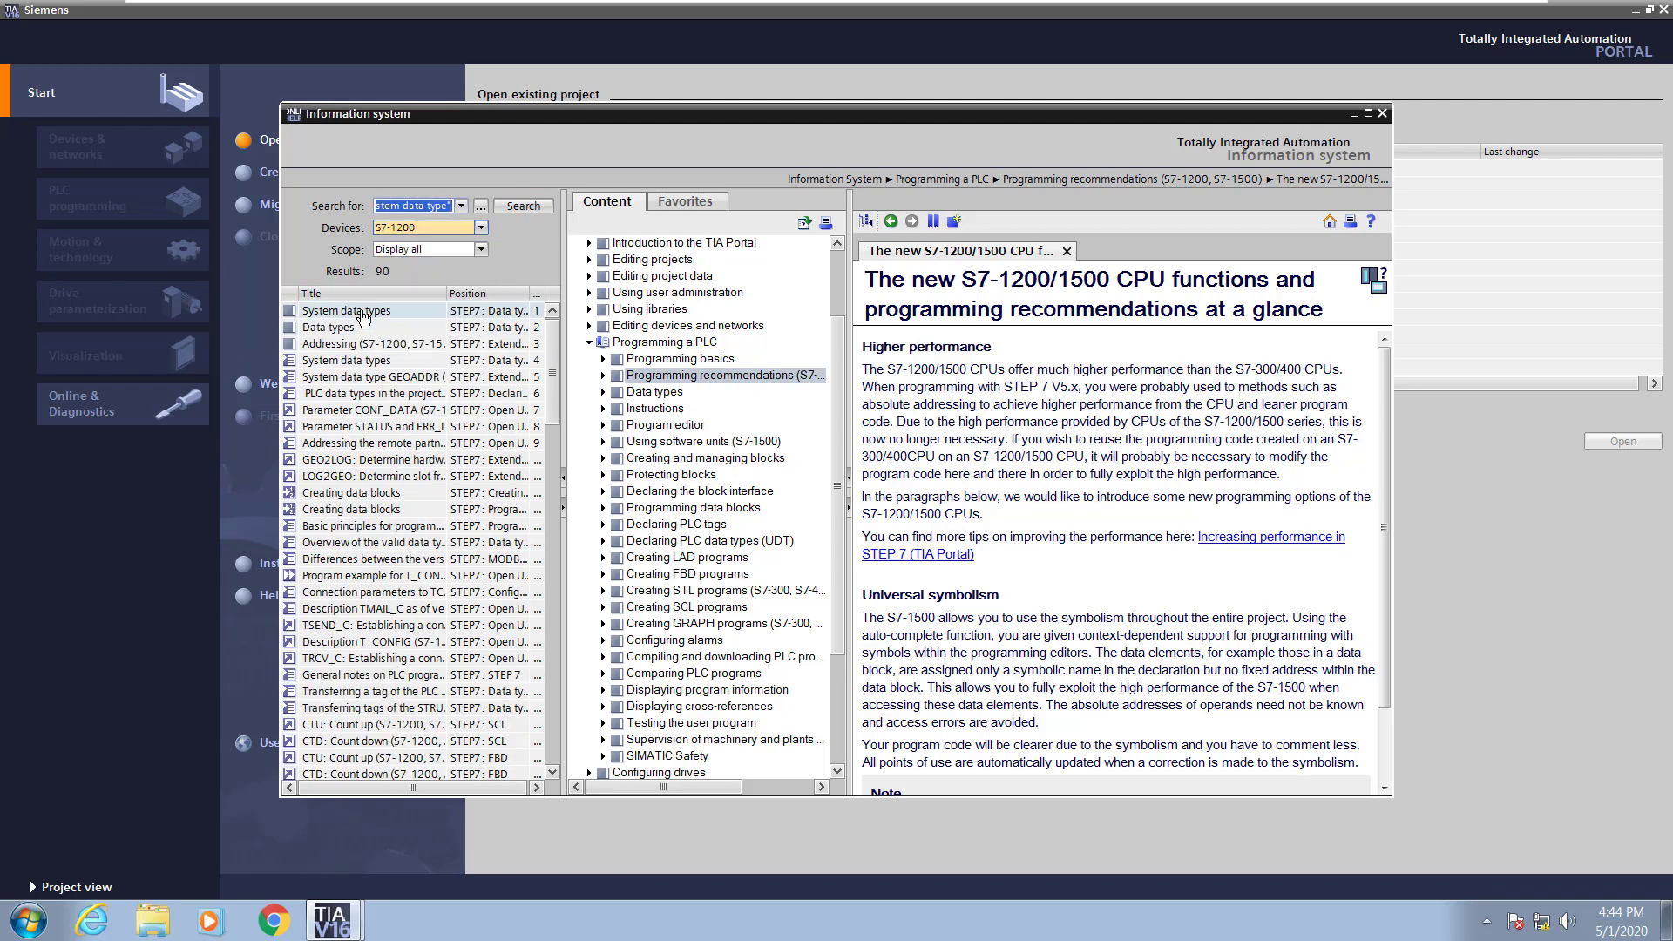
{"action": "mouse_move", "coordinate": [953, 221]}
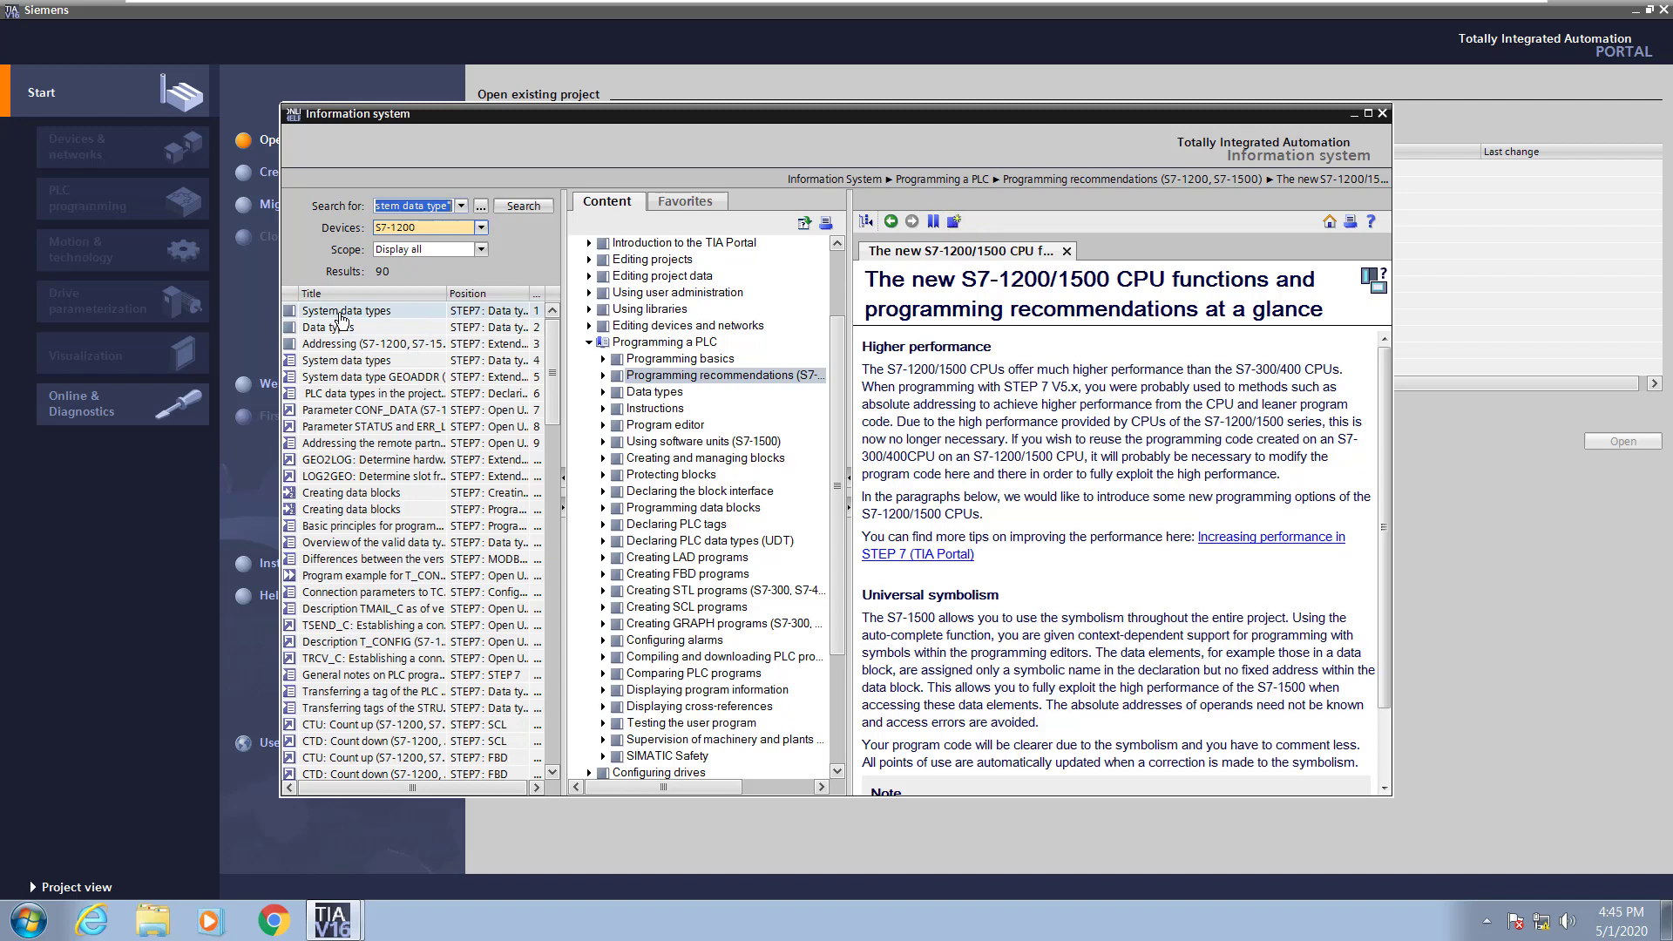
Read the full System data types topic, sync it in the contents tree, then close the information system.
{"action": "double_click", "coordinate": [361, 310]}
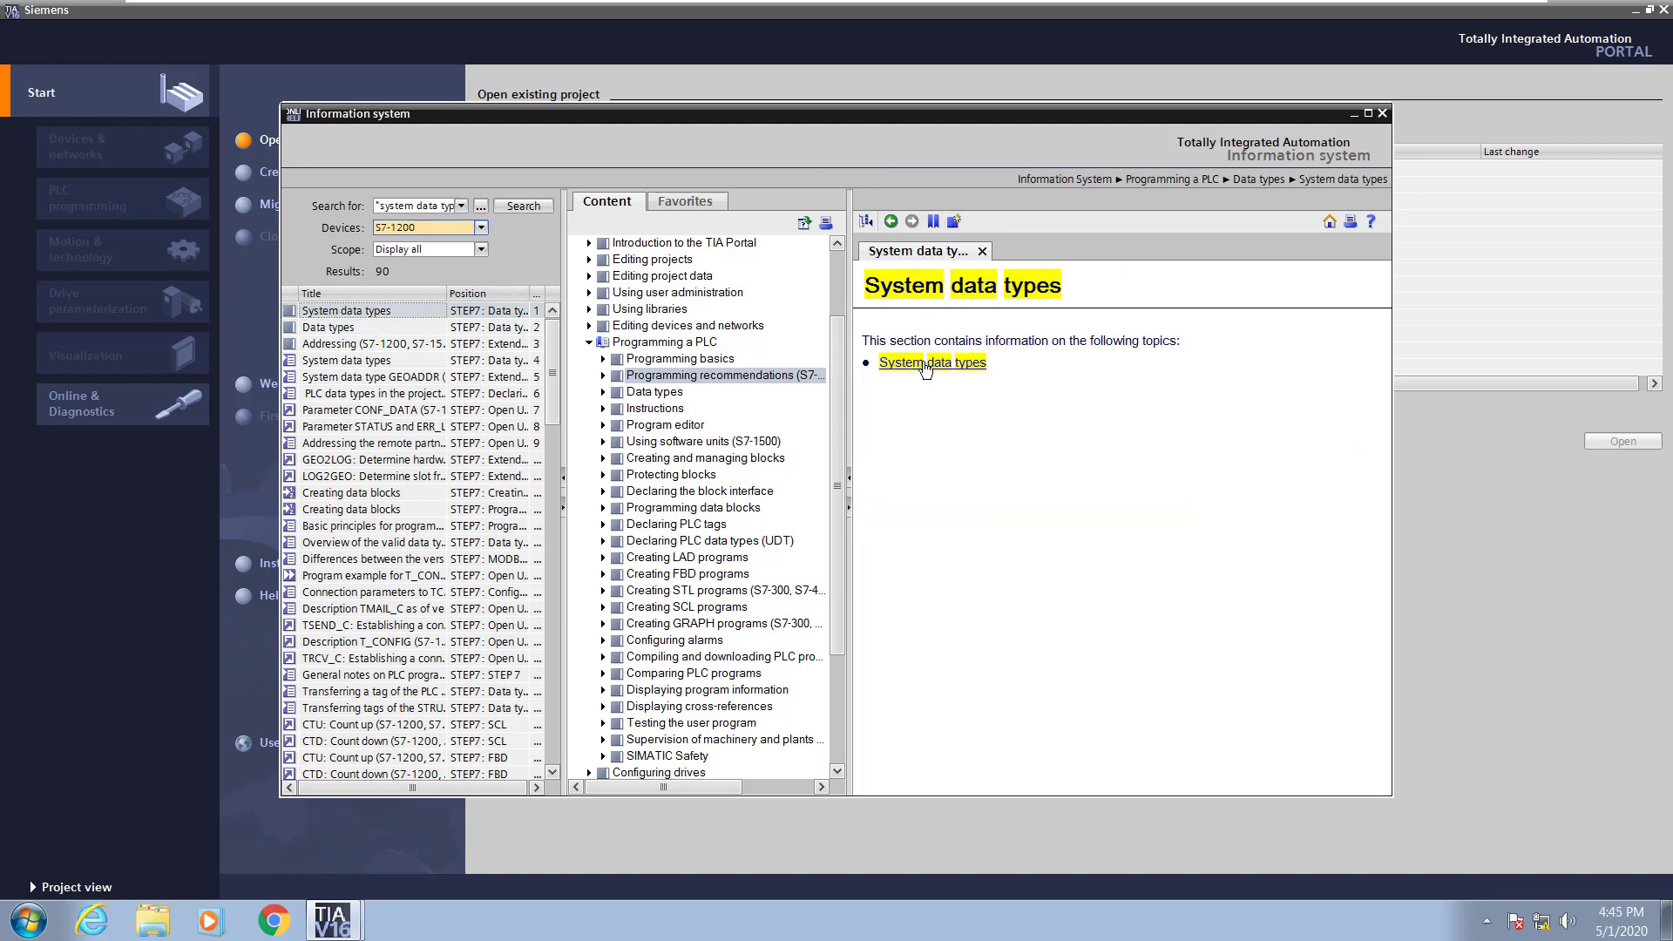
{"action": "left_click", "coordinate": [931, 363]}
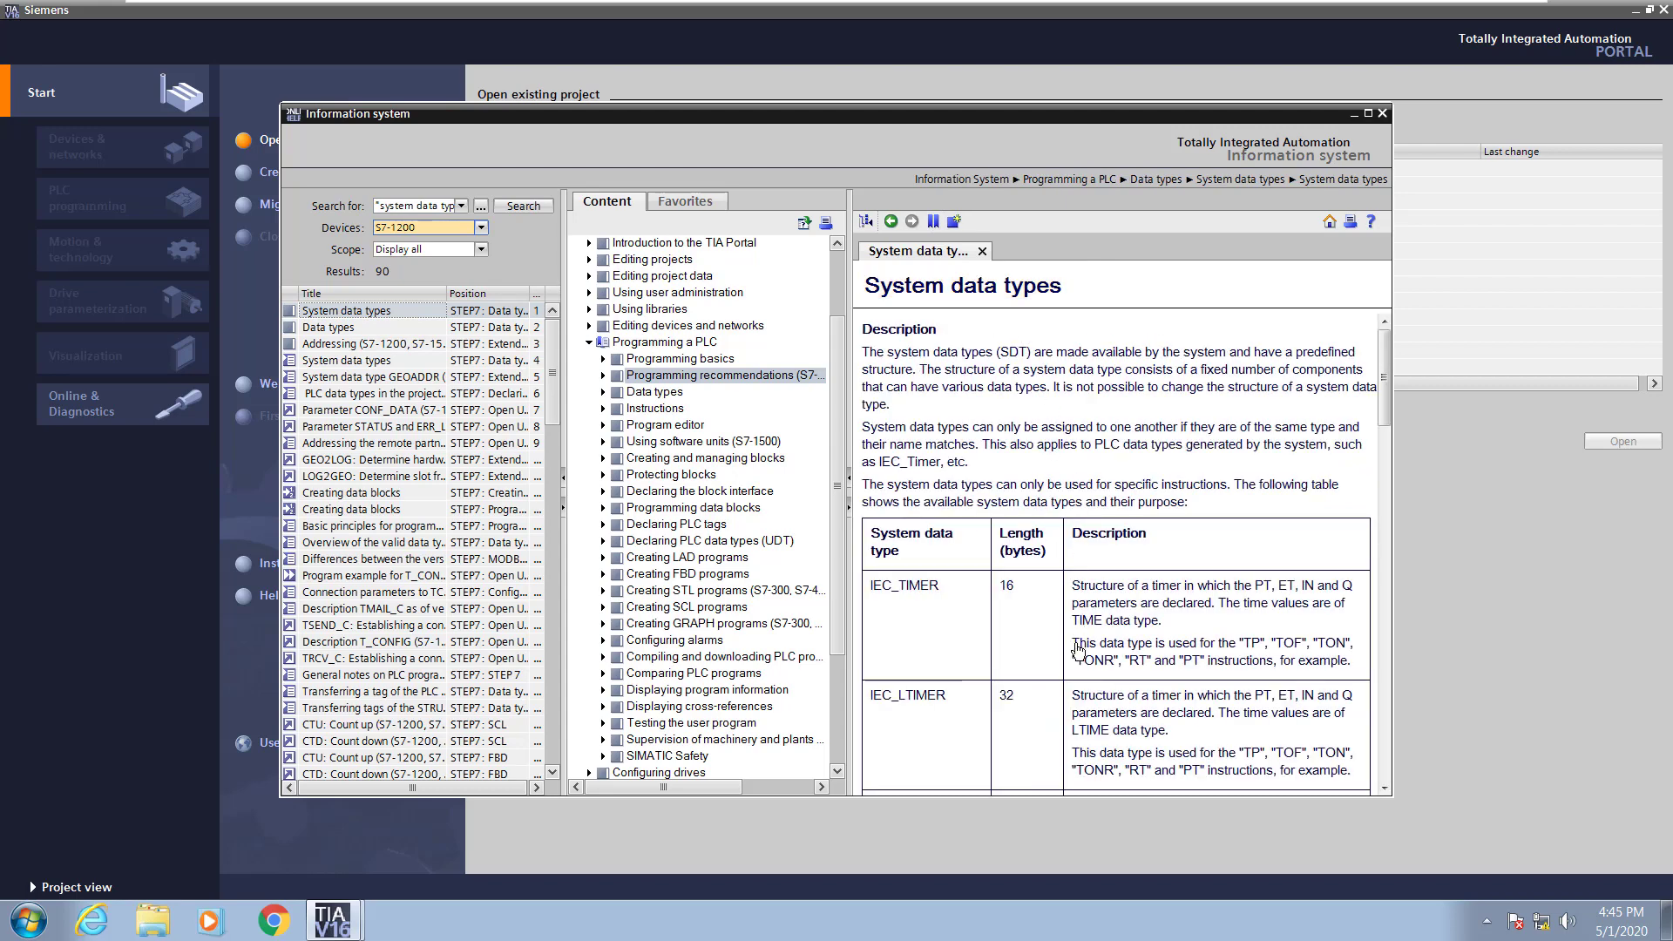
{"action": "mouse_move", "coordinate": [981, 284]}
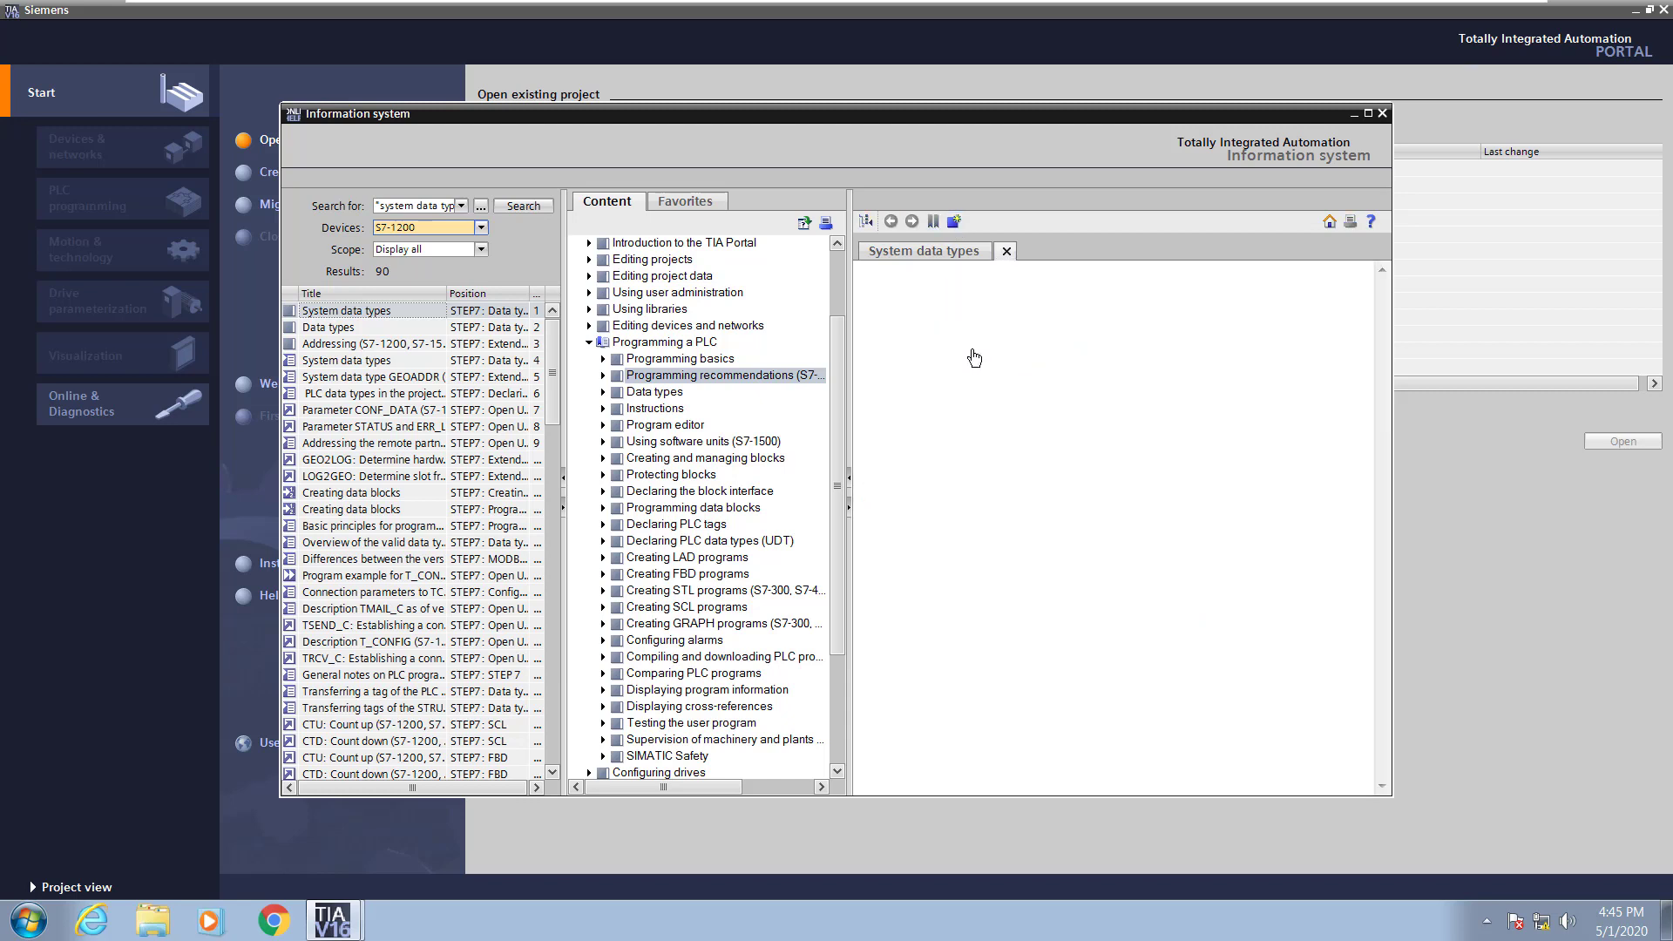
{"action": "left_click", "coordinate": [687, 201]}
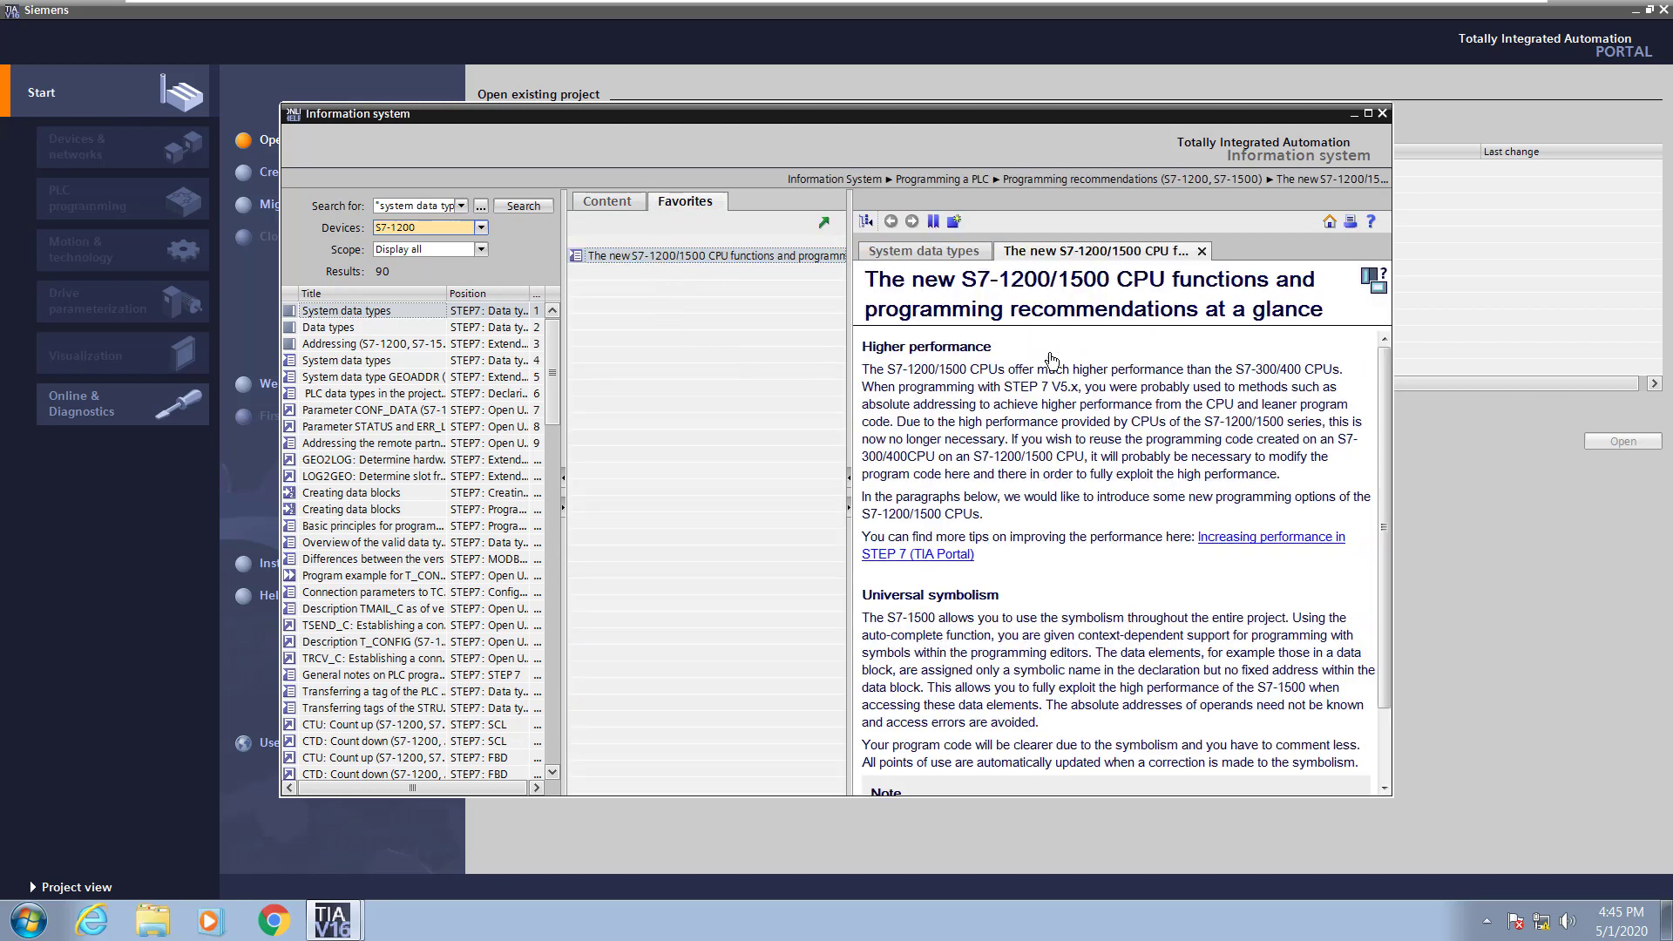
{"action": "left_click", "coordinate": [606, 200]}
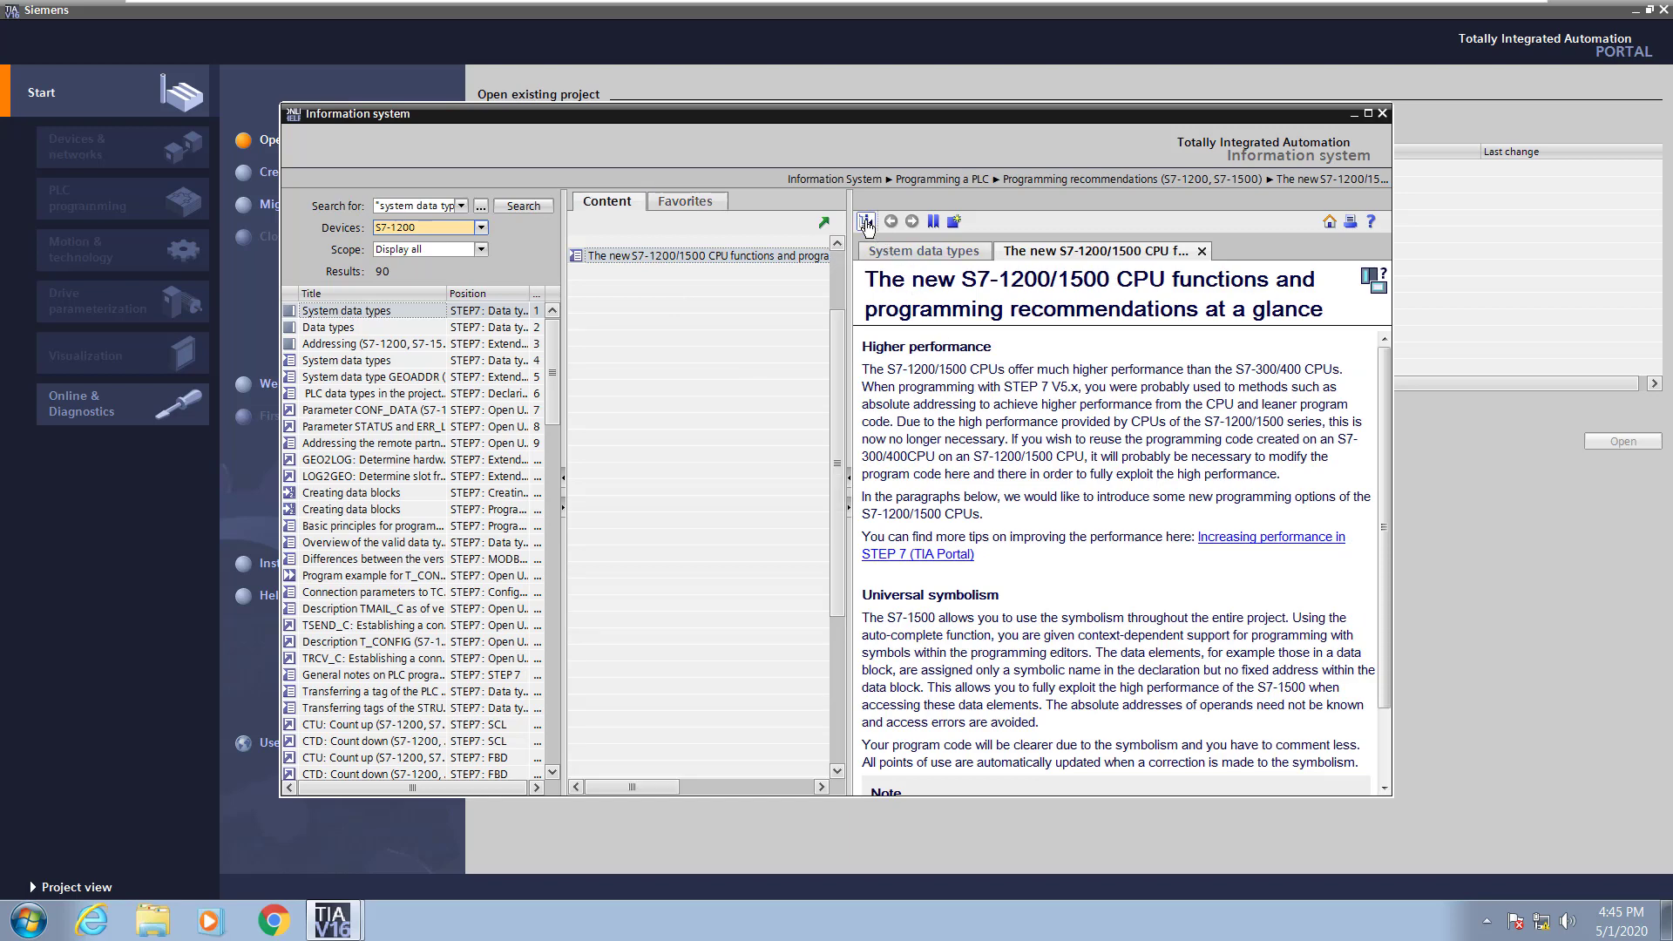
{"action": "left_click", "coordinate": [864, 221]}
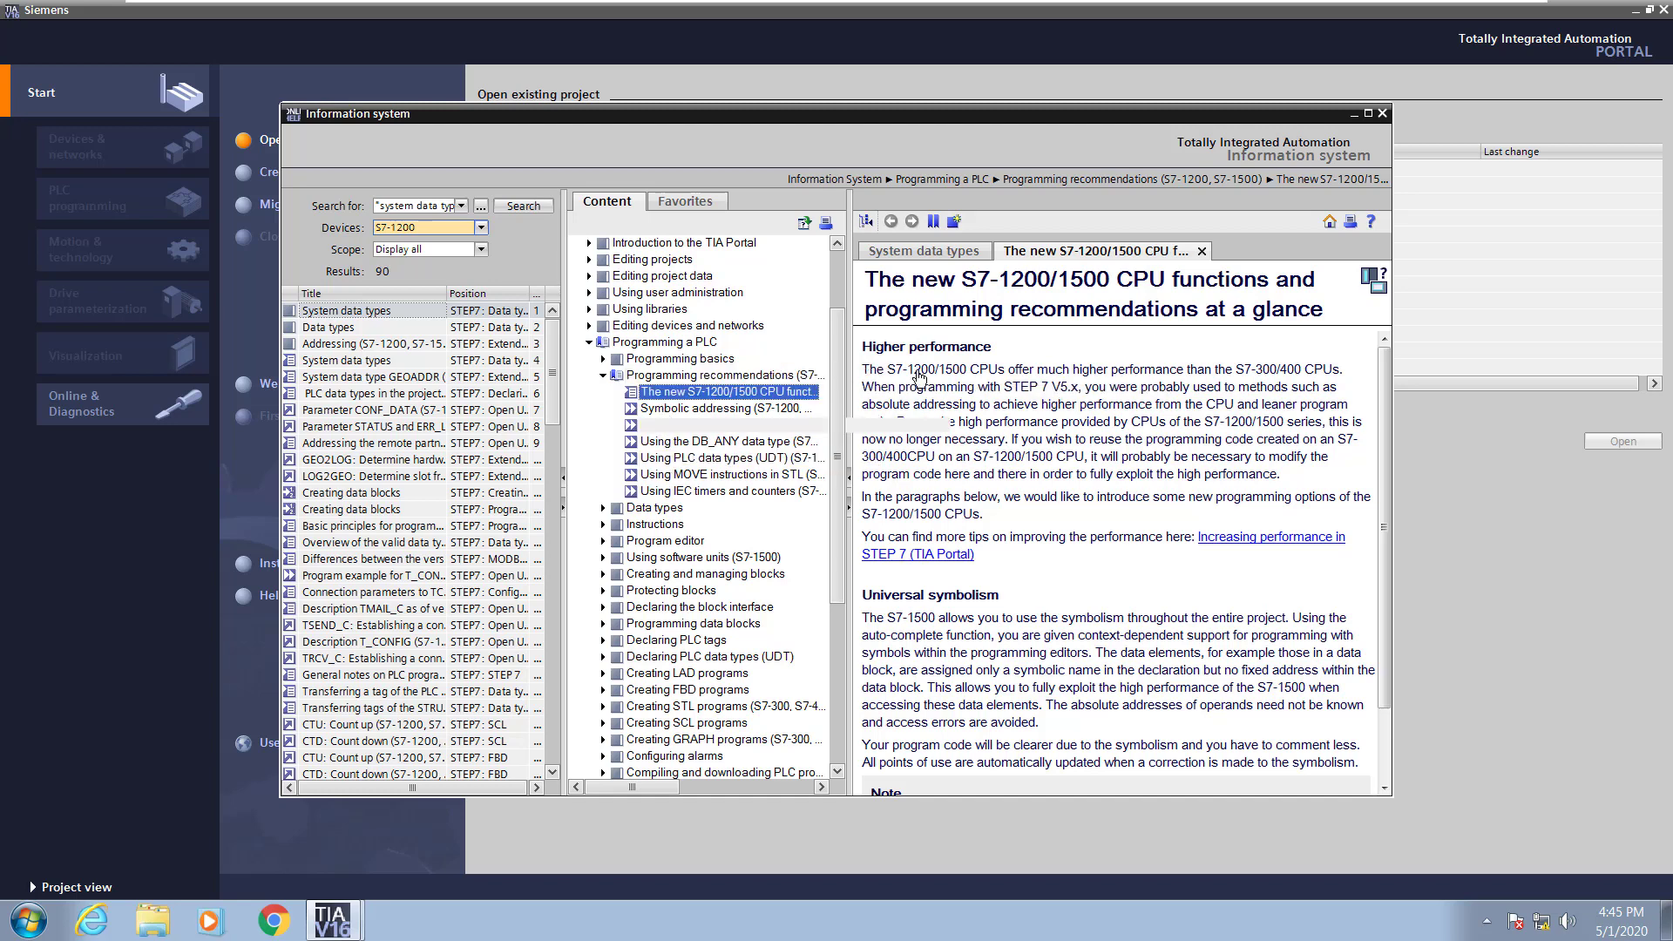
{"action": "left_click", "coordinate": [1381, 113]}
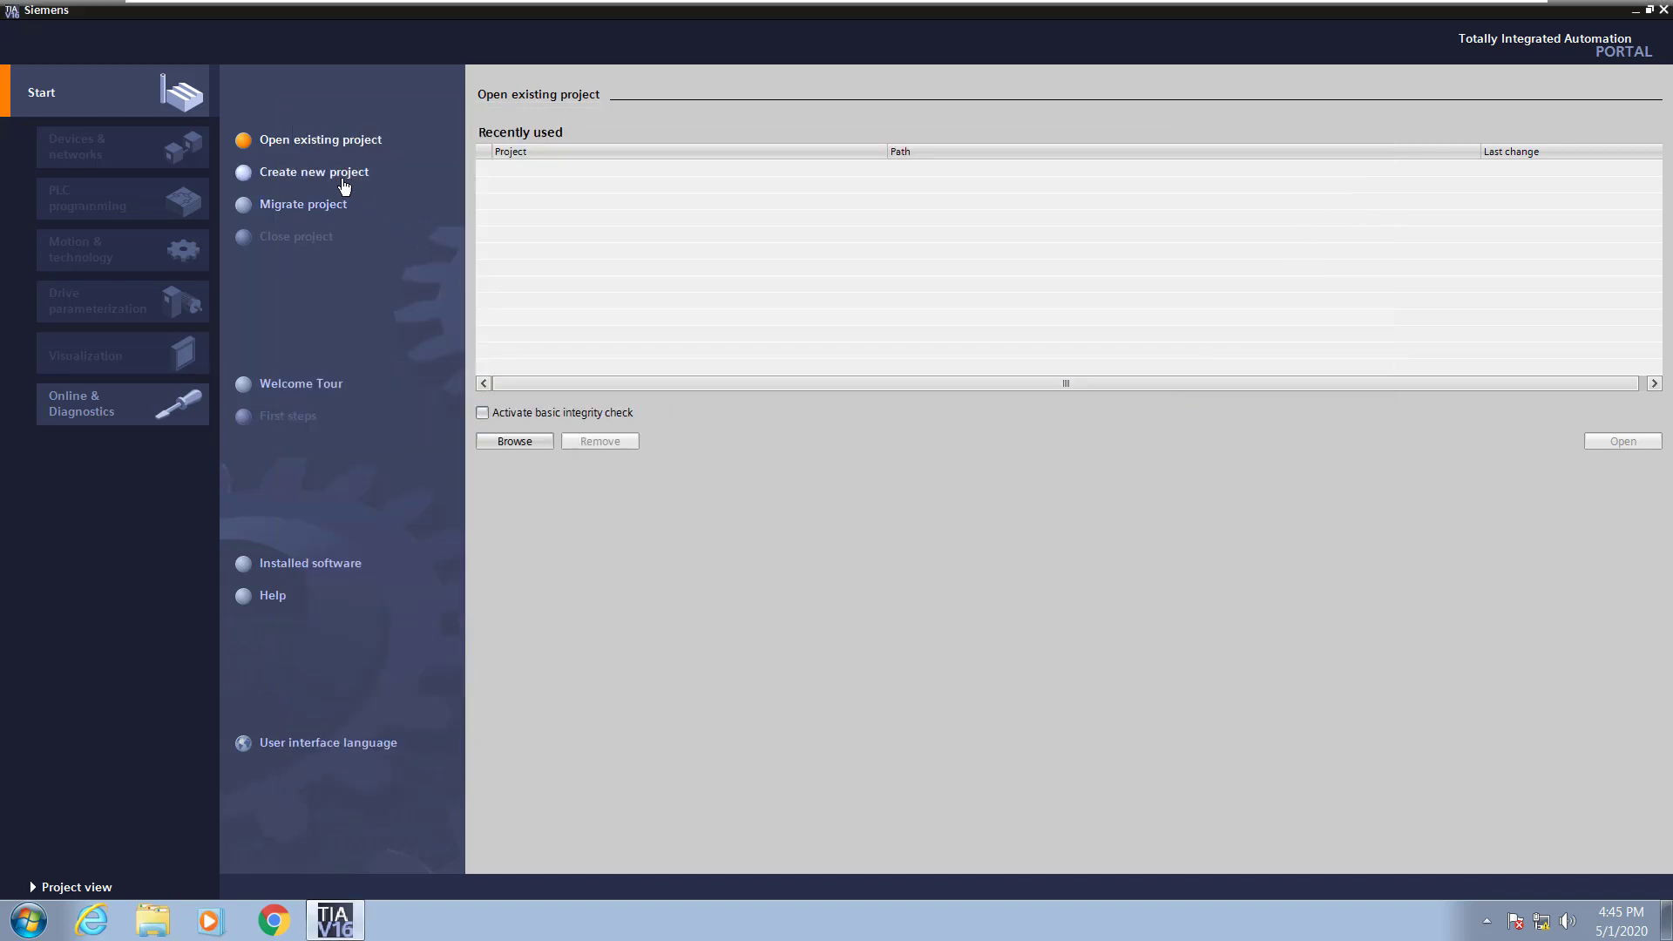
Create a new project named S7-1200 in the default Automation folder.
{"action": "left_click", "coordinate": [316, 173]}
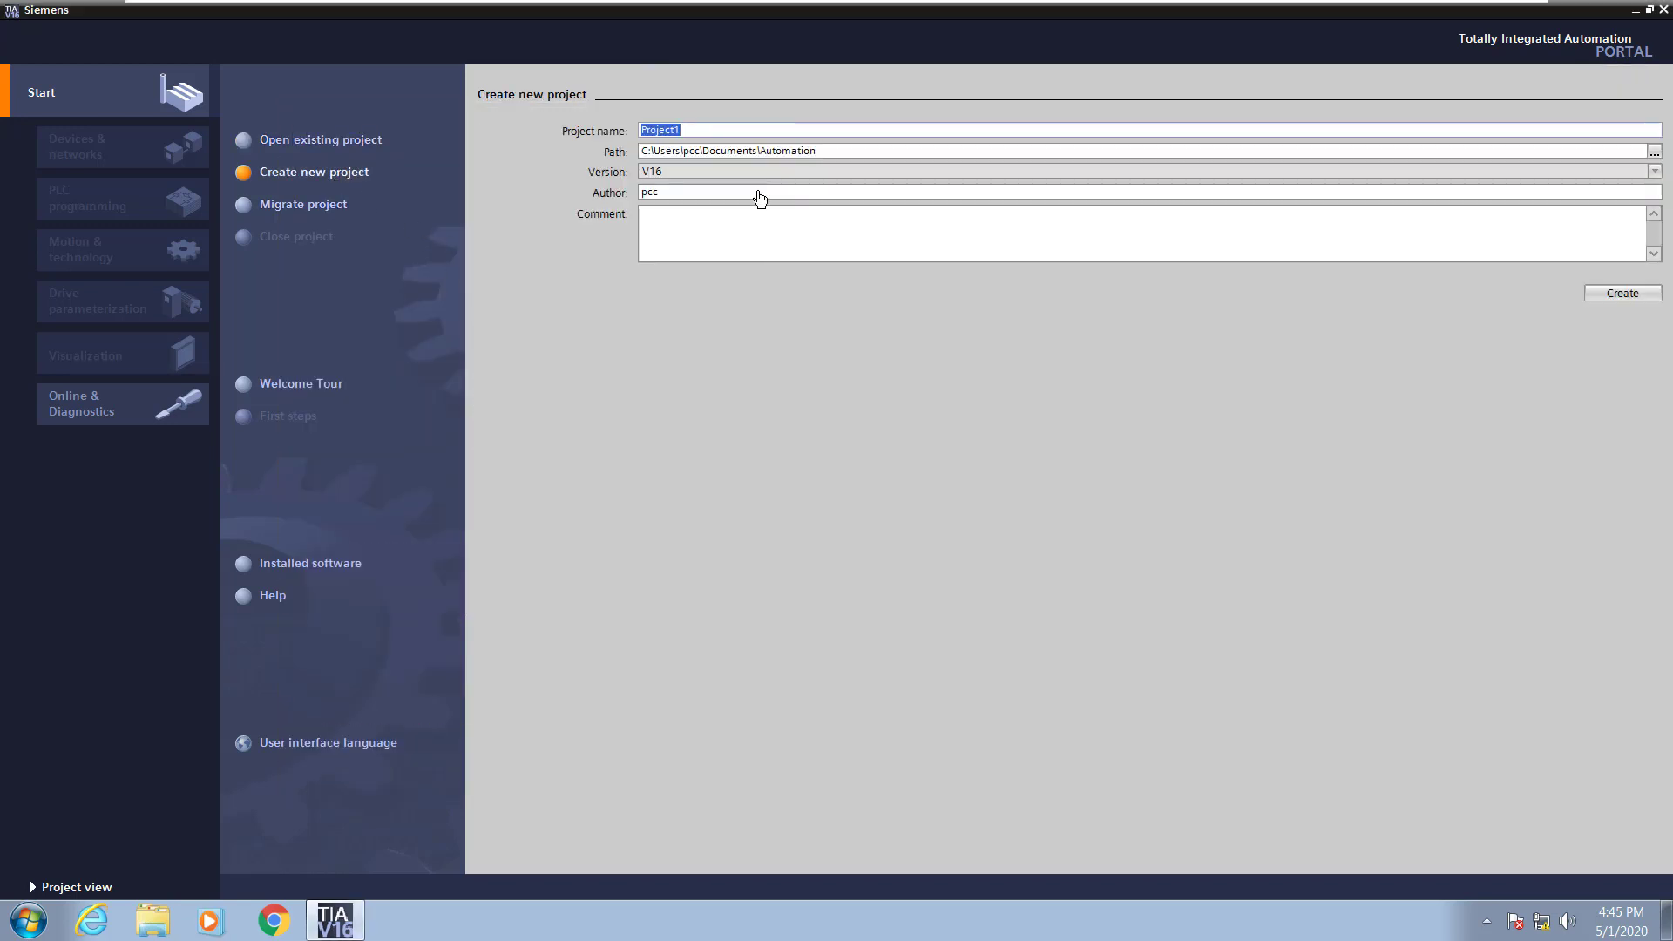
{"action": "type", "text": "S7-1200"}
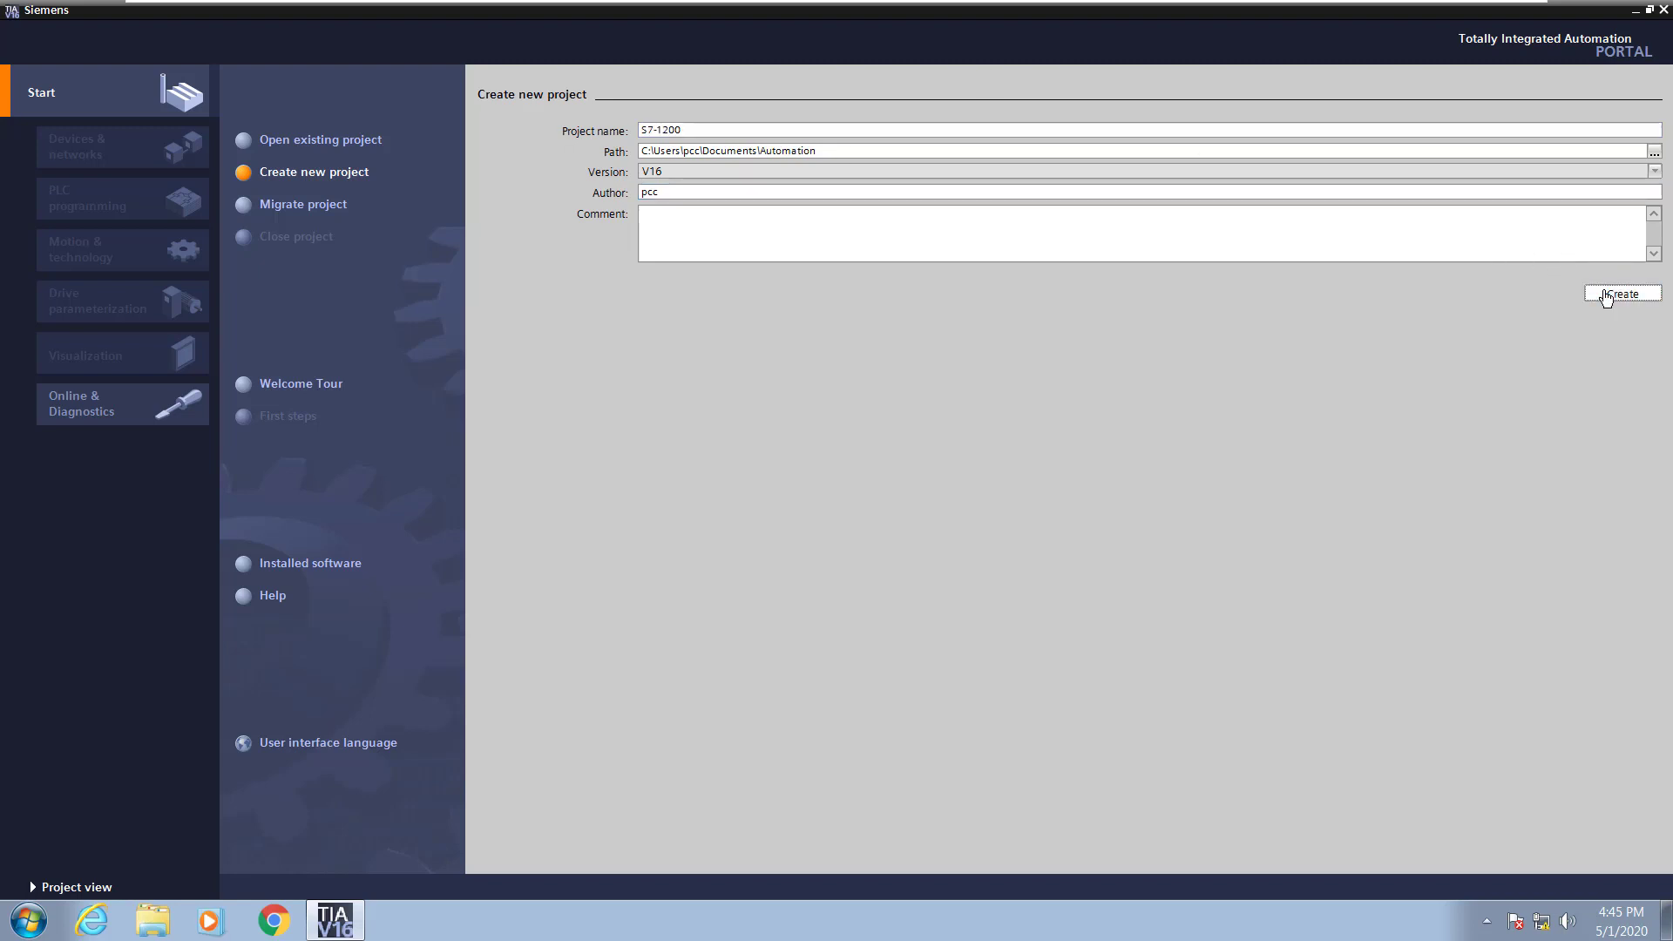
{"action": "left_click", "coordinate": [1623, 293]}
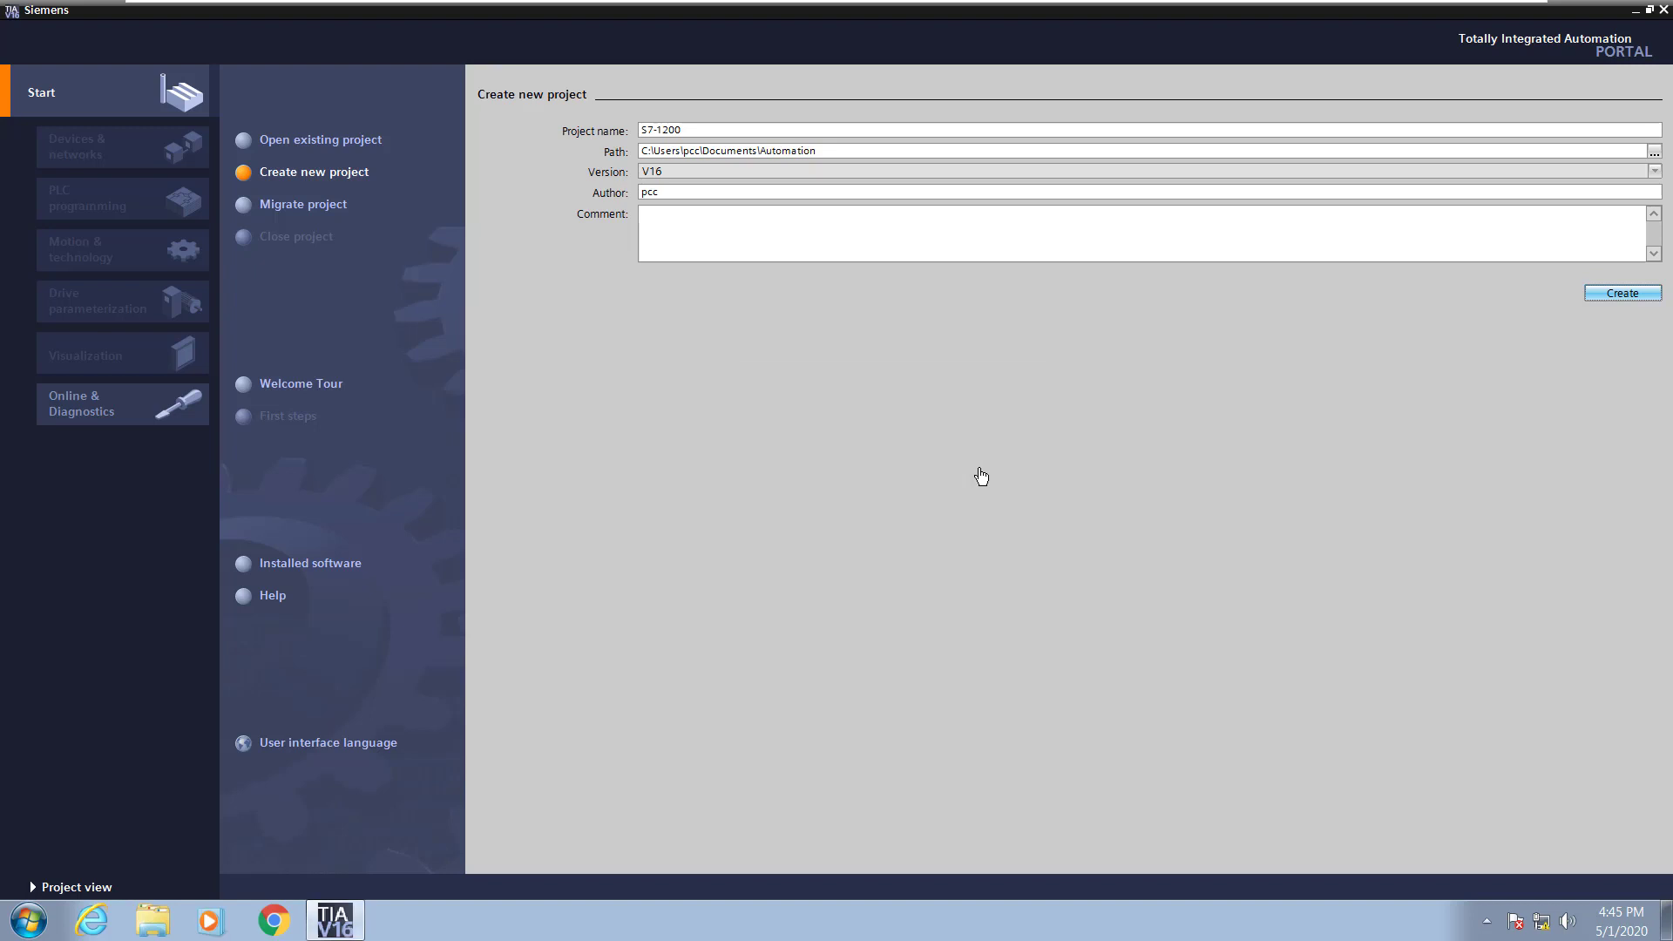
{"action": "left_click", "coordinate": [1621, 293]}
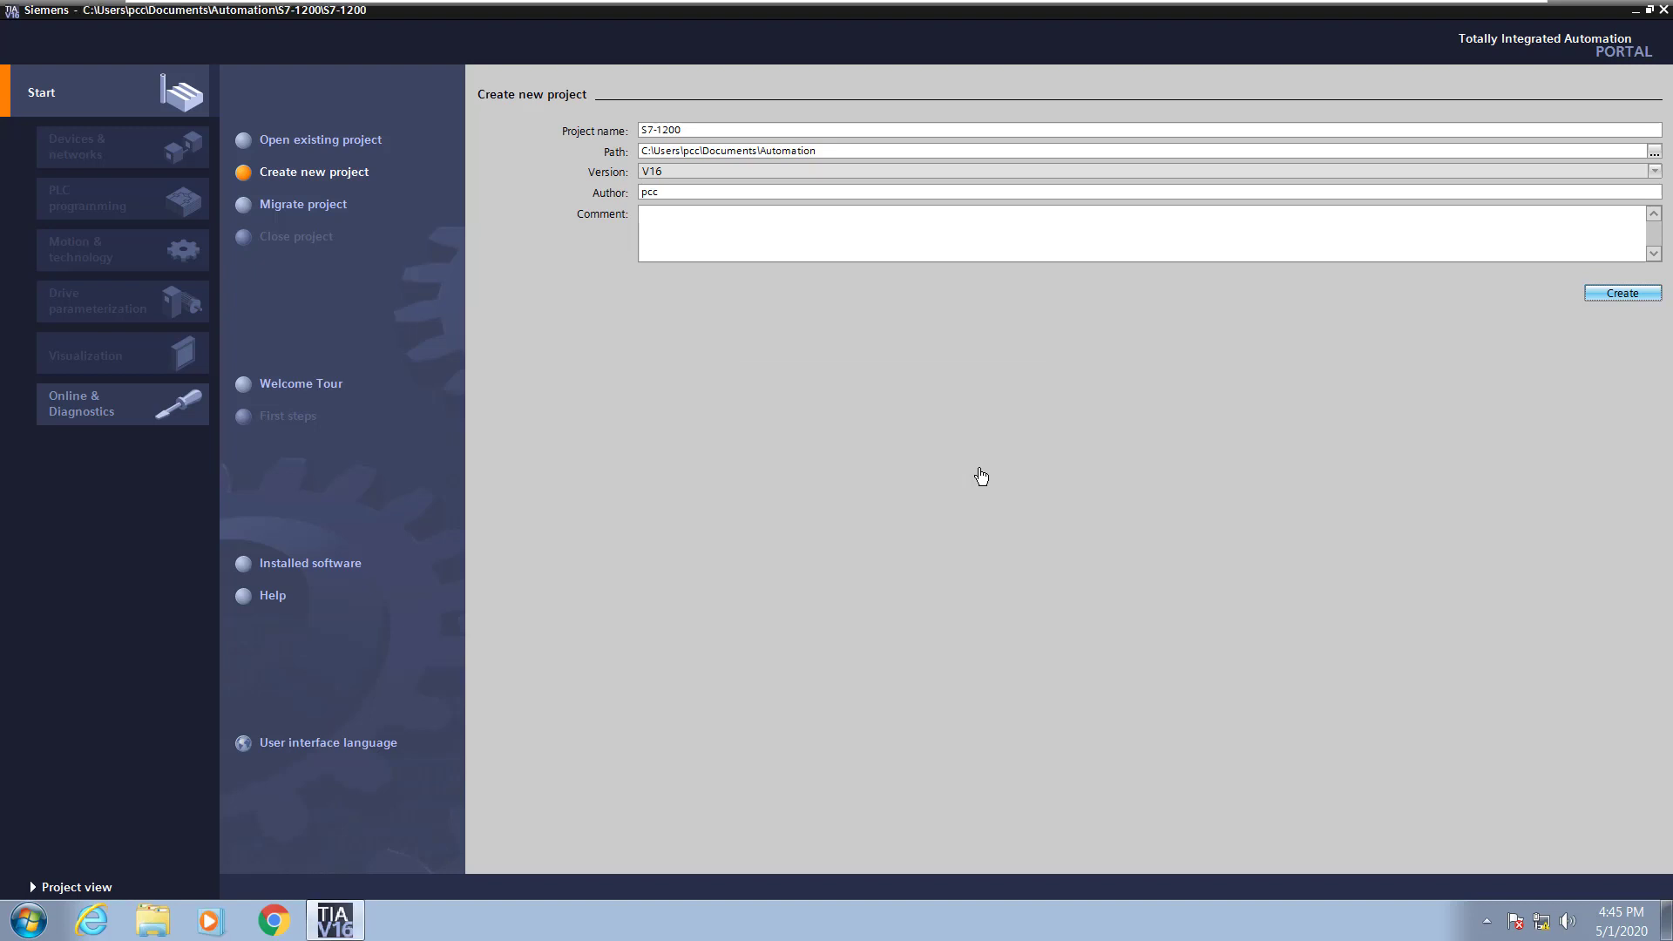
Confirm the S7-1200 project opening to reach the First steps page.
{"action": "left_click", "coordinate": [1621, 293]}
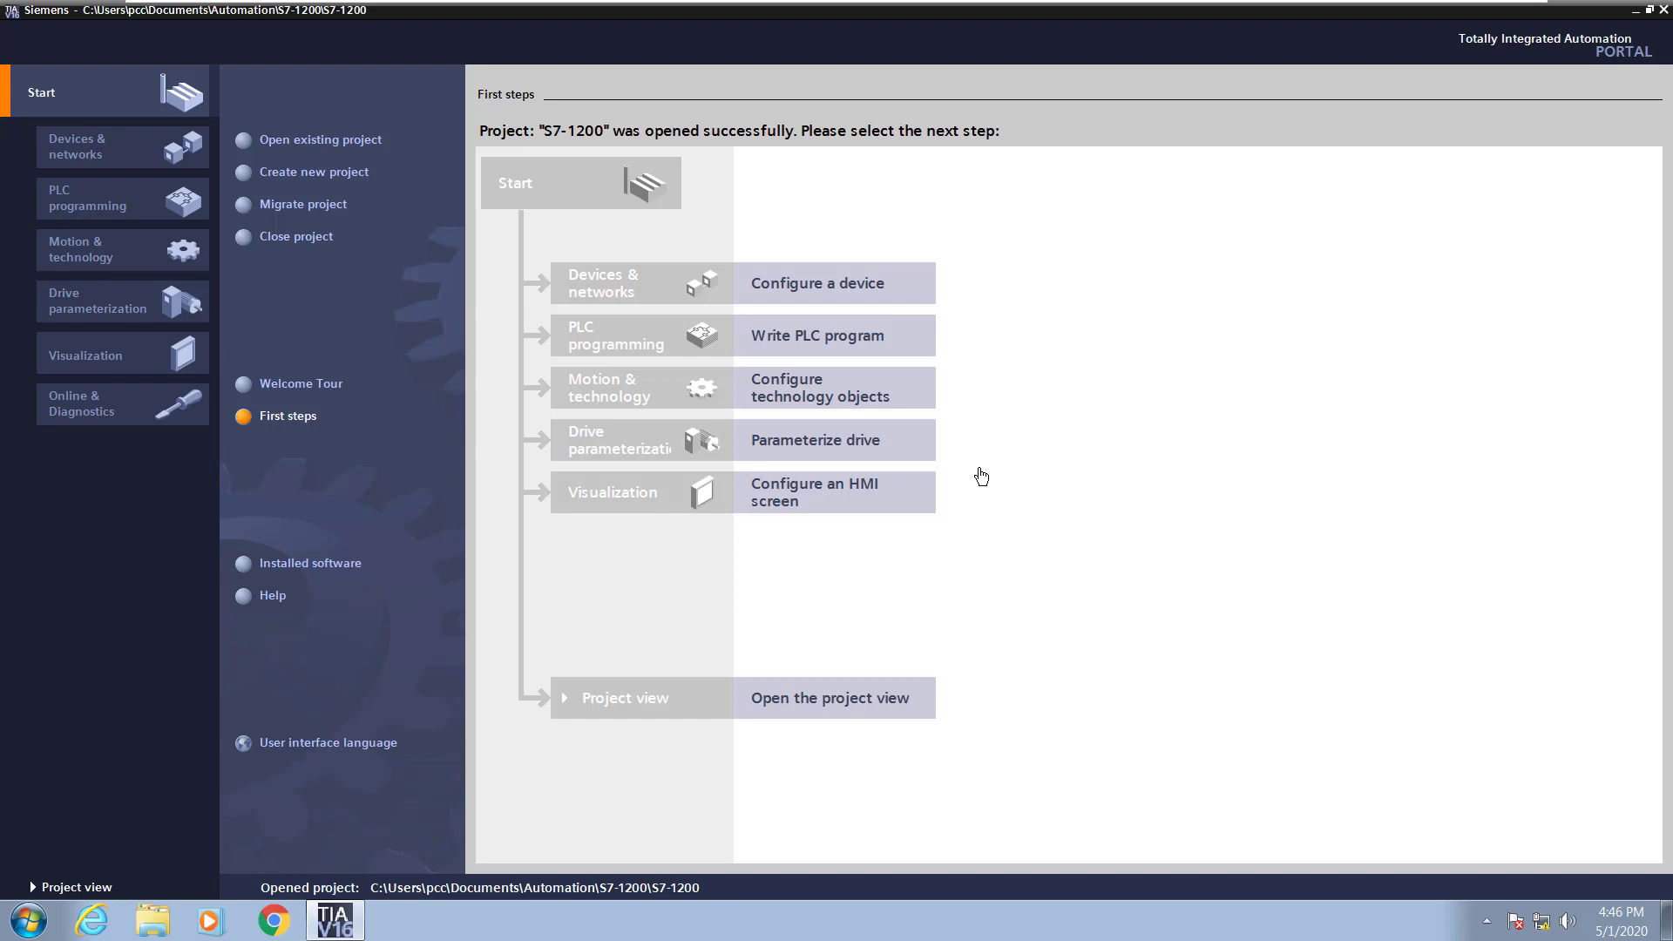
{"action": "mouse_move", "coordinate": [141, 847]}
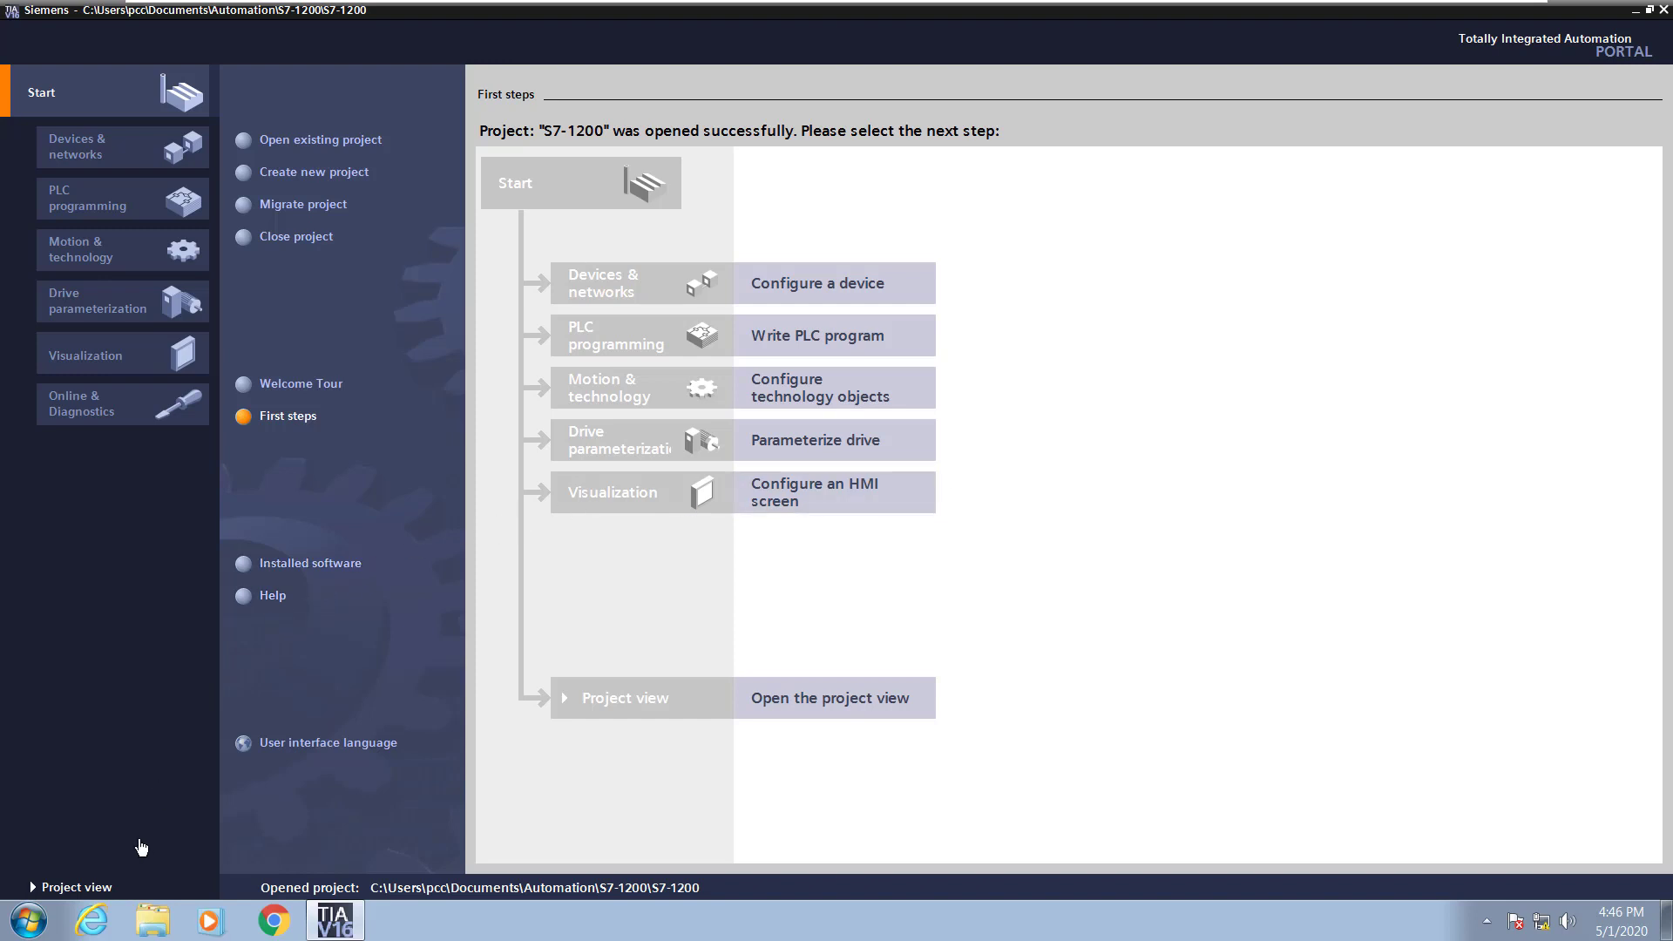
{"action": "mouse_move", "coordinate": [692, 319]}
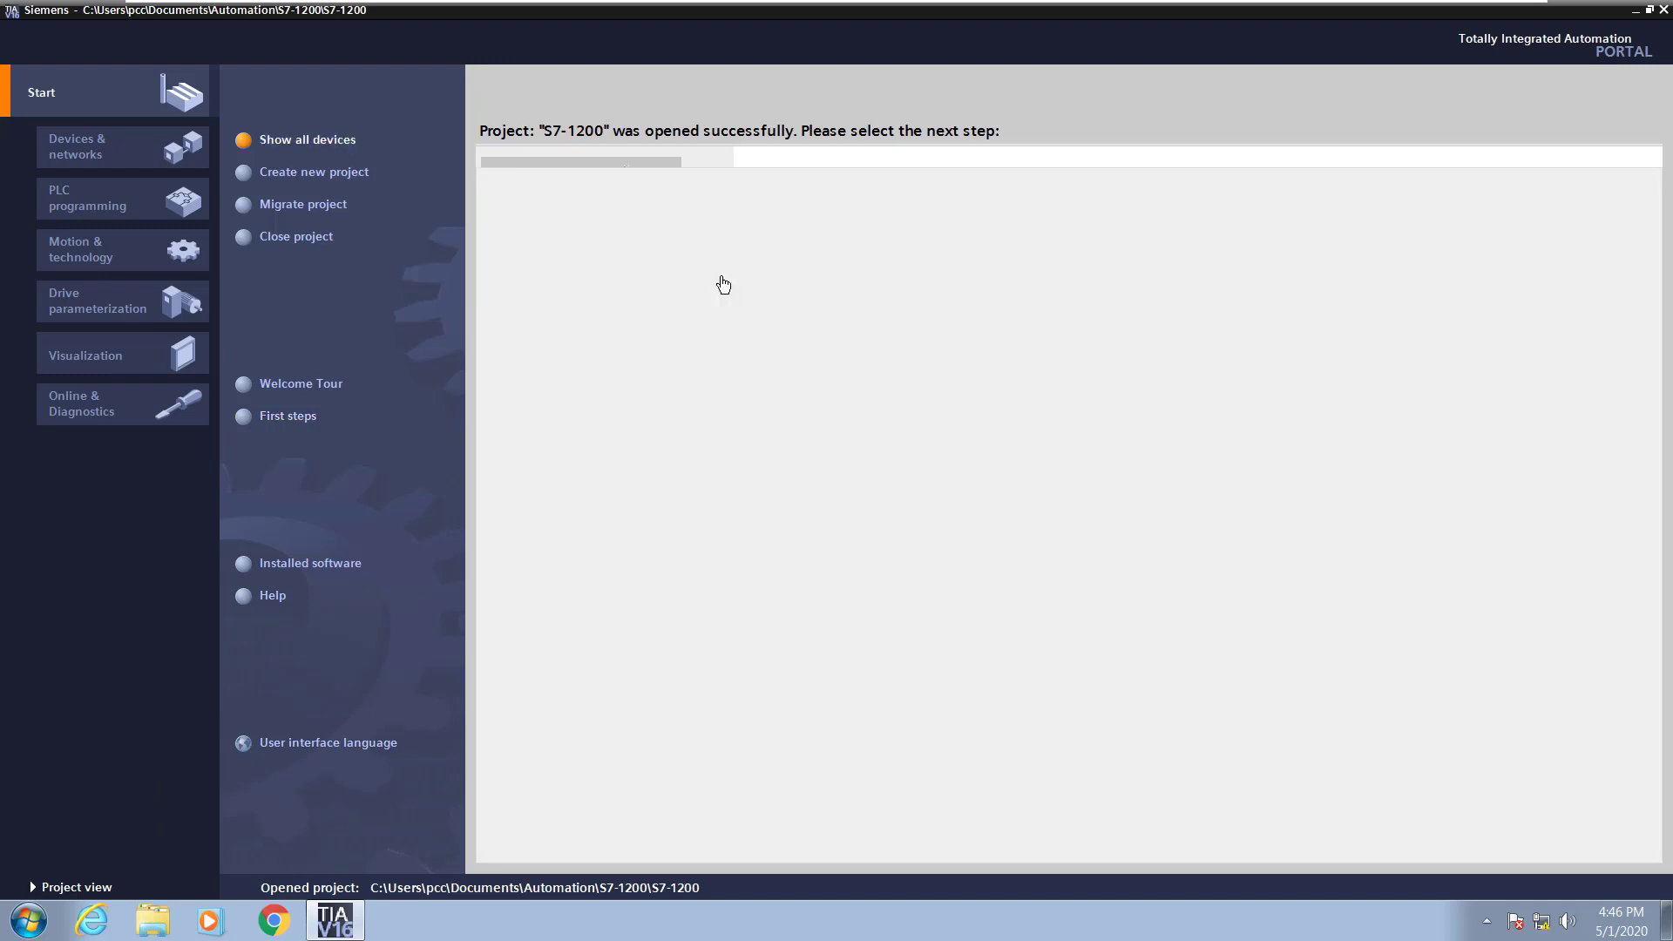
Start Add new device, browse SIMATIC S7-1200 CPU 1215C AC/DC/Rly variants and choose firmware V4.4.
{"action": "left_click", "coordinate": [122, 146]}
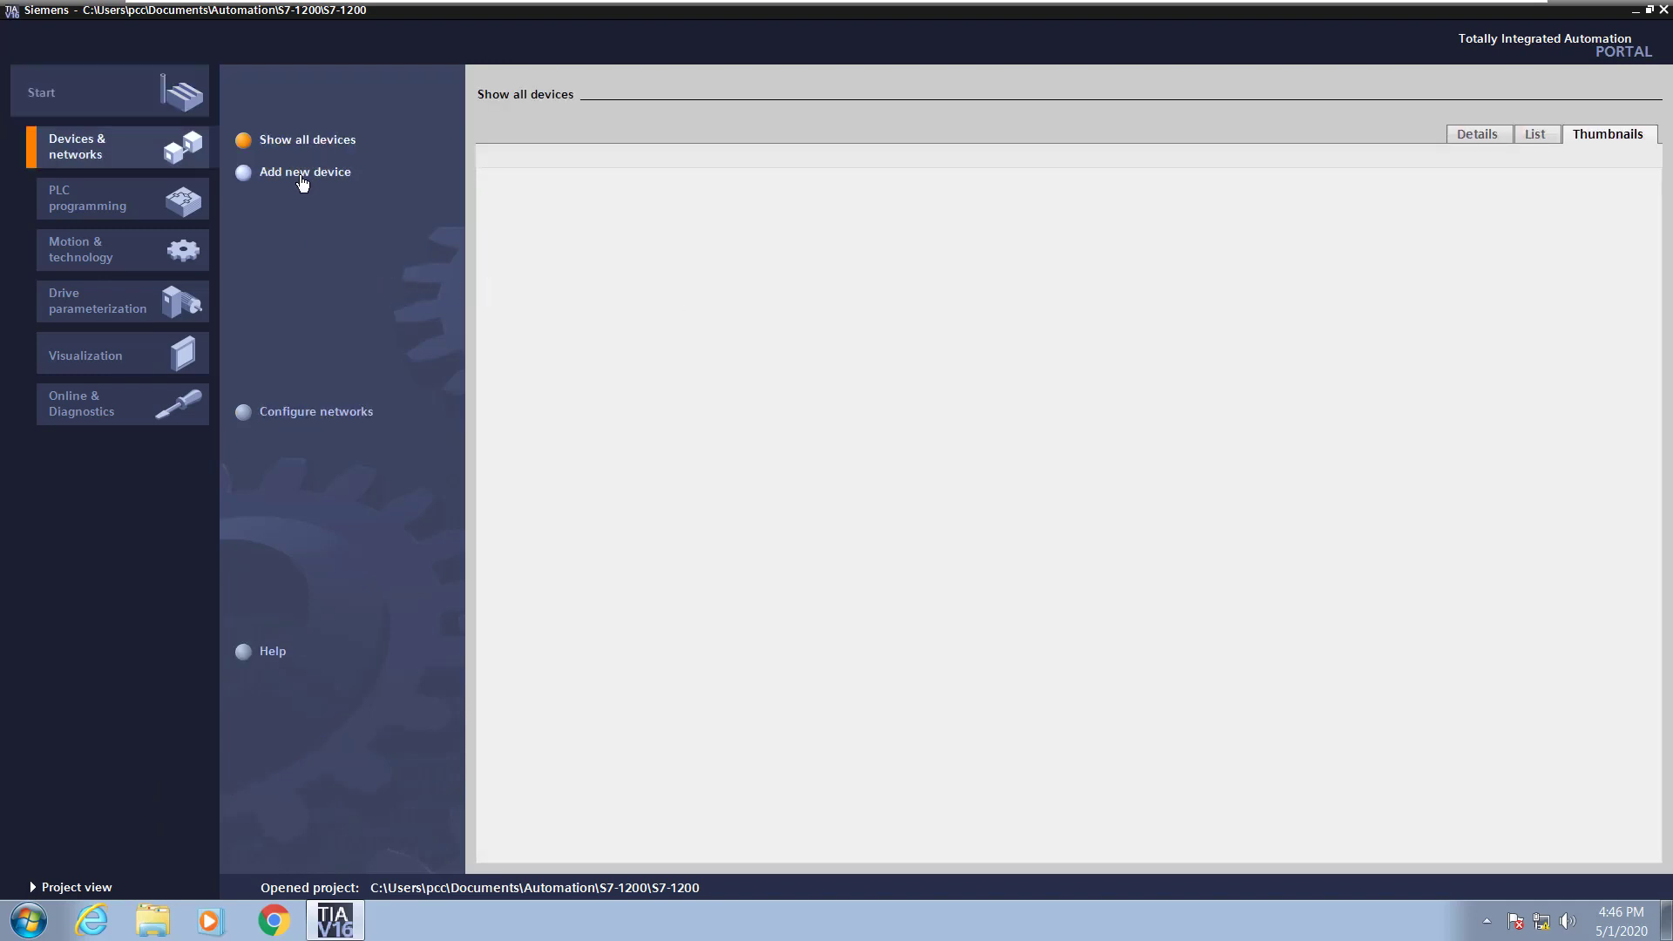
{"action": "left_click", "coordinate": [303, 173]}
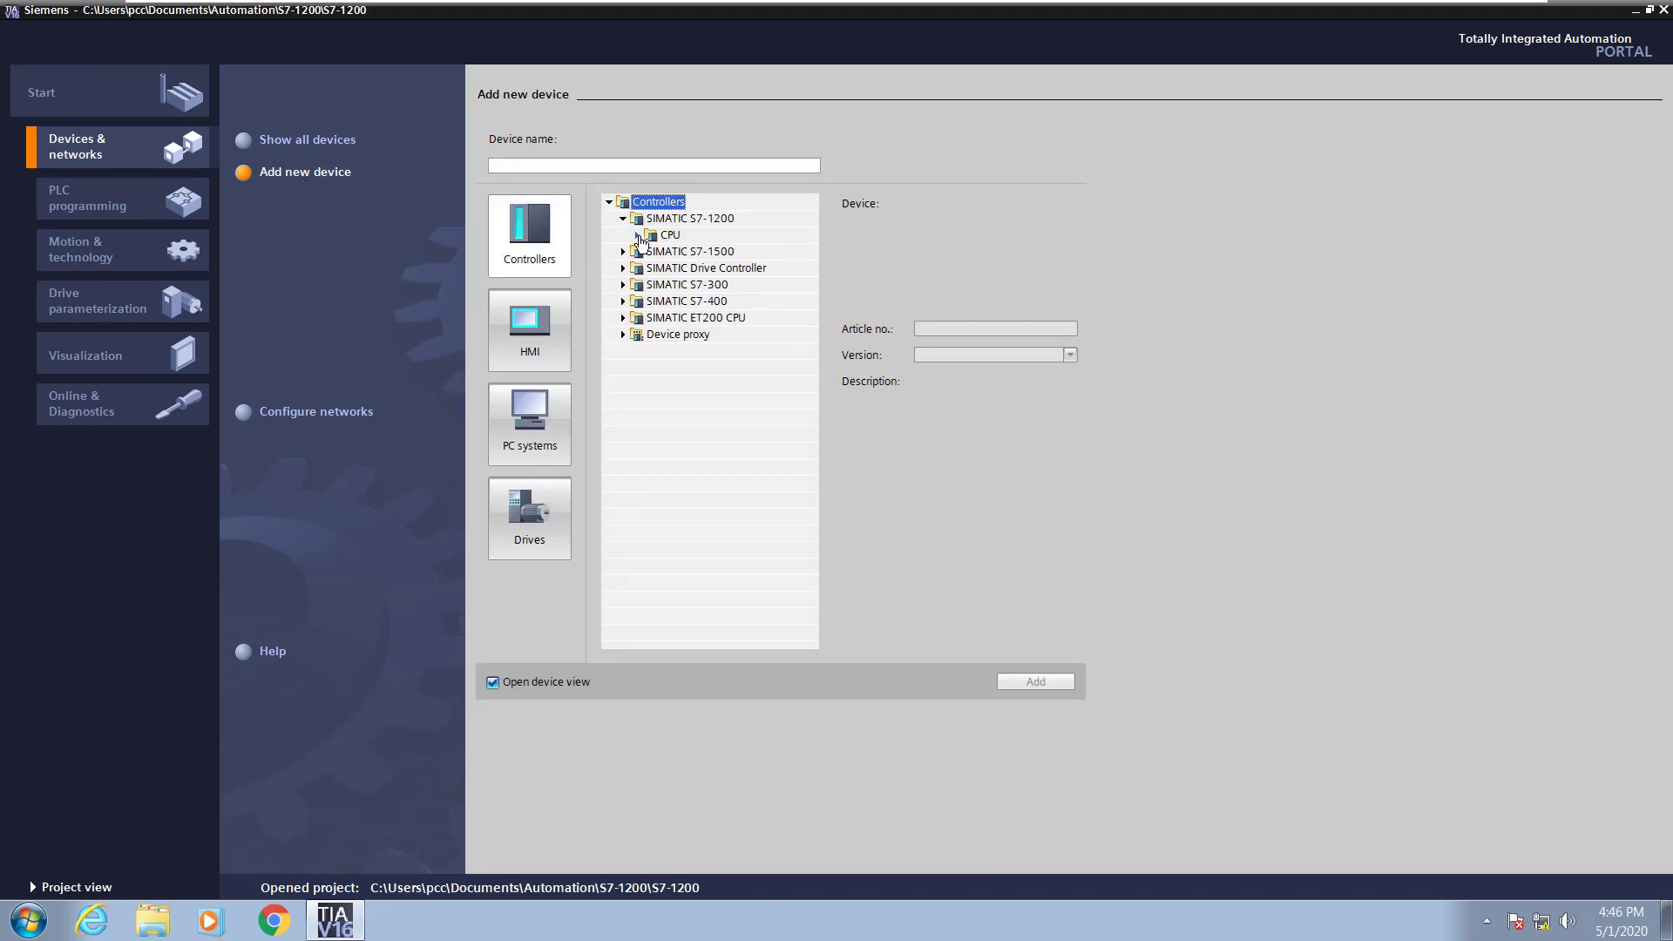
{"action": "left_click", "coordinate": [638, 235]}
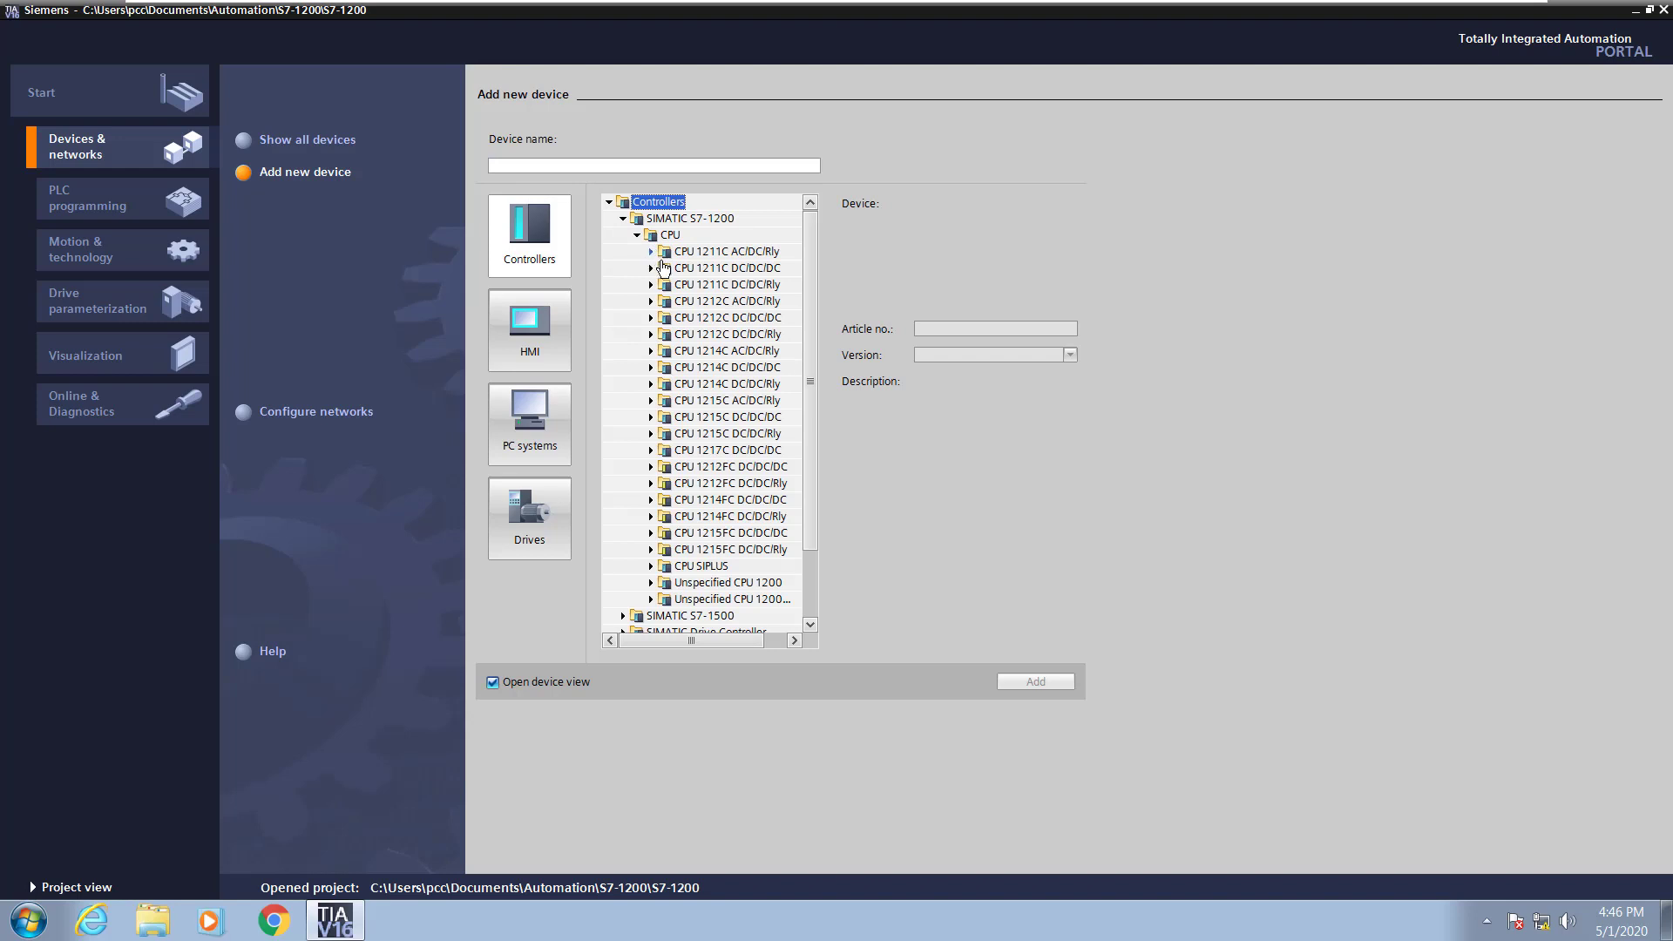
{"action": "left_click", "coordinate": [726, 251]}
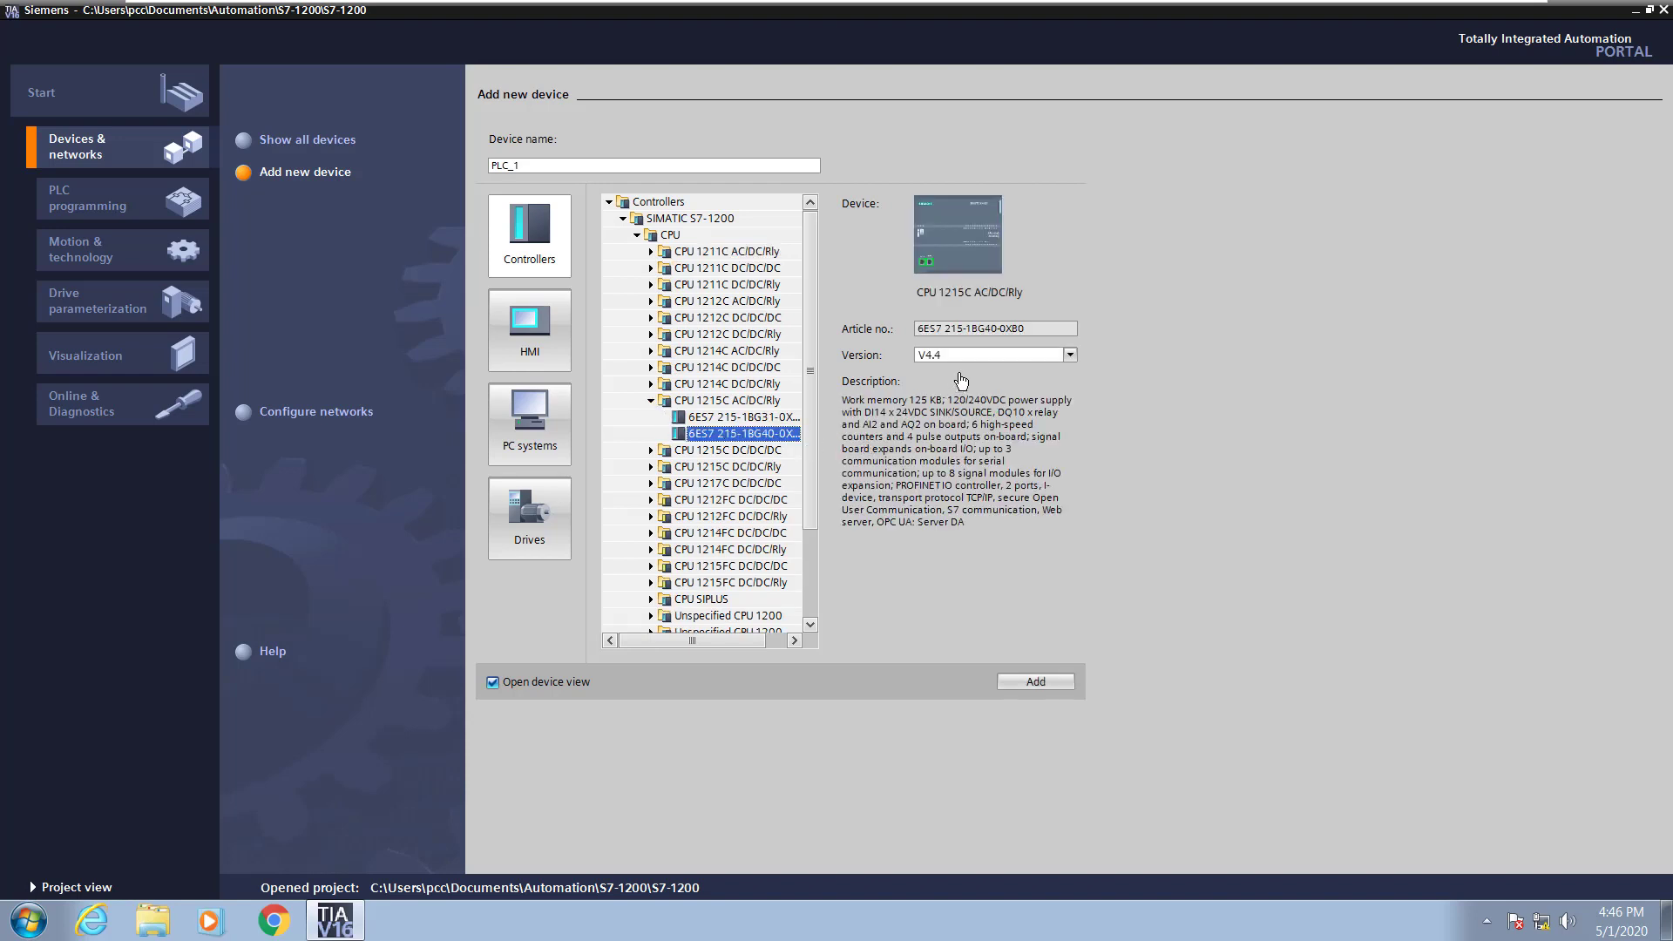
{"action": "left_click", "coordinate": [1068, 353]}
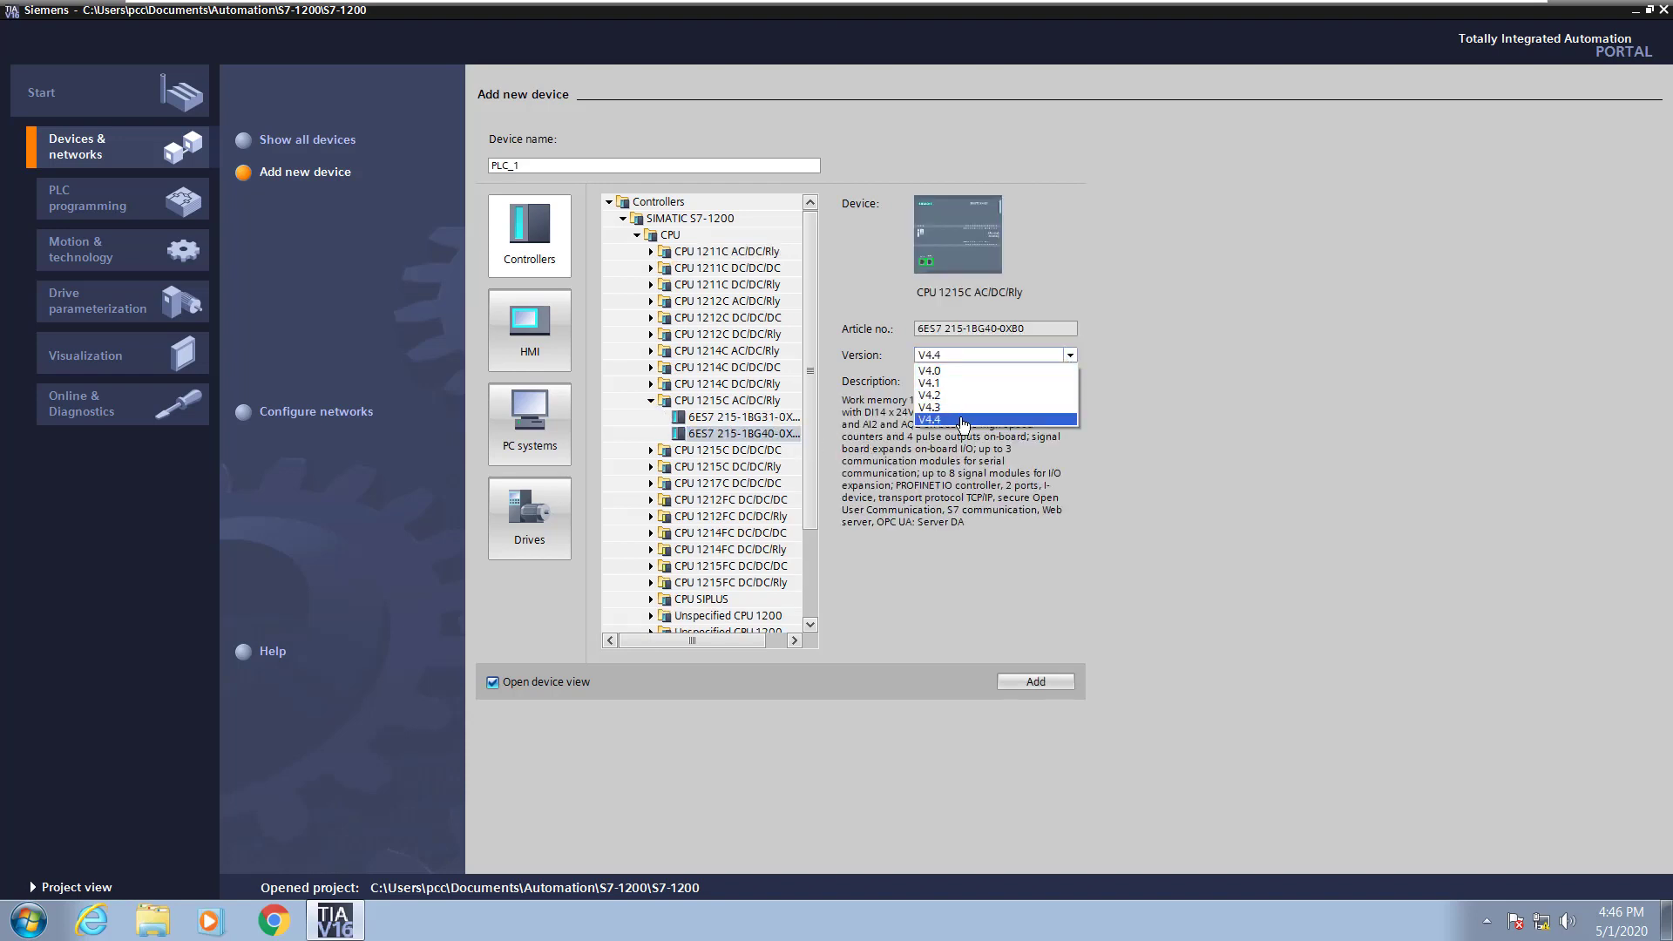
{"action": "left_click", "coordinate": [962, 420]}
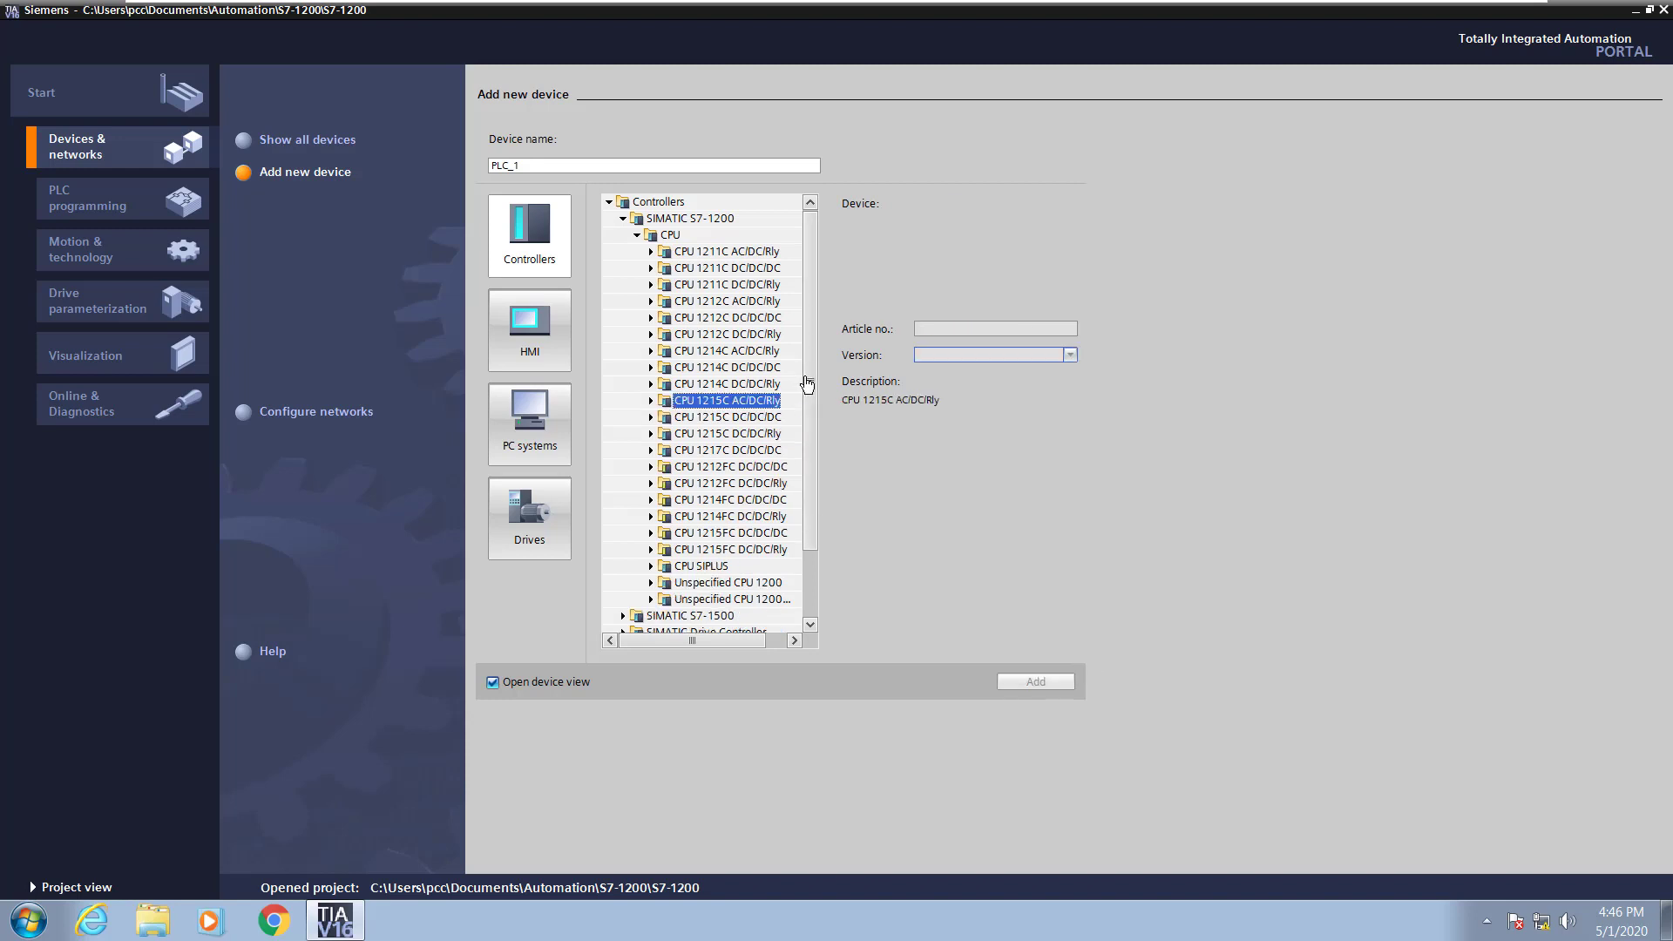
Select the Unspecified CPU 1200 (6ES7 2XX-XXXXX-XXXX) instead and add it as PLC_1.
{"action": "scroll", "scroll_direction": "down", "scroll_amount": 3}
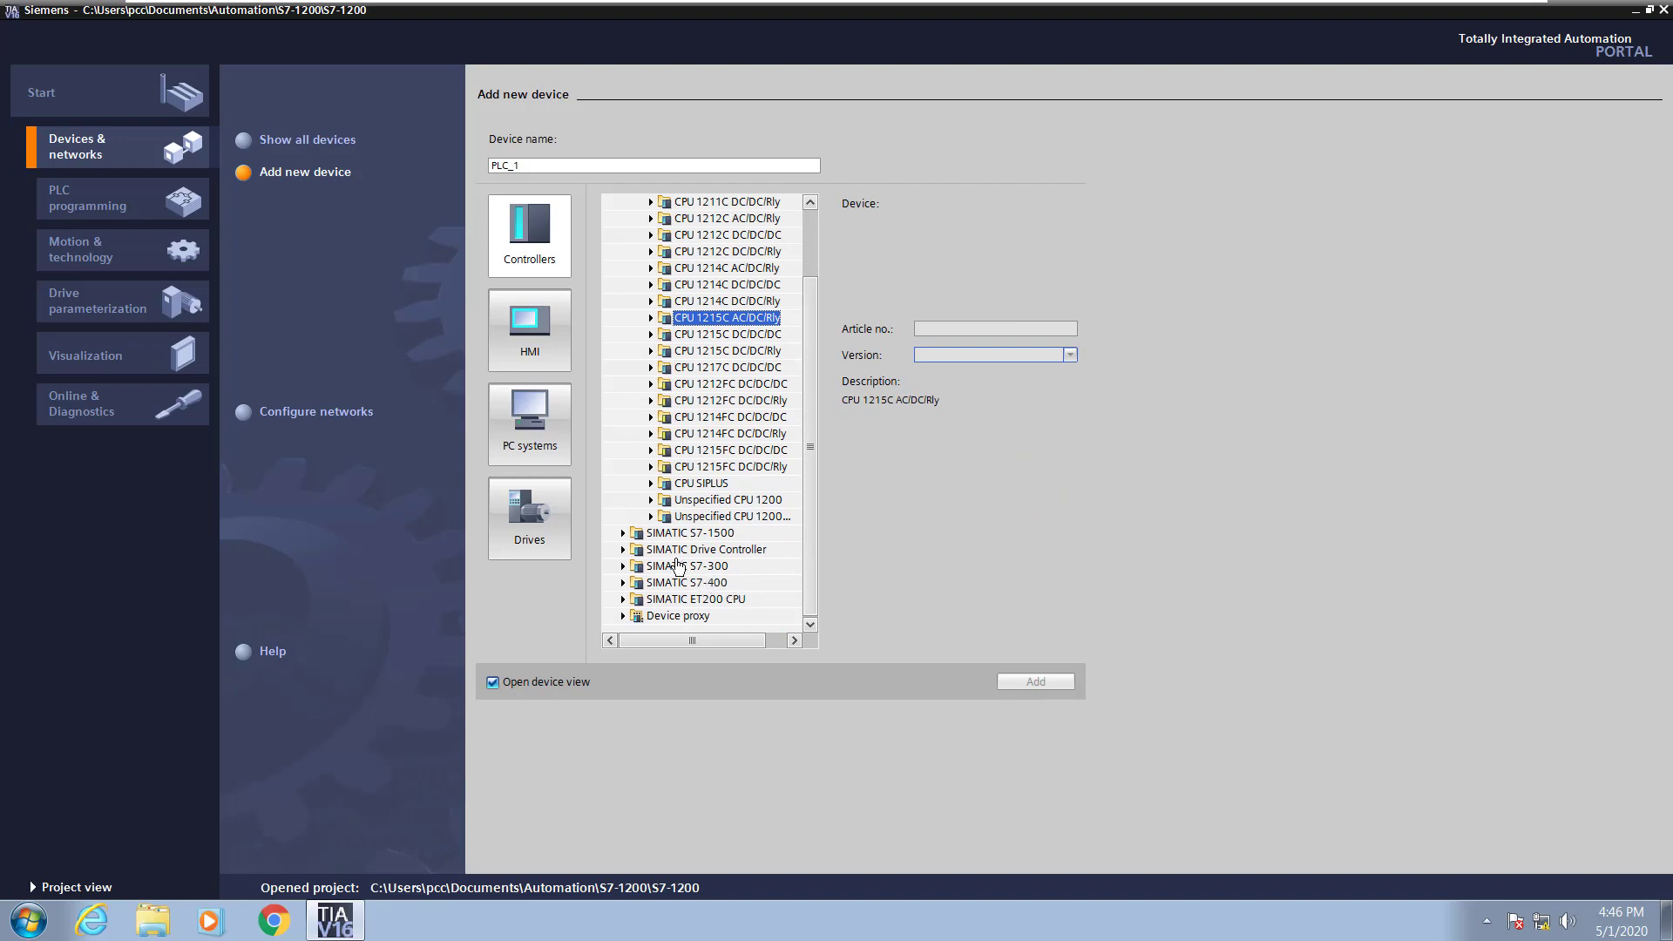
{"action": "mouse_move", "coordinate": [657, 512]}
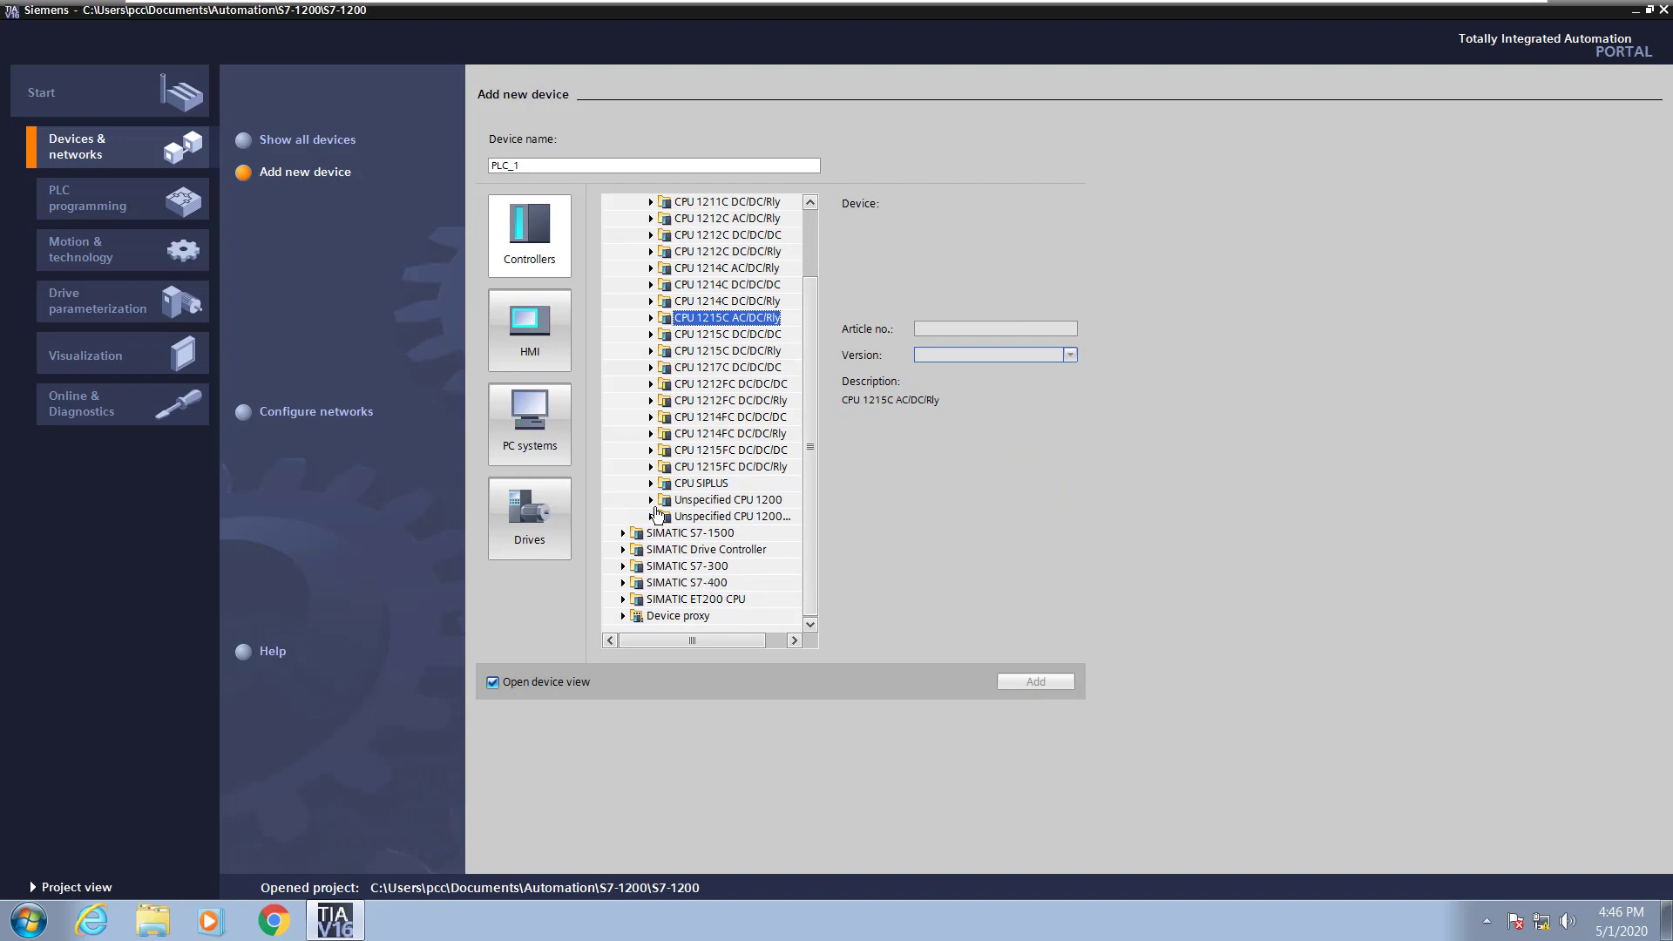
{"action": "left_click", "coordinate": [650, 500]}
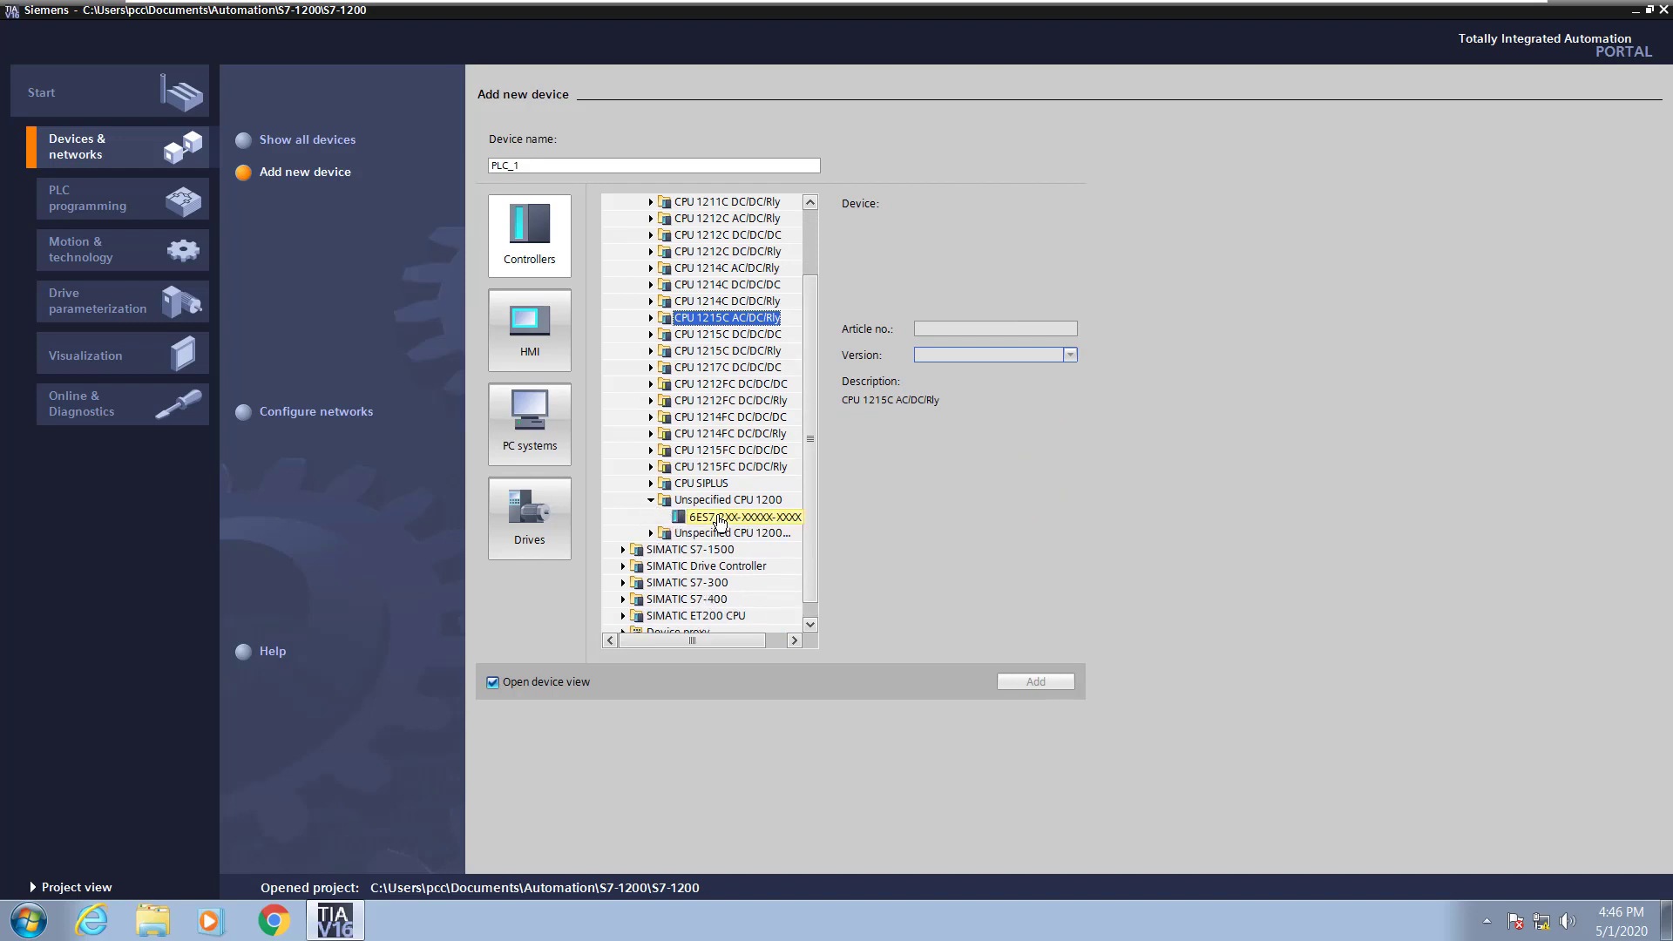
{"action": "left_click", "coordinate": [732, 516]}
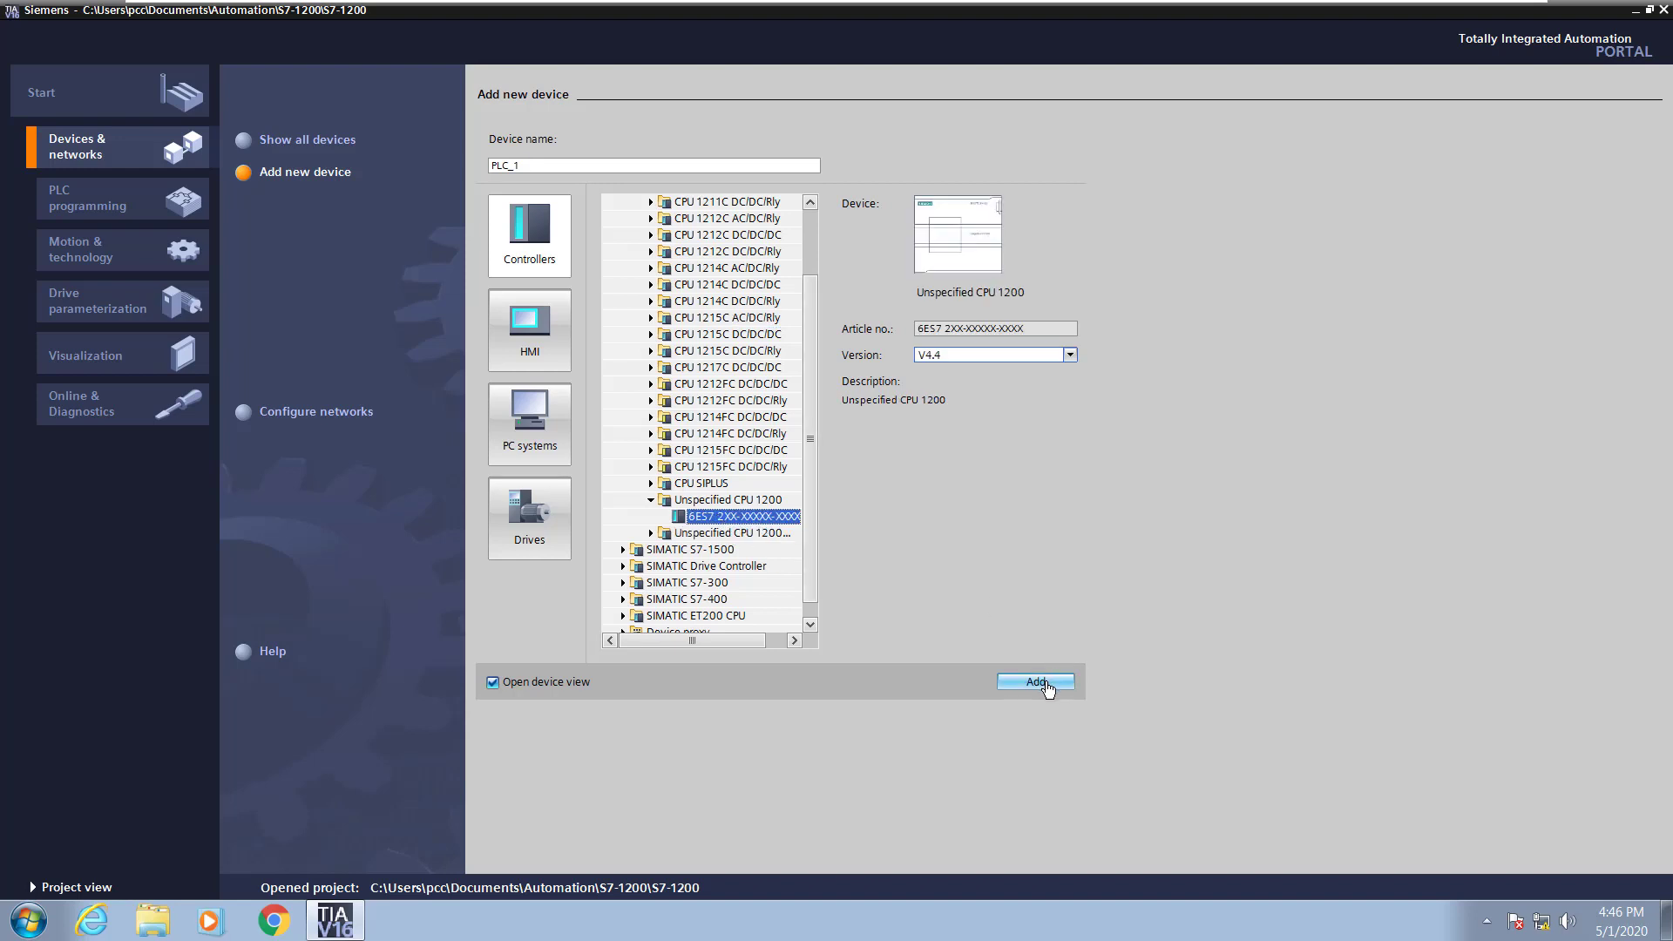
{"action": "left_click", "coordinate": [1033, 681]}
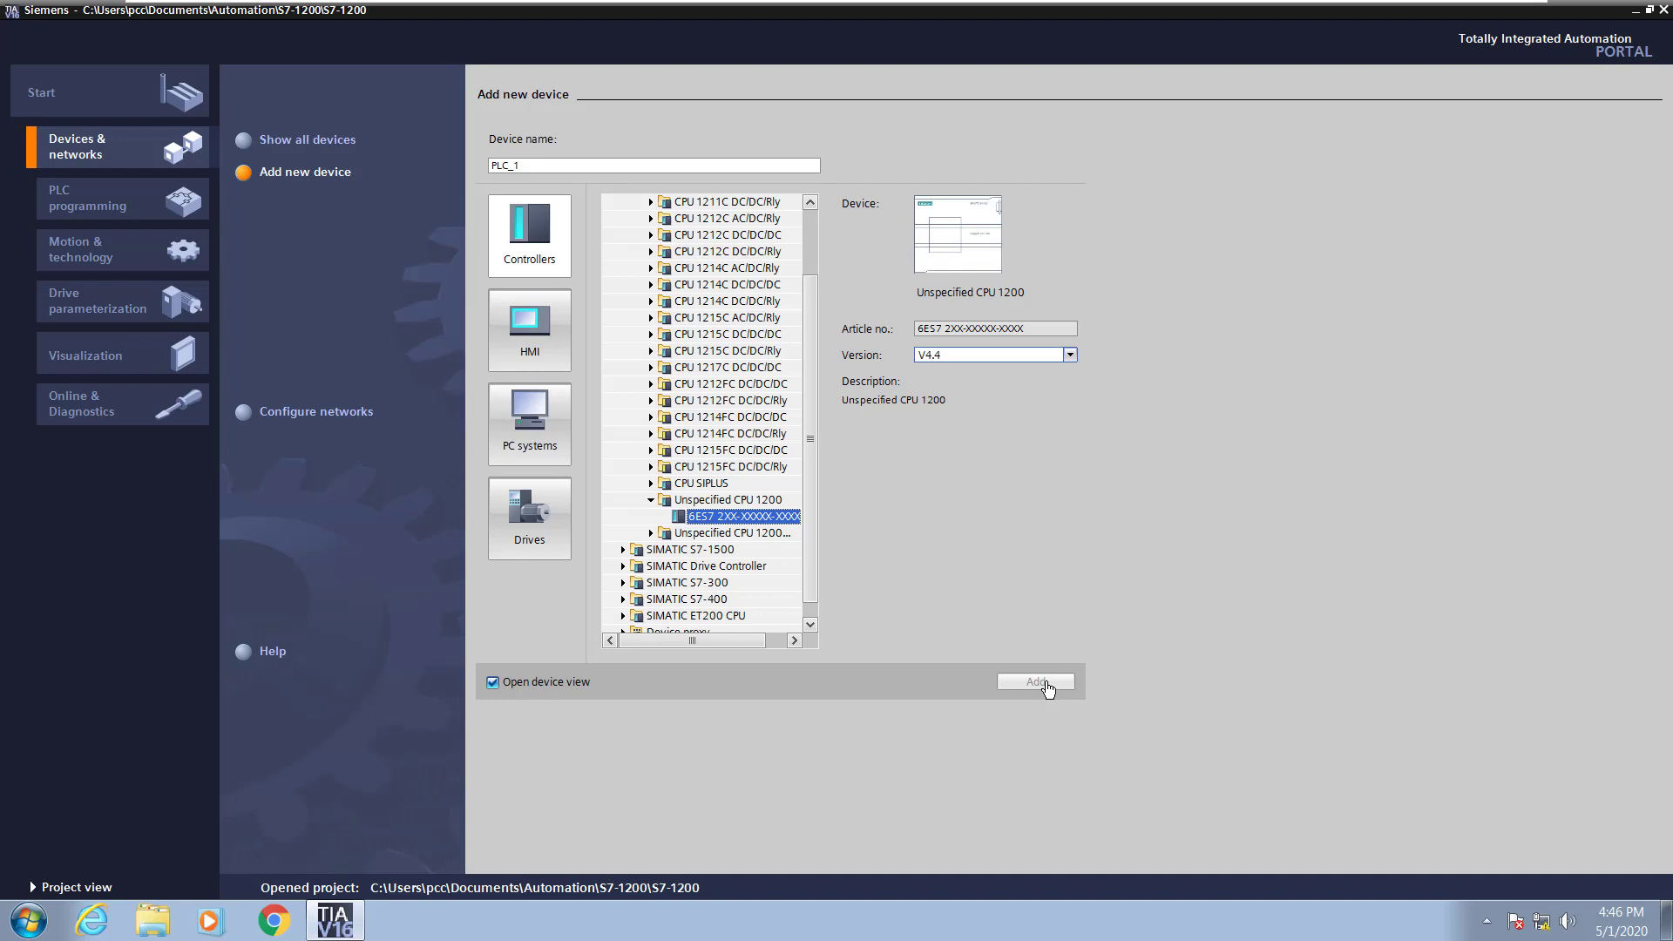
{"action": "left_click", "coordinate": [1031, 682]}
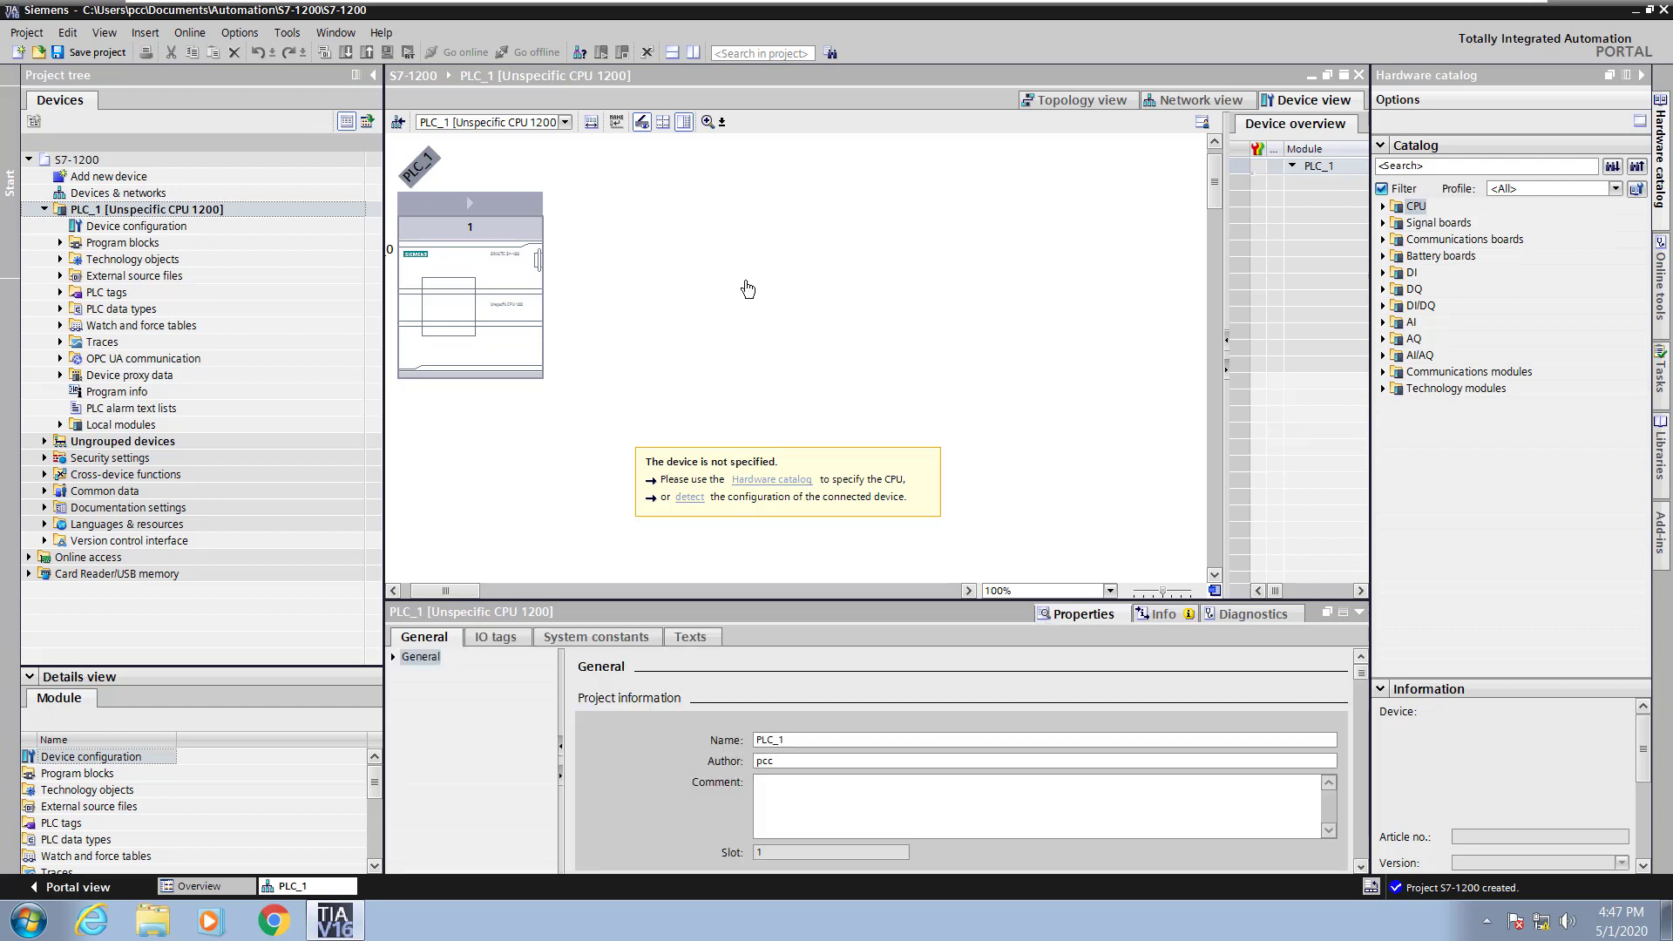
{"action": "mouse_move", "coordinate": [690, 407]}
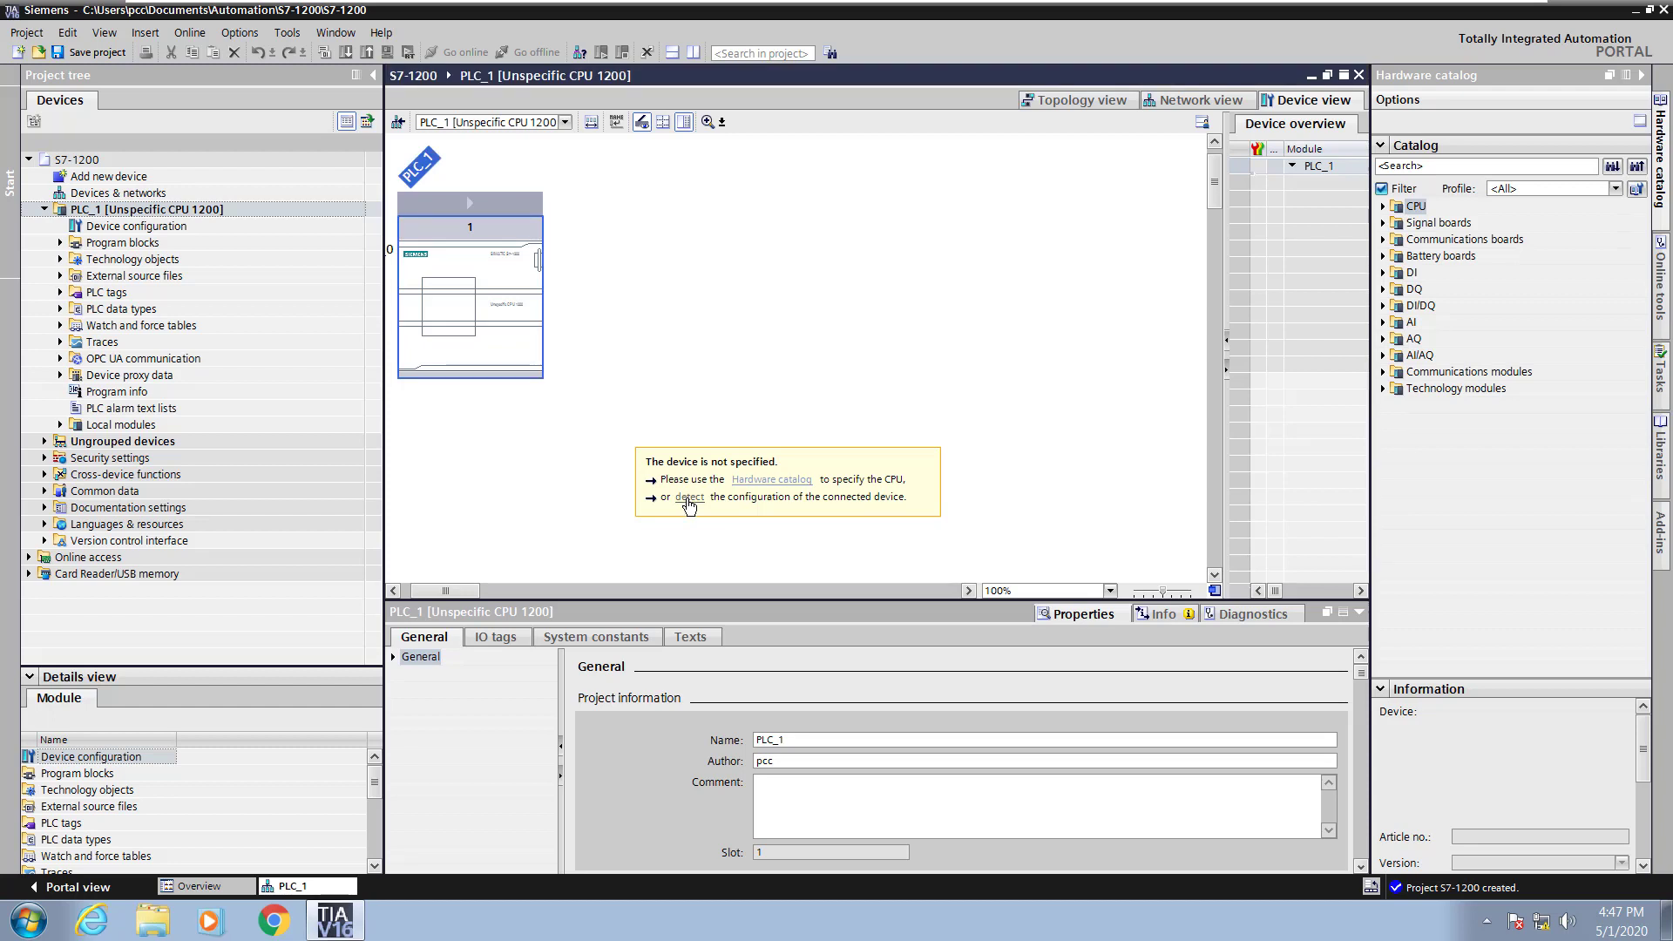
Detect the connected S7-1200 over PN/IE, flash its LED to verify, and keep PN/IE as default interface.
{"action": "left_click", "coordinate": [692, 497]}
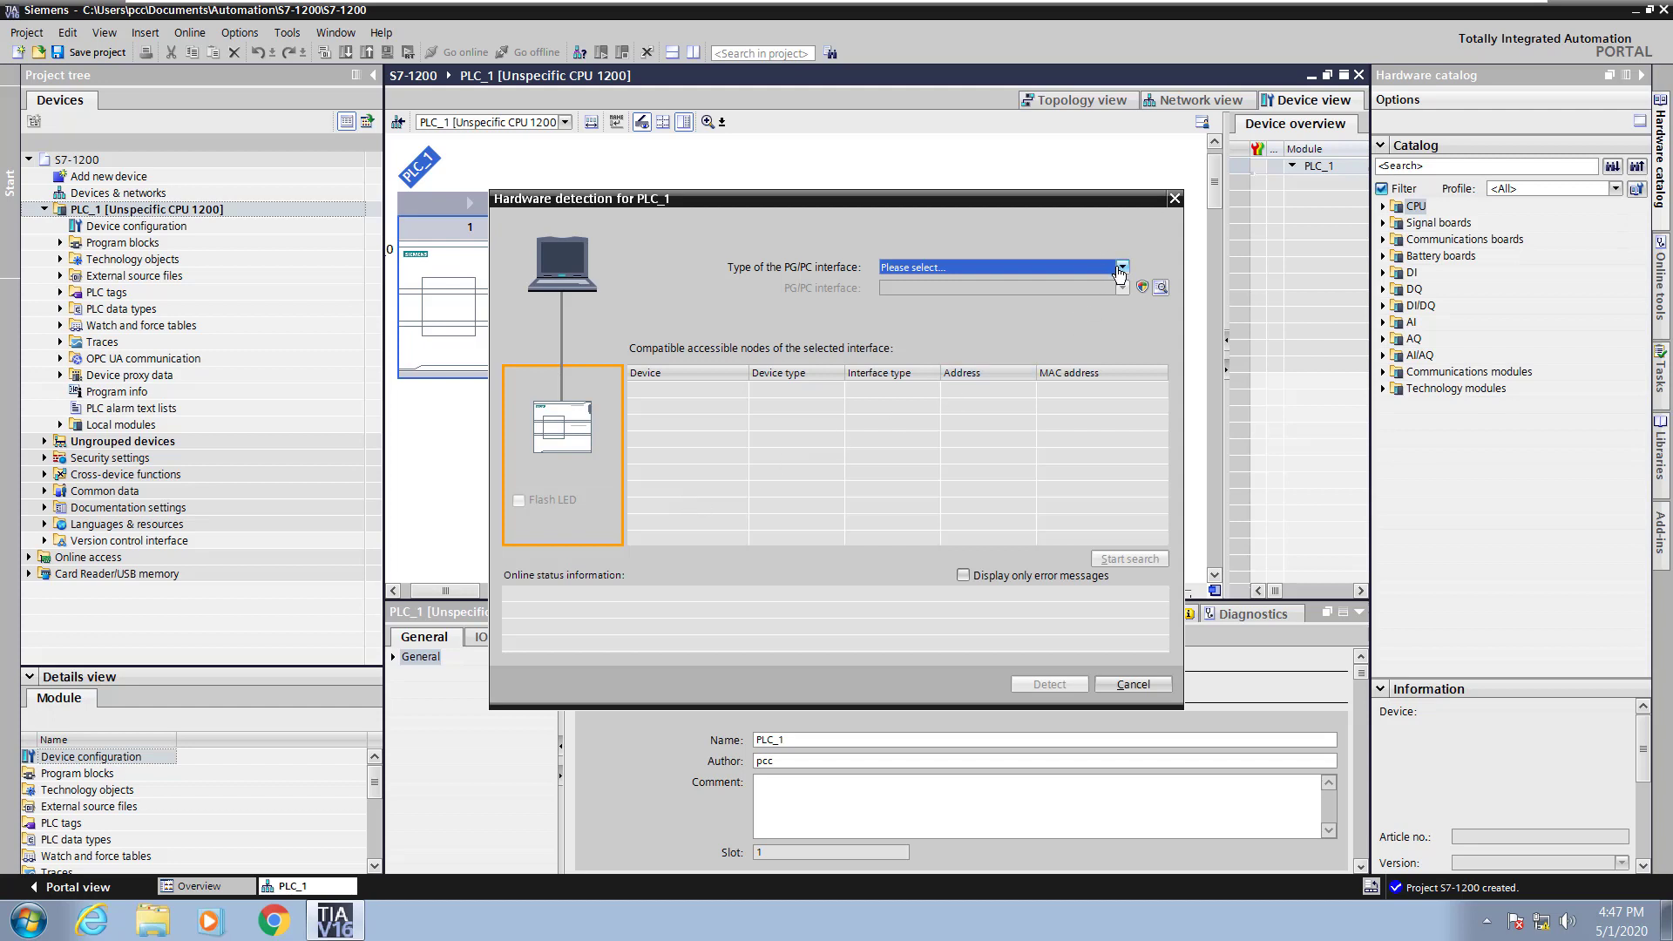
{"action": "left_click", "coordinate": [997, 266]}
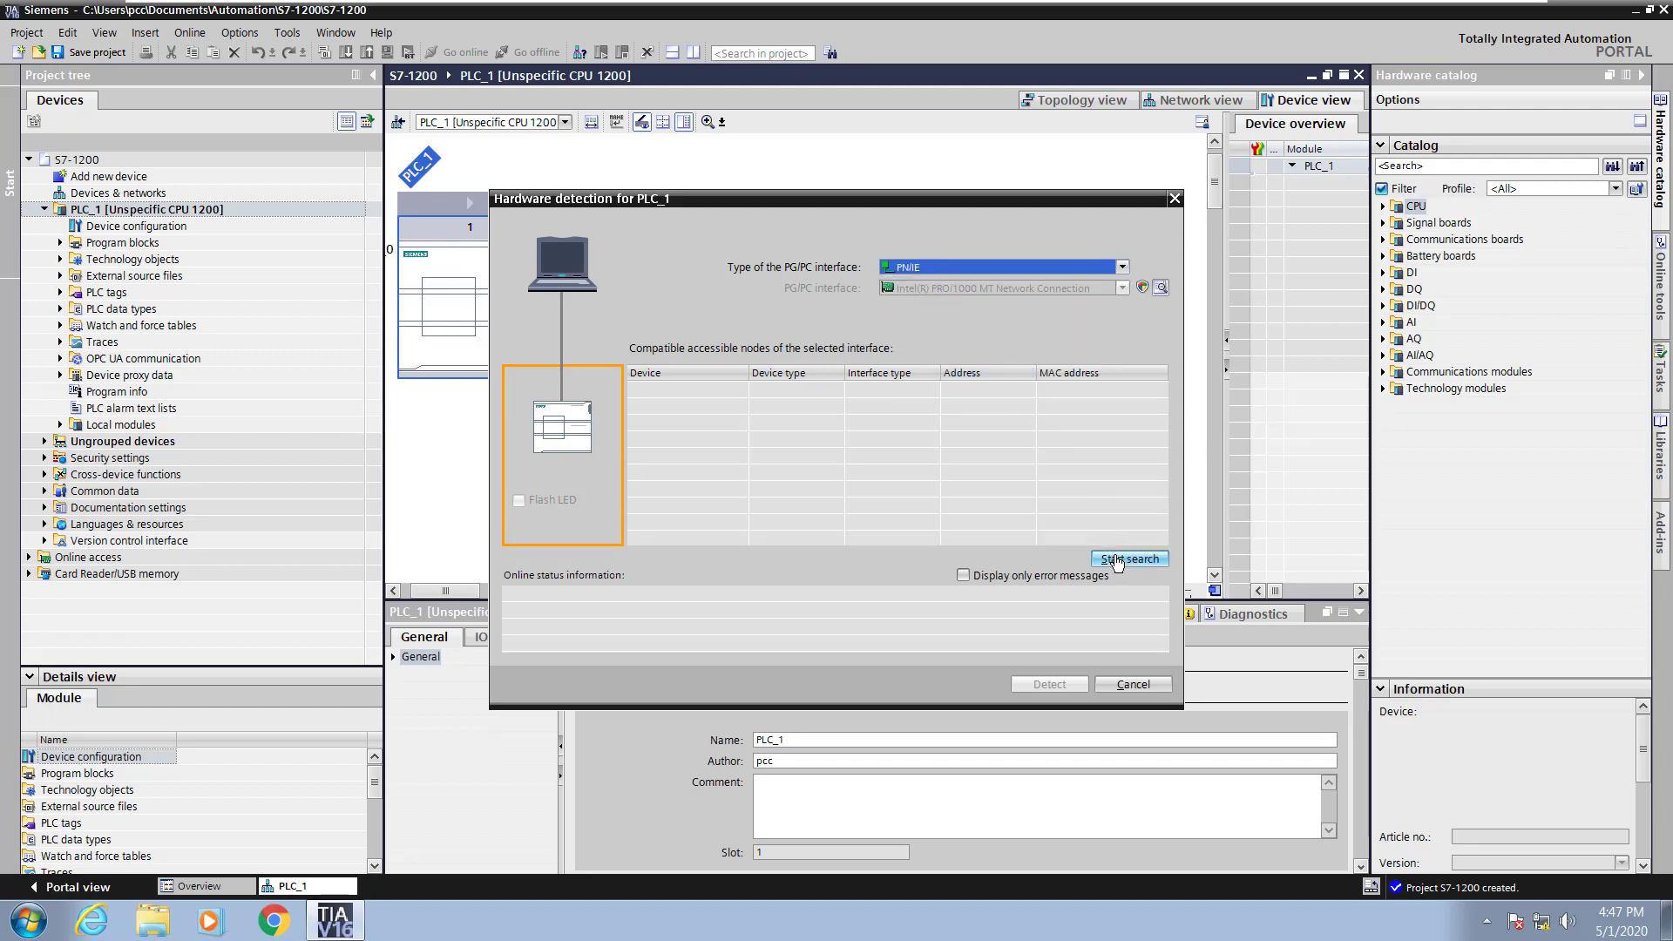
{"action": "left_click", "coordinate": [1128, 559]}
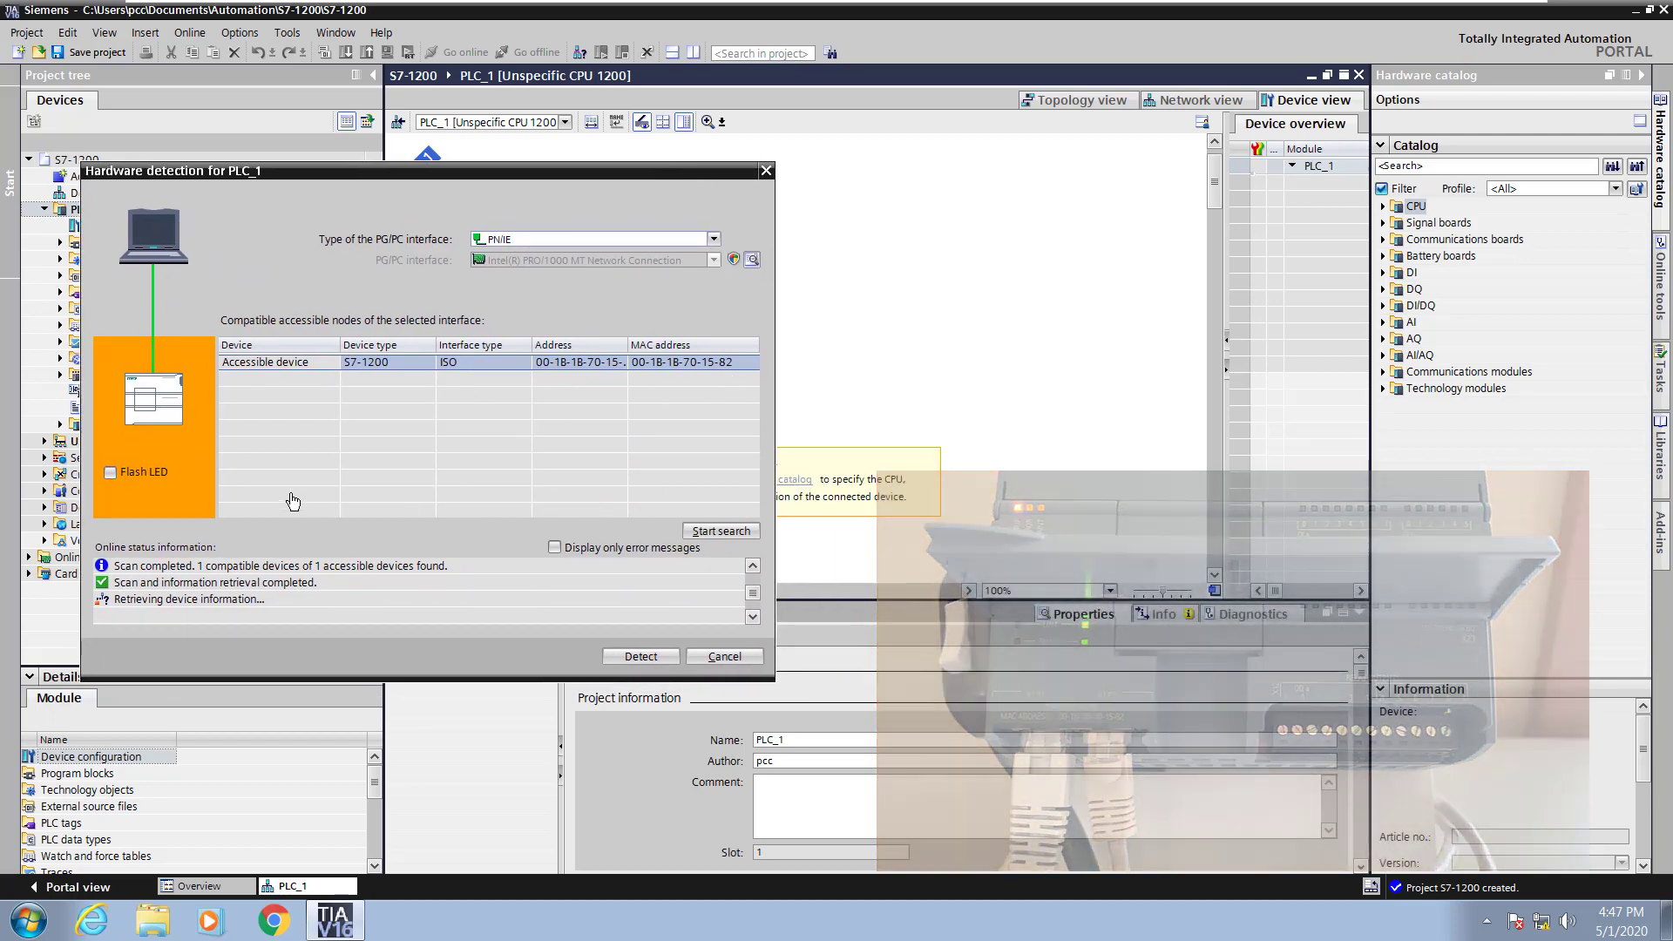
{"action": "left_click", "coordinate": [109, 472]}
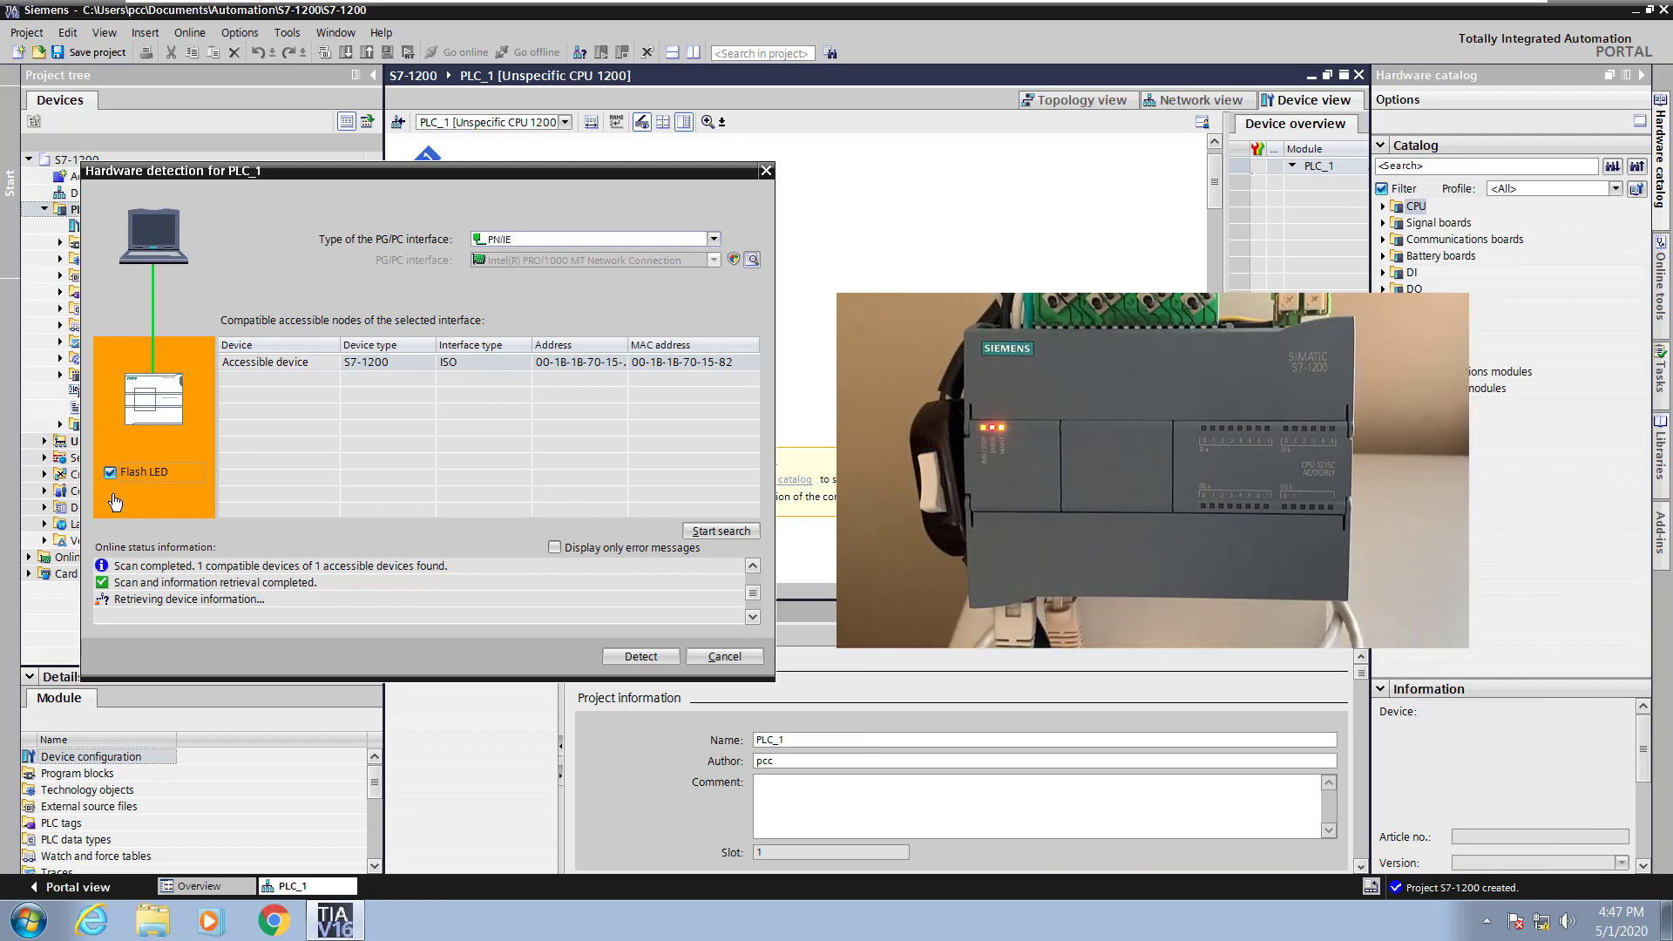
{"action": "left_click", "coordinate": [108, 472]}
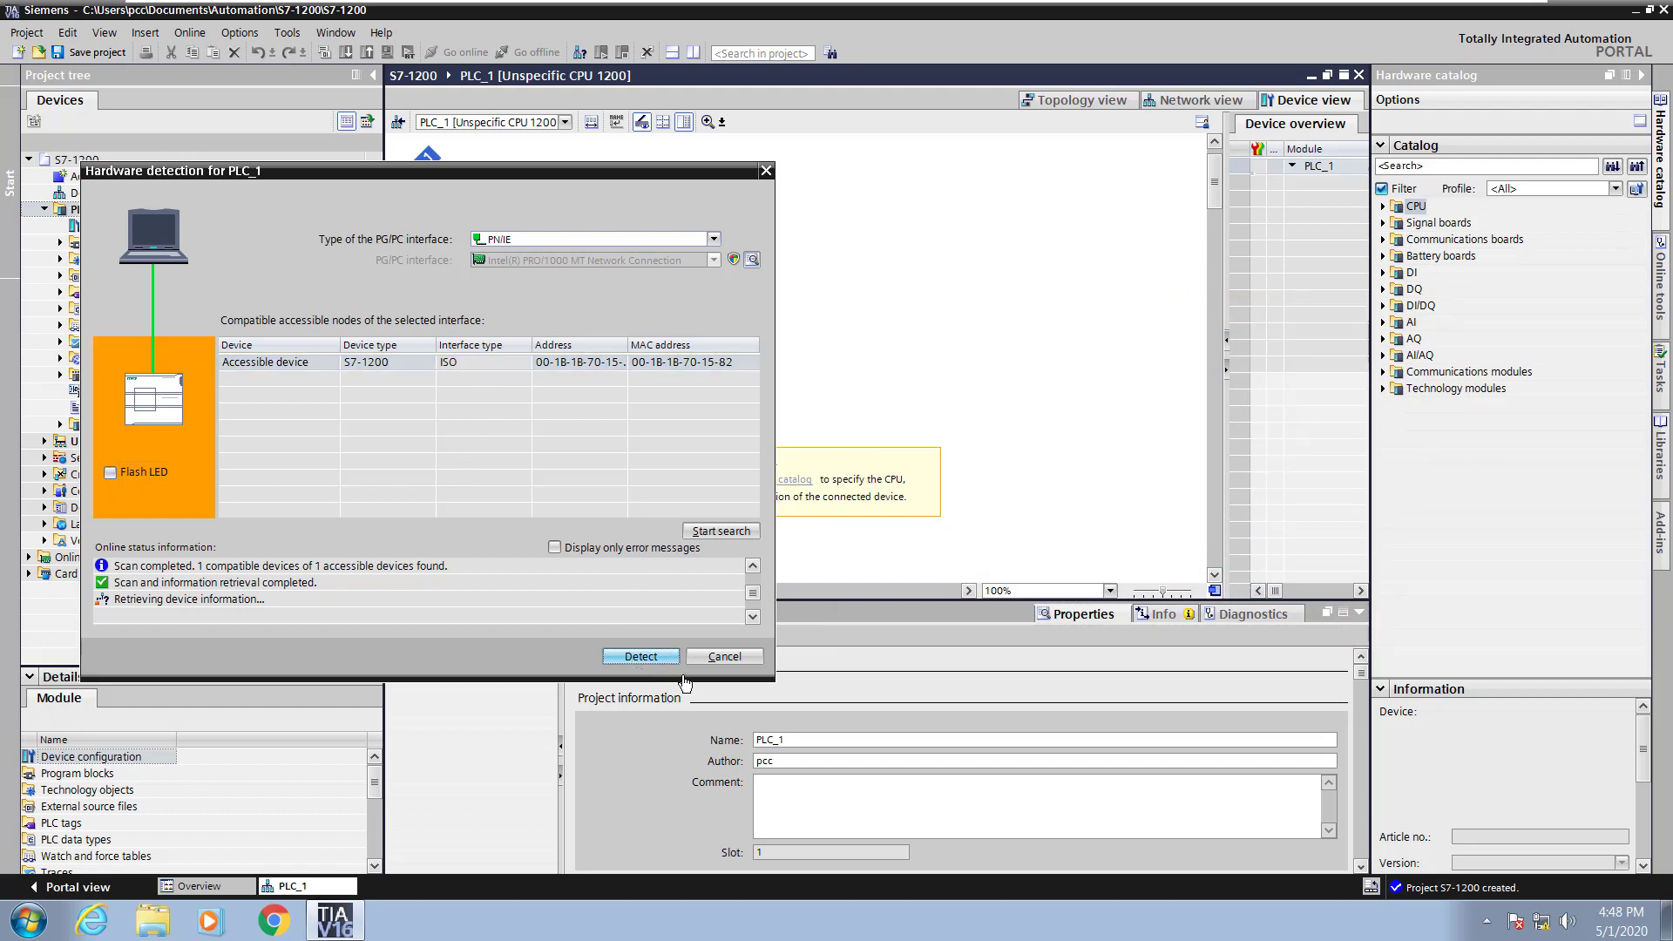
{"action": "left_click", "coordinate": [640, 657]}
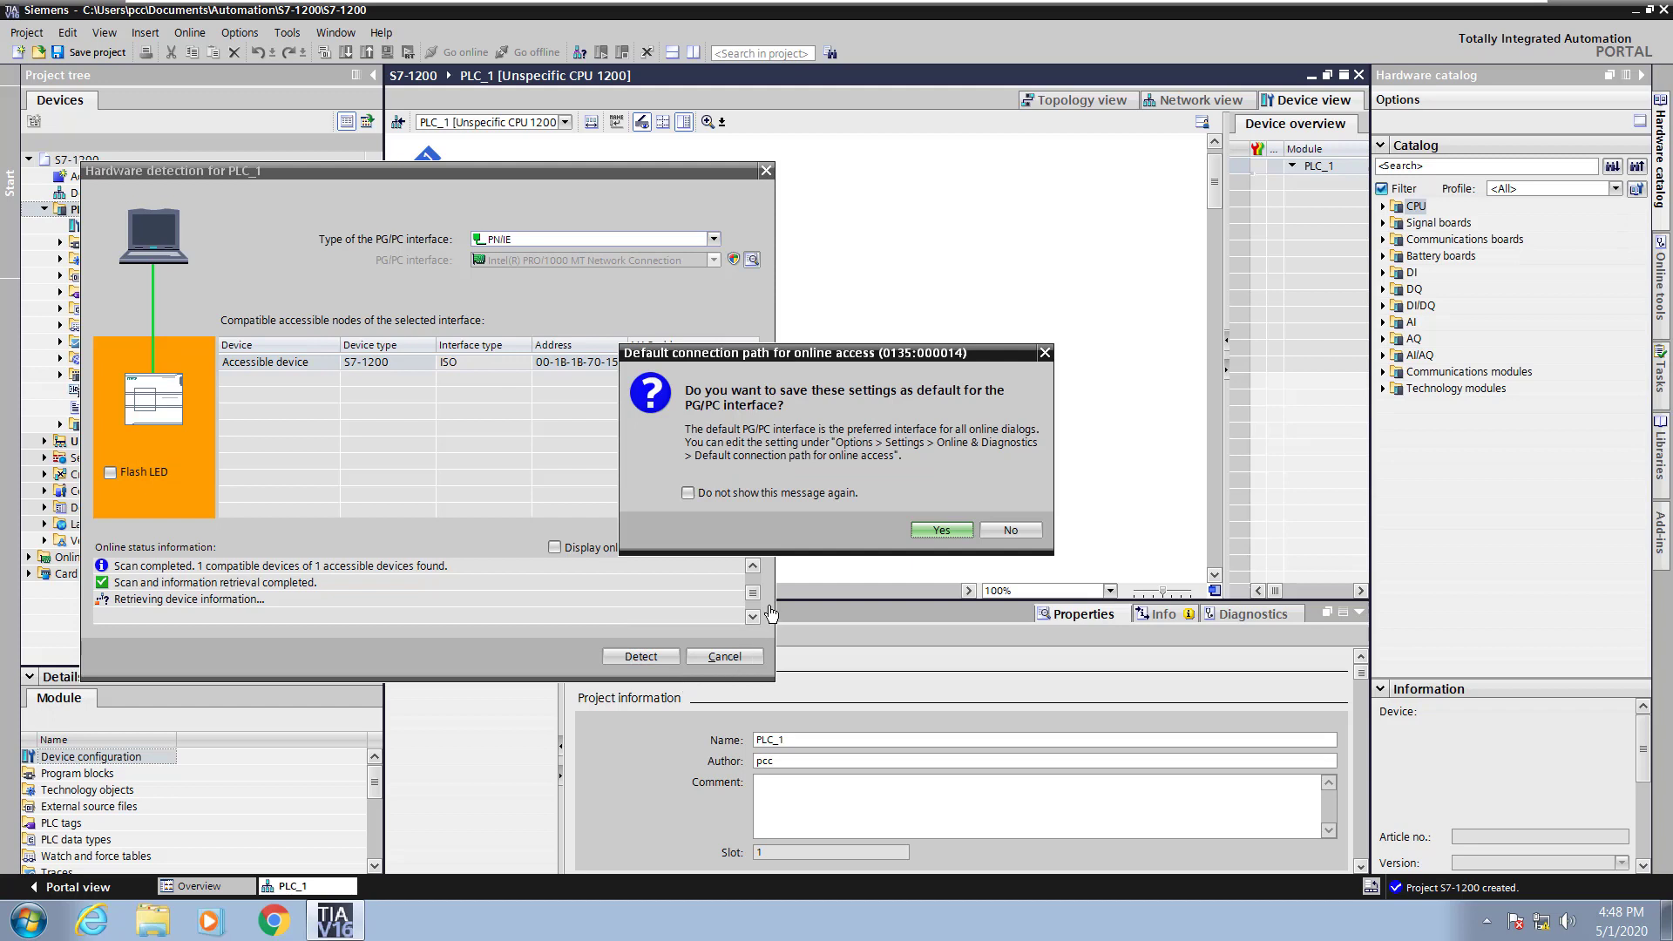
{"action": "mouse_move", "coordinate": [538, 247]}
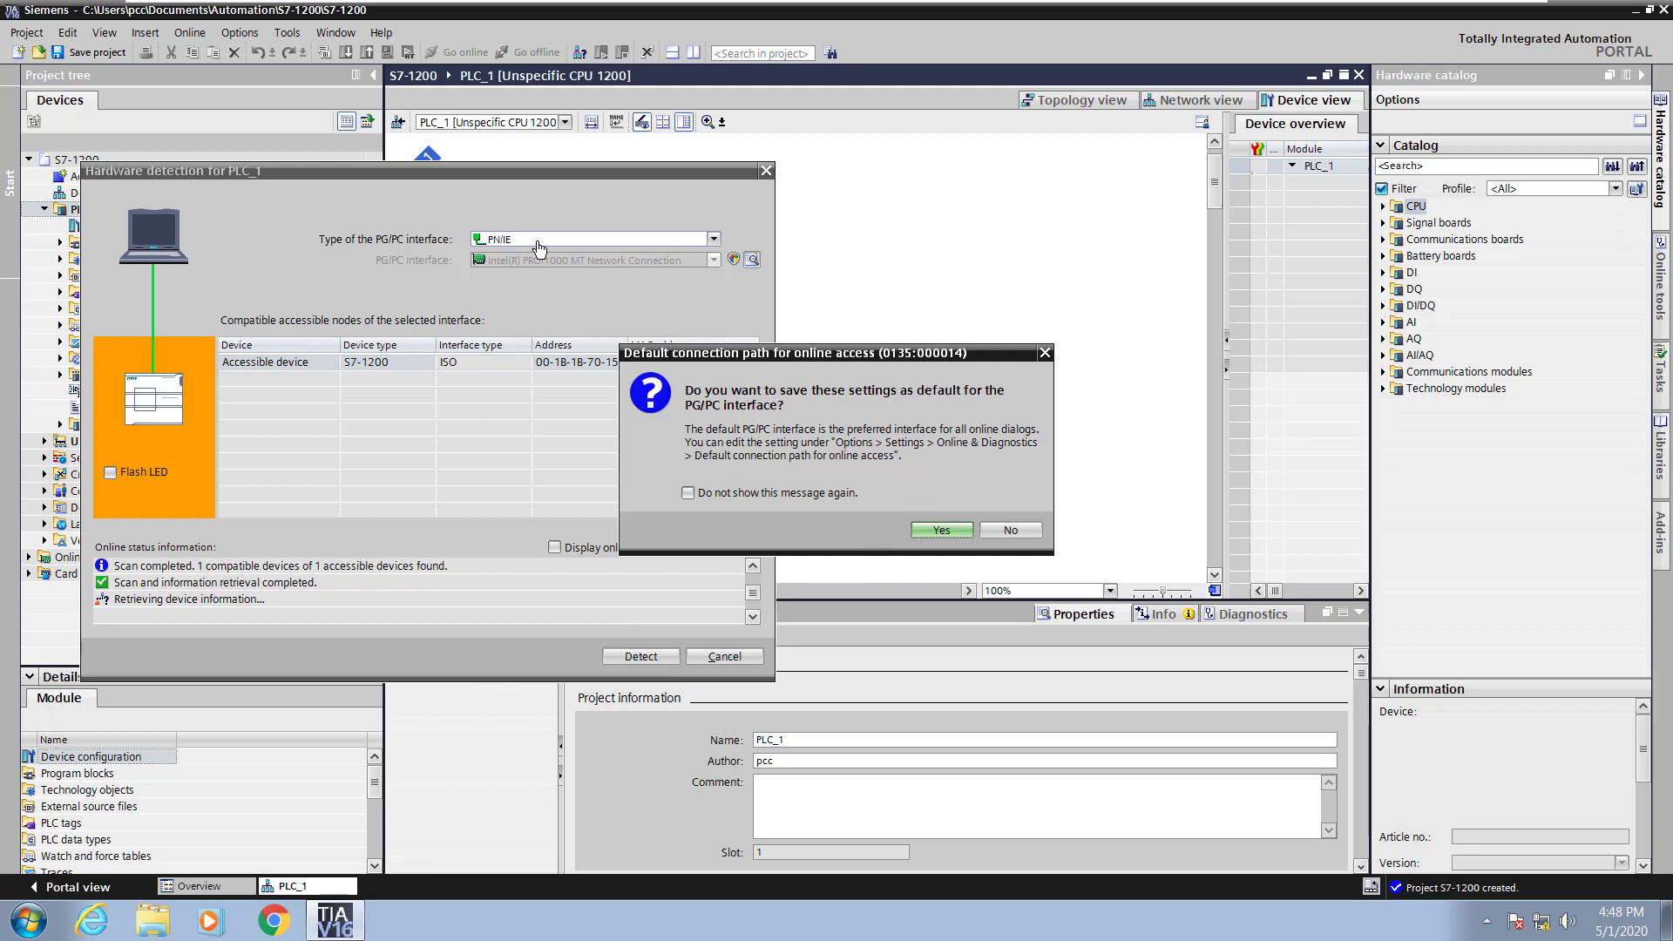
{"action": "mouse_move", "coordinate": [949, 488]}
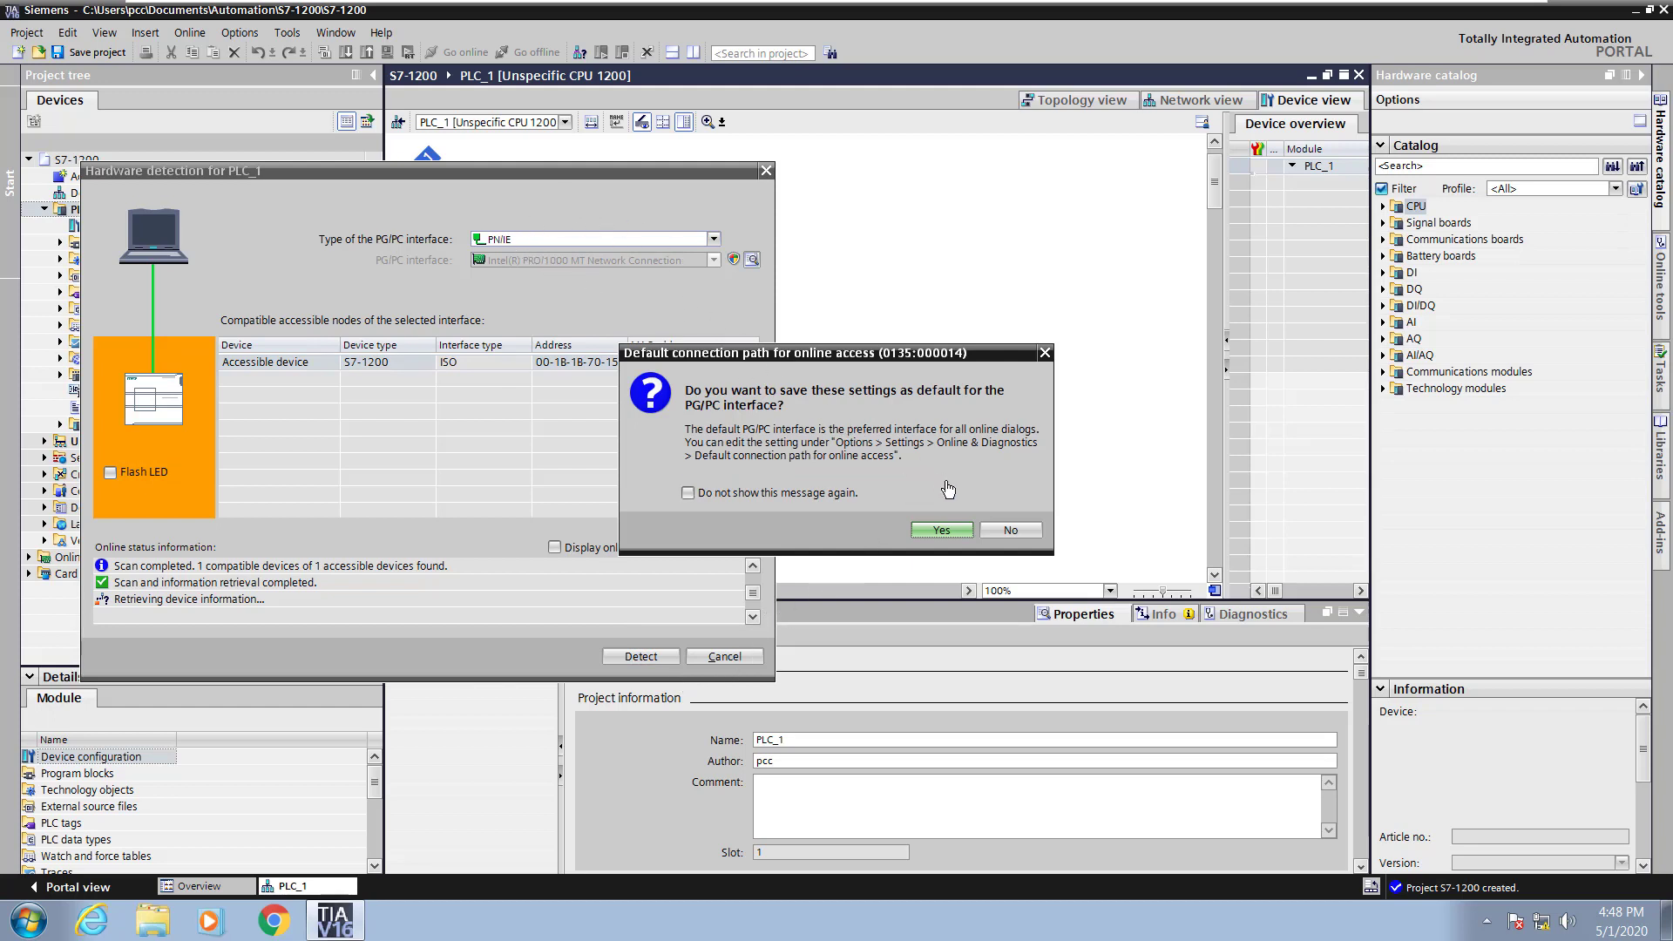
{"action": "left_click", "coordinate": [1007, 530]}
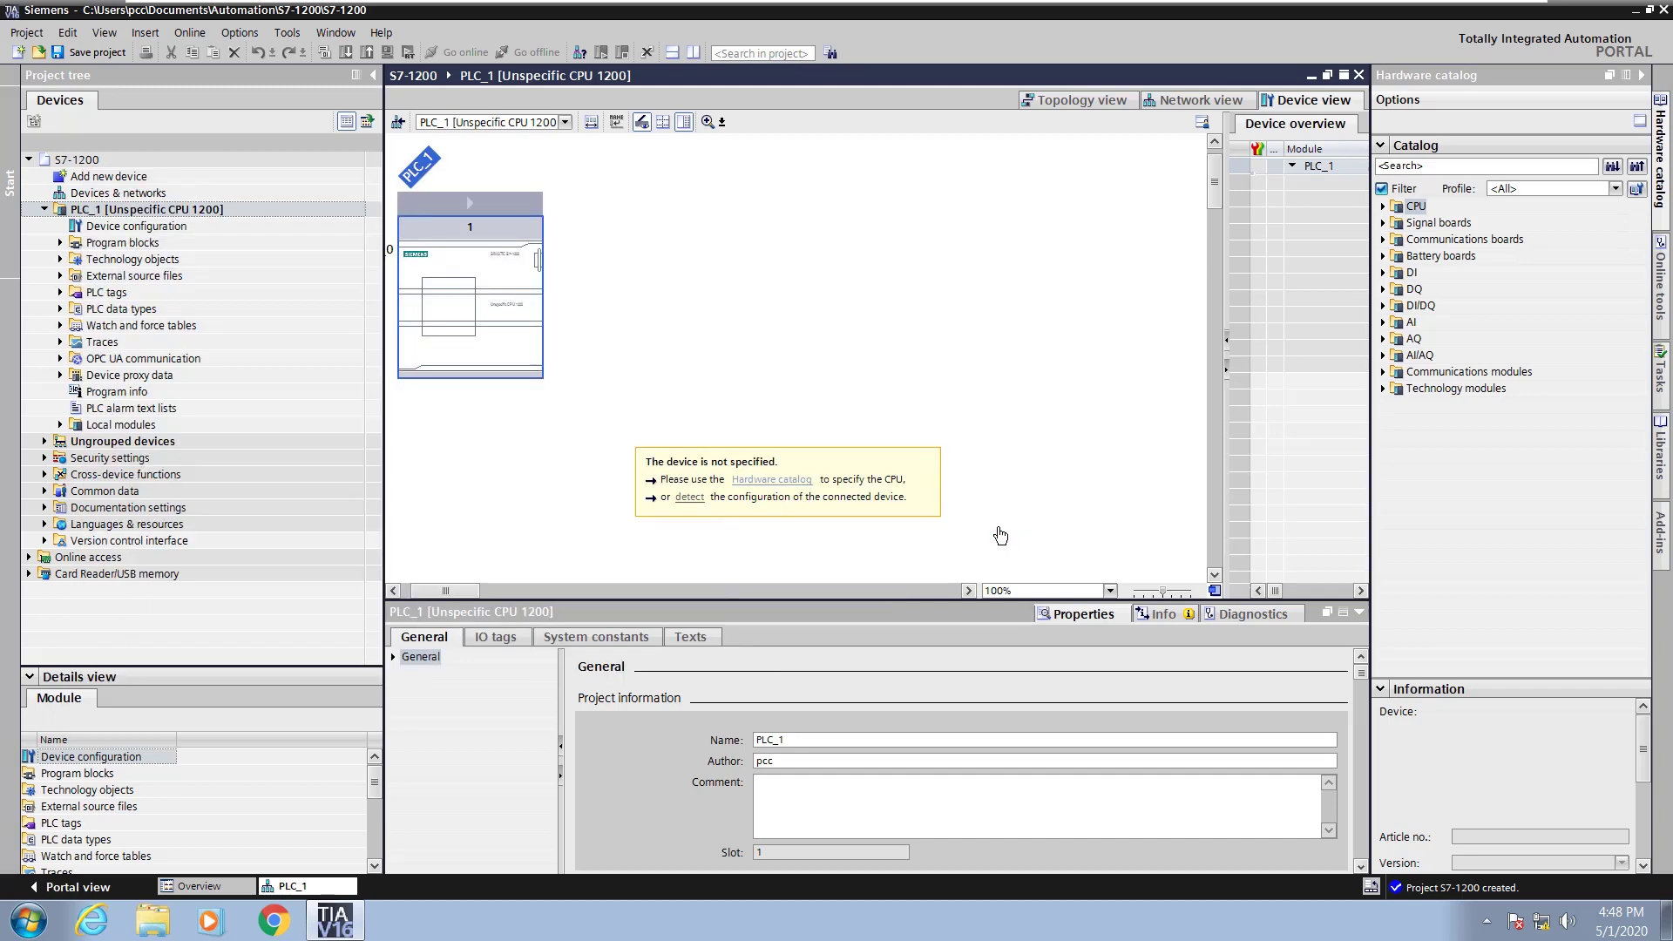
{"action": "mouse_move", "coordinate": [999, 535]}
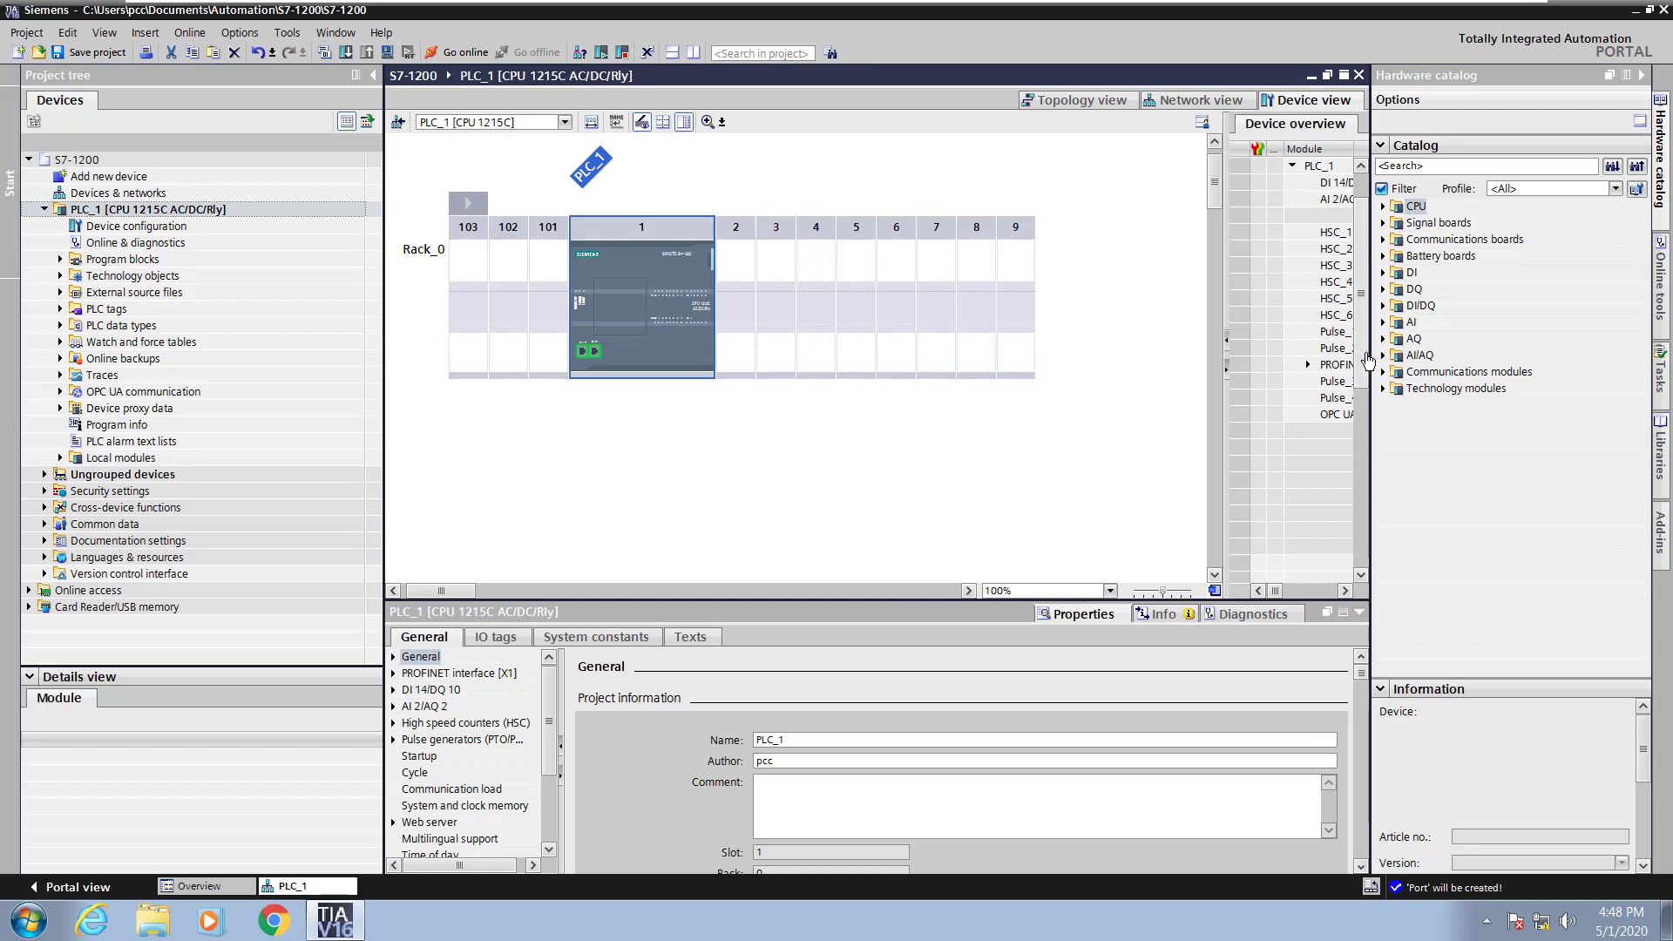
Place a DI 4x5VDC signal board (6ES7 221-3AD30-0XB0) onto the CPU 1215C.
{"action": "left_click", "coordinate": [1382, 205]}
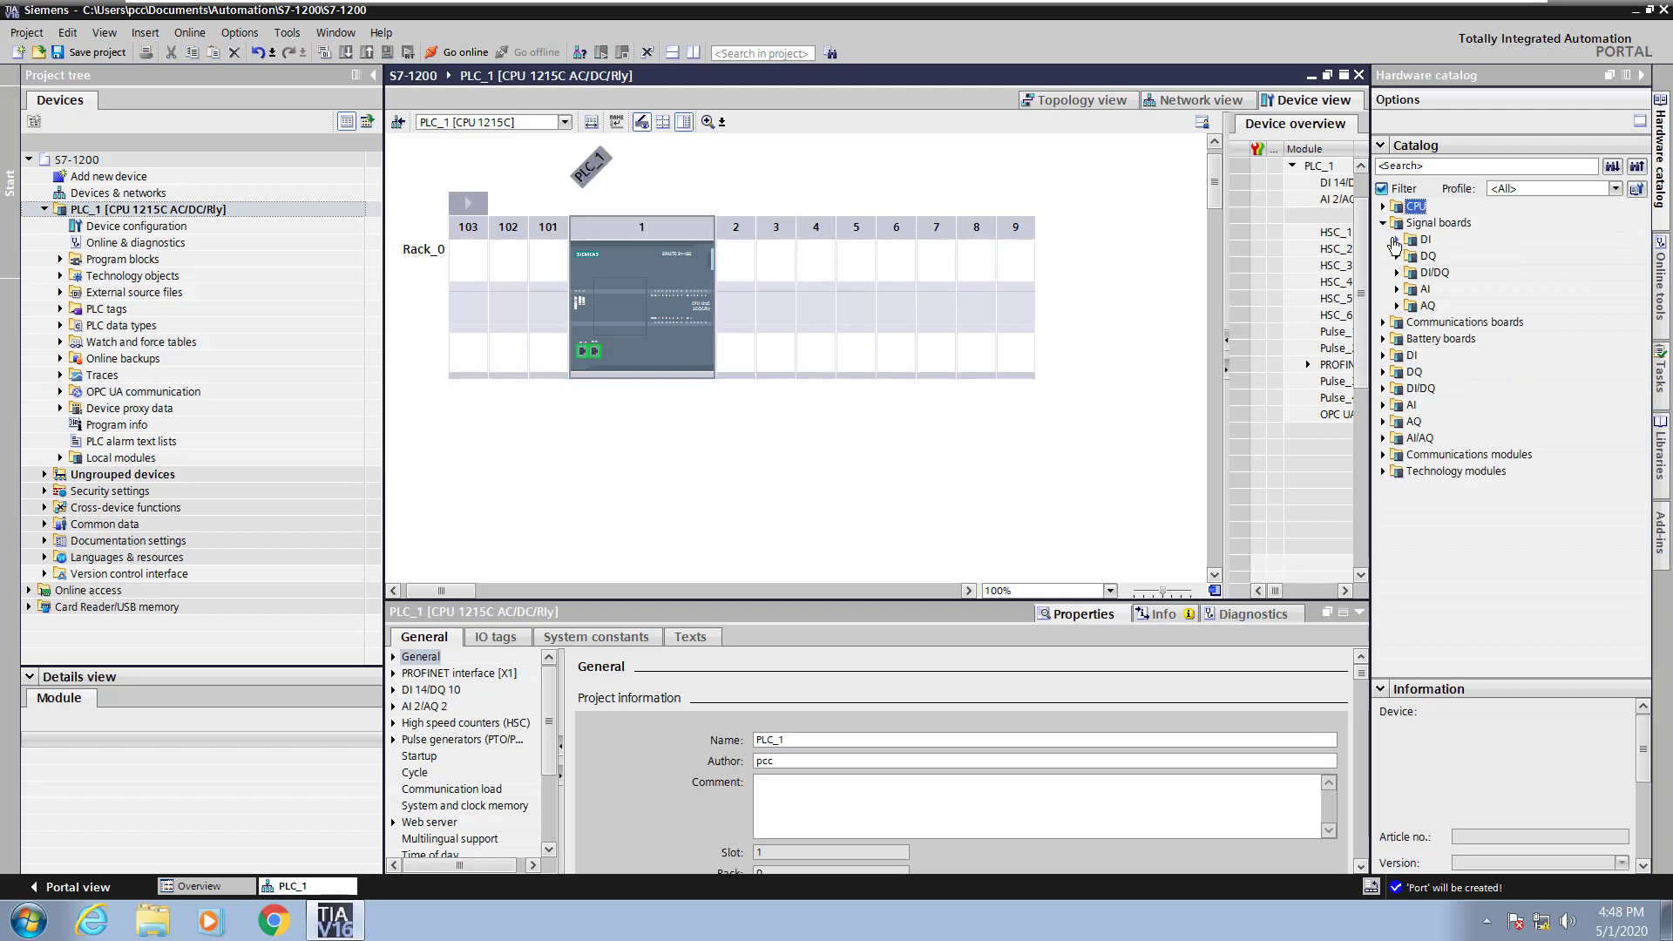
{"action": "left_click", "coordinate": [1395, 238]}
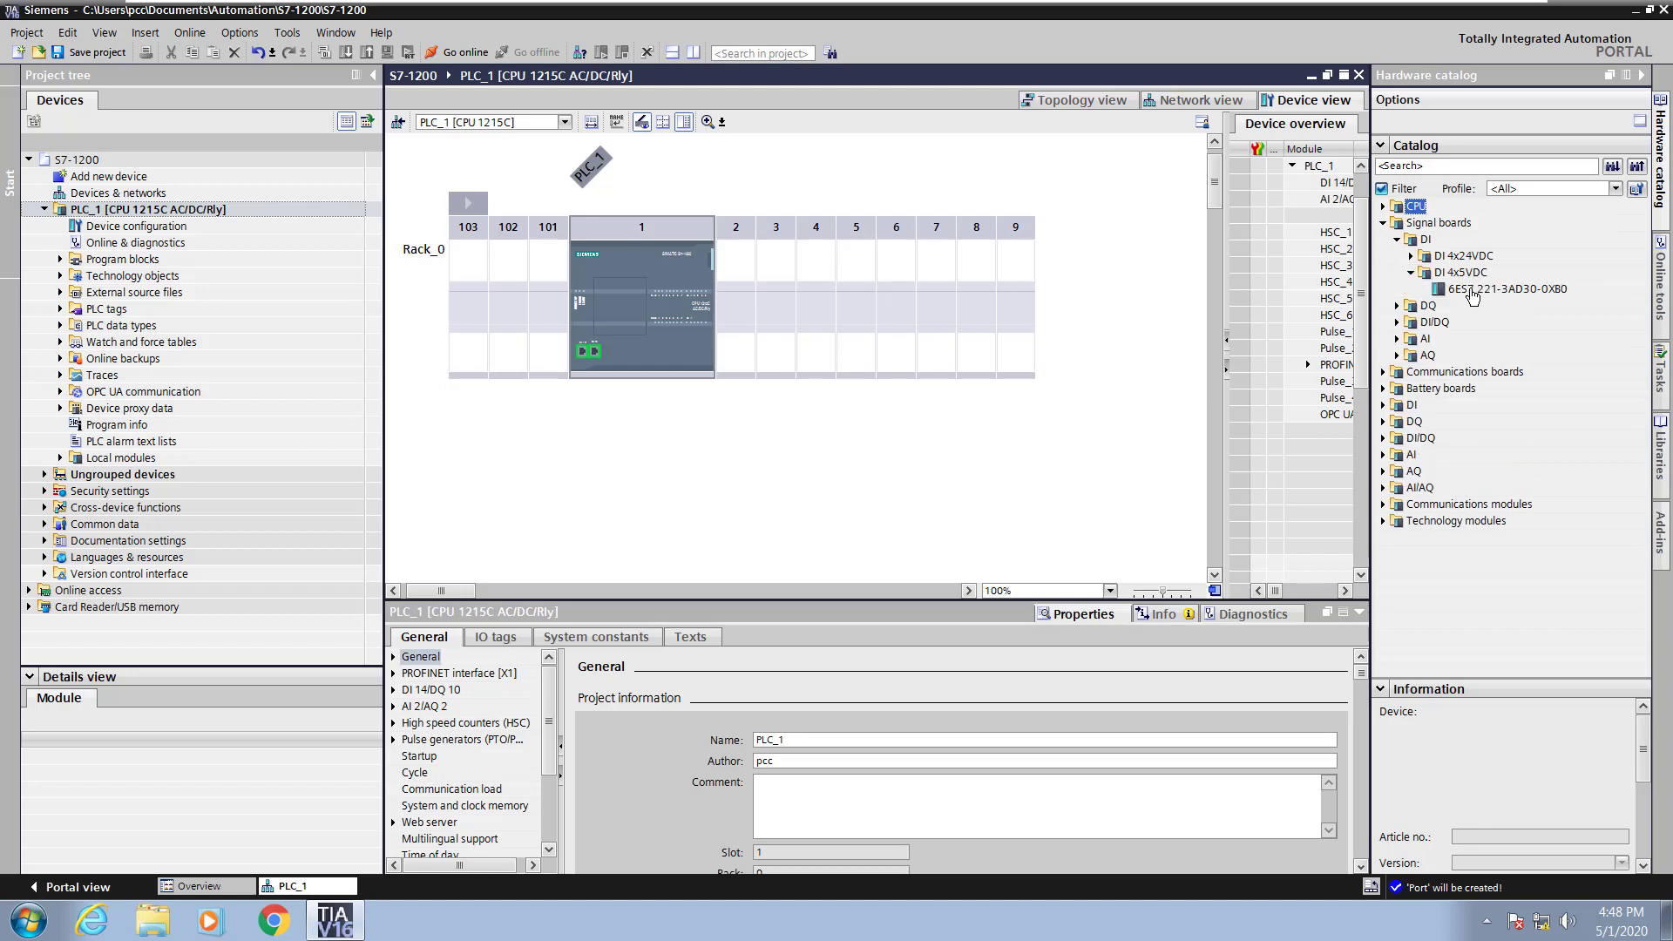
{"action": "left_click", "coordinate": [1505, 288]}
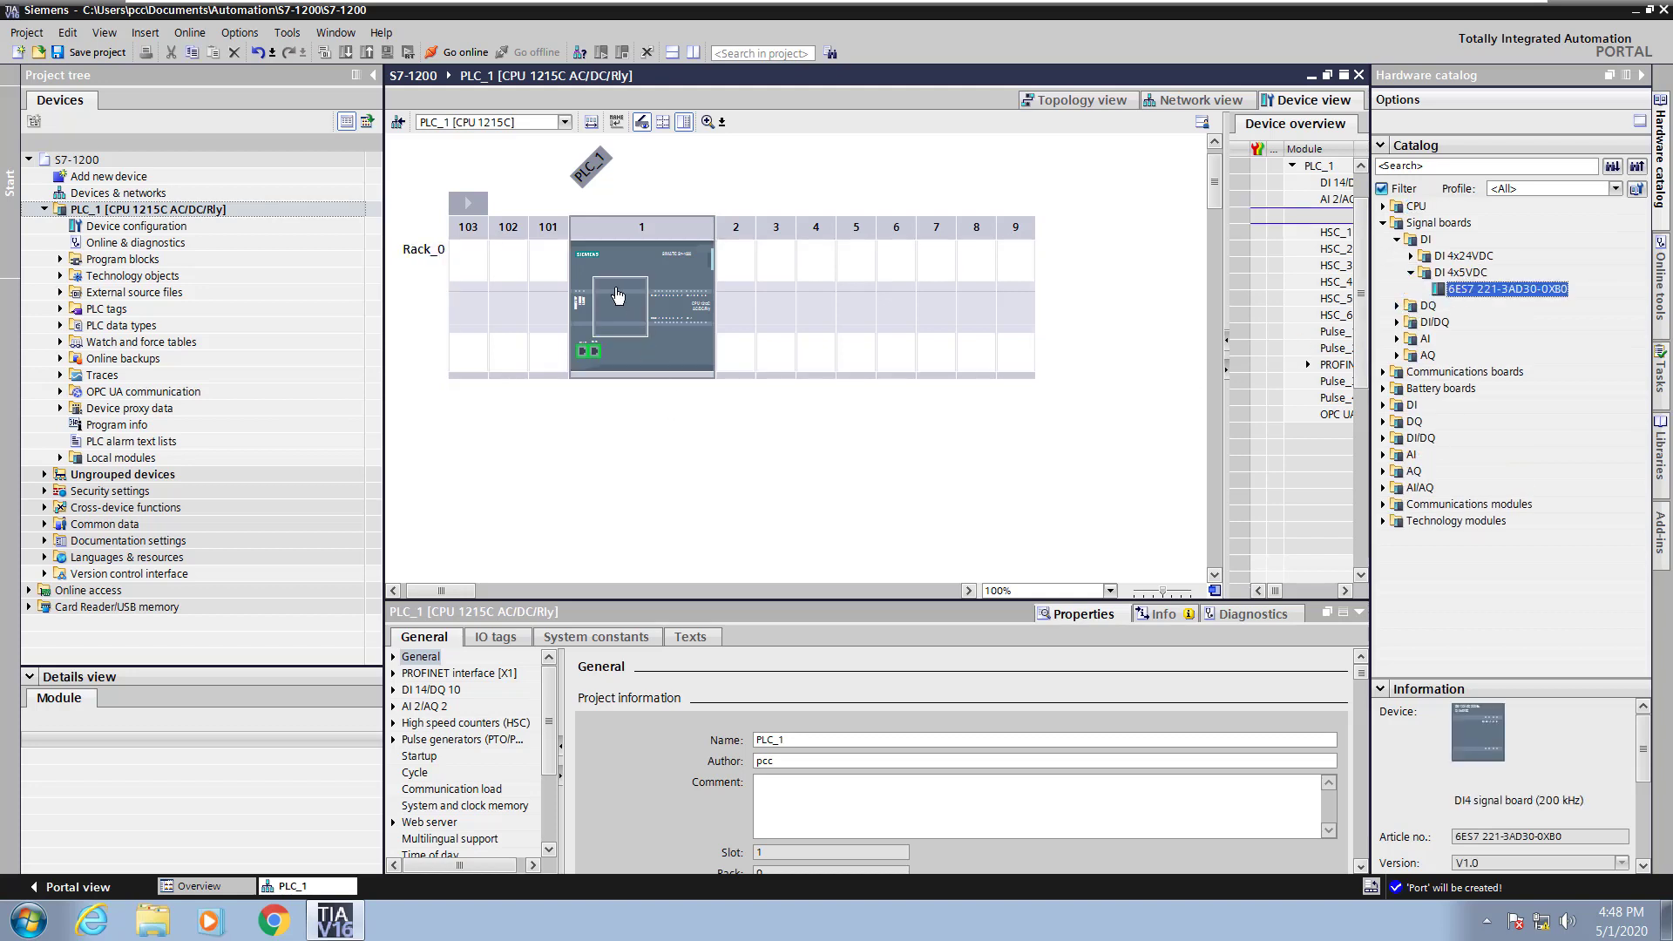
{"action": "left_click", "coordinate": [617, 307]}
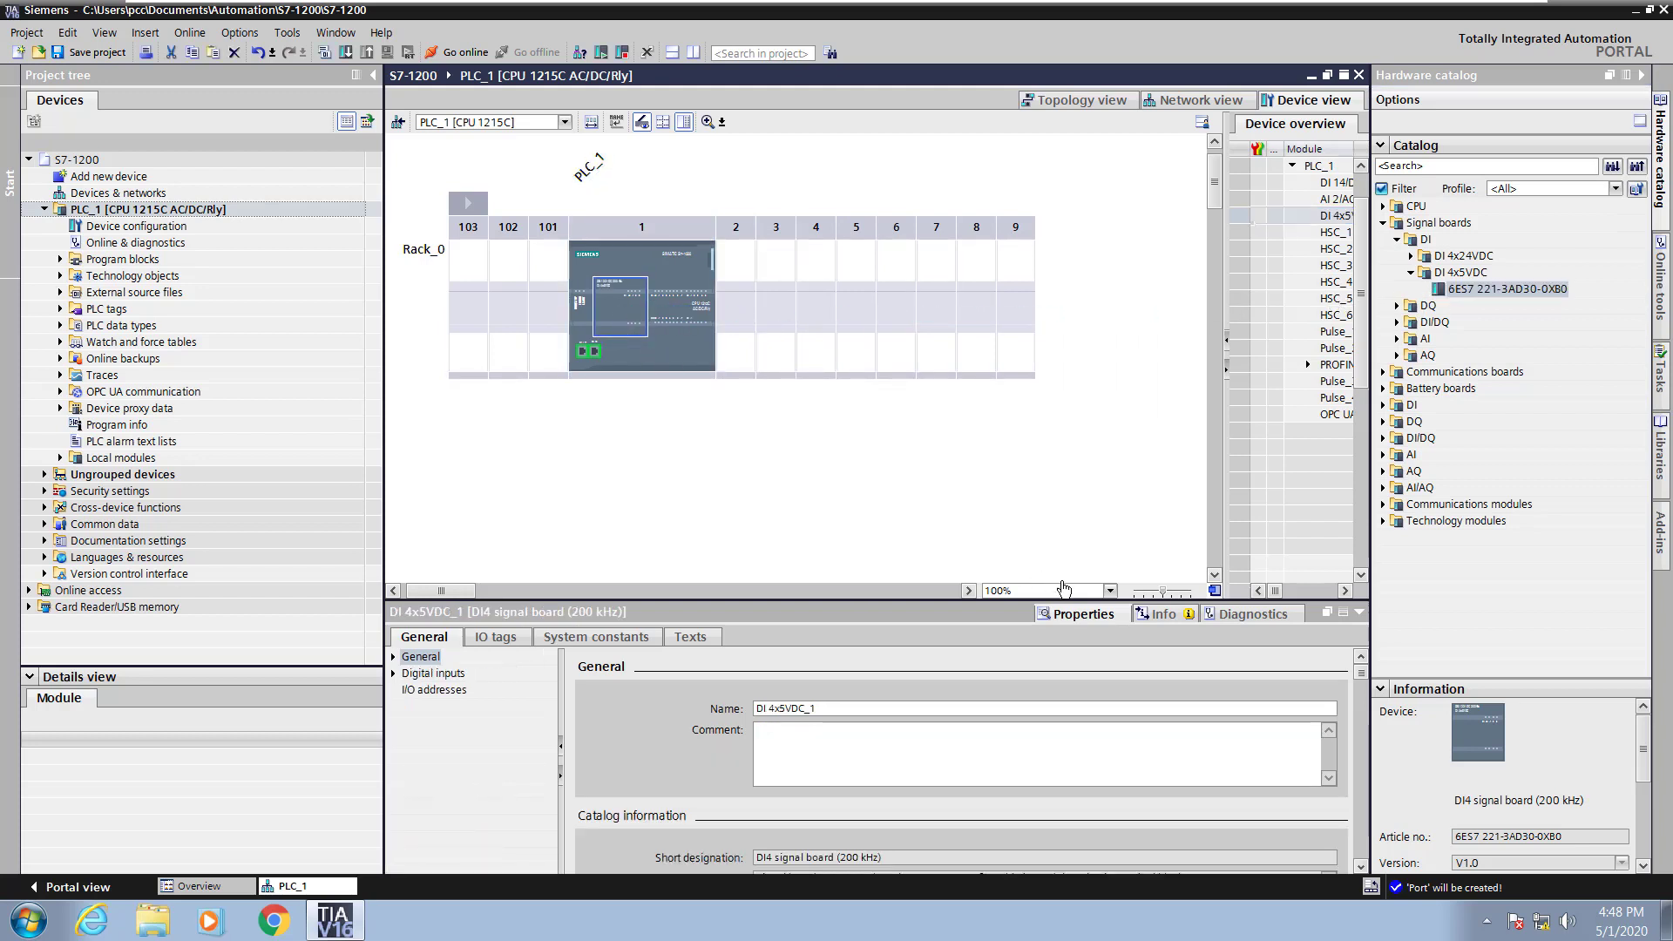
Zoom the rack to 400% to read the board's %I4.0–%I4.3 addresses, then back through 200% to 100%.
{"action": "left_click", "coordinate": [1110, 591]}
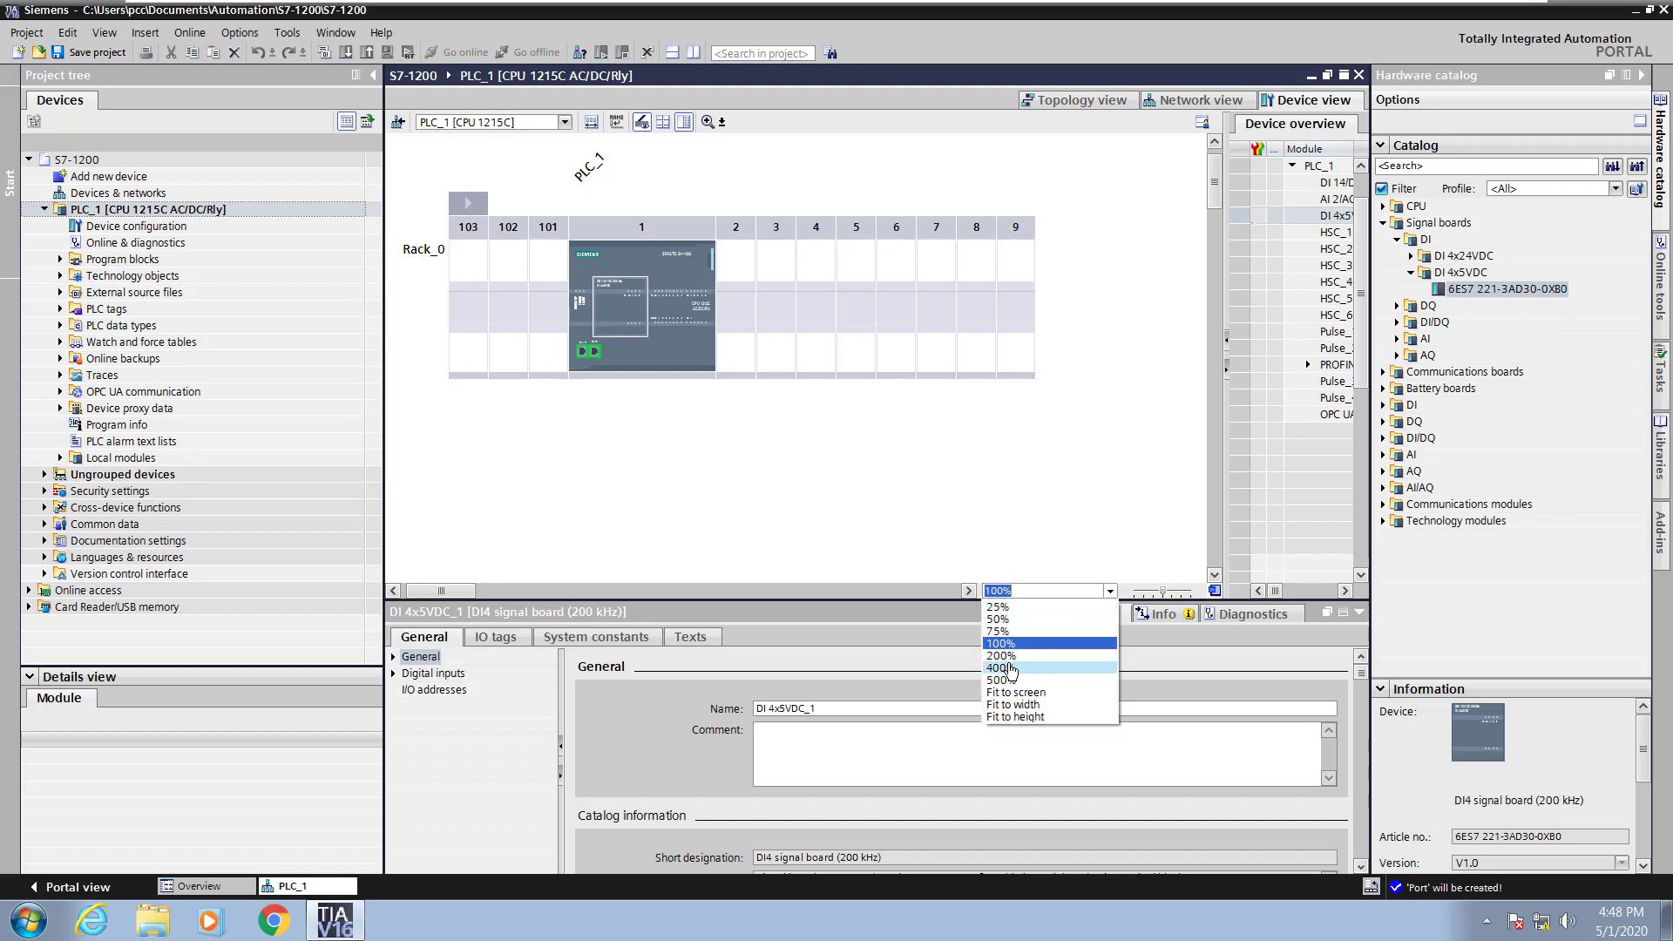
{"action": "left_click", "coordinate": [1001, 668]}
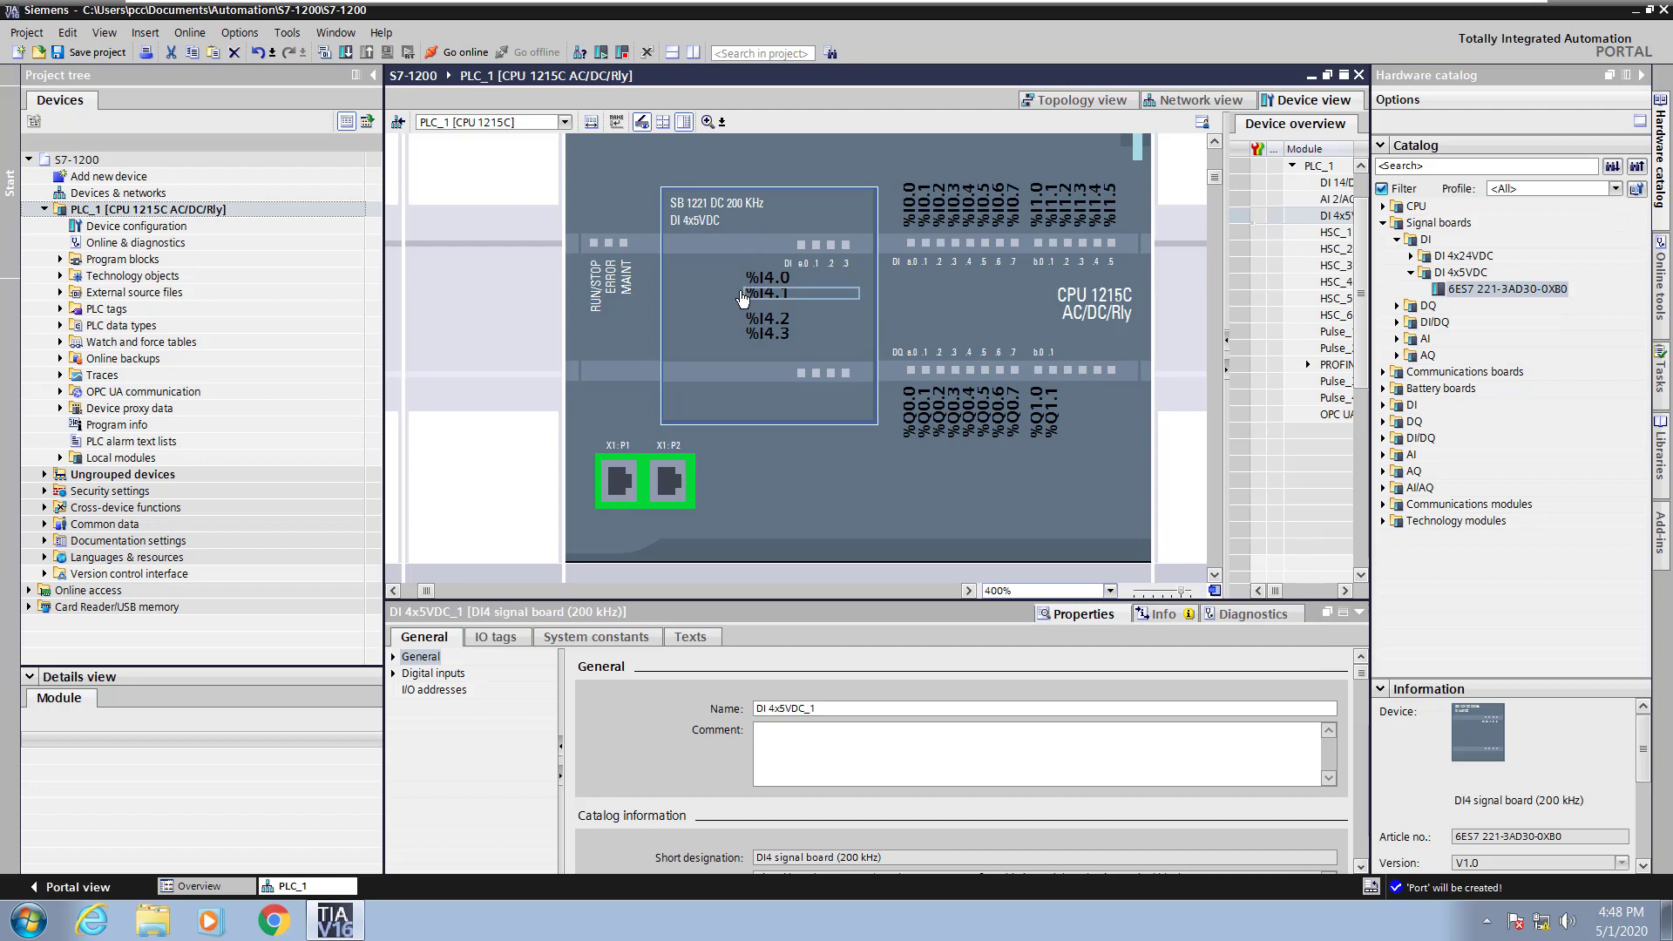
{"action": "left_click", "coordinate": [1081, 591]}
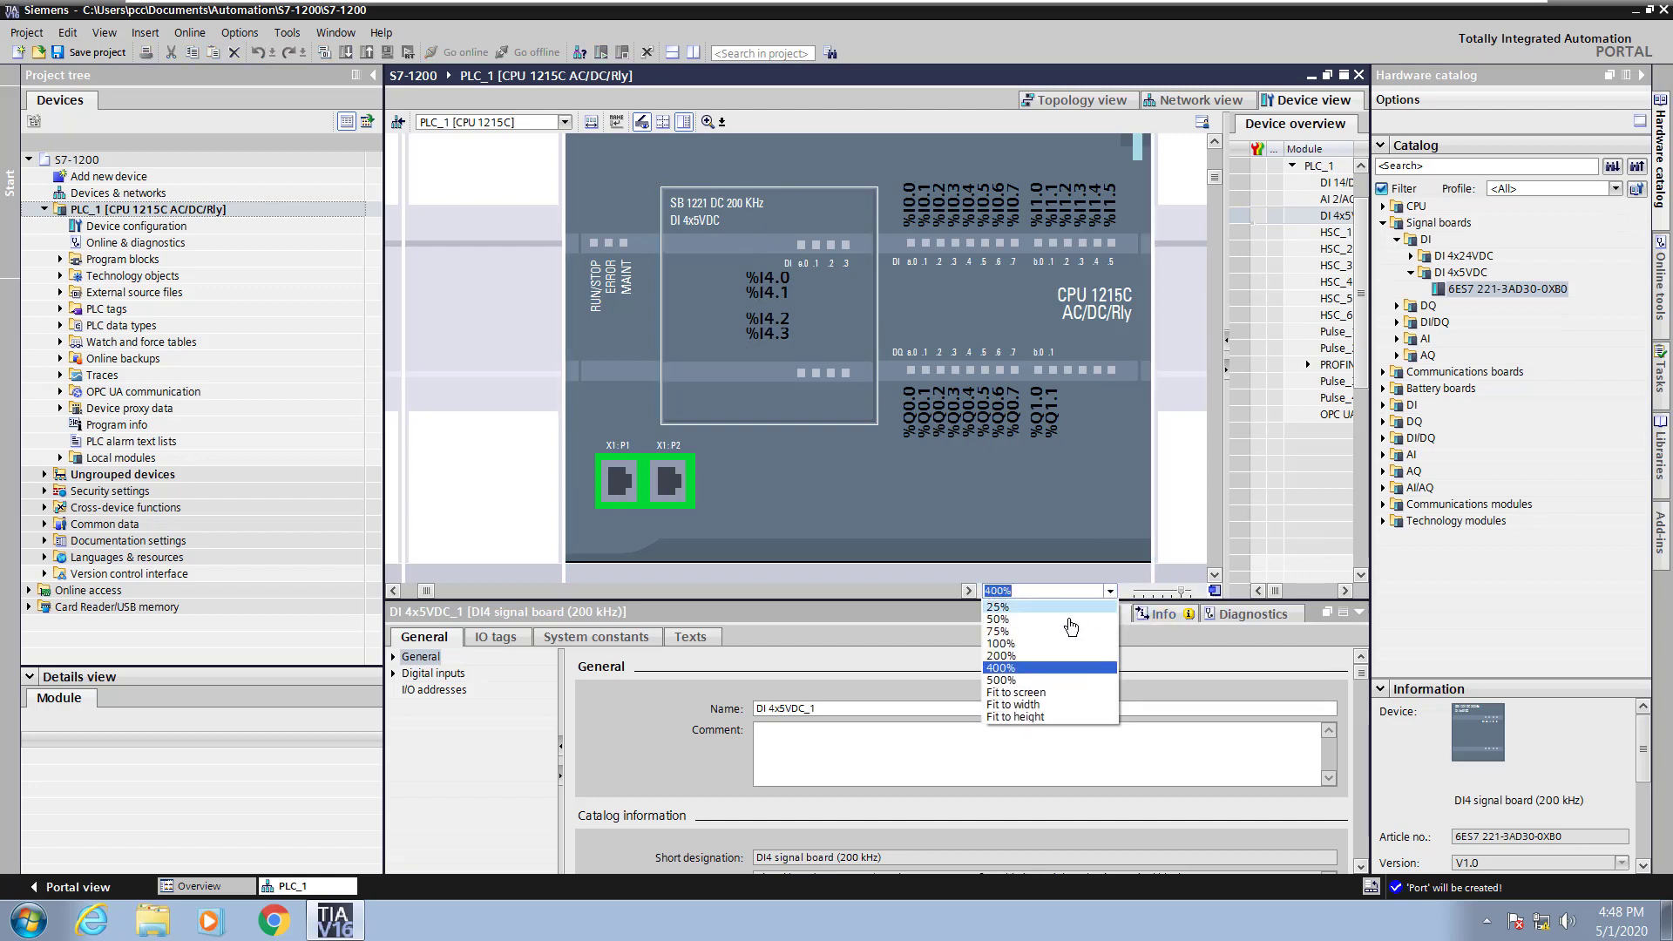
{"action": "left_click", "coordinate": [997, 656]}
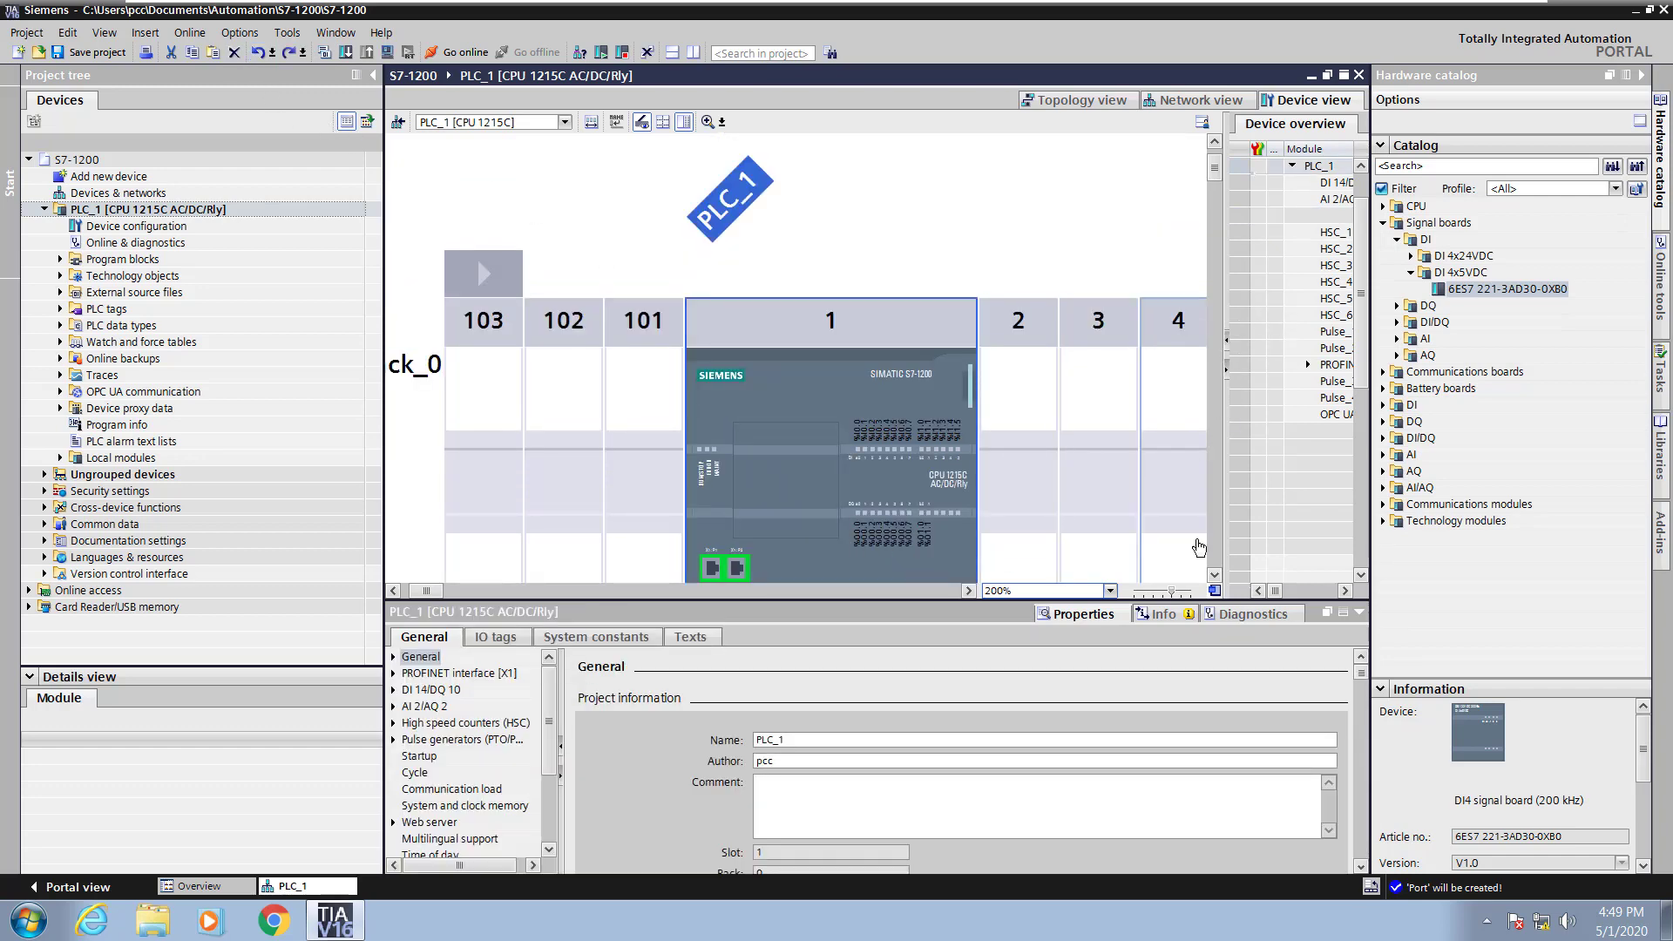
{"action": "left_click", "coordinate": [1109, 591]}
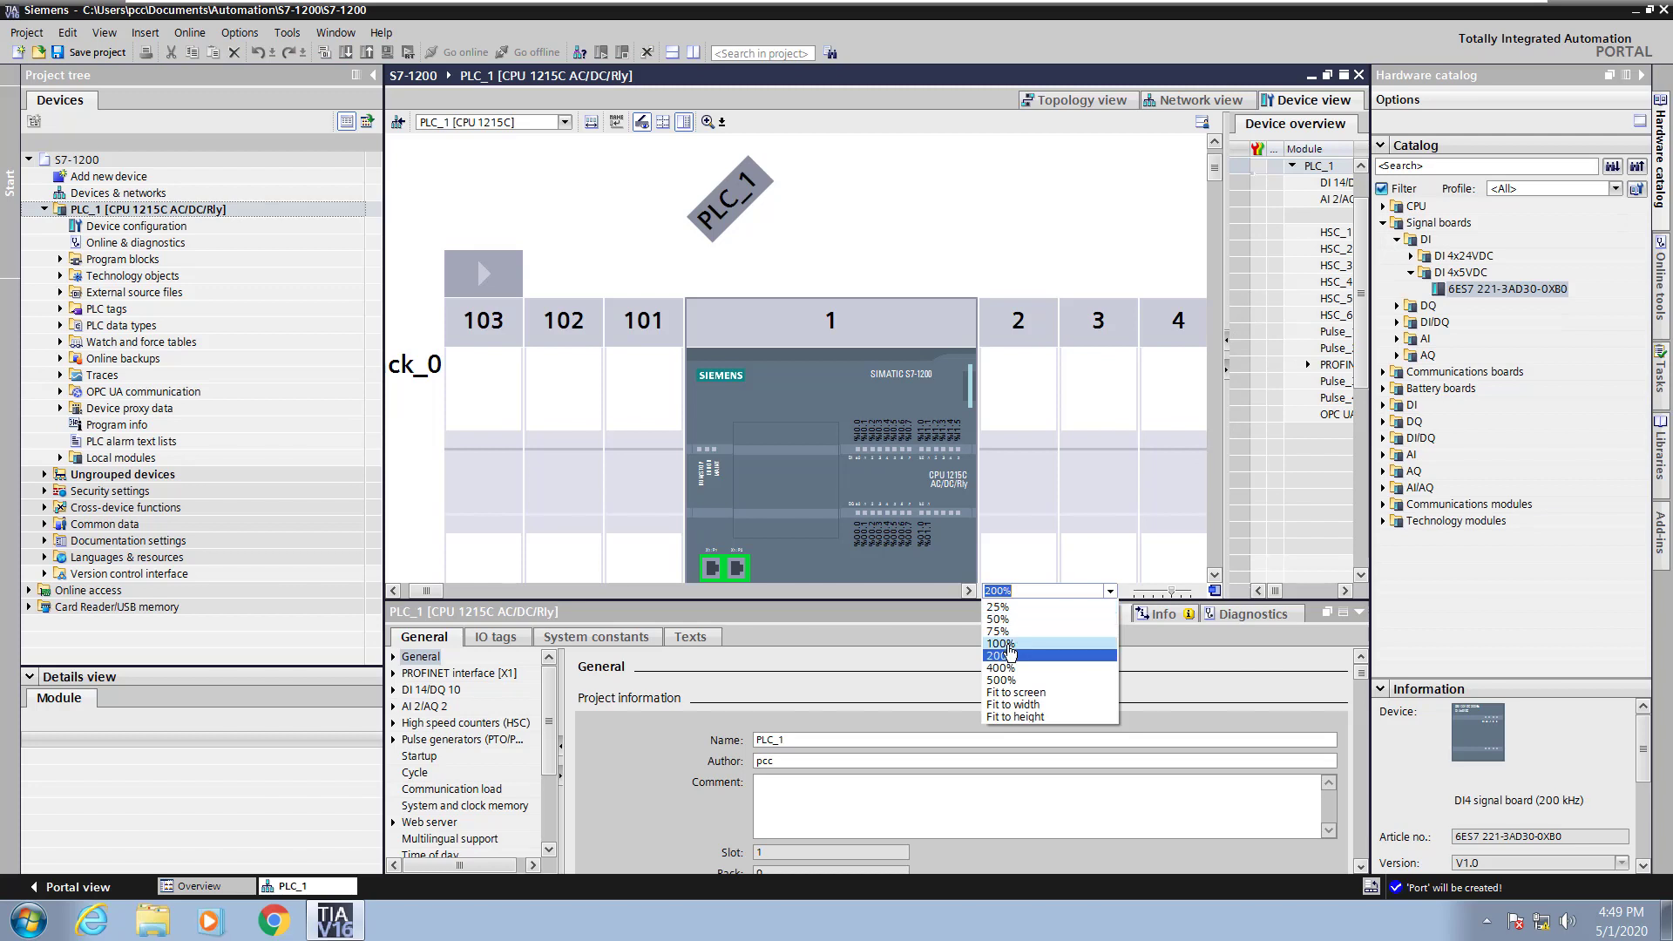
{"action": "left_click", "coordinate": [997, 643]}
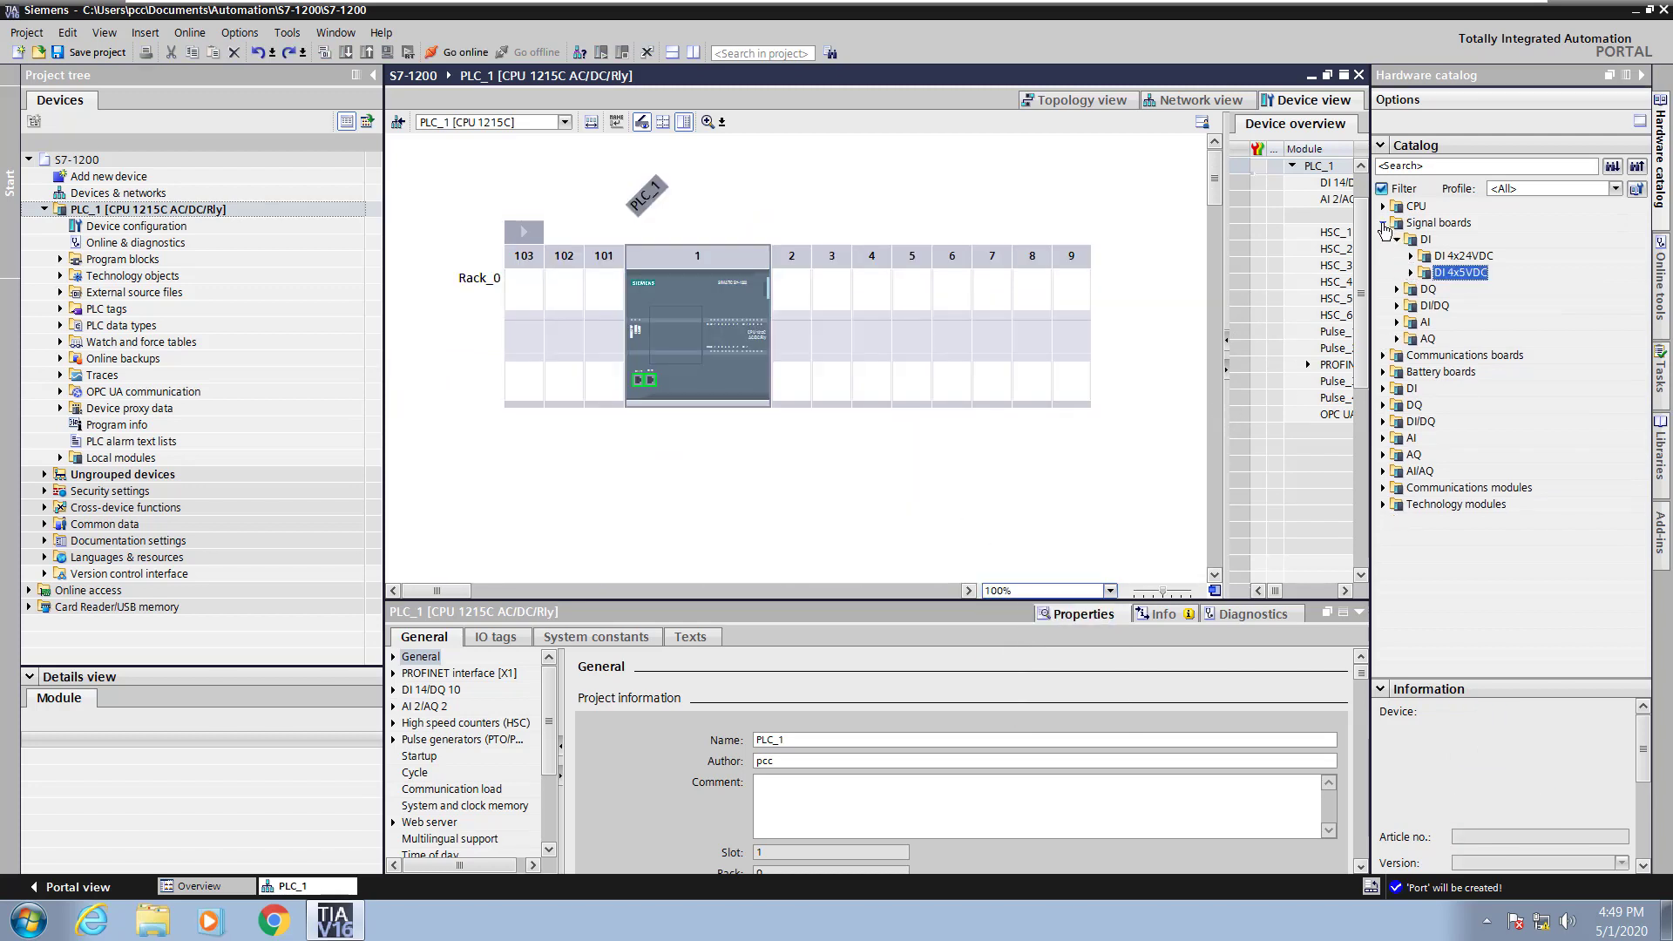
{"action": "left_click", "coordinate": [1384, 222]}
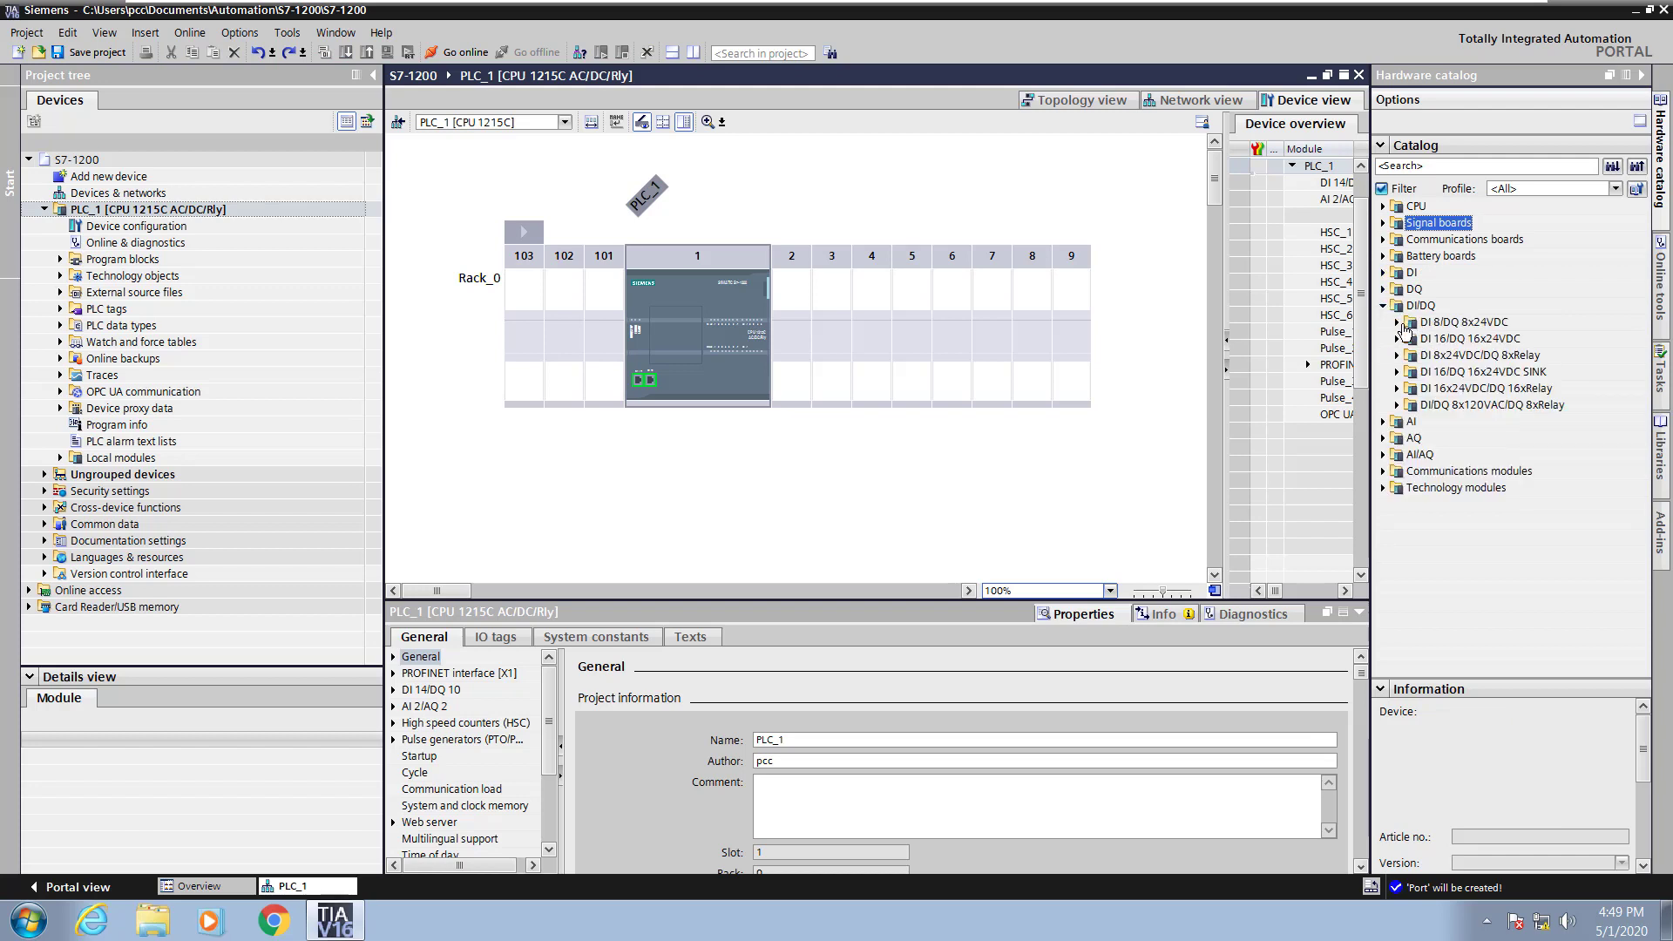
{"action": "left_click", "coordinate": [1491, 353]}
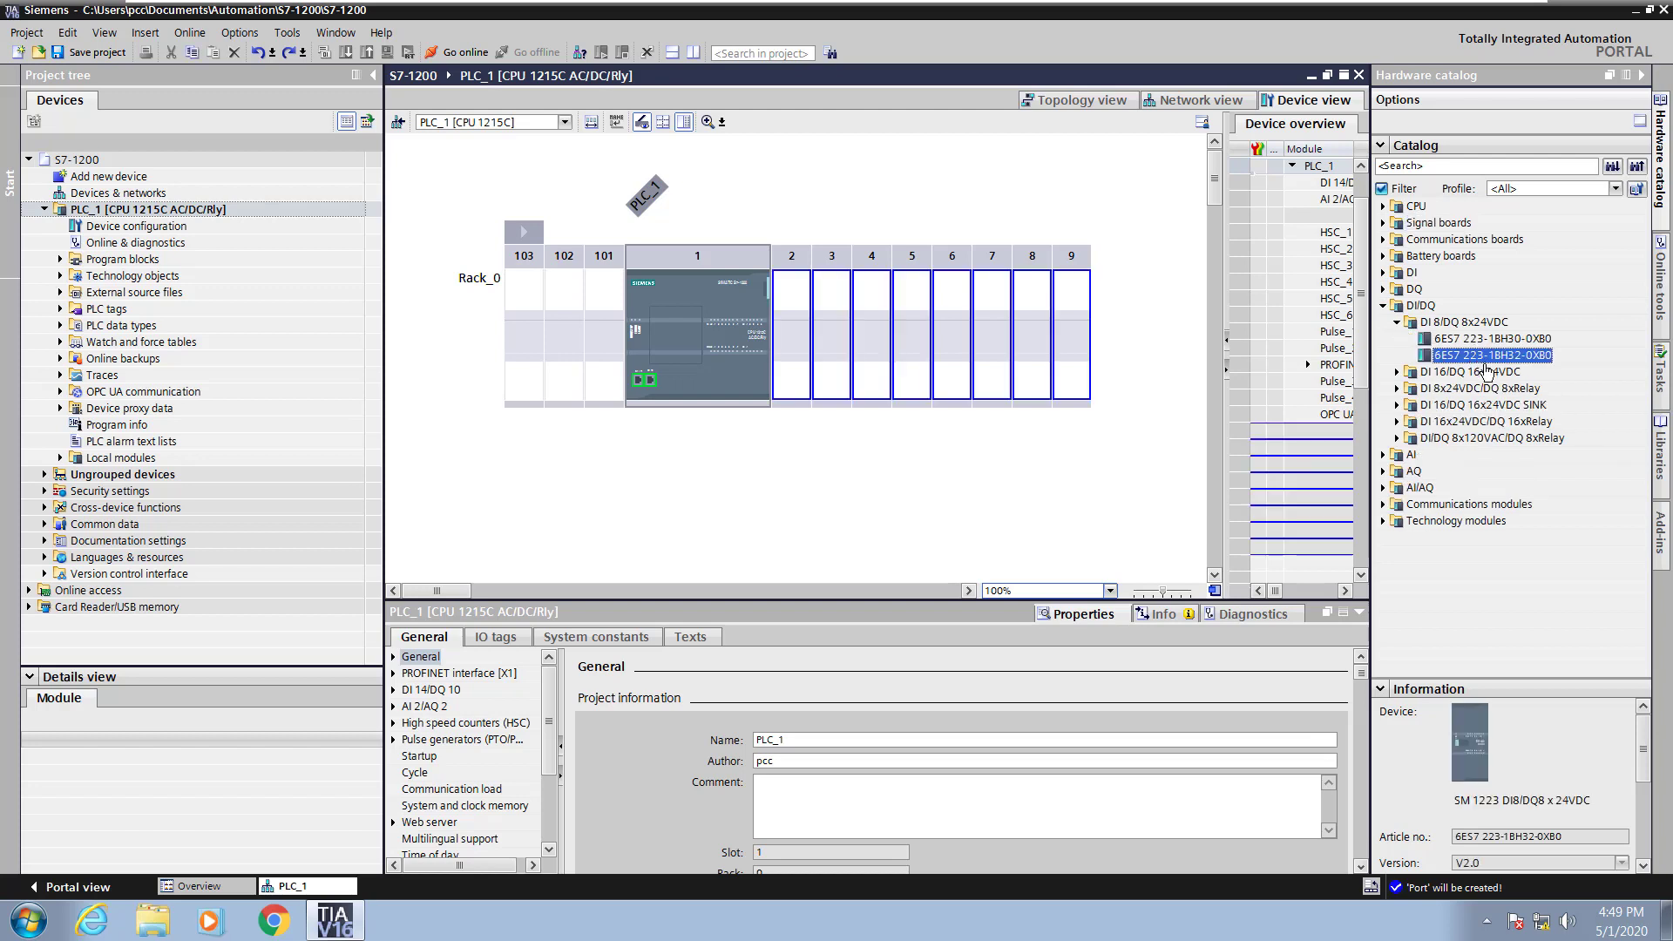
{"action": "left_click_drag", "start_coordinate": [1492, 354], "coordinate": [1069, 340]}
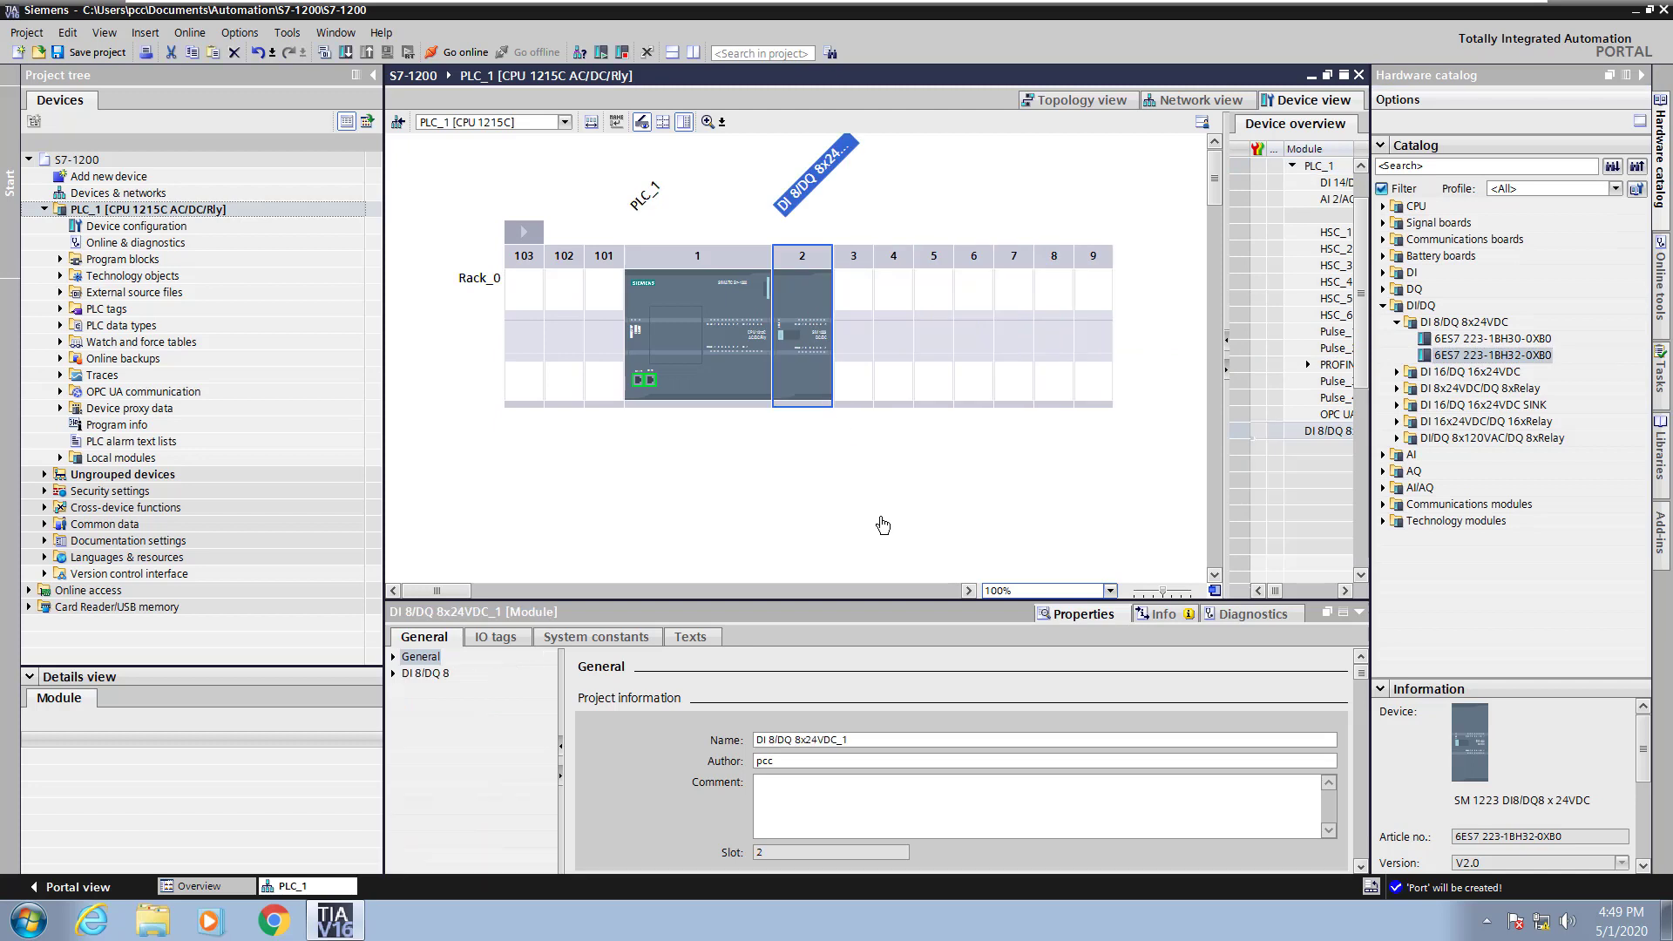
{"action": "mouse_move", "coordinate": [502, 136]}
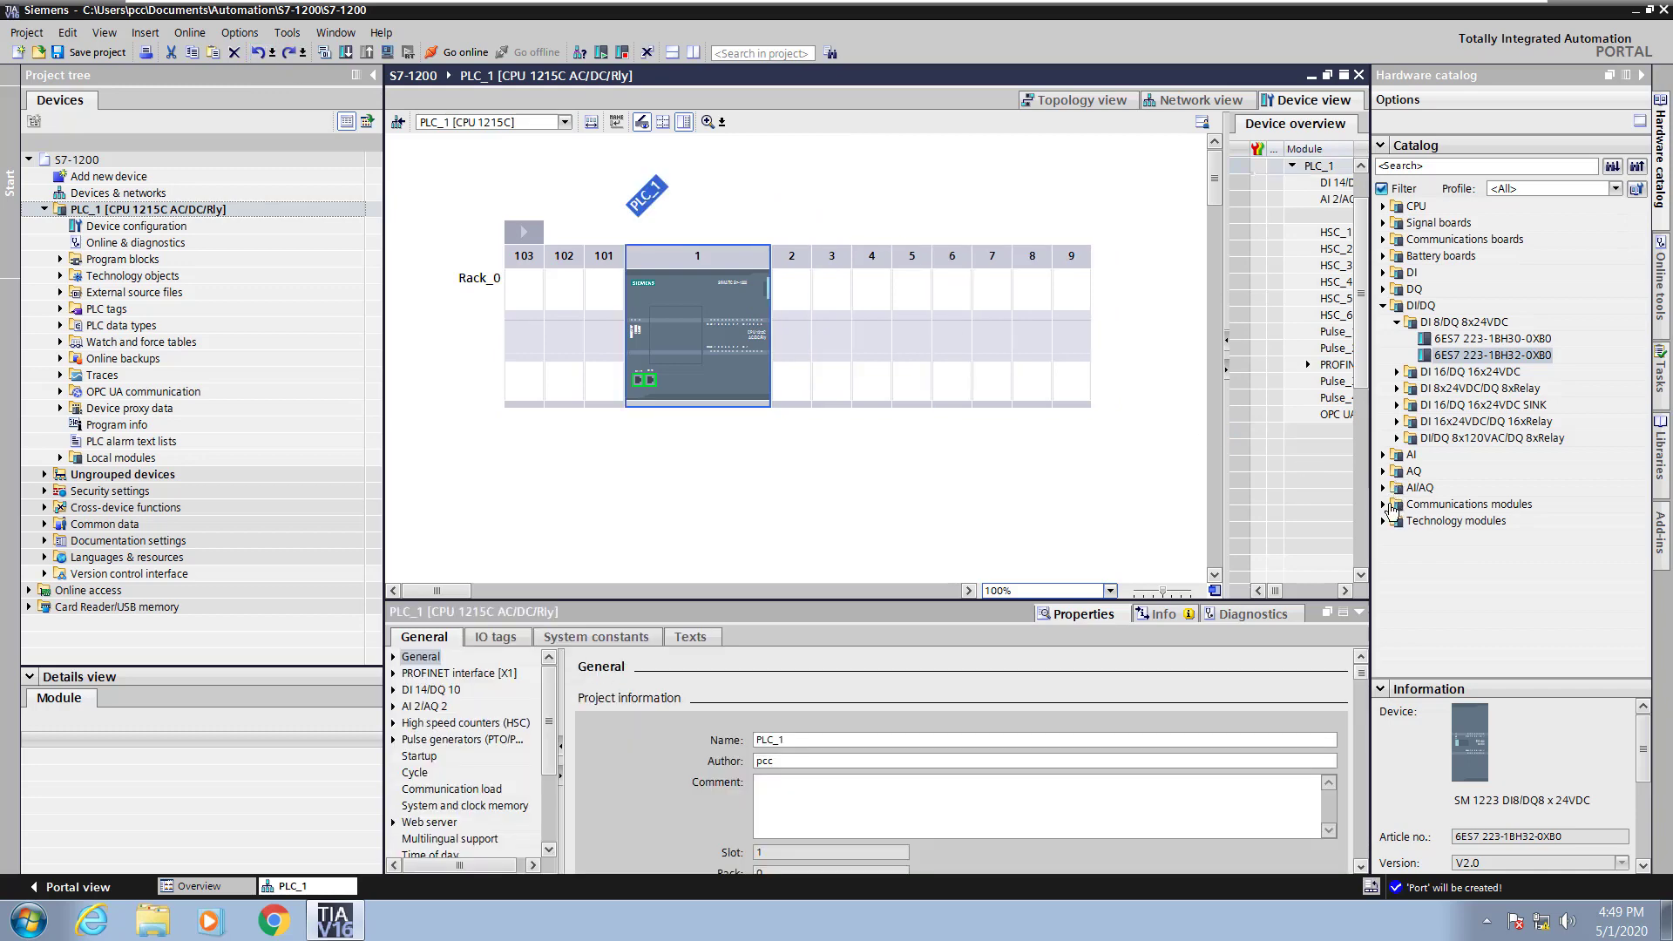
Browse Communications modules > PROFIBUS in the catalog to the CM 1243-5 module details.
{"action": "left_click", "coordinate": [1389, 504]}
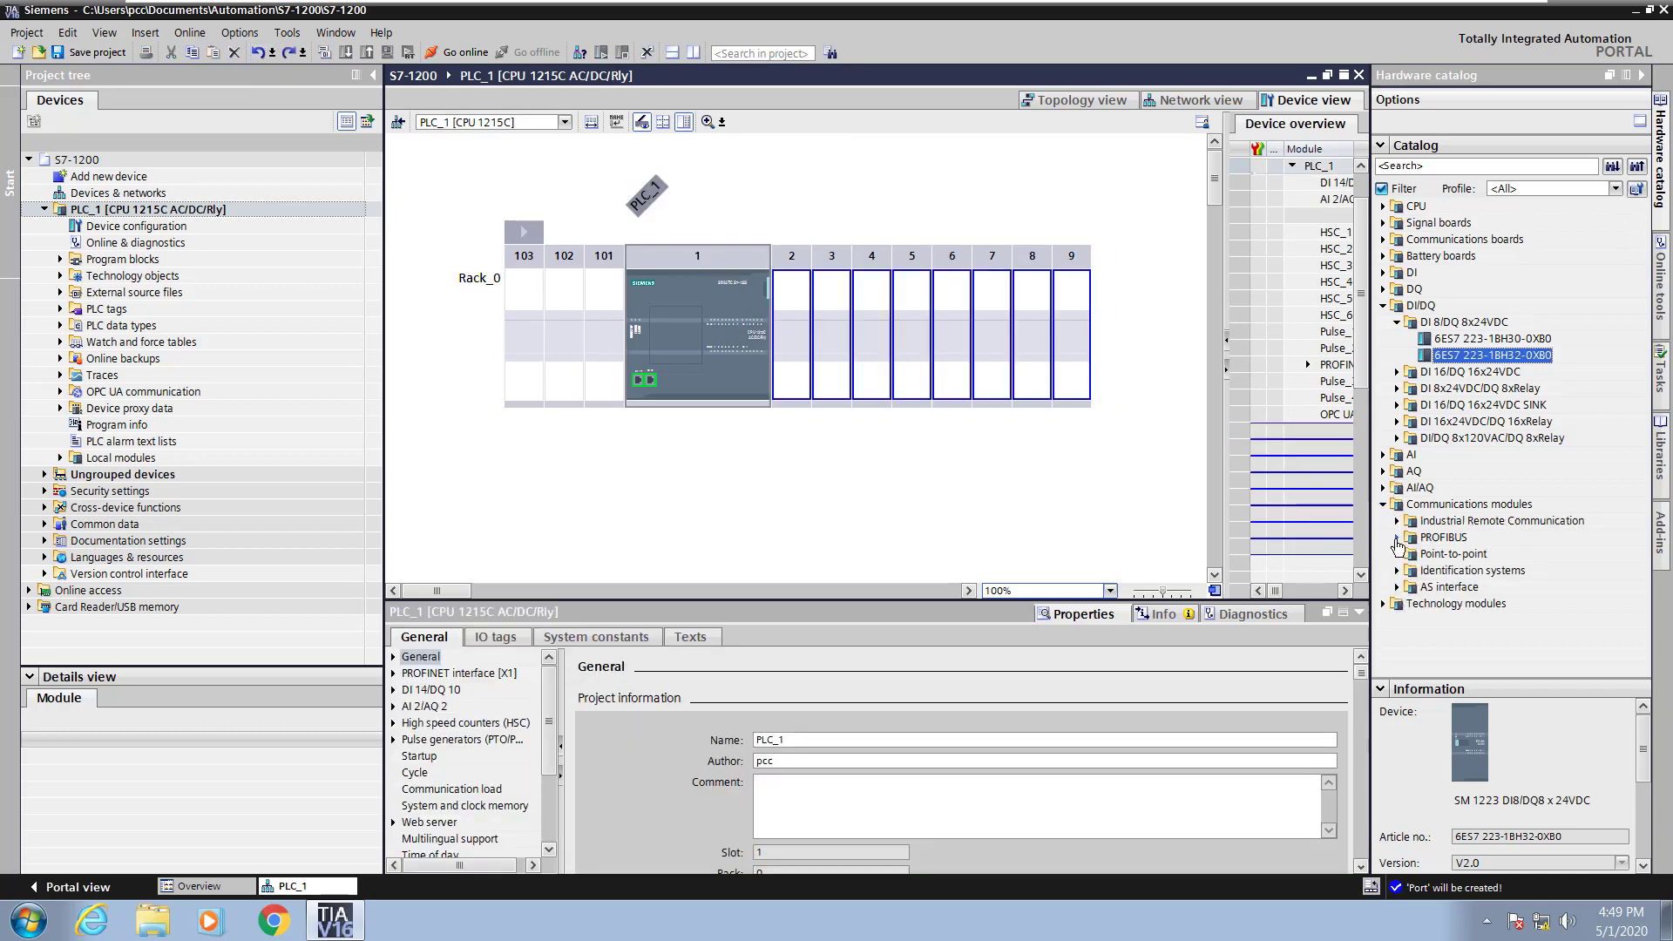
{"action": "left_click", "coordinate": [1399, 537]}
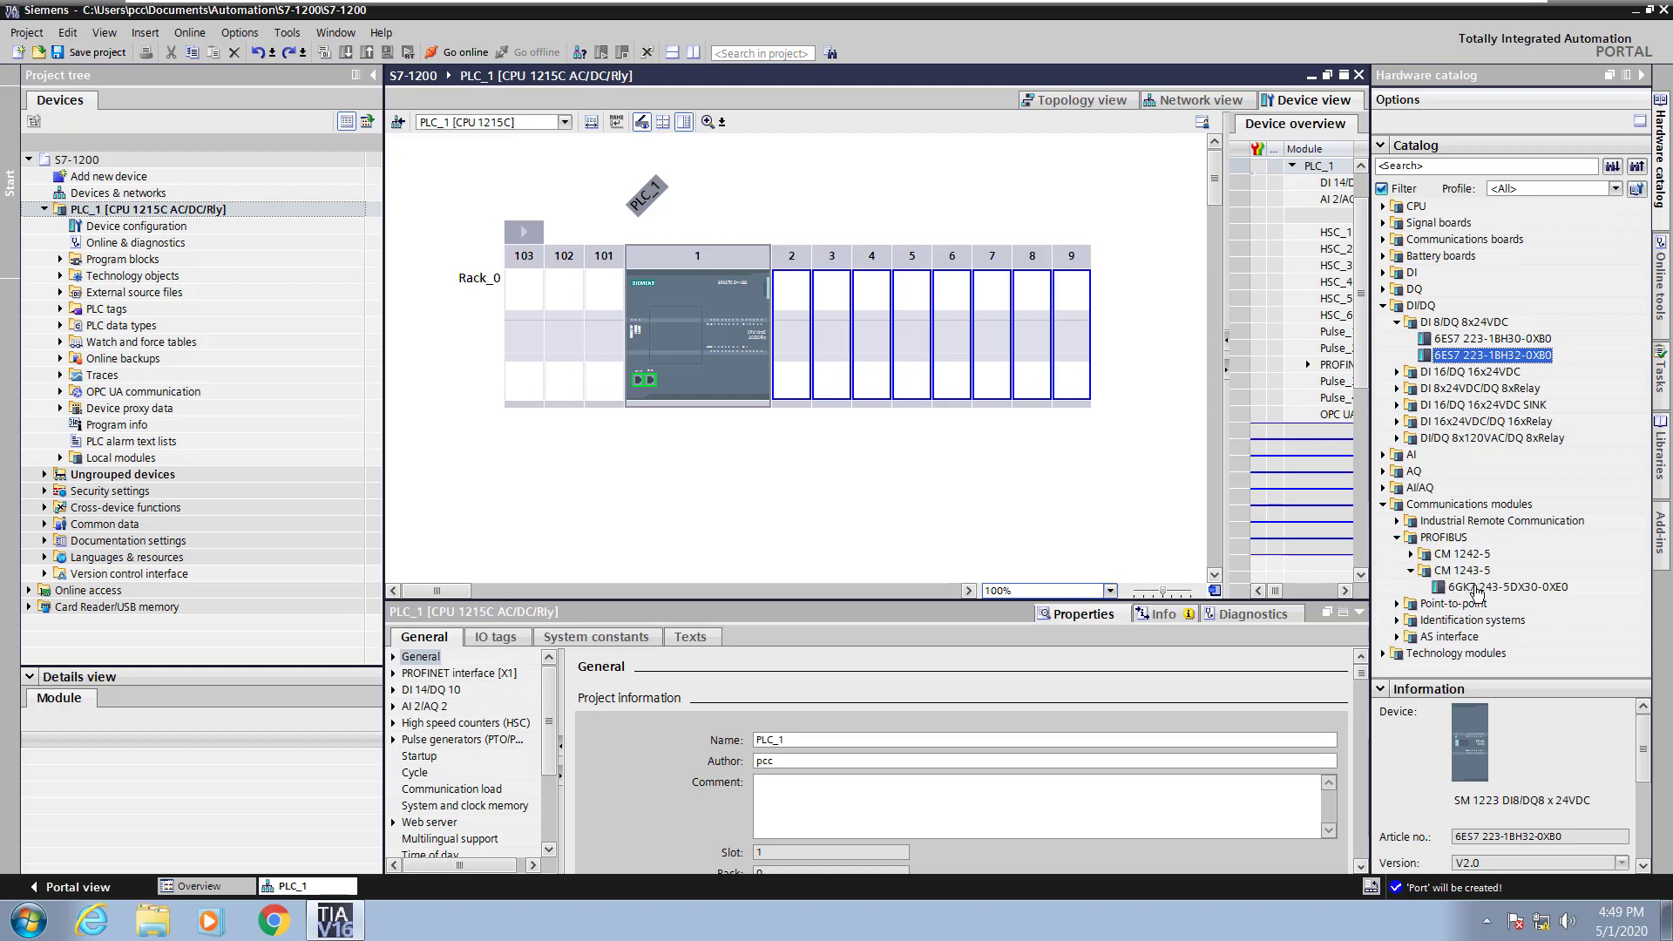
{"action": "left_click", "coordinate": [1503, 587]}
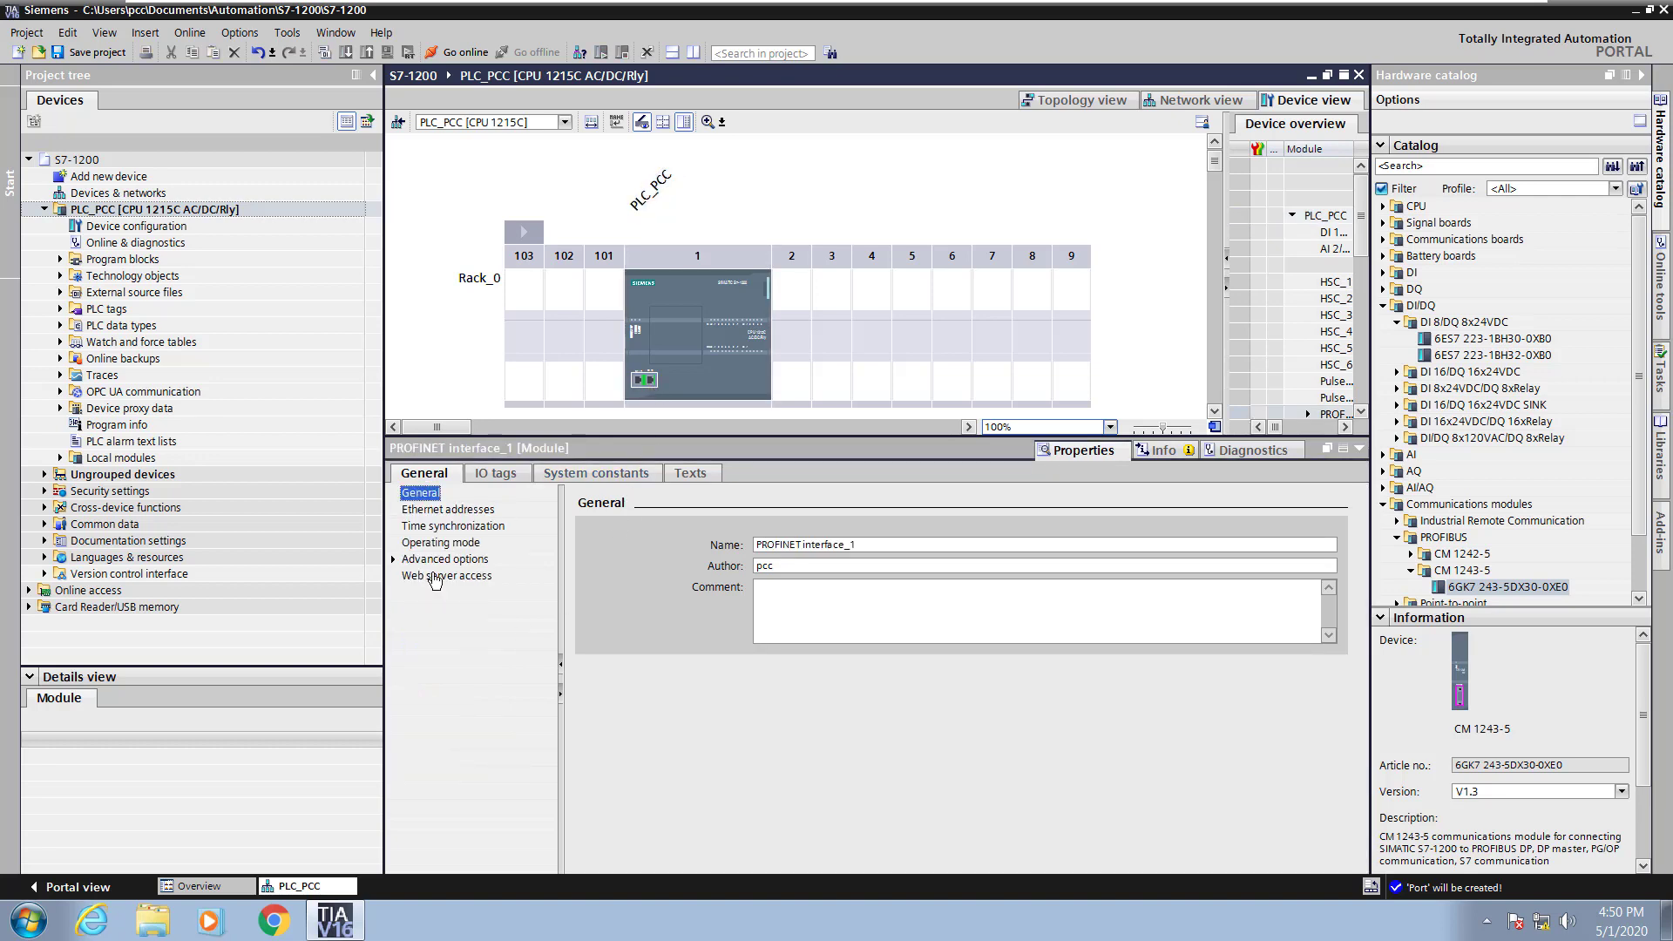
Check the Ethernet address 192.168.0.1, mask 255.255.255.0, then return to the CPU's General properties.
{"action": "left_click", "coordinate": [447, 509]}
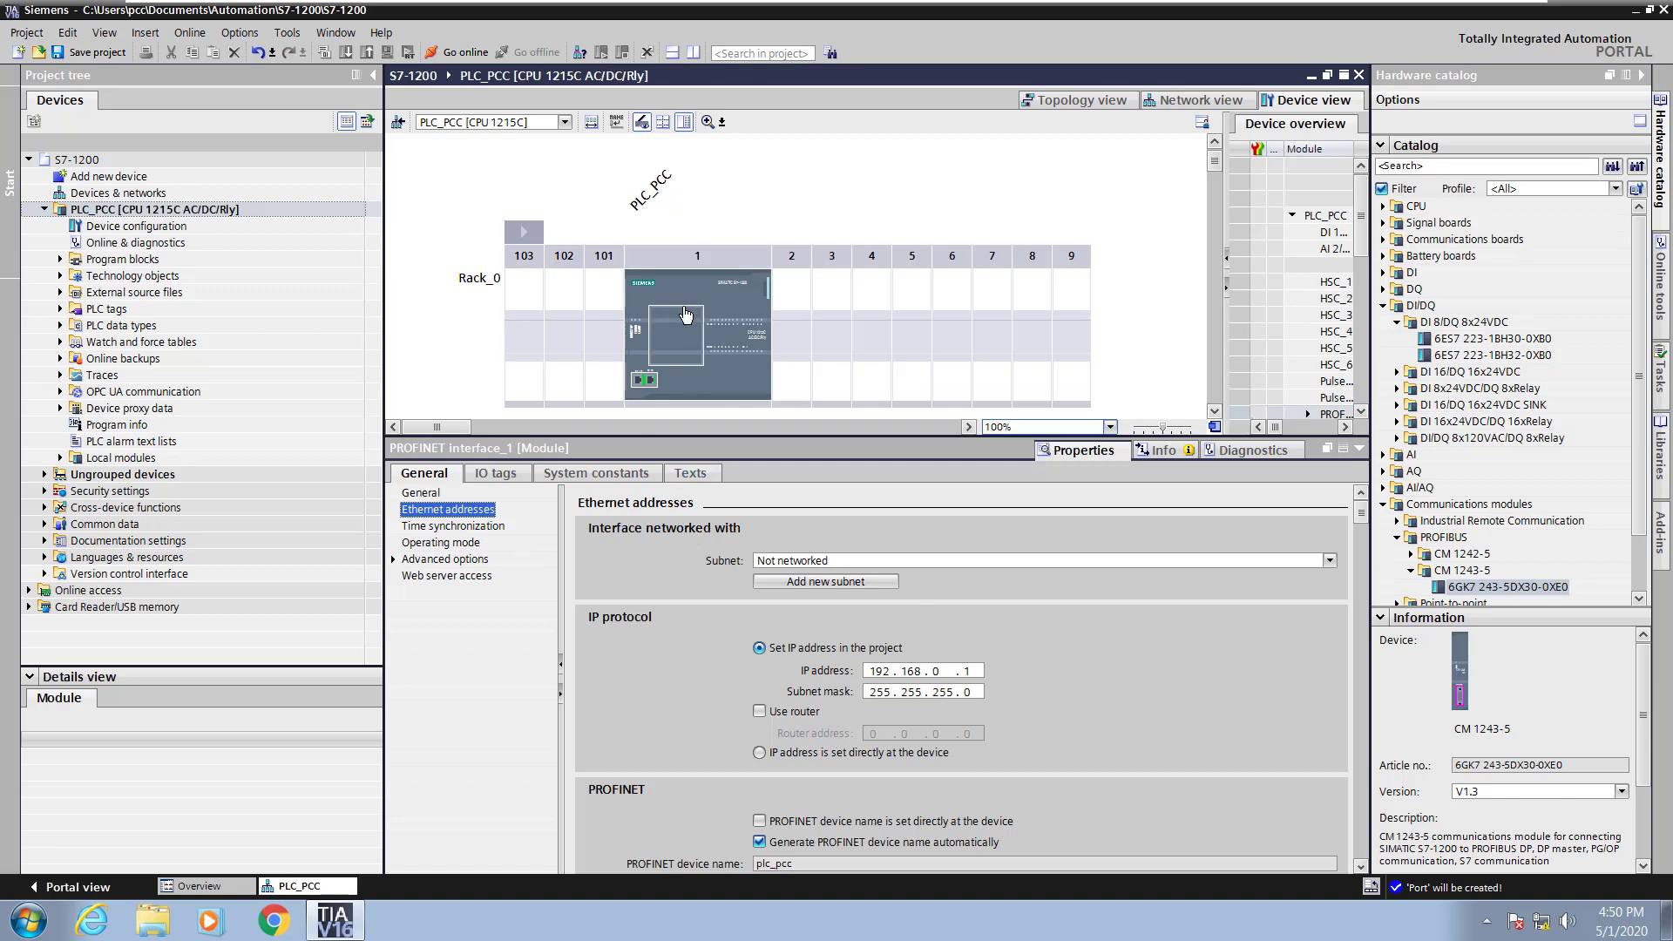
{"action": "left_click", "coordinate": [696, 320]}
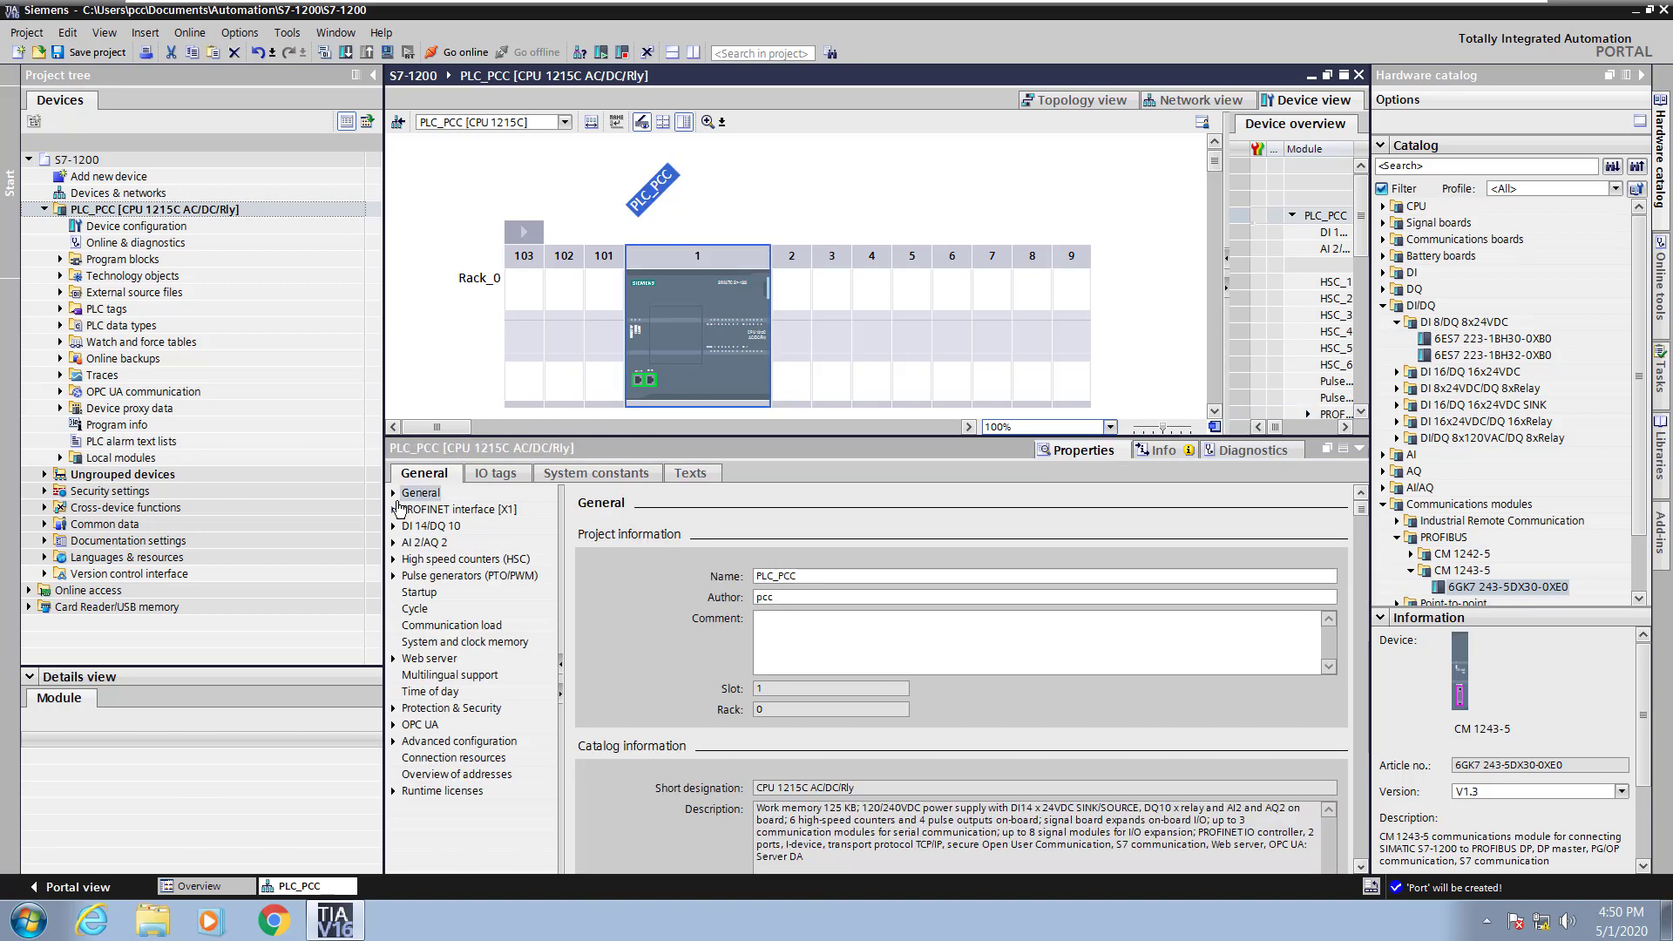
{"action": "left_click", "coordinate": [396, 492]}
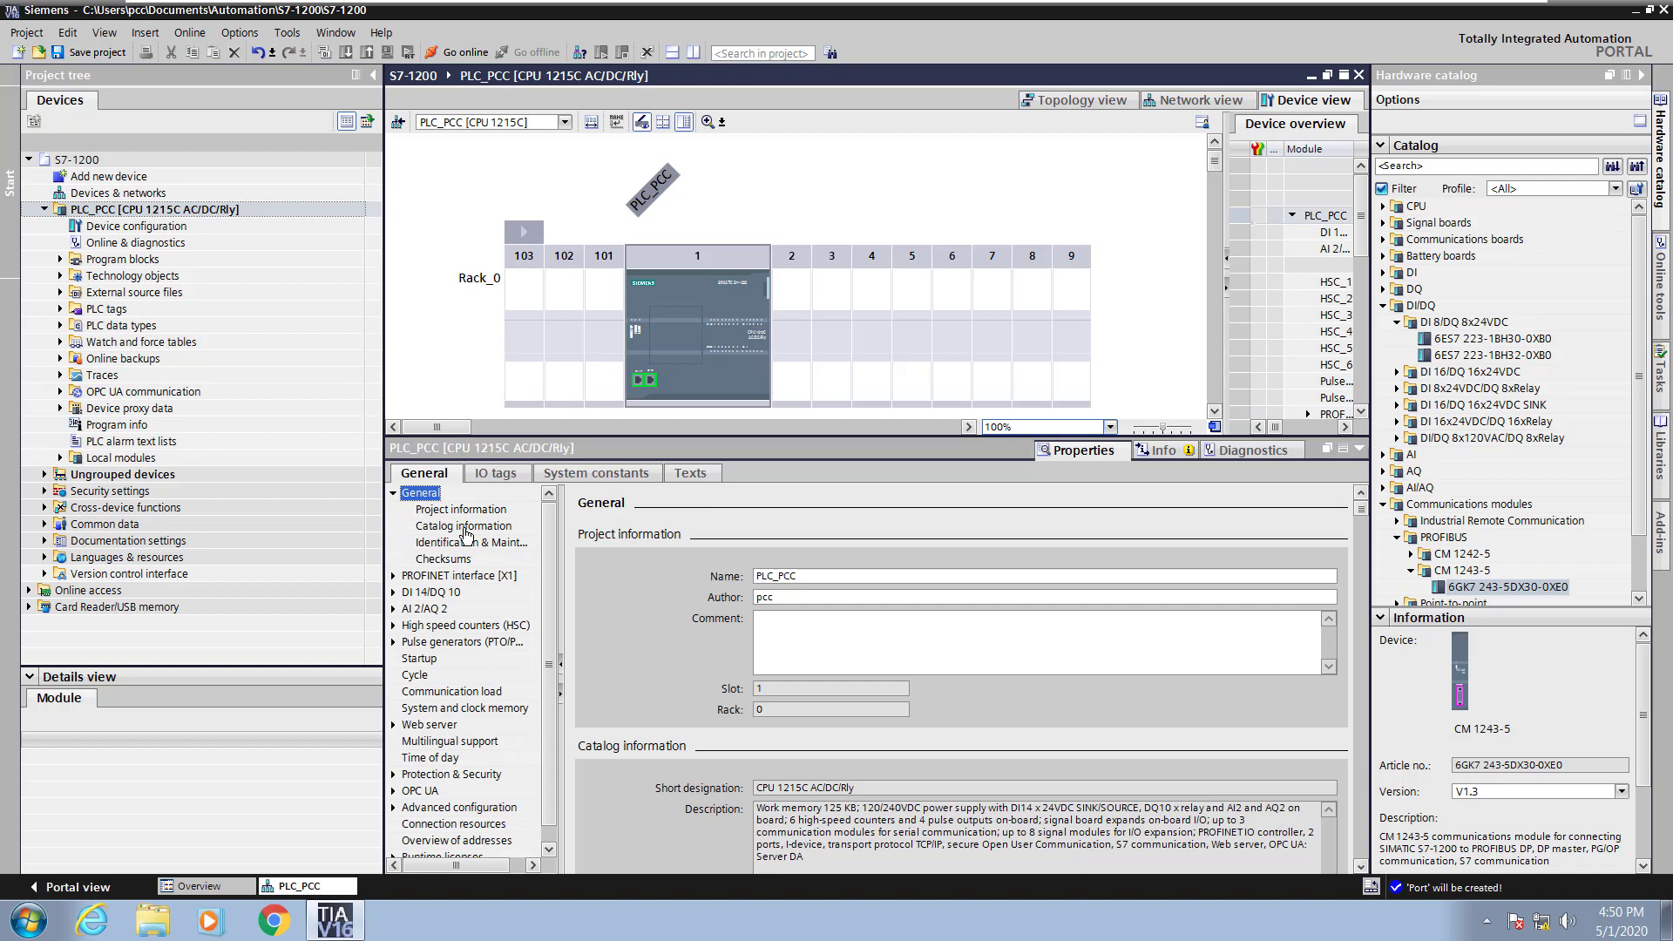
{"action": "left_click", "coordinate": [464, 524]}
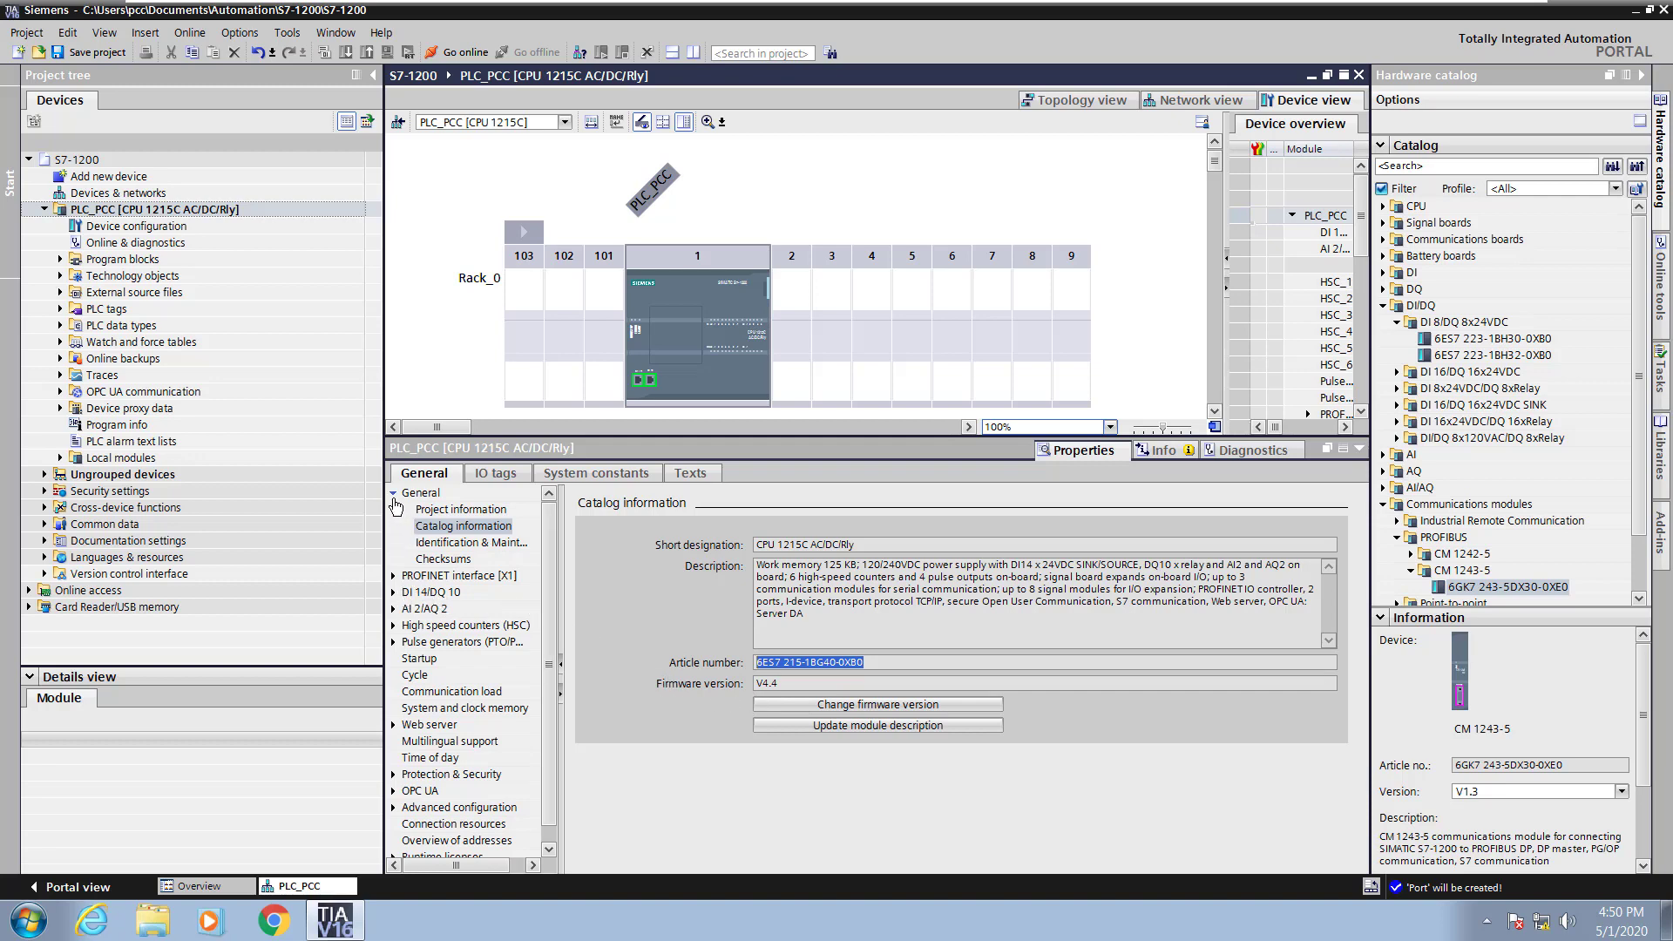
{"action": "left_click", "coordinate": [420, 491]}
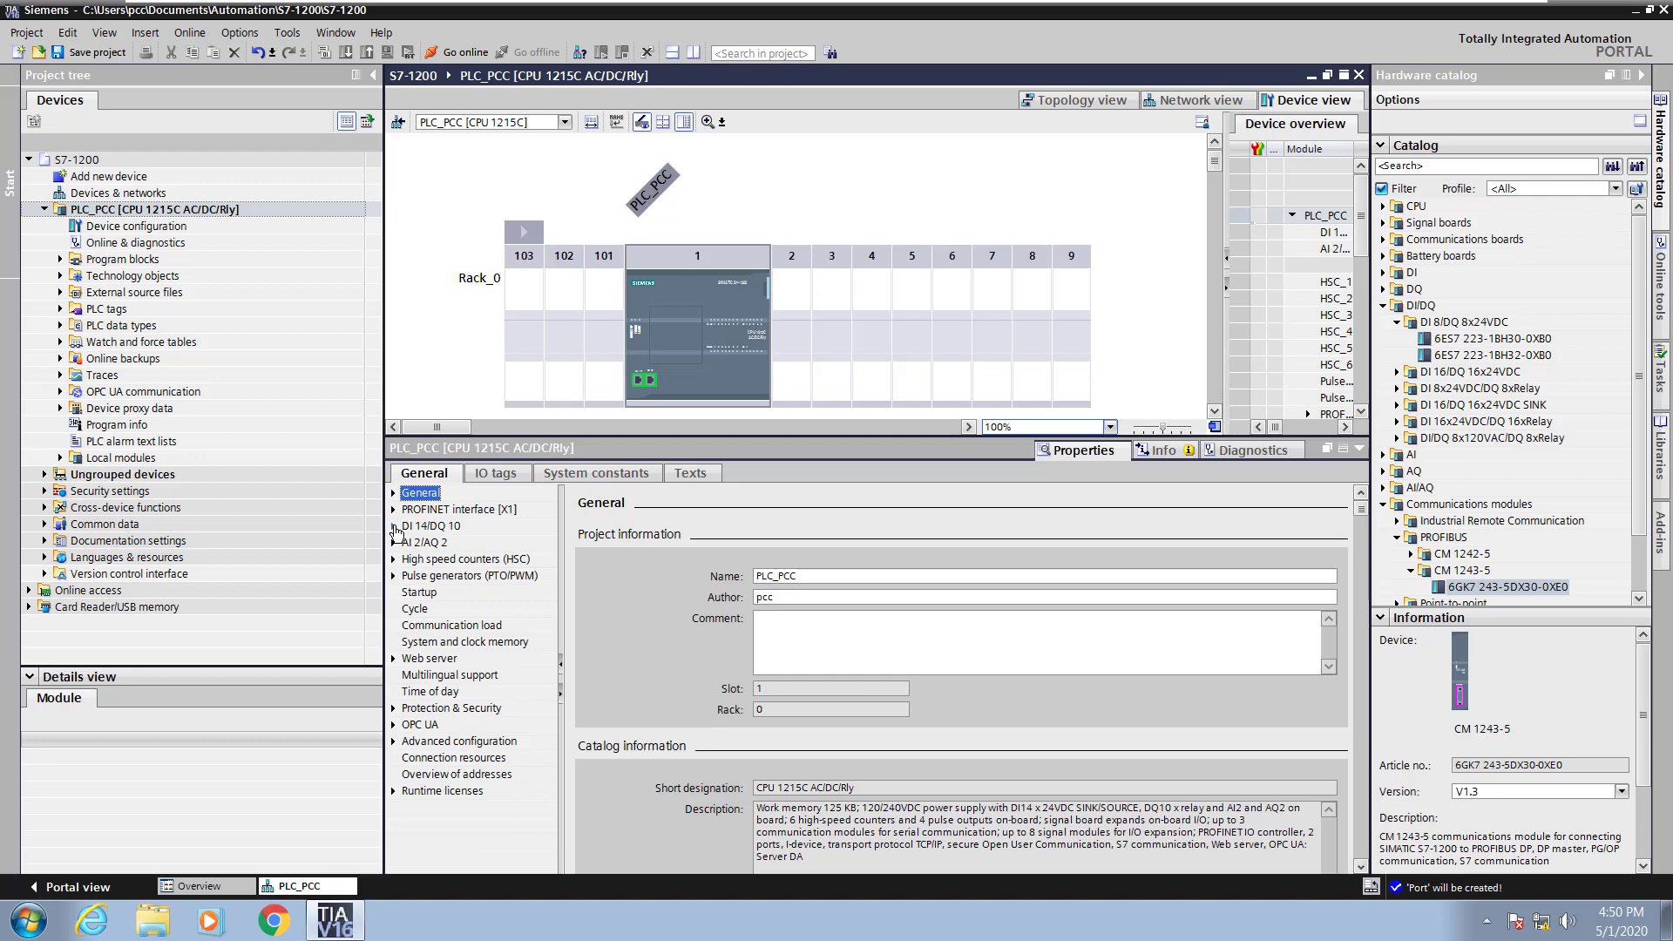
Review DI 14/DQ 10 addresses 0 to 1 and Channel0's 6.4 ms input filter, then collapse the channel list.
{"action": "left_click", "coordinate": [396, 527]}
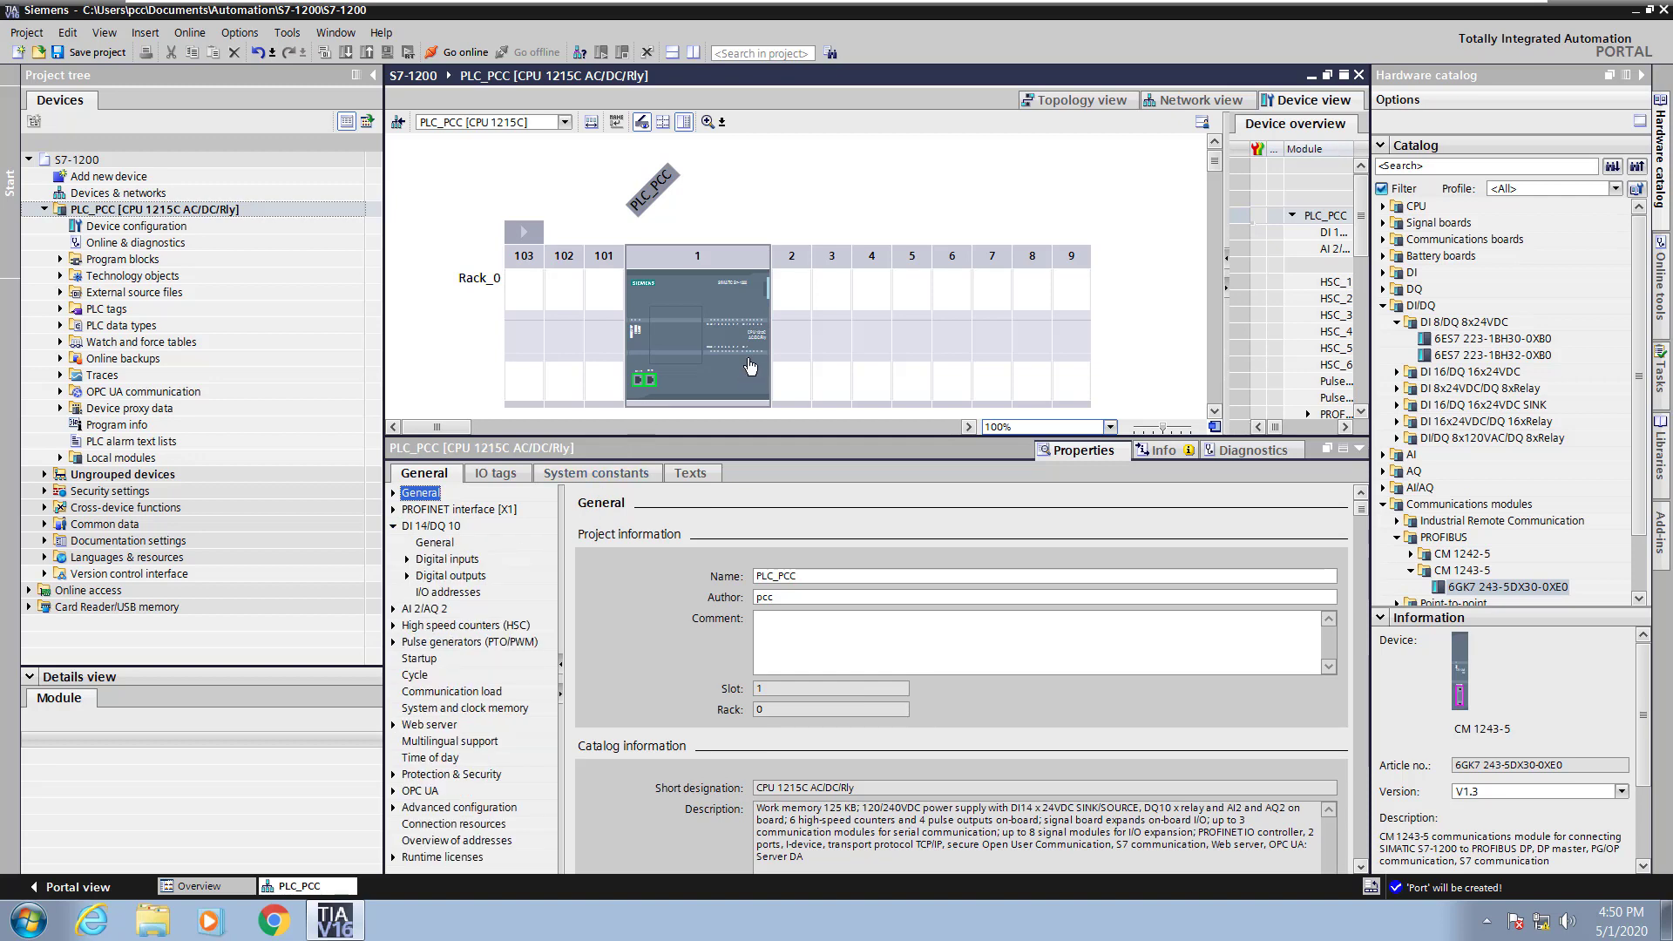
{"action": "mouse_move", "coordinate": [735, 385]}
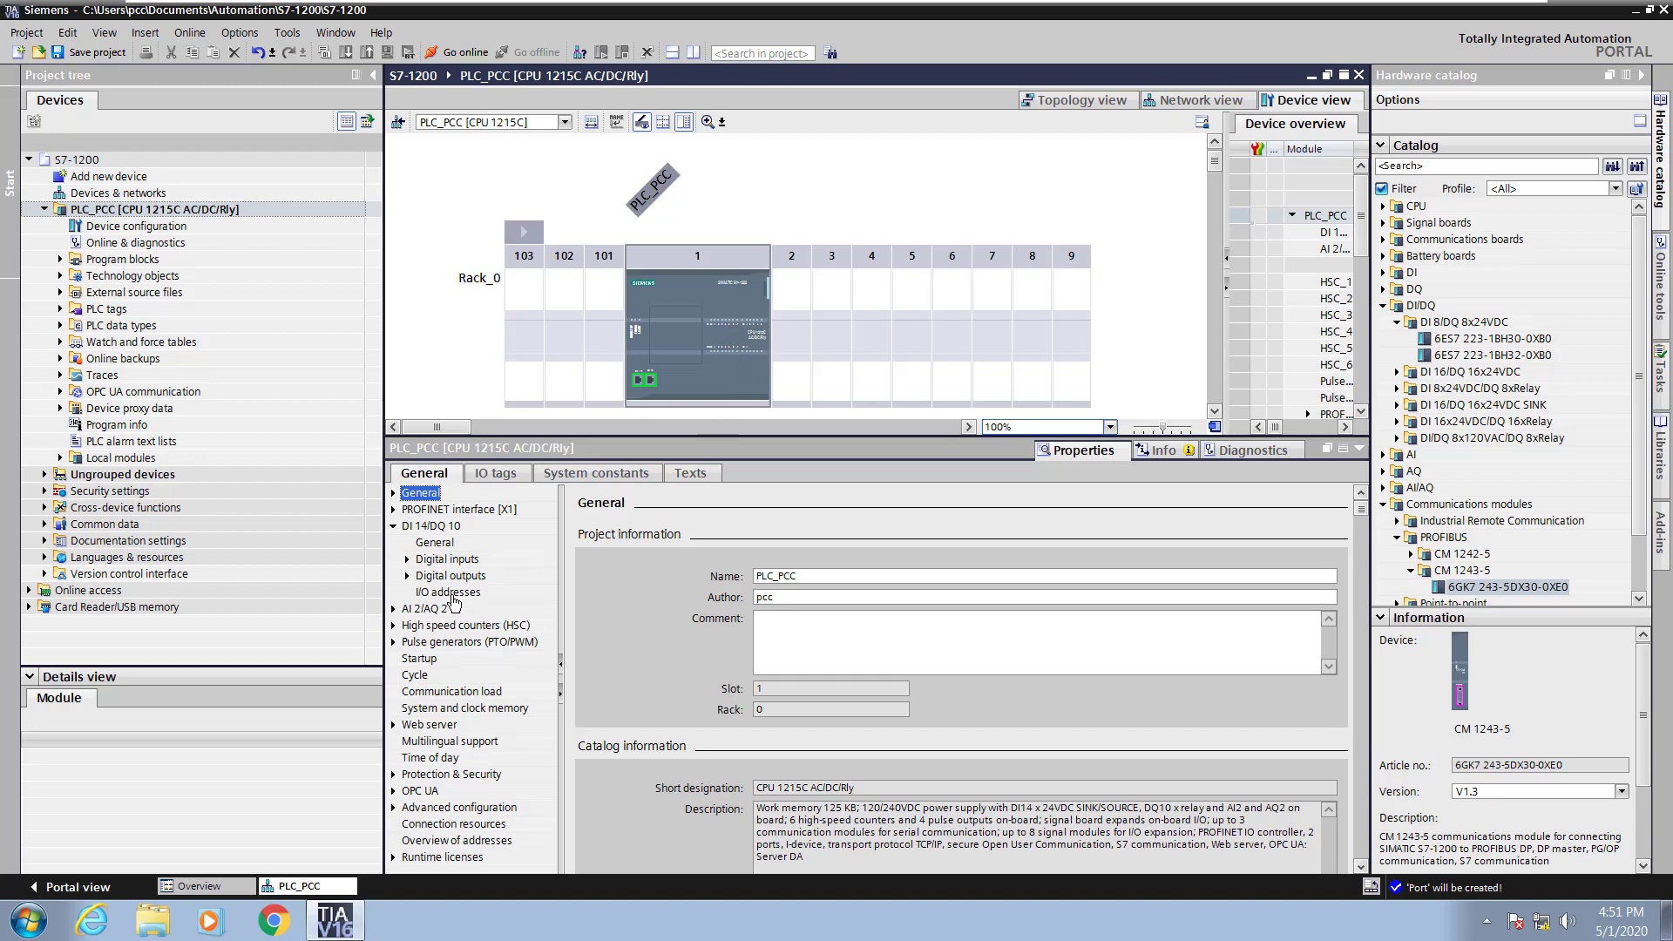
{"action": "left_click", "coordinate": [448, 593]}
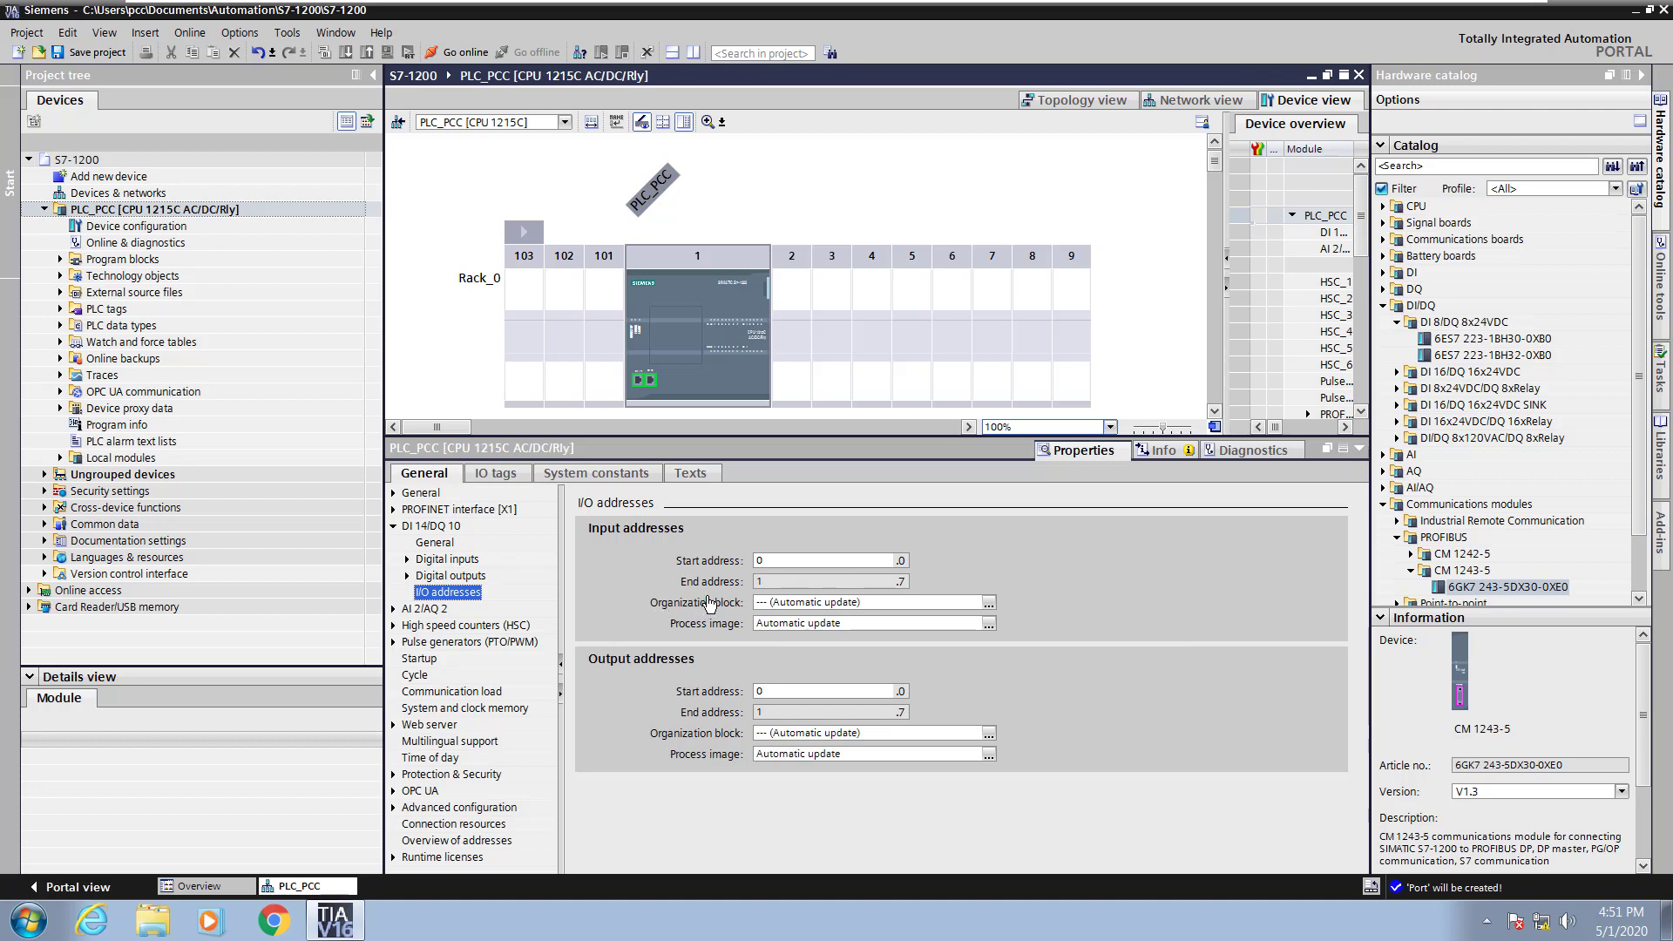
{"action": "mouse_move", "coordinate": [739, 588]}
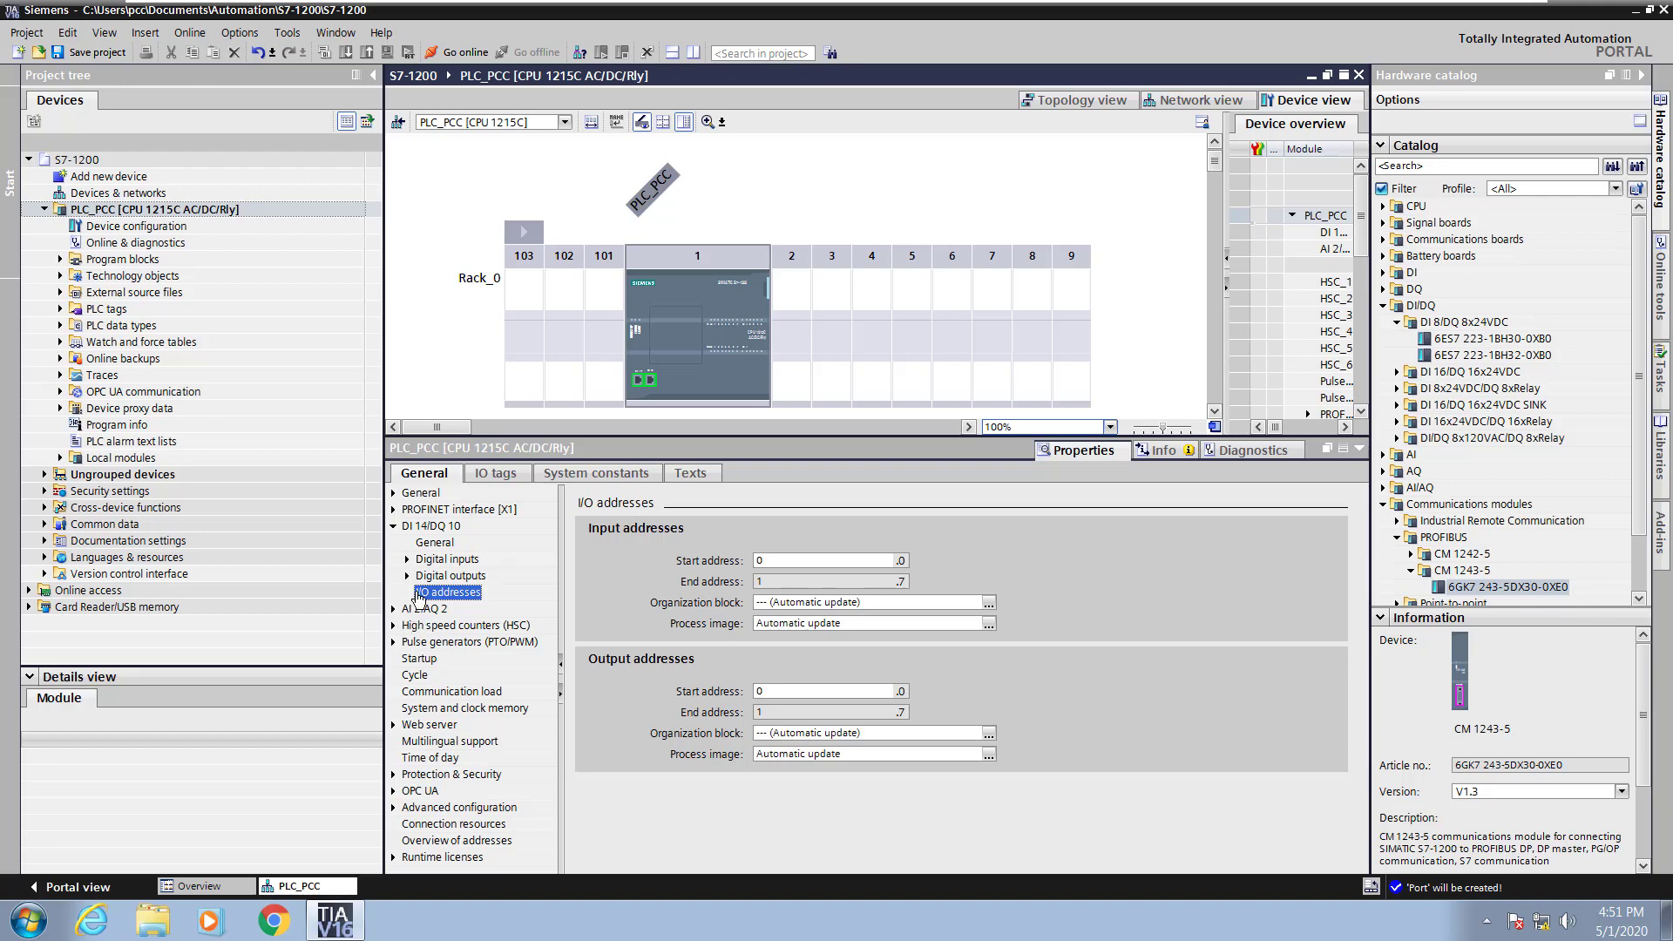
{"action": "left_click", "coordinate": [408, 558]}
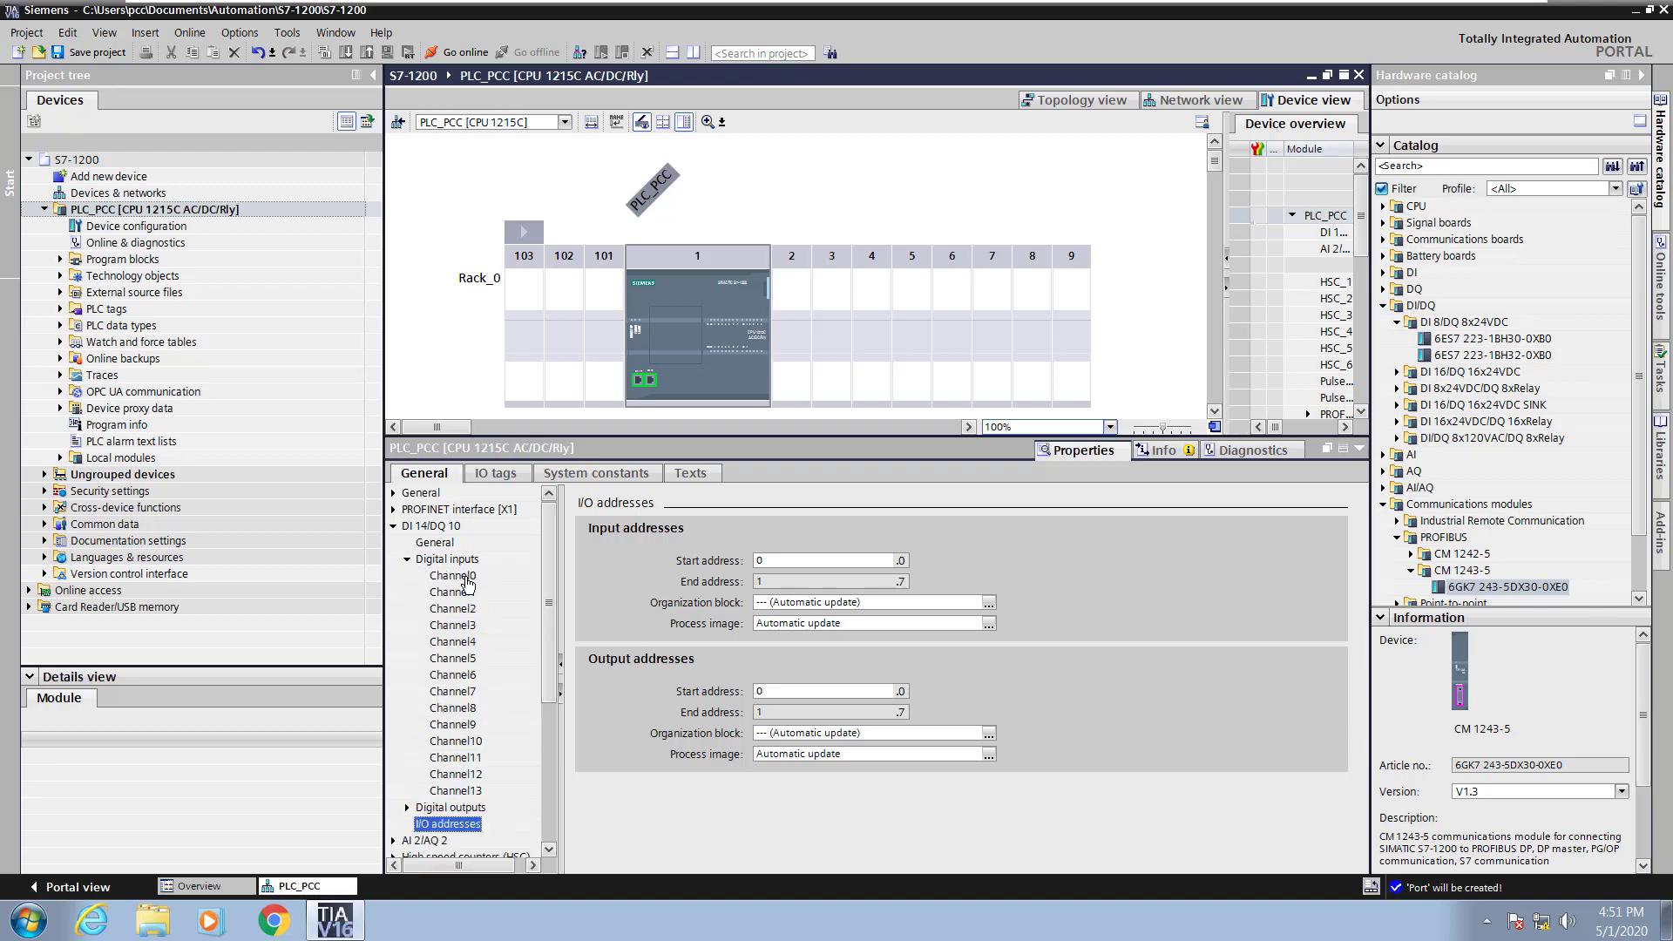
{"action": "left_click", "coordinate": [453, 576]}
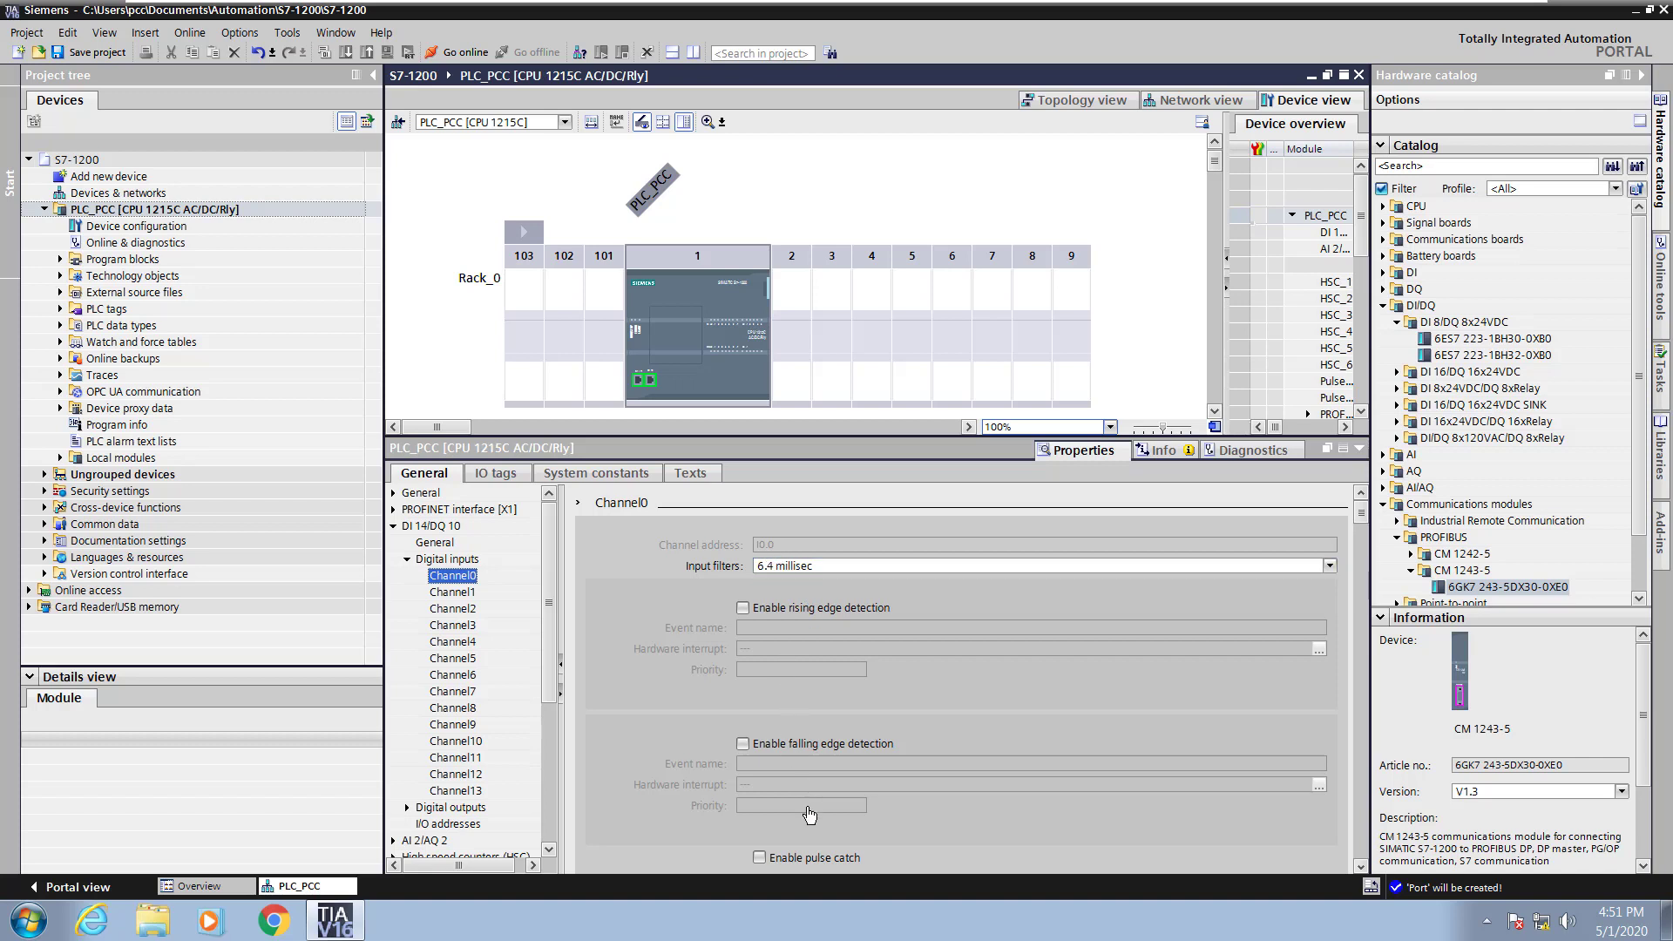
{"action": "left_click", "coordinate": [447, 557]}
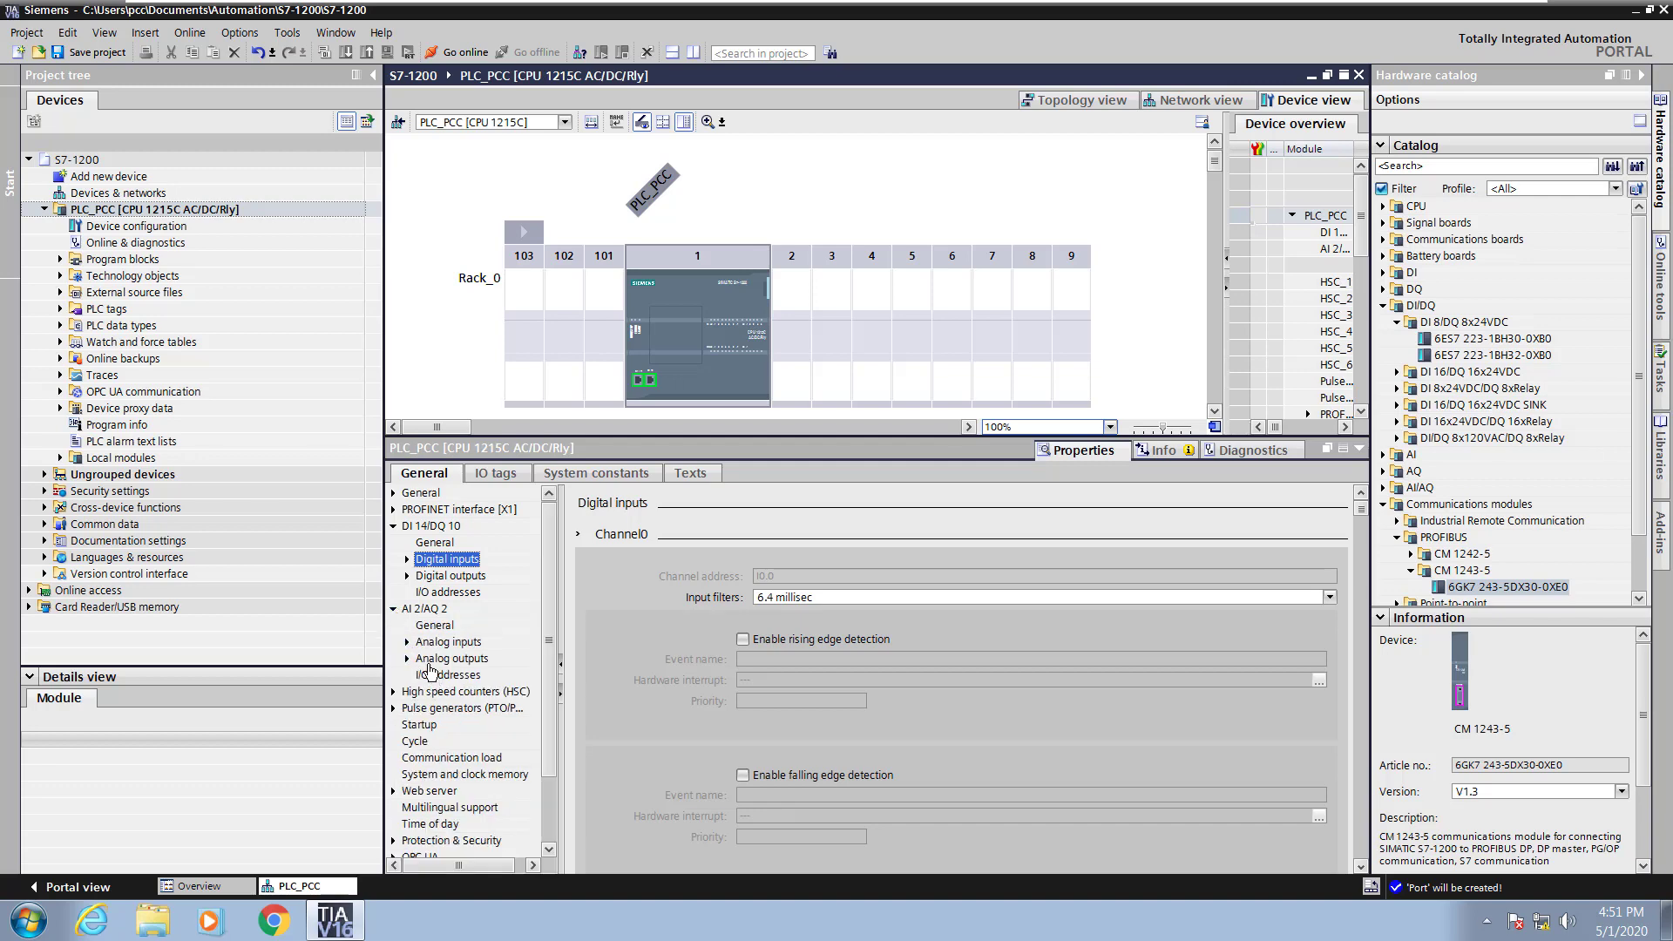
View the AI 2/AQ 2 analog input and output address ranges 64 to 67.
{"action": "left_click", "coordinate": [448, 674]}
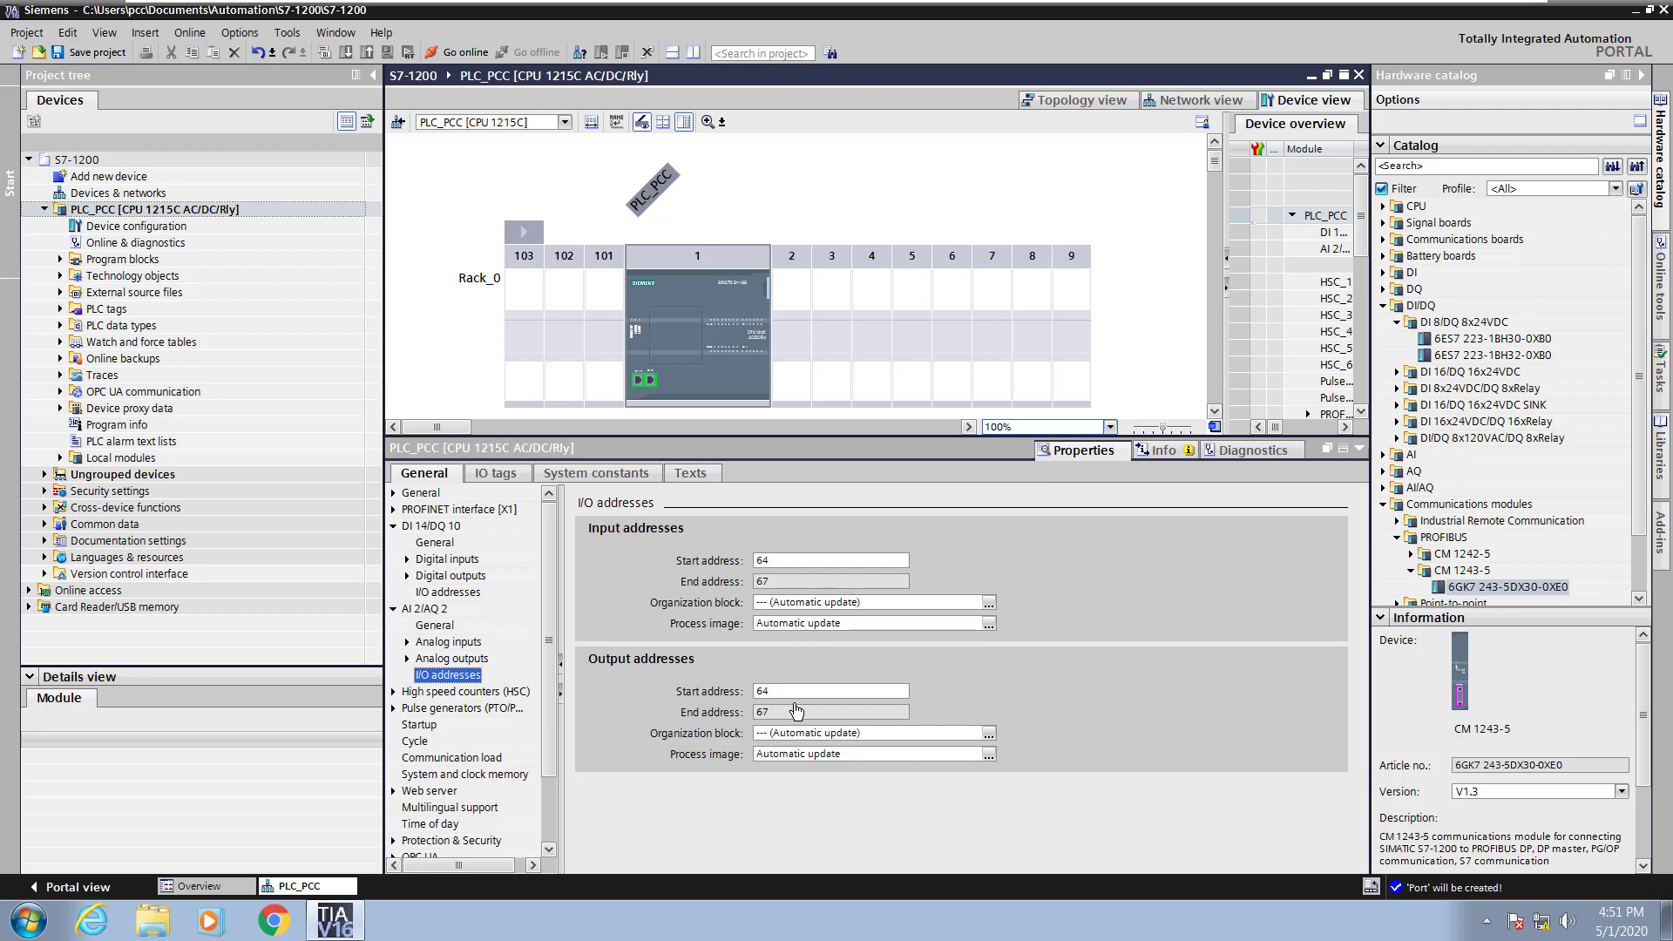
{"action": "mouse_move", "coordinate": [638, 713]}
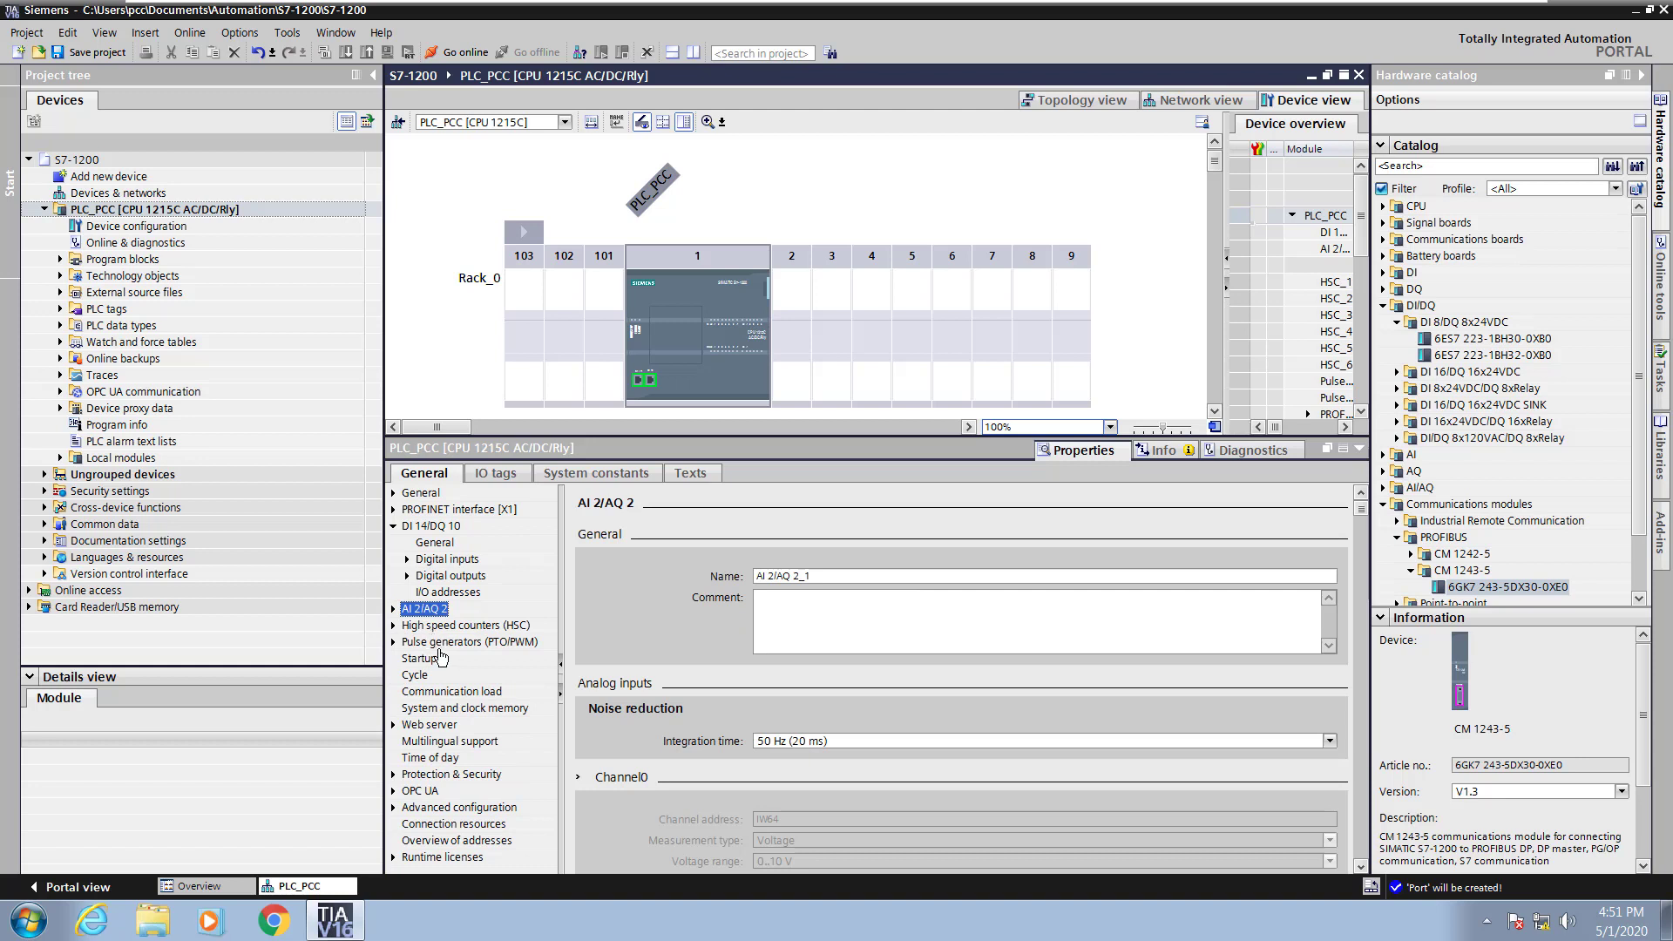
{"action": "mouse_move", "coordinate": [539, 657]}
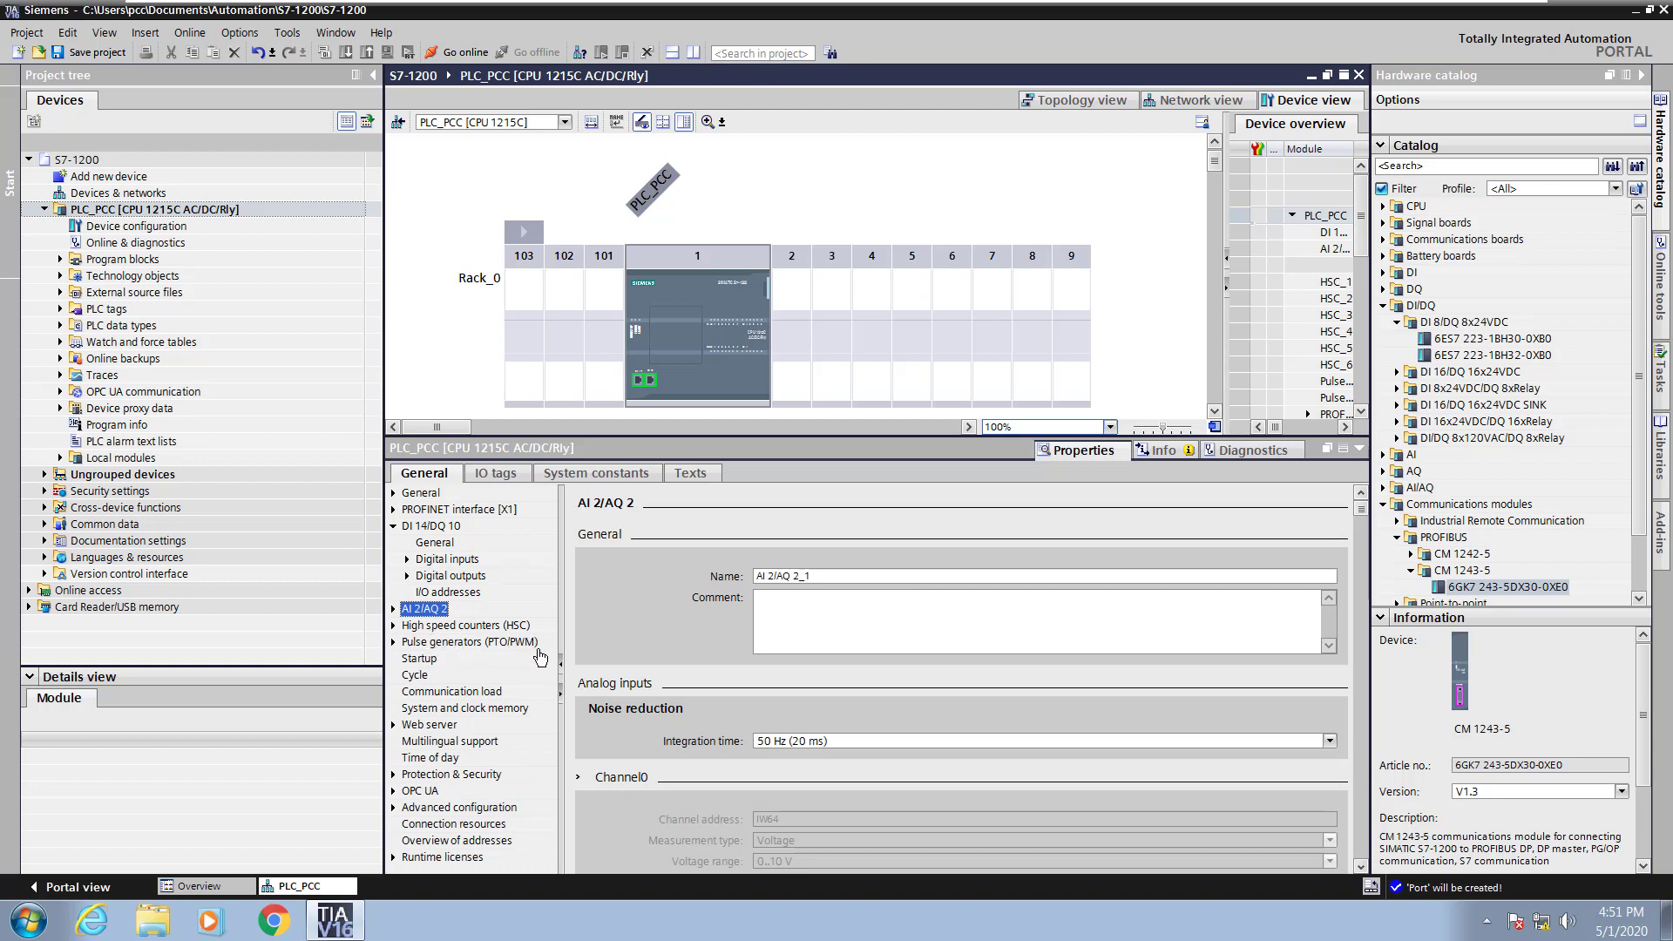
Review the warm-restart startup modes and the 150 ms cycle monitoring settings.
{"action": "left_click", "coordinate": [421, 659]}
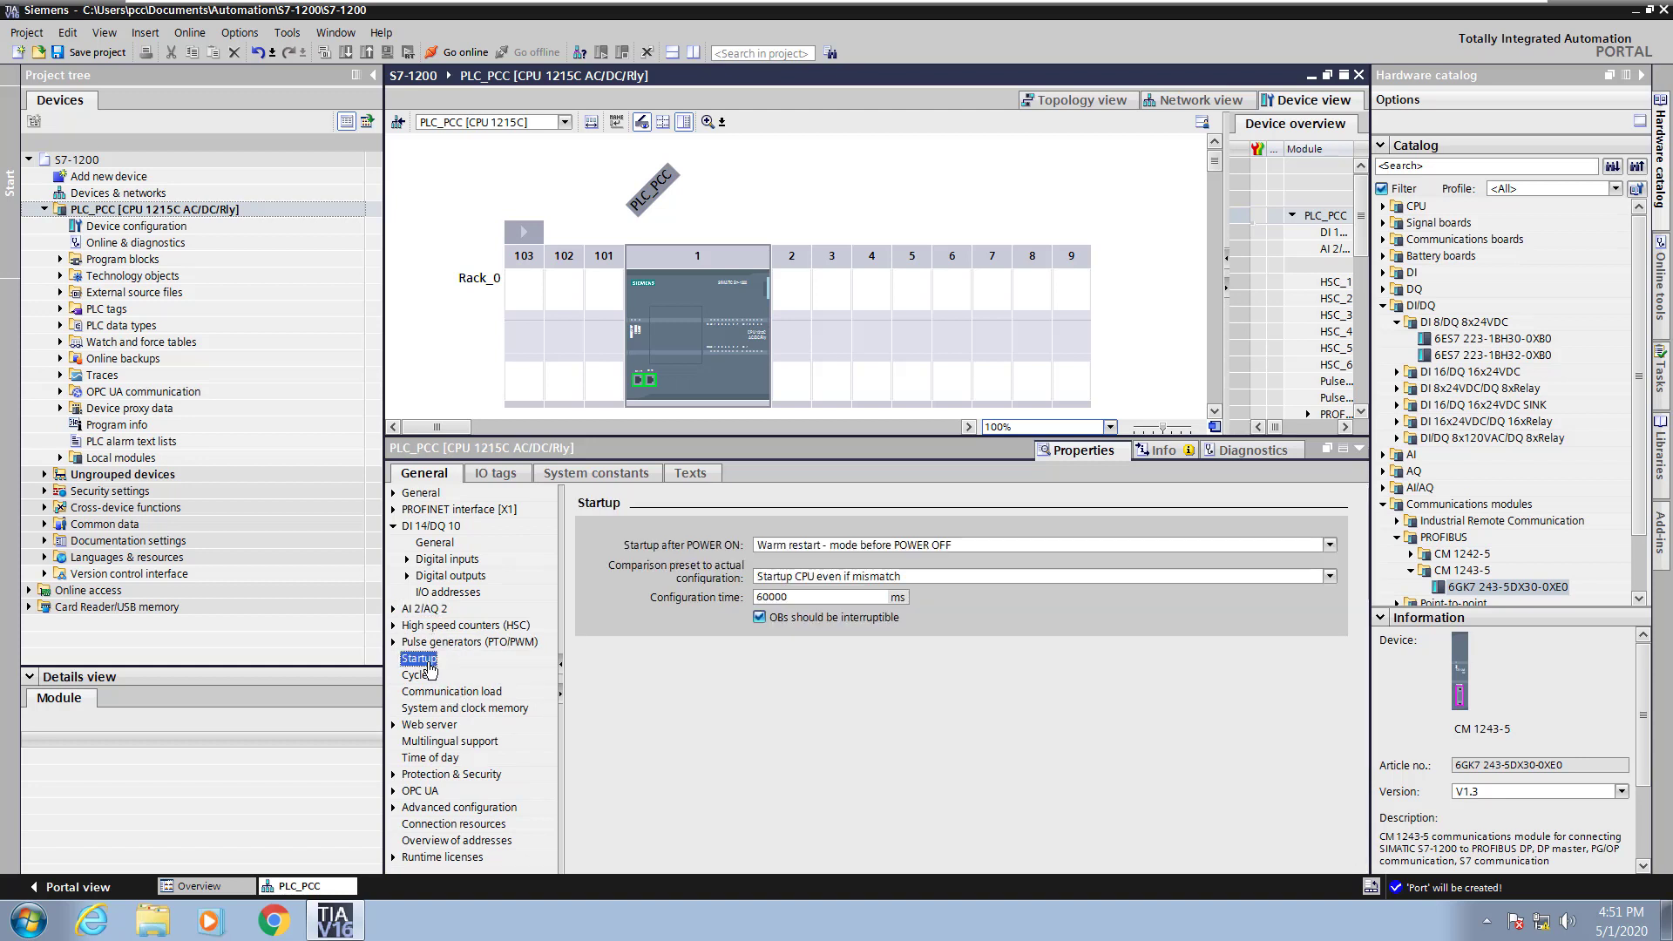
{"action": "left_click", "coordinate": [1329, 544]}
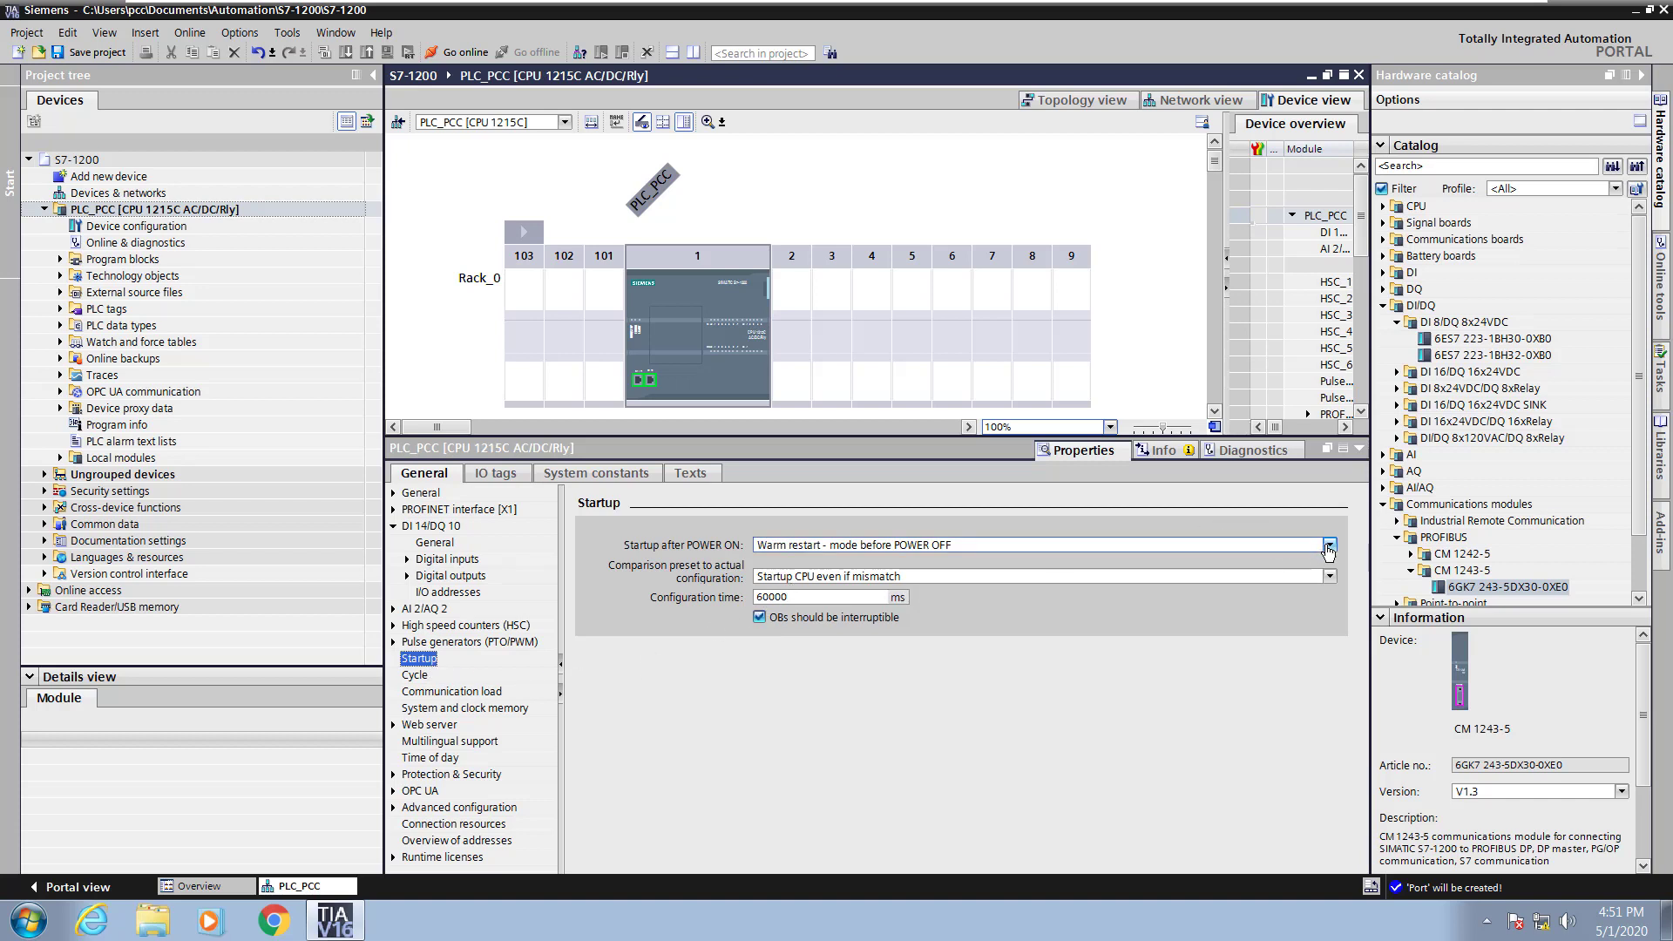
{"action": "left_click", "coordinate": [1328, 546]}
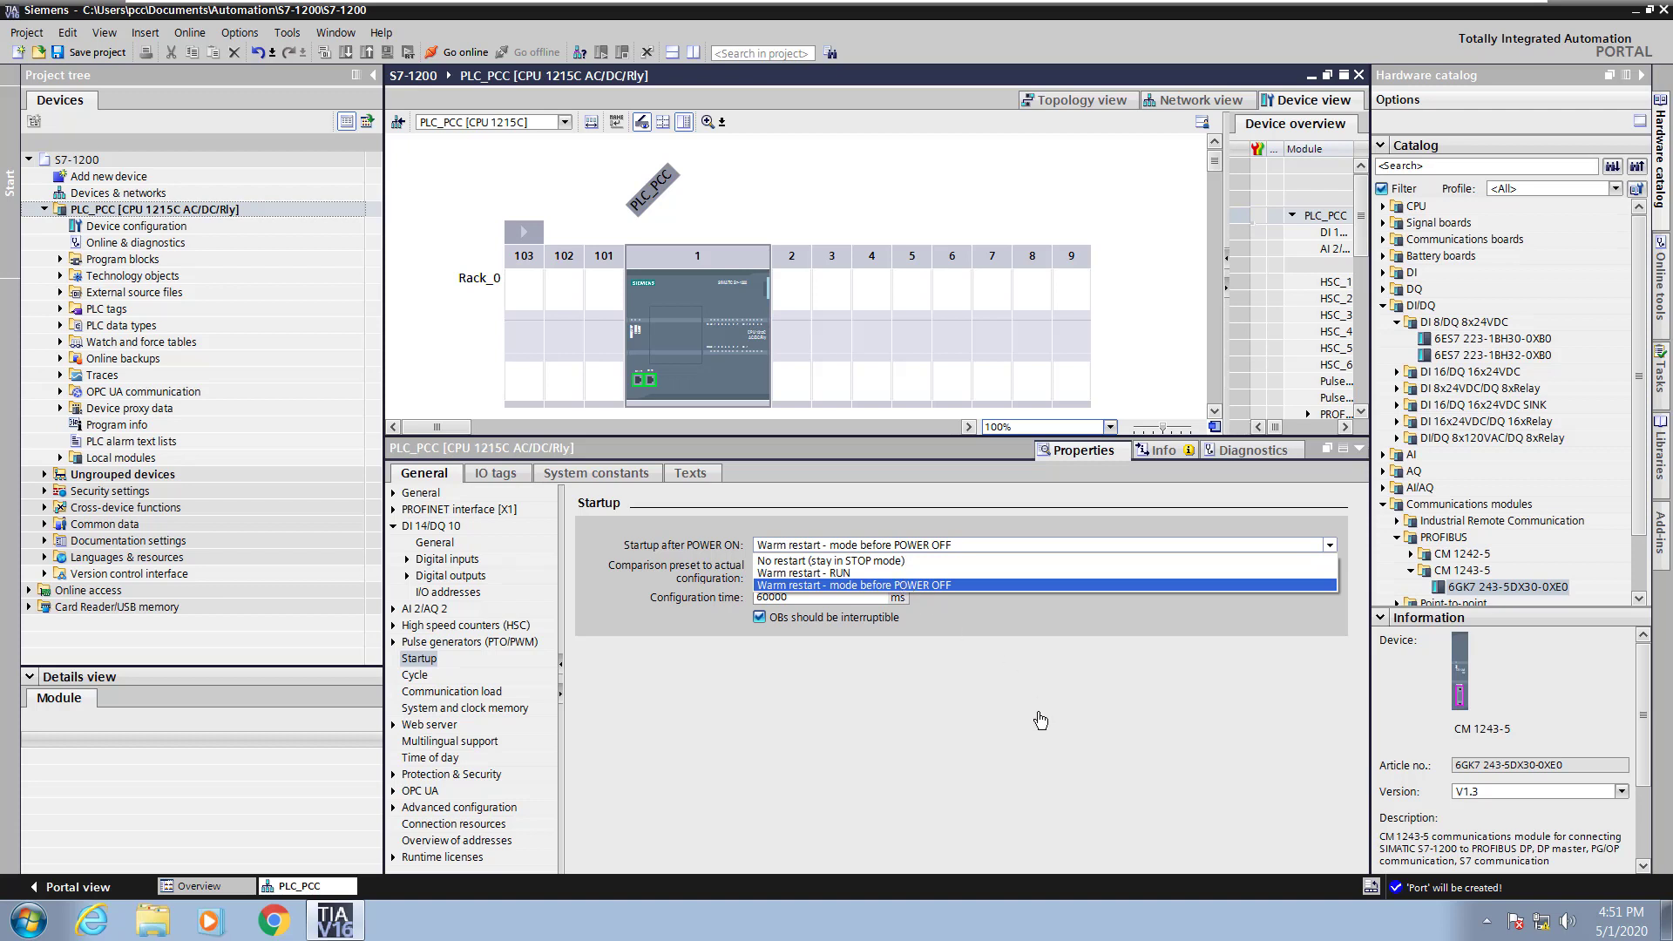
{"action": "left_click", "coordinate": [415, 677]}
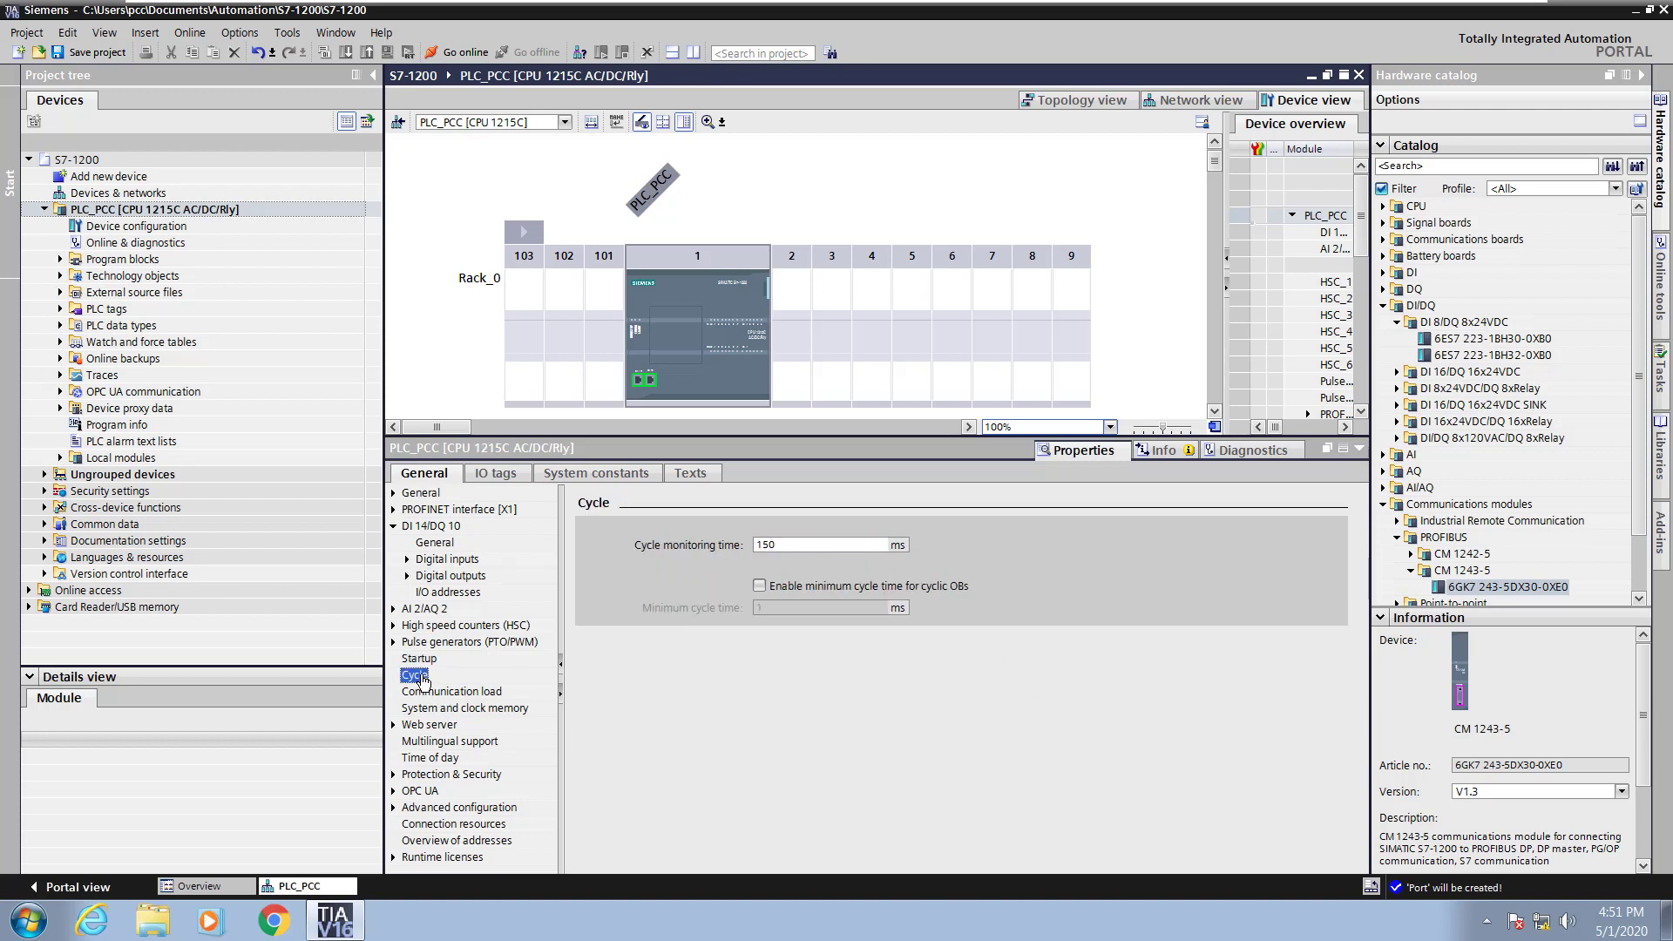
{"action": "mouse_move", "coordinate": [748, 526]}
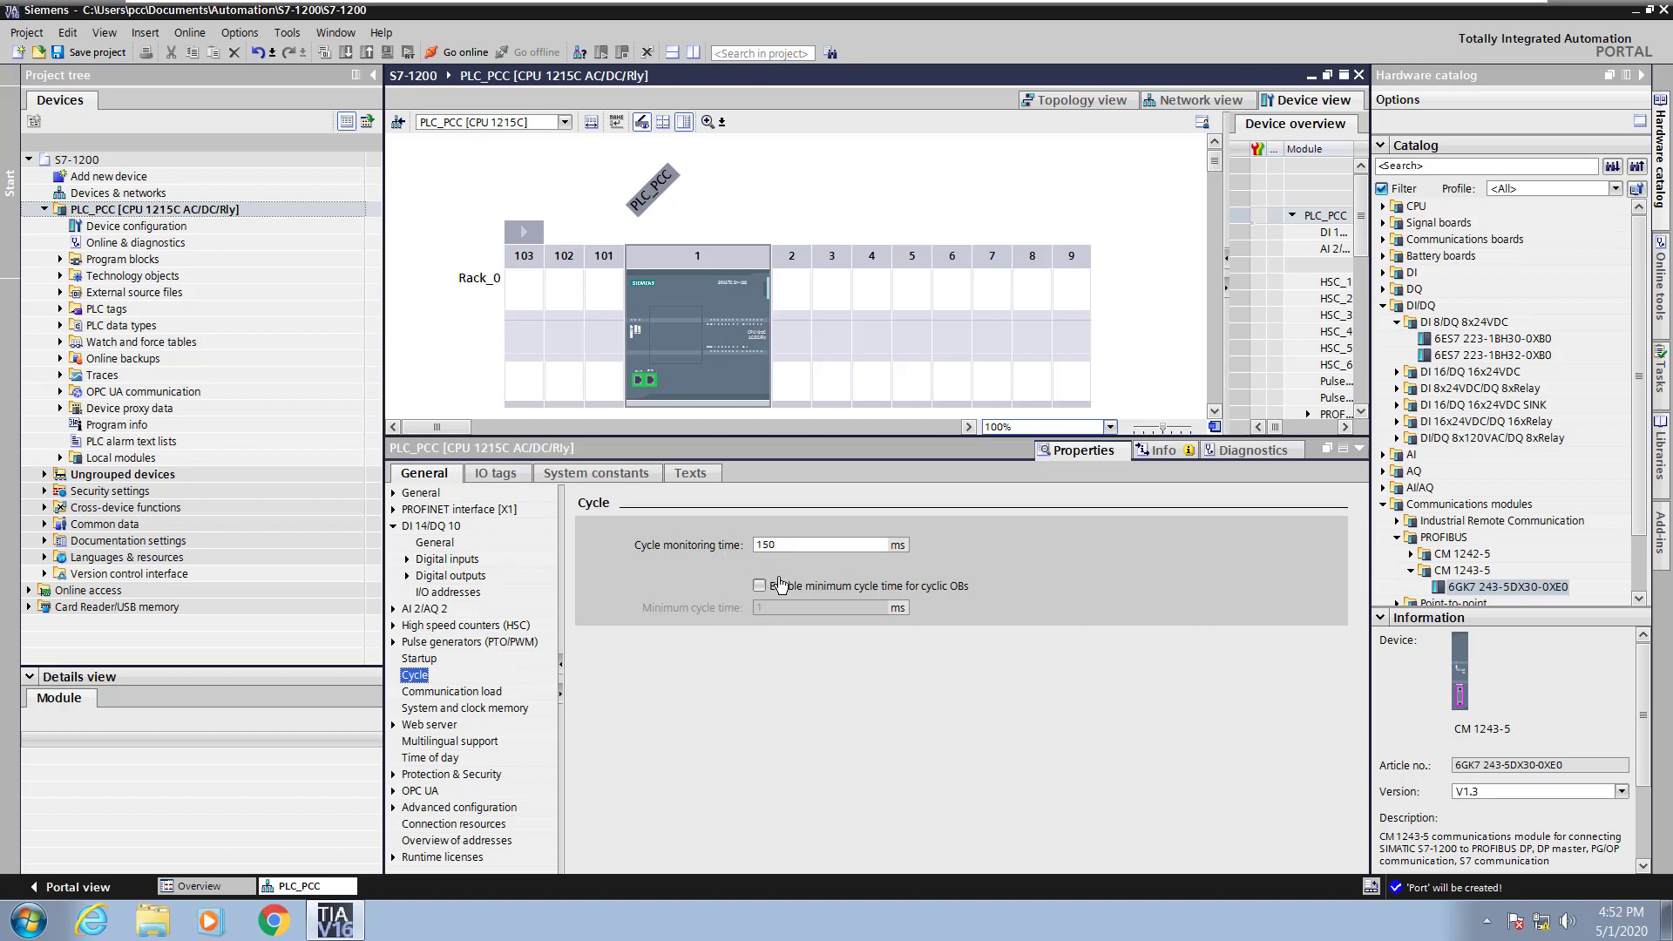
Set the cycle load due to communication to 40 percent.
{"action": "left_click", "coordinate": [449, 692]}
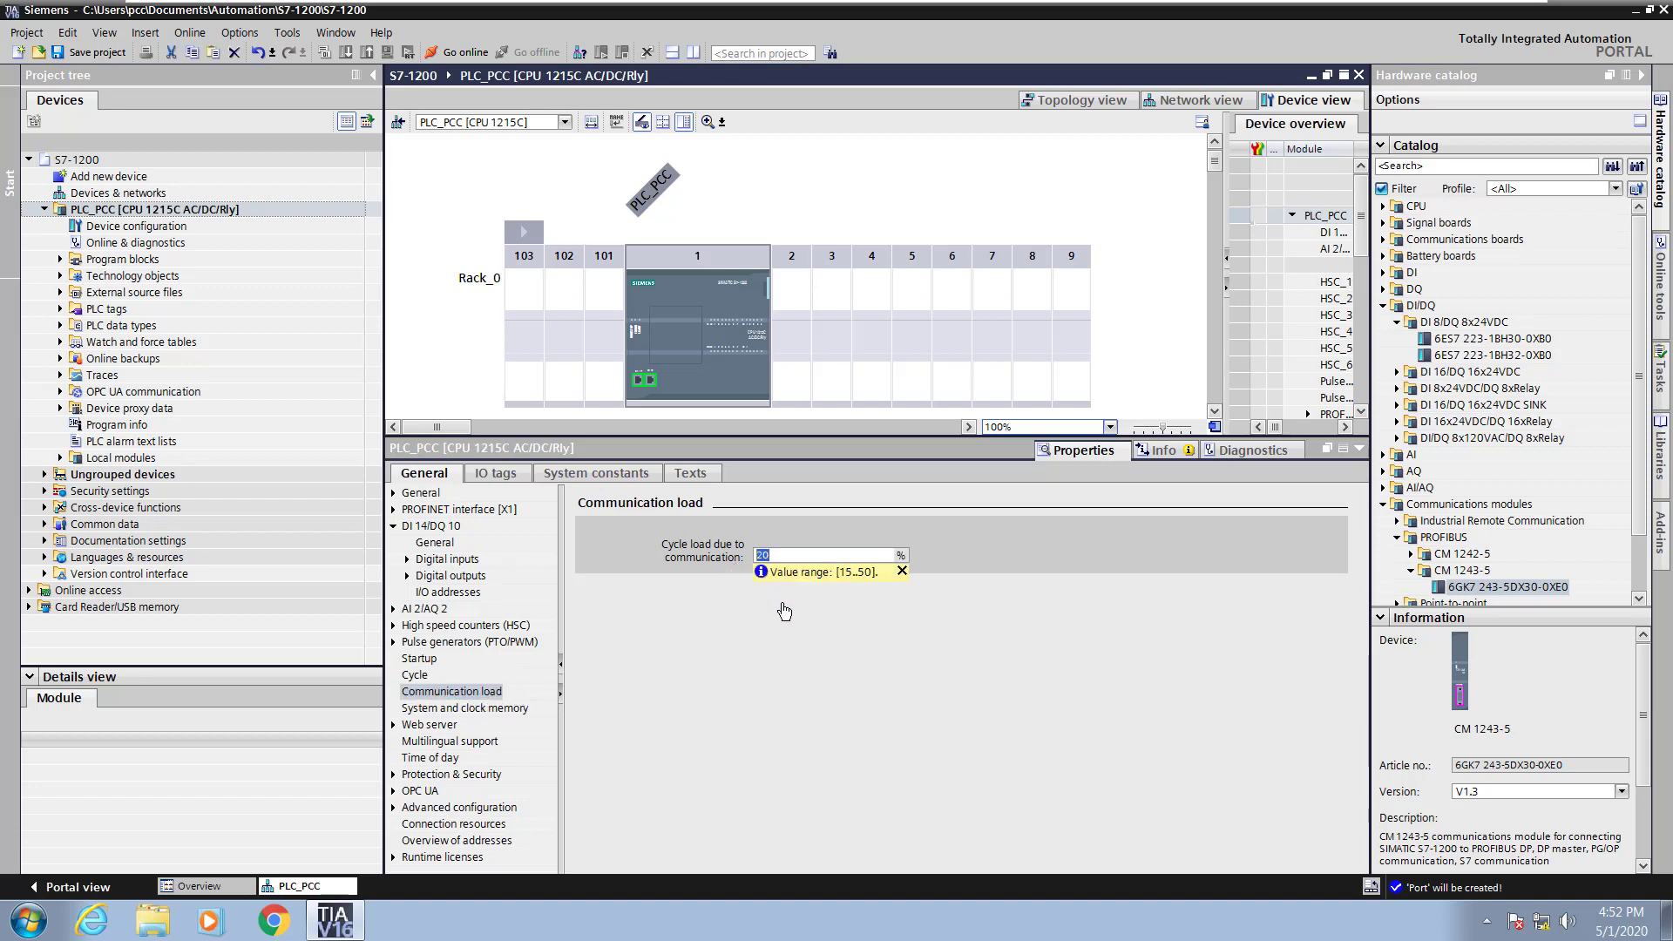
{"action": "type", "text": "40"}
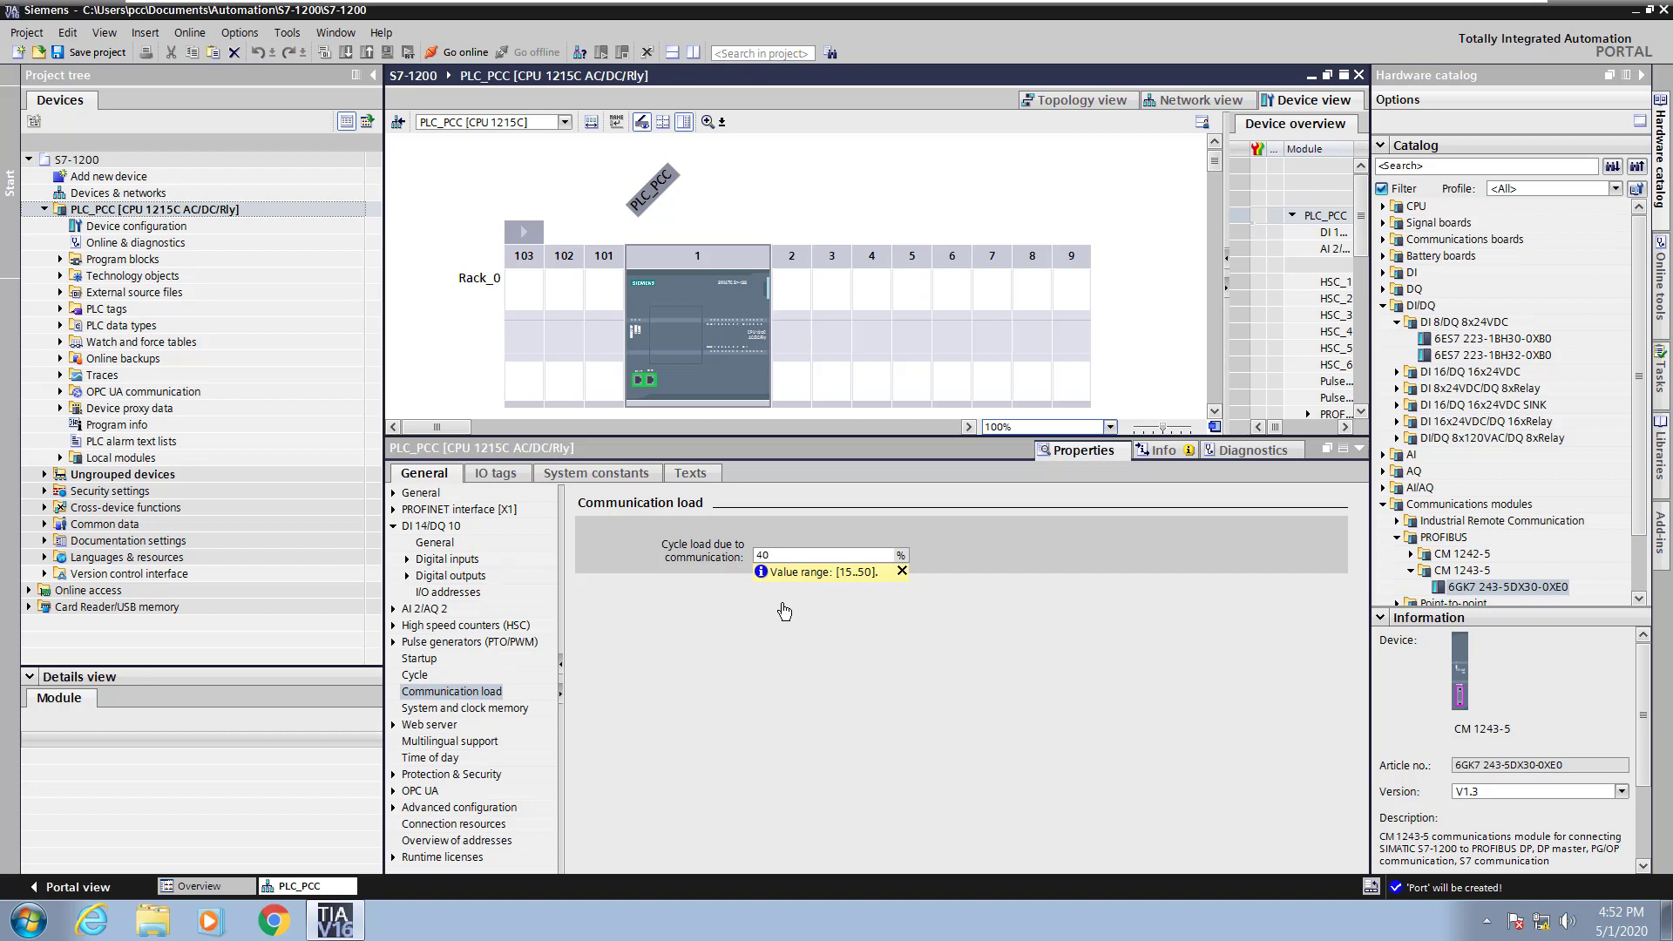
{"action": "left_click", "coordinate": [451, 692]}
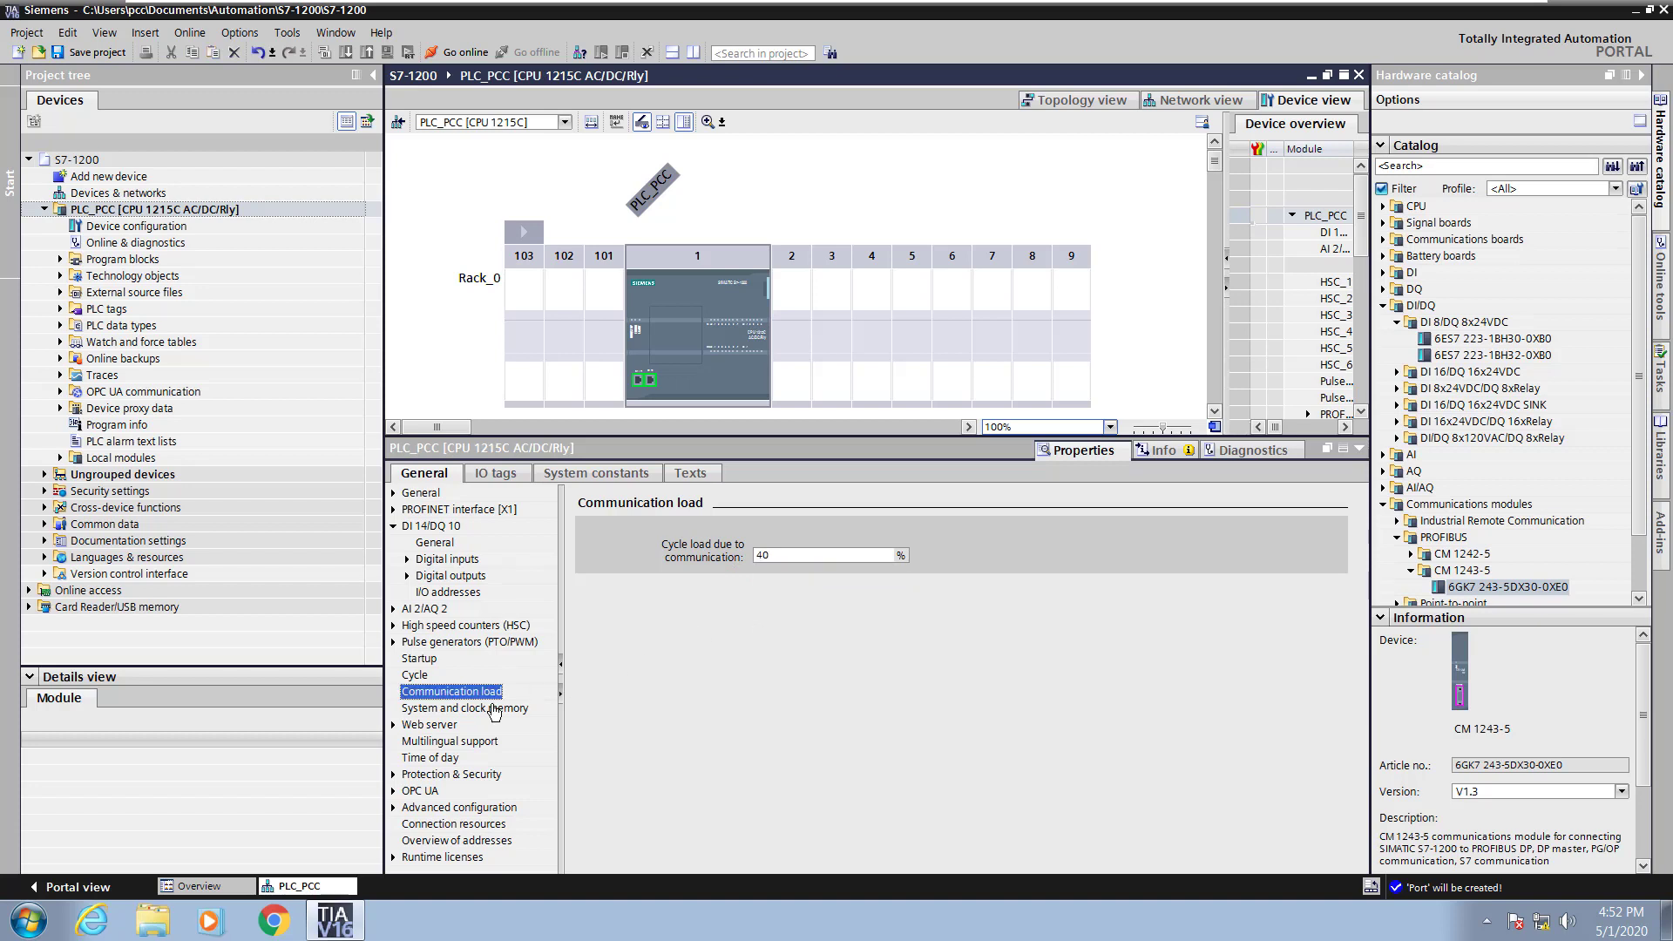
Enable system memory byte MB1 and clock memory byte MB0 under System and clock memory.
{"action": "left_click", "coordinate": [464, 708]}
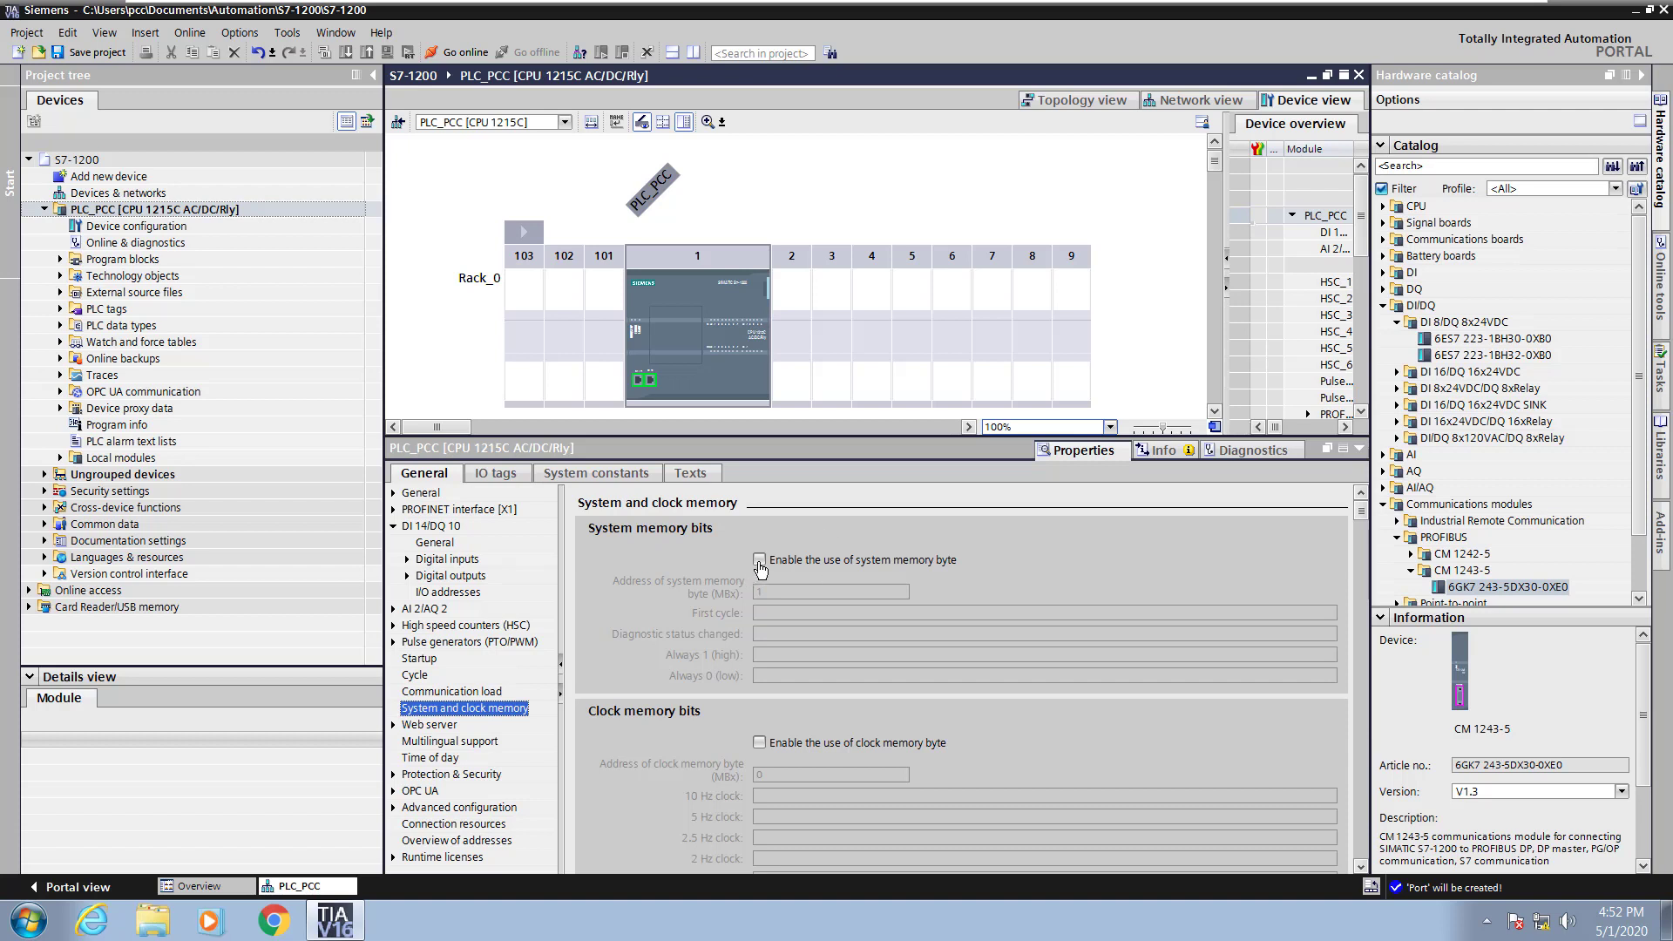
{"action": "left_click", "coordinate": [758, 560]}
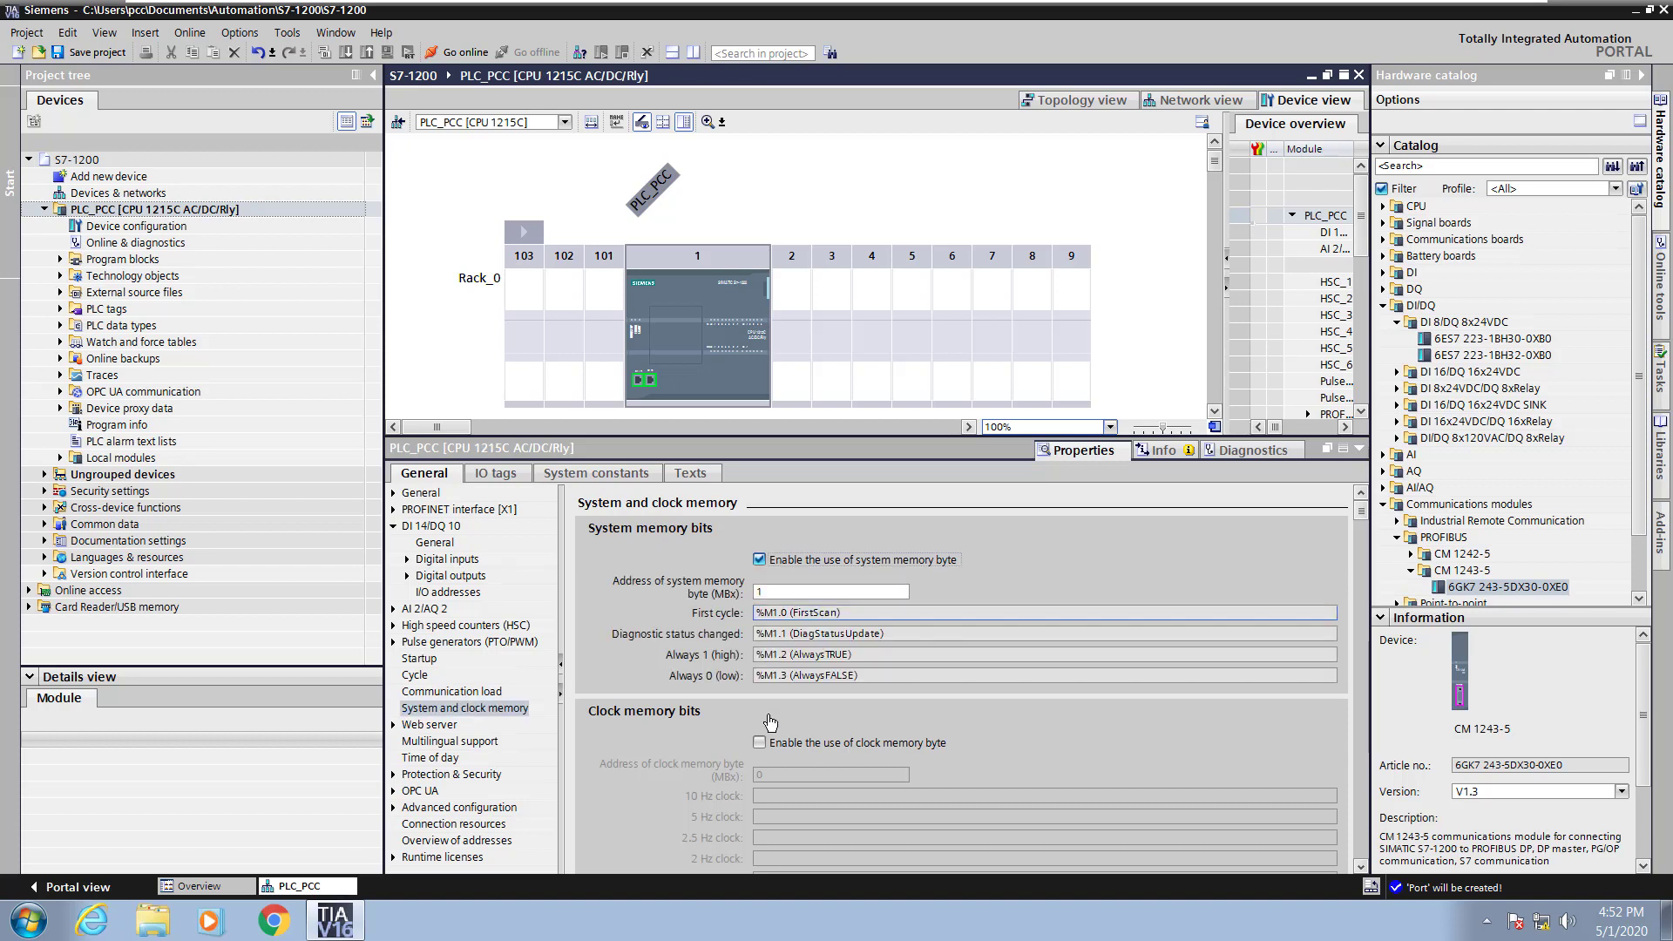
{"action": "left_click", "coordinate": [758, 743]}
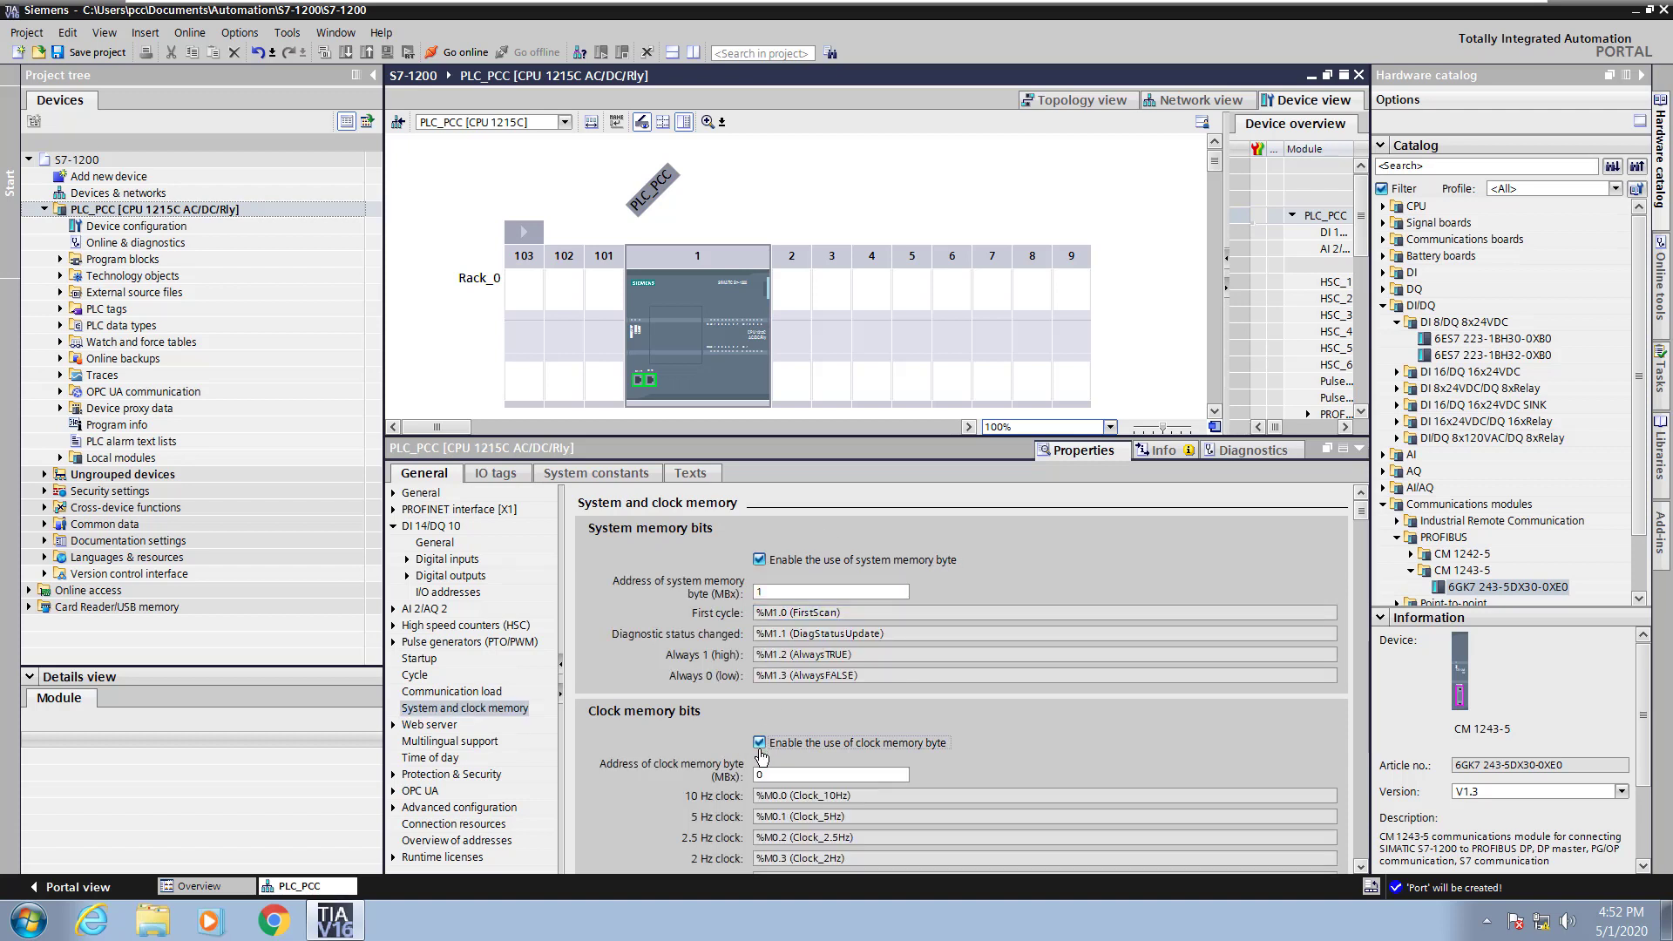
{"action": "mouse_move", "coordinate": [322, 507]}
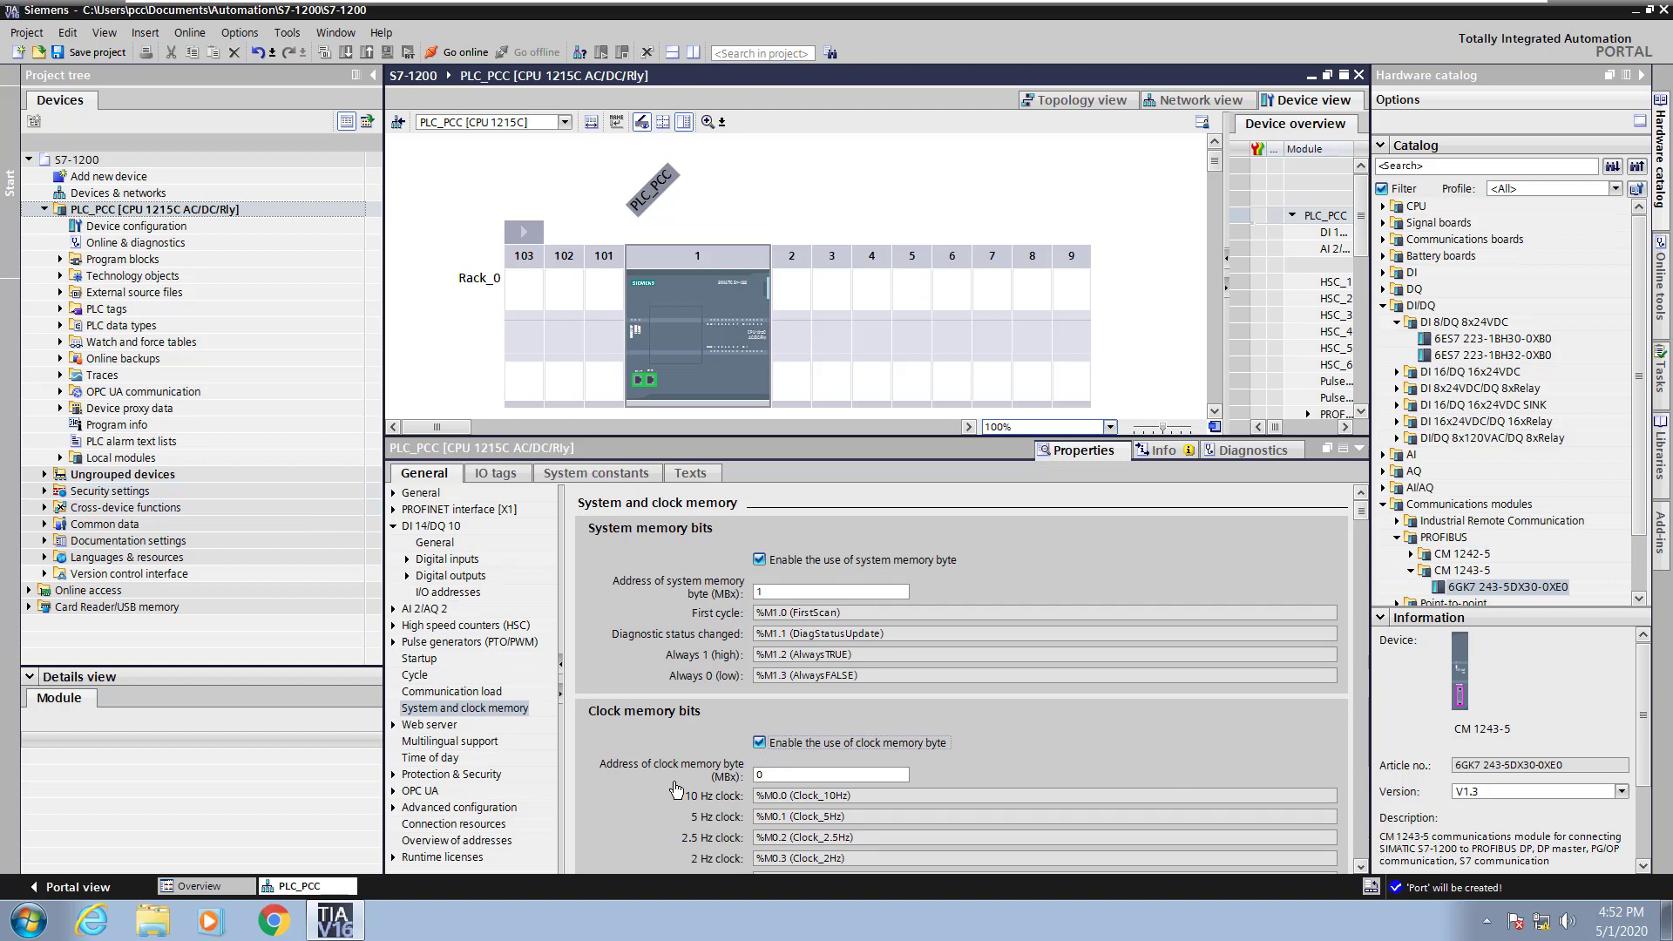
{"action": "mouse_move", "coordinate": [554, 795]}
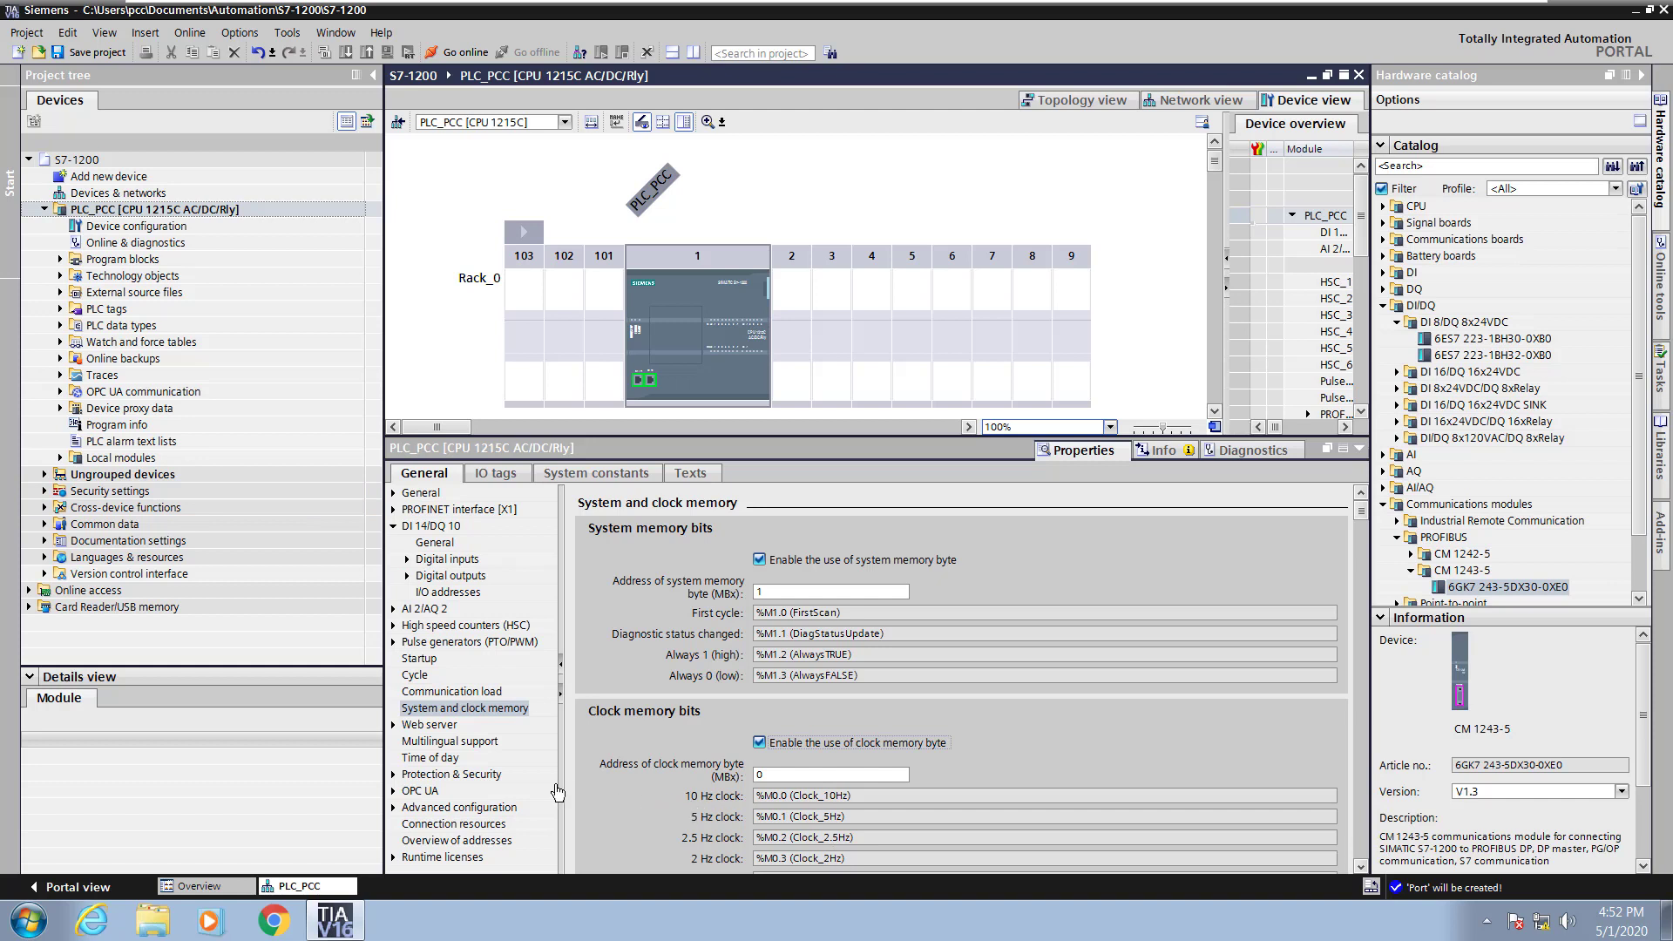
{"action": "mouse_move", "coordinate": [403, 734]}
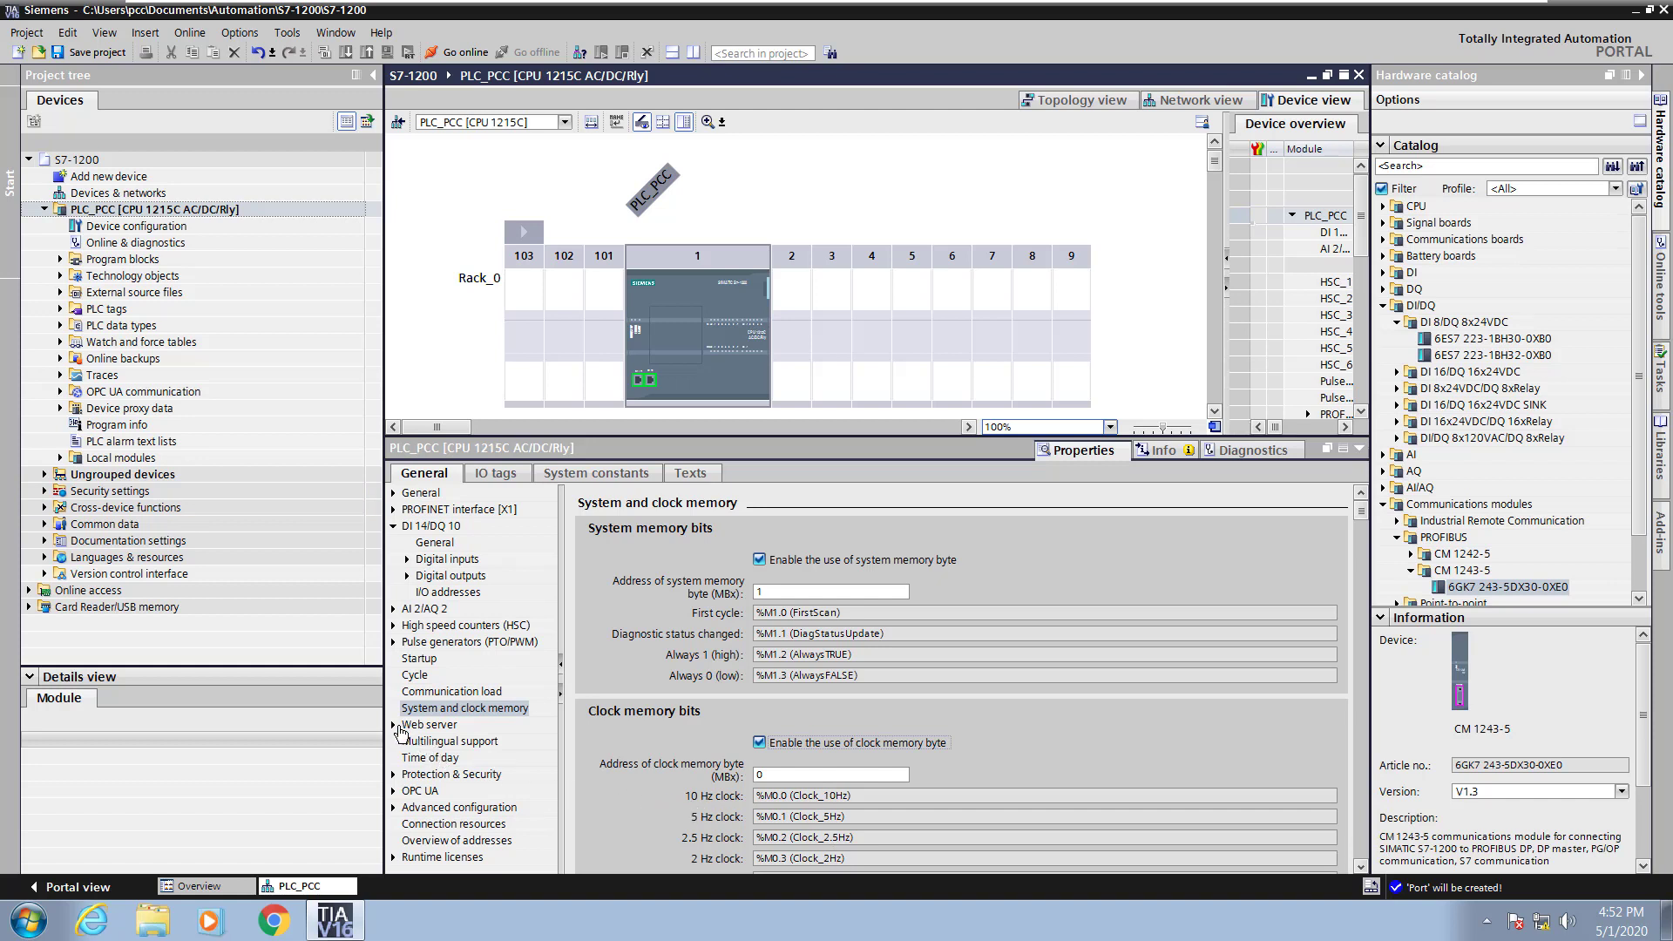
{"action": "mouse_move", "coordinate": [426, 744]}
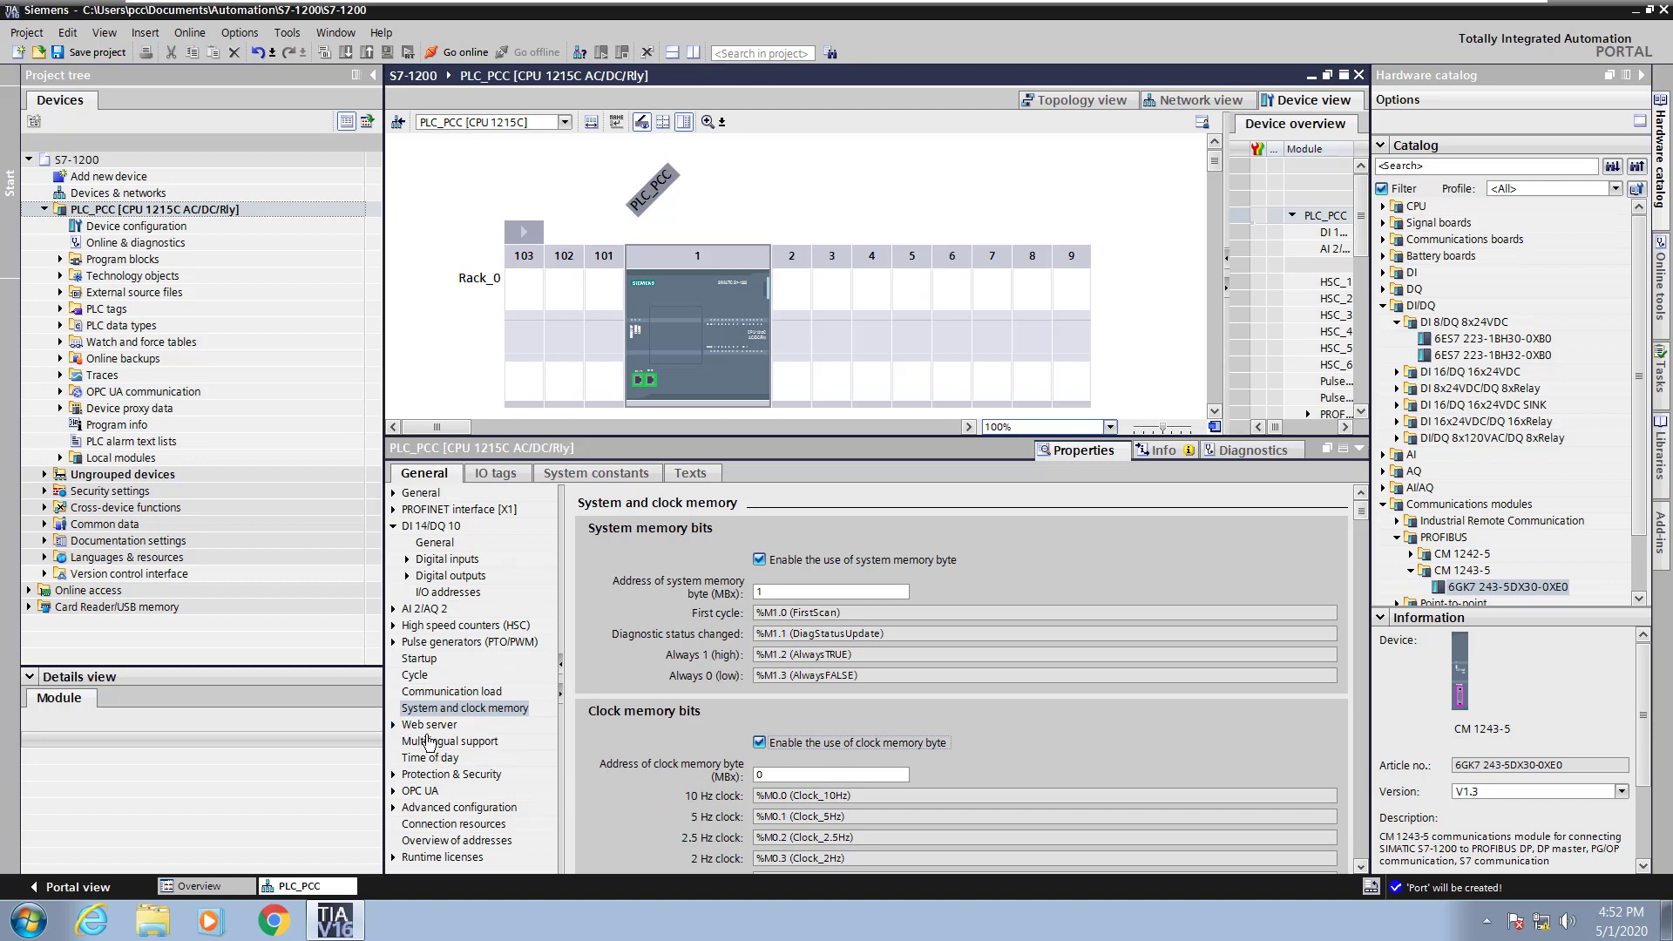
Choose (UTC -06:00) Chicago, Dallas, Kansas City, Winnipeg as the Time of day zone.
{"action": "left_click", "coordinate": [430, 758]}
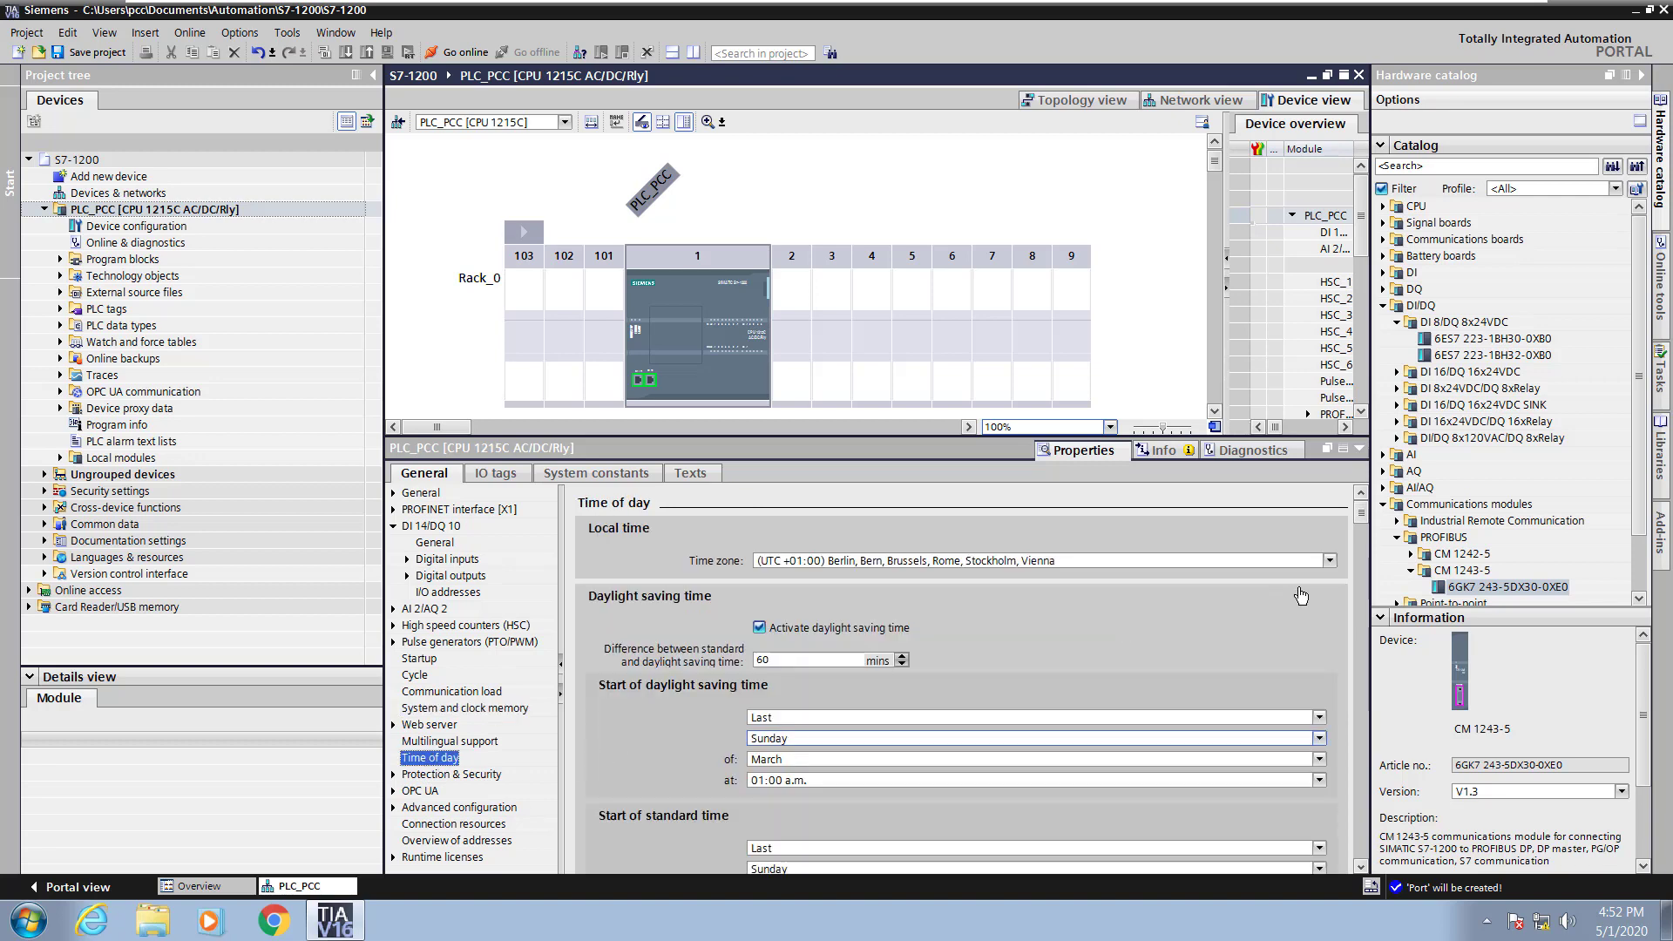
{"action": "left_click", "coordinate": [1326, 560]}
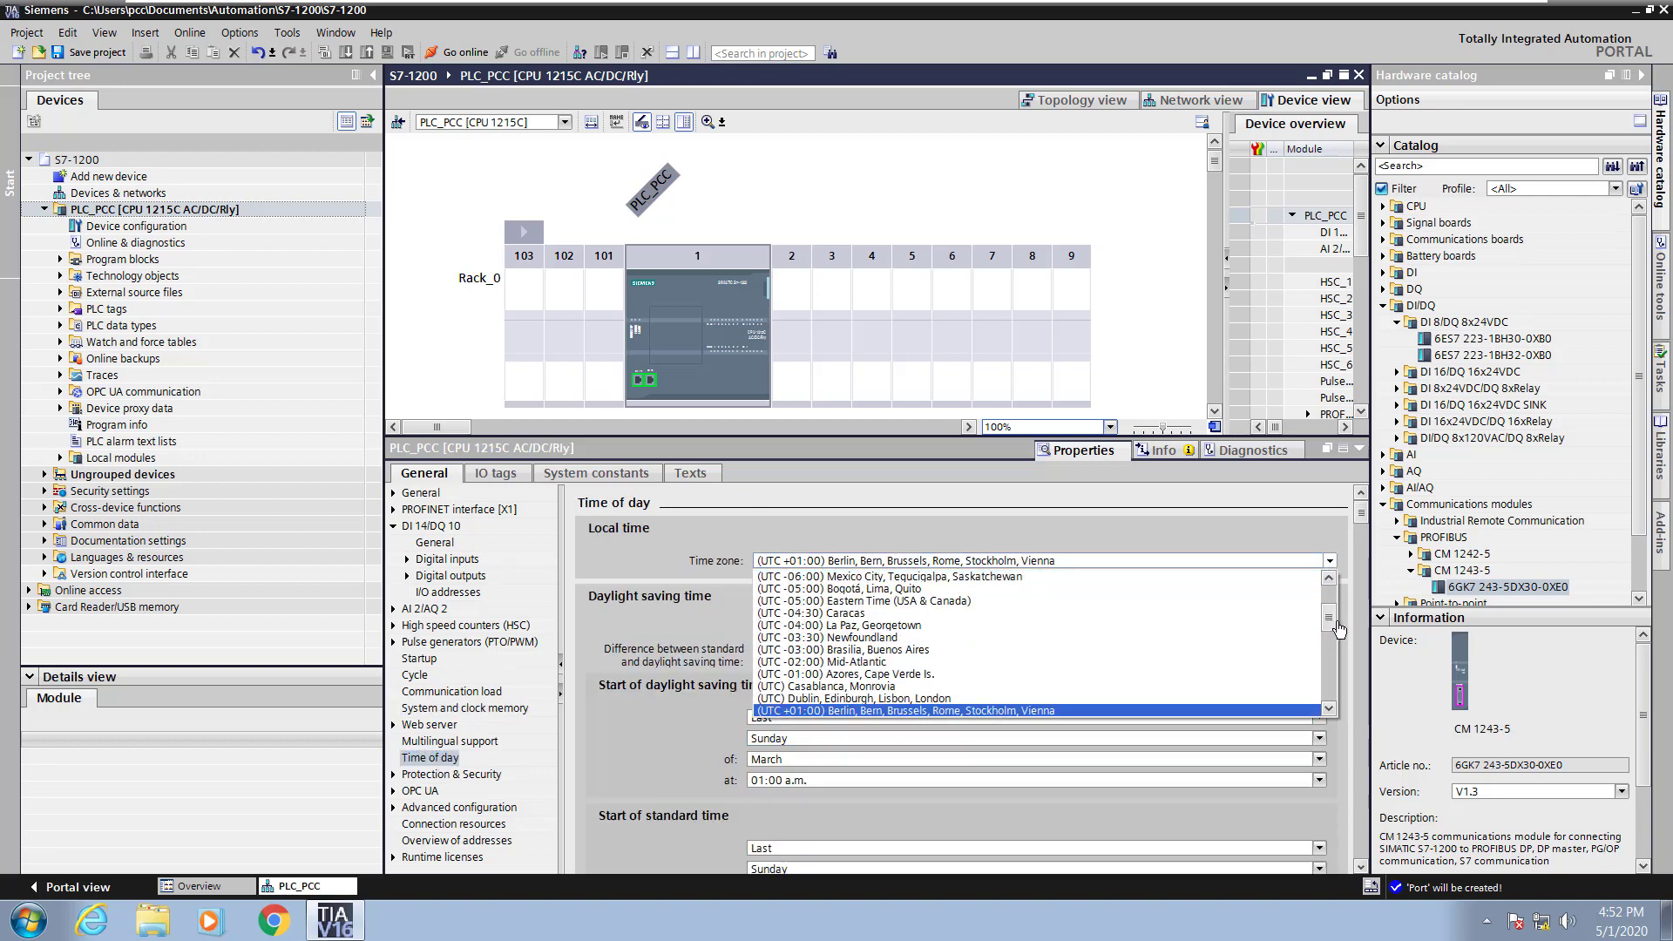
{"action": "left_click", "coordinate": [843, 576]}
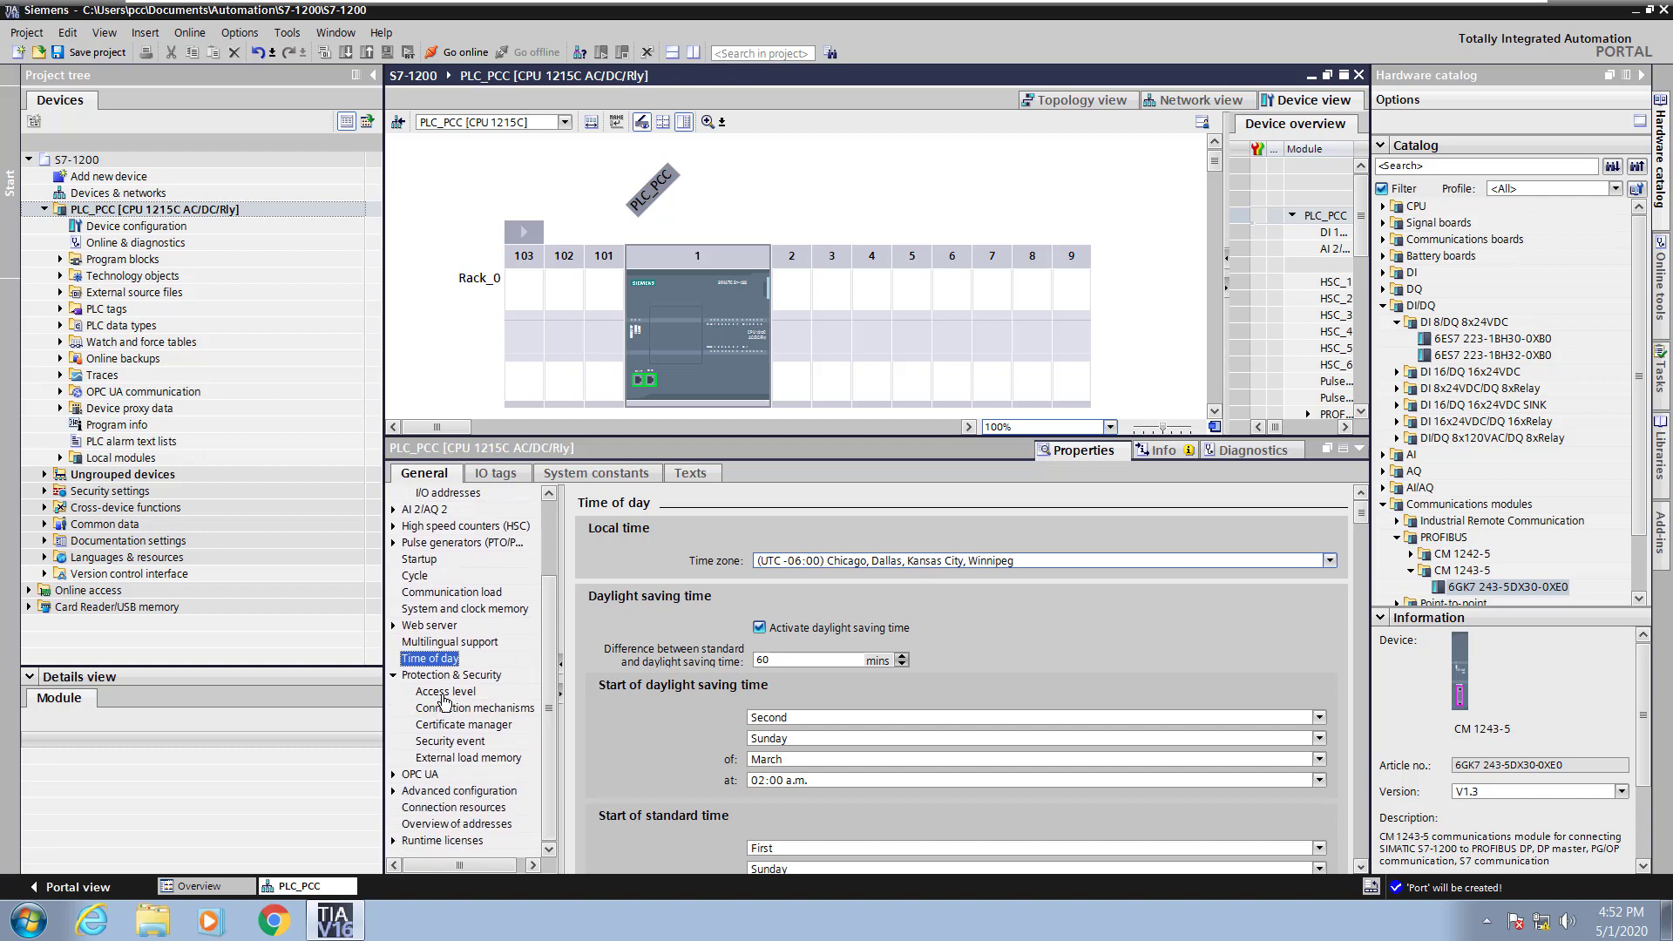
Keep full access level and permit PUT/GET communication from remote partners under Connection mechanisms.
{"action": "left_click", "coordinate": [444, 690]}
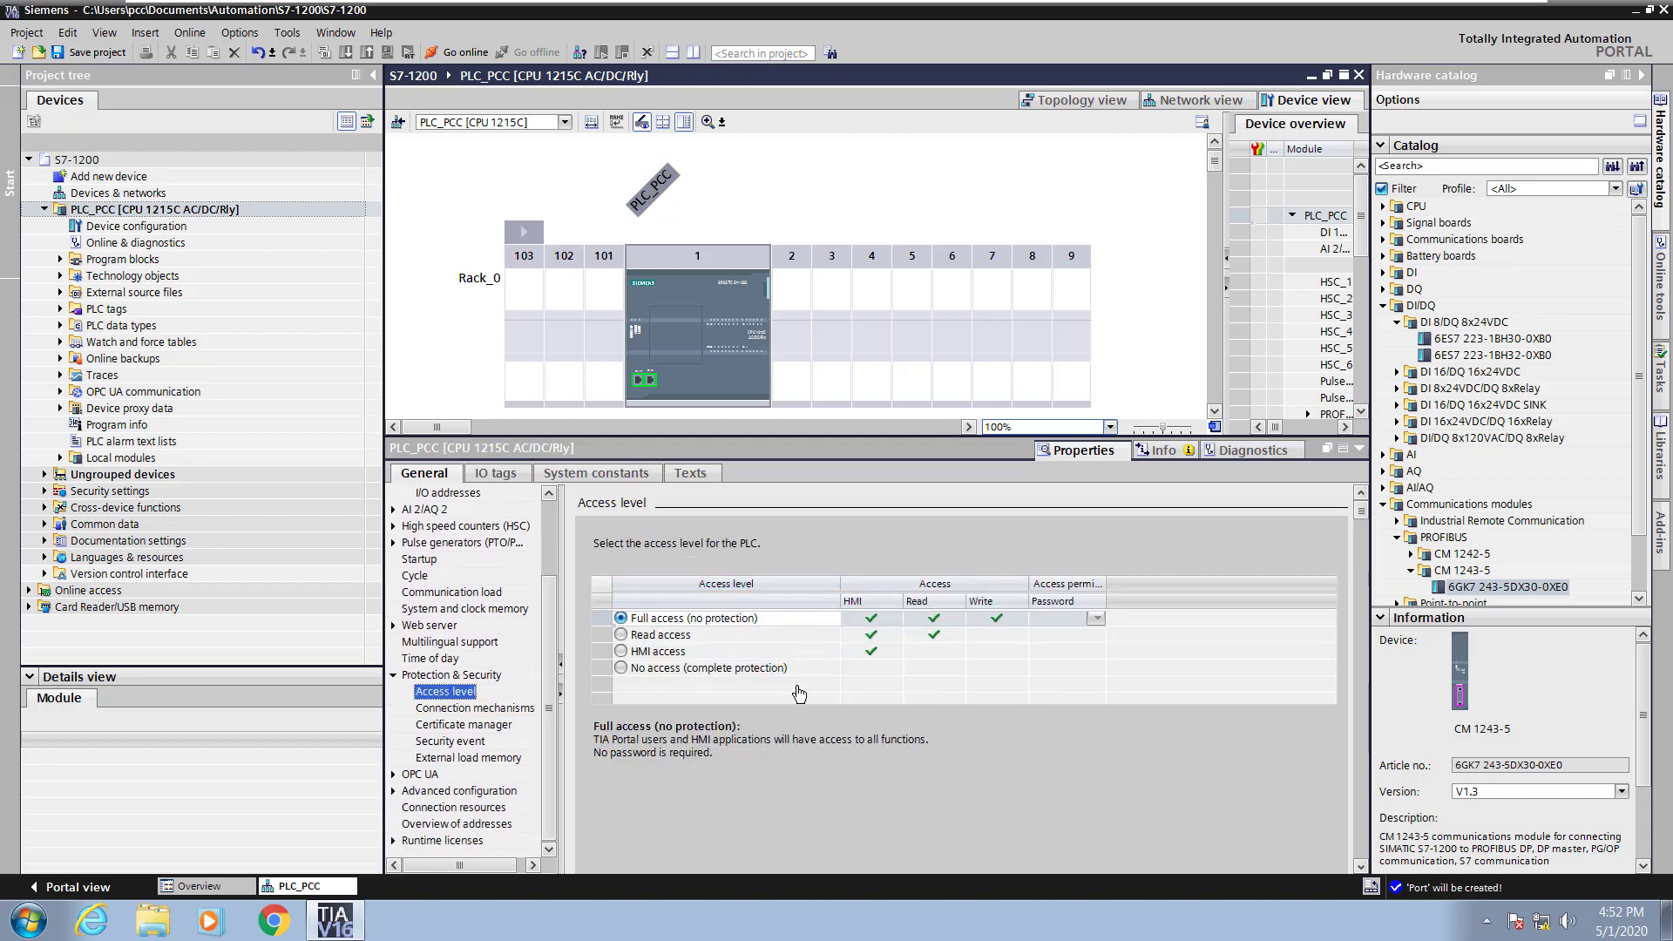
{"action": "mouse_move", "coordinate": [657, 744]}
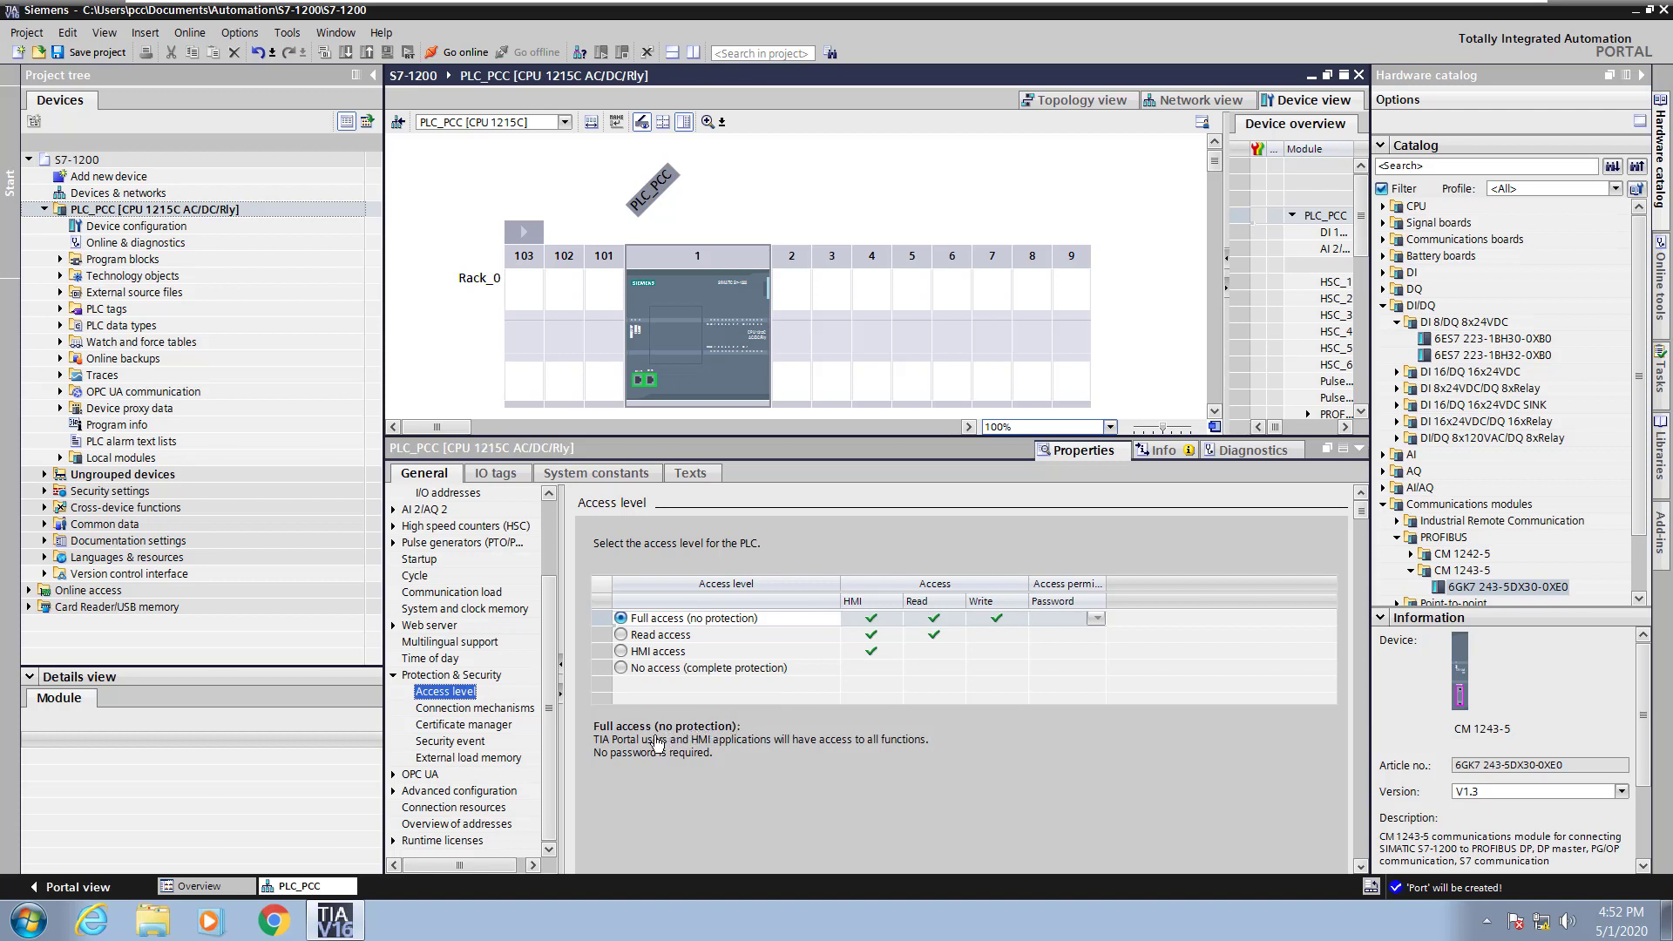
{"action": "left_click", "coordinate": [474, 708]}
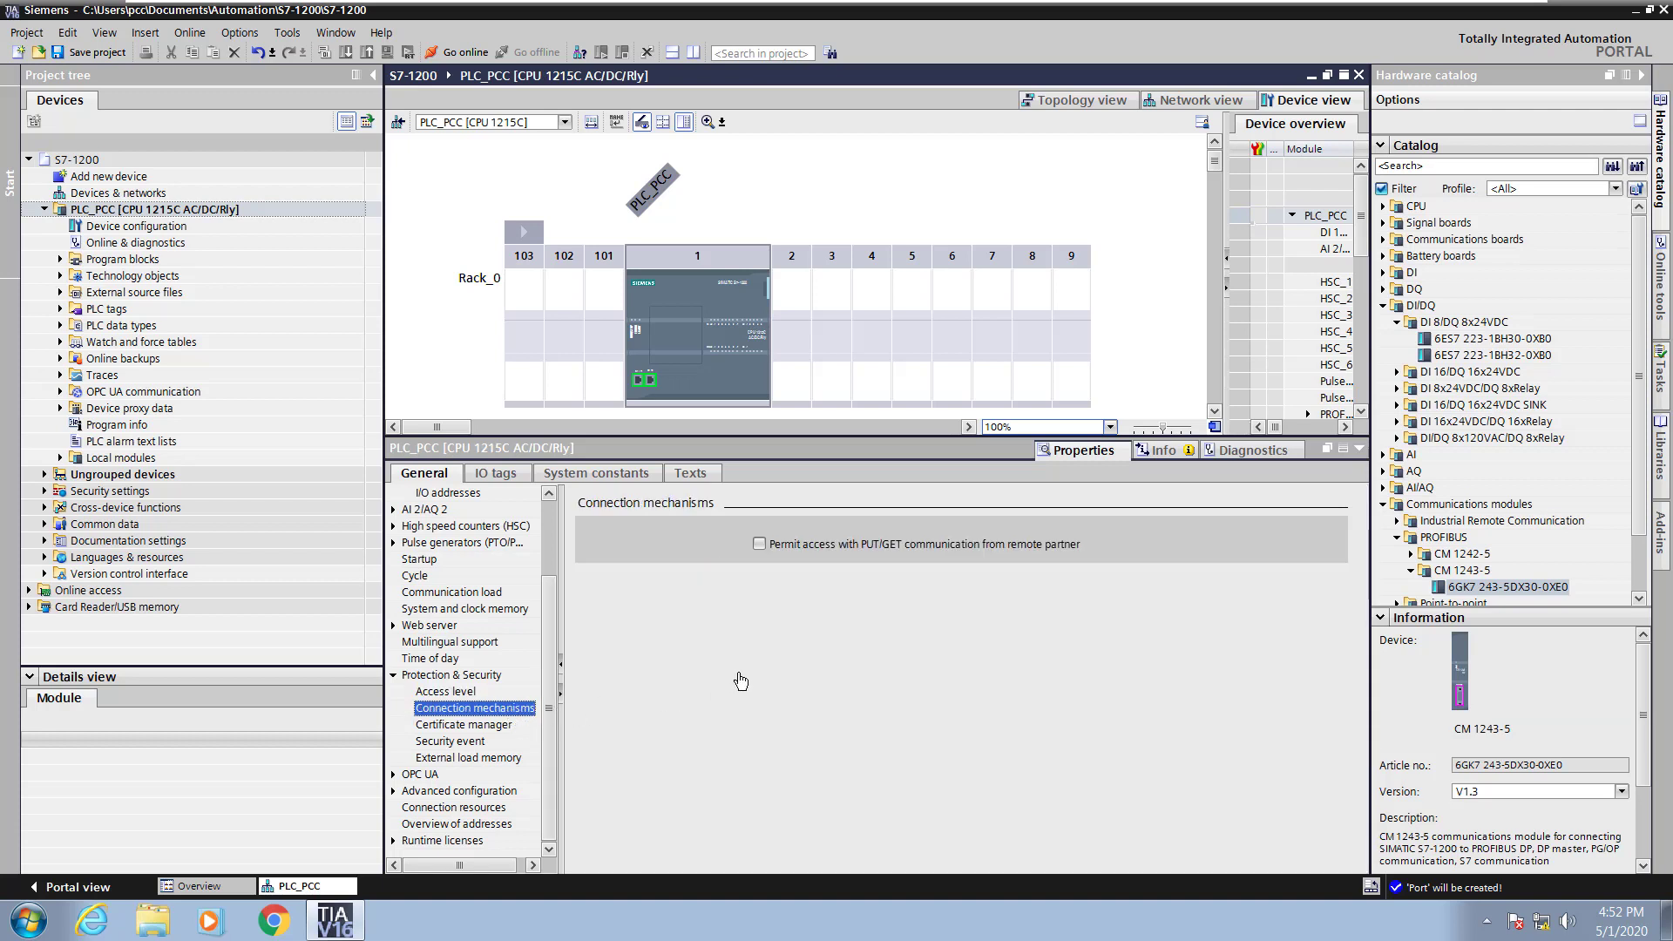
{"action": "left_click", "coordinate": [759, 544]}
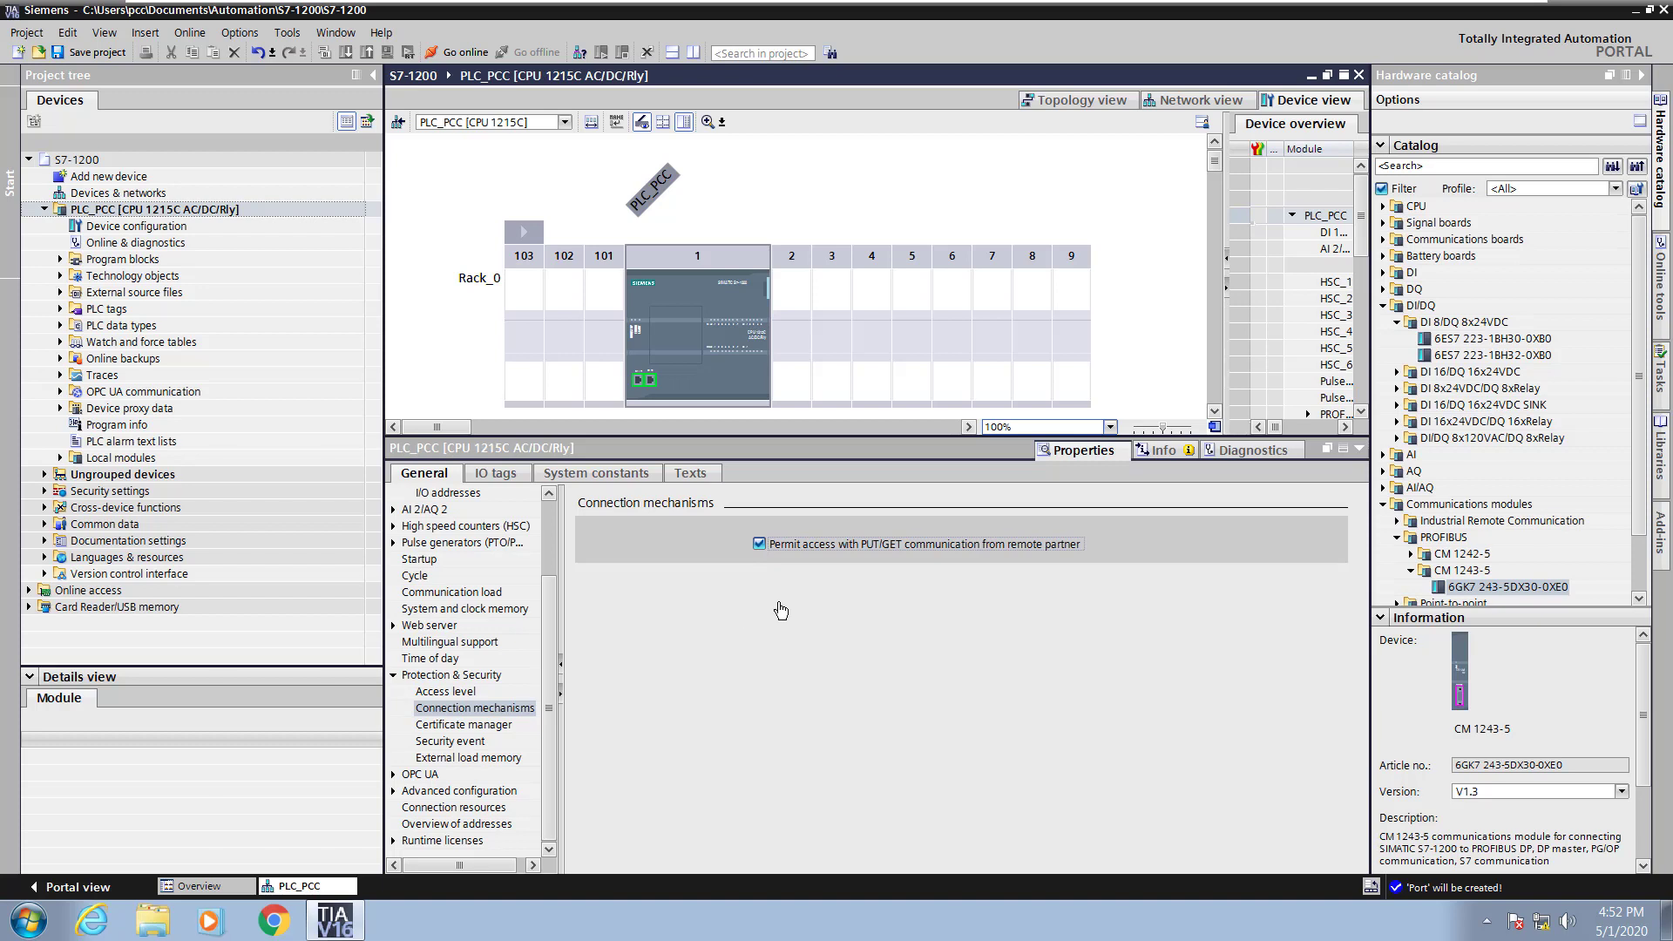
{"action": "mouse_move", "coordinate": [626, 684]}
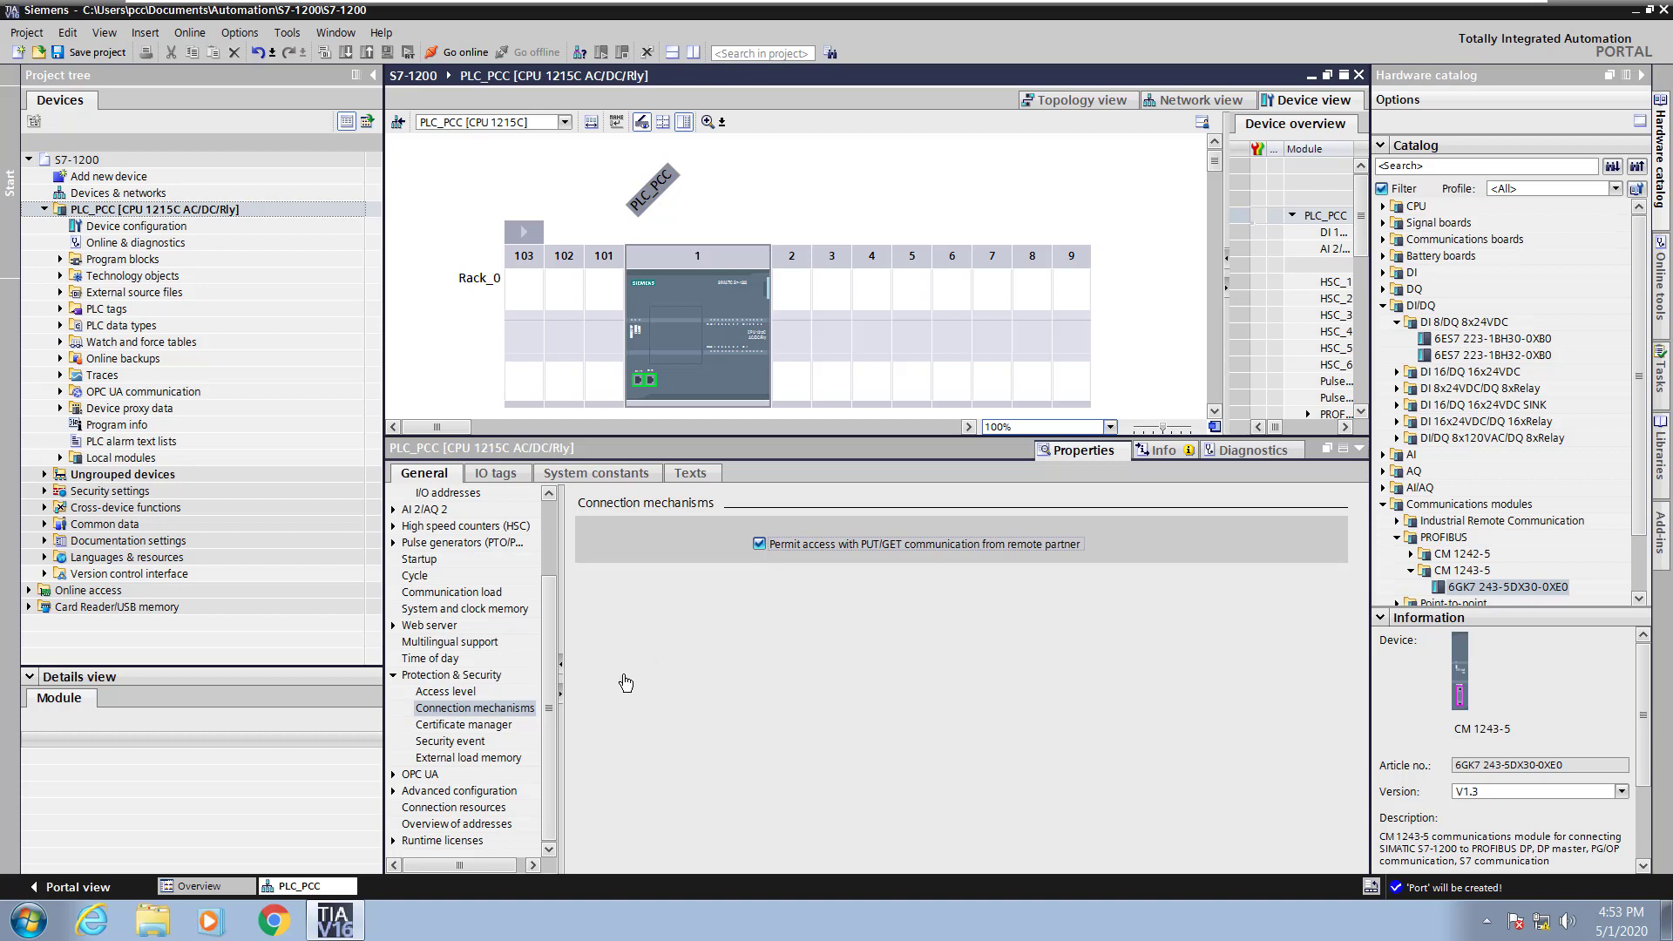
{"action": "mouse_move", "coordinate": [542, 715]}
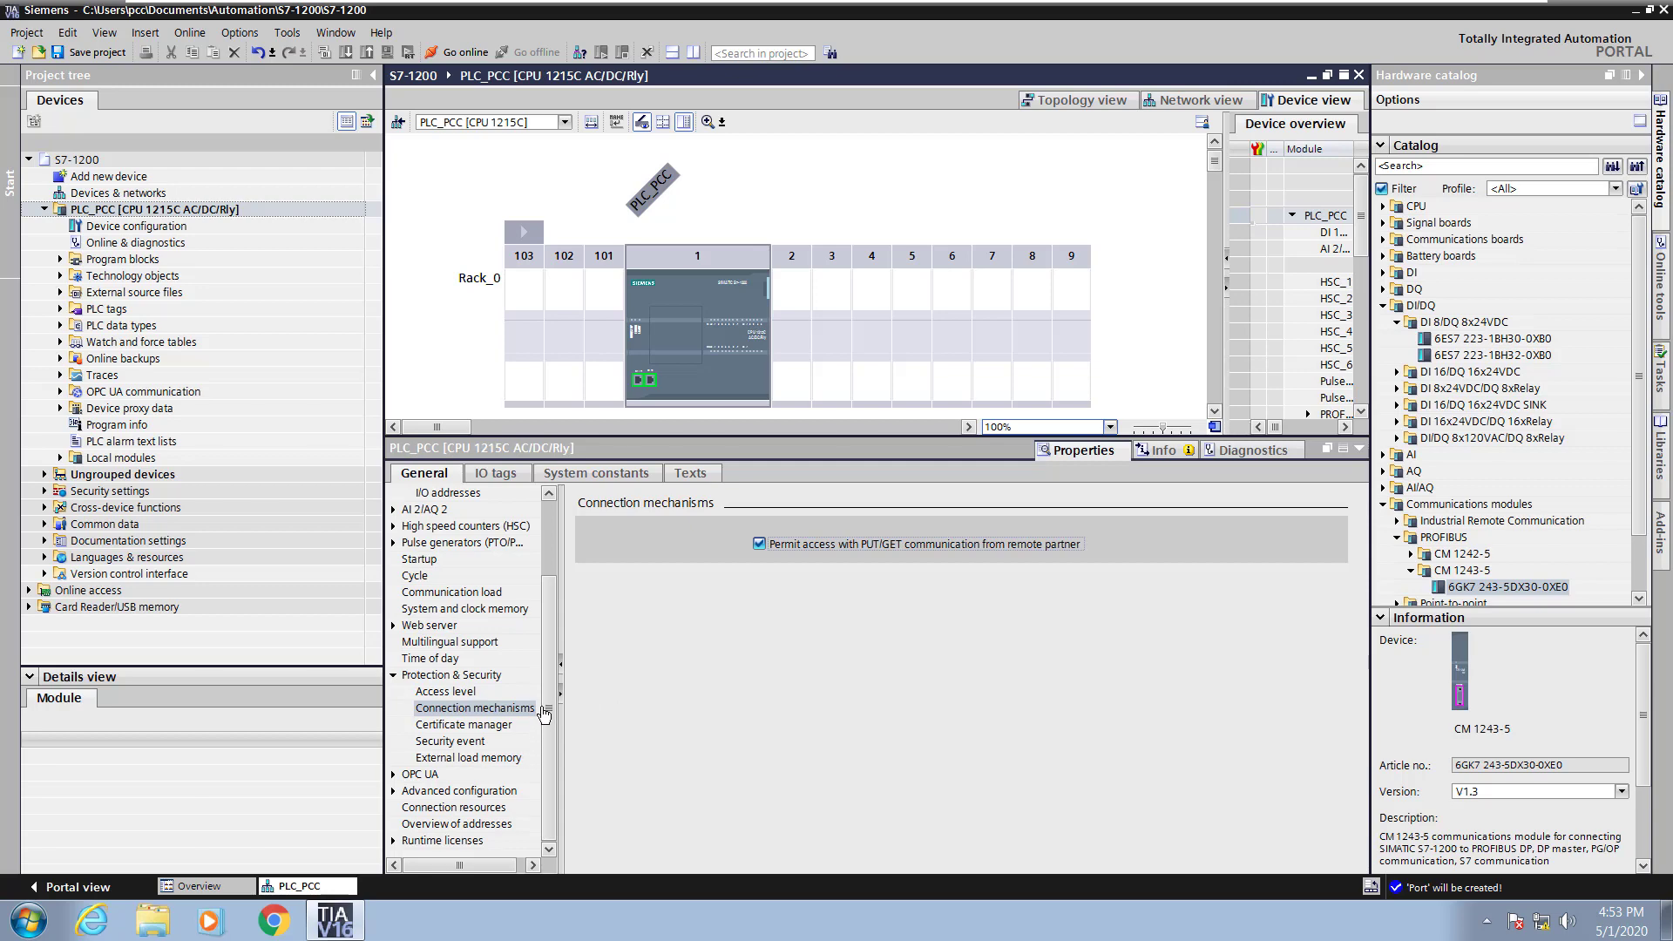
Show the Overview of addresses listing onboard I/O, HSC and pulse output ranges.
{"action": "left_click", "coordinate": [455, 824]}
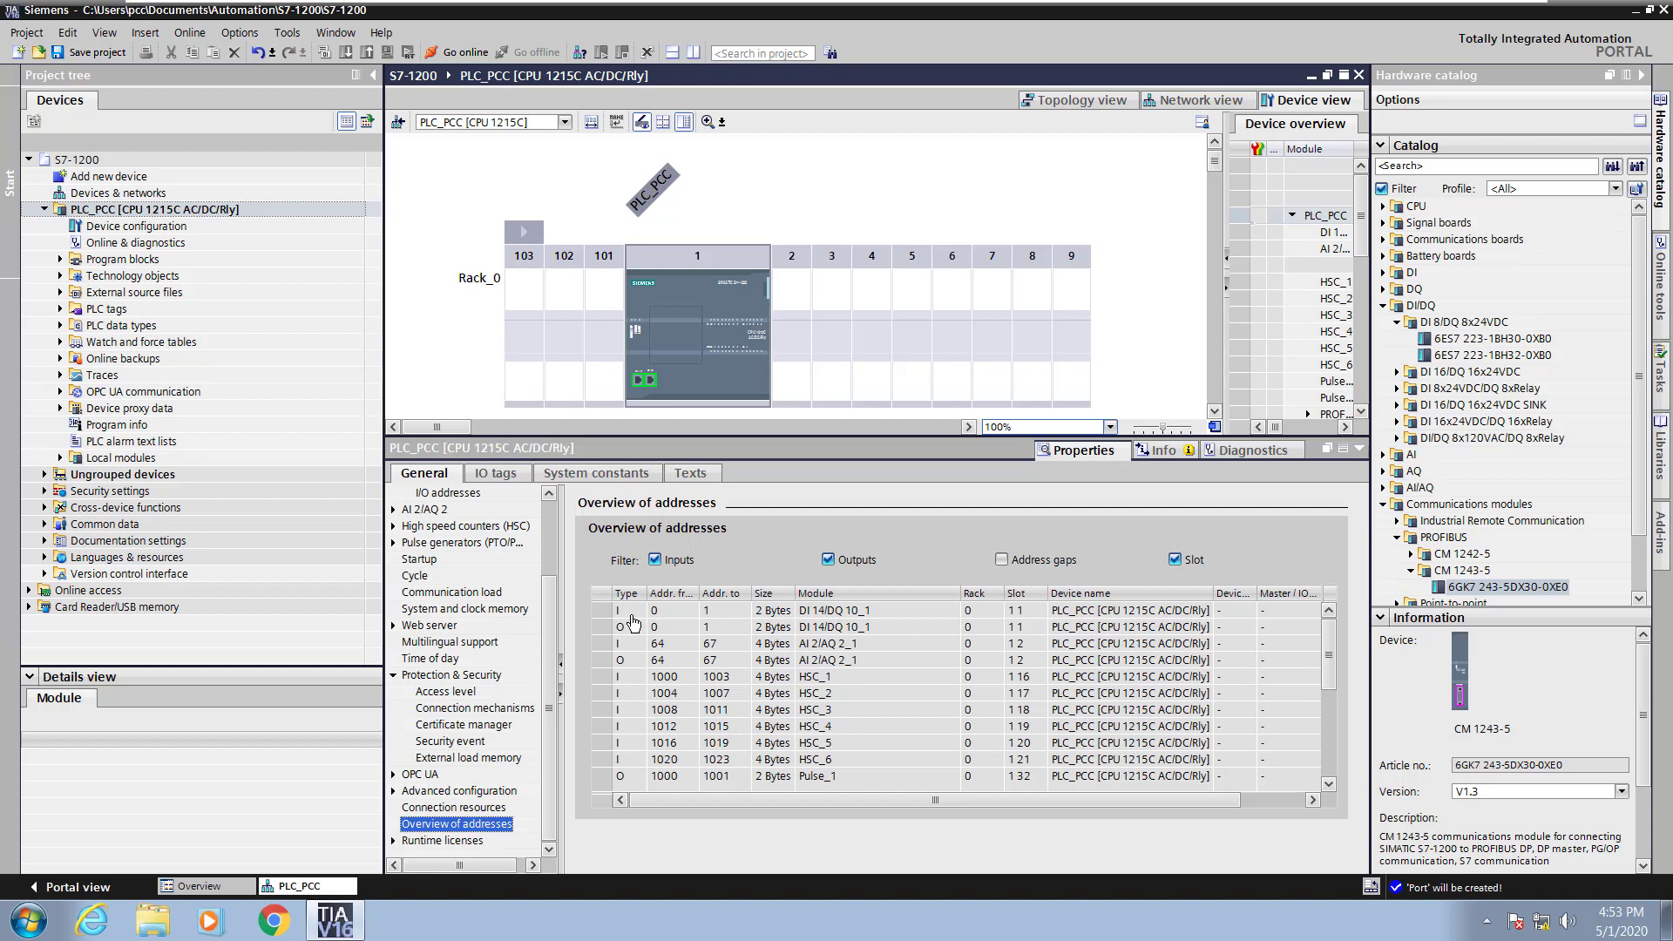
{"action": "mouse_move", "coordinate": [603, 636]}
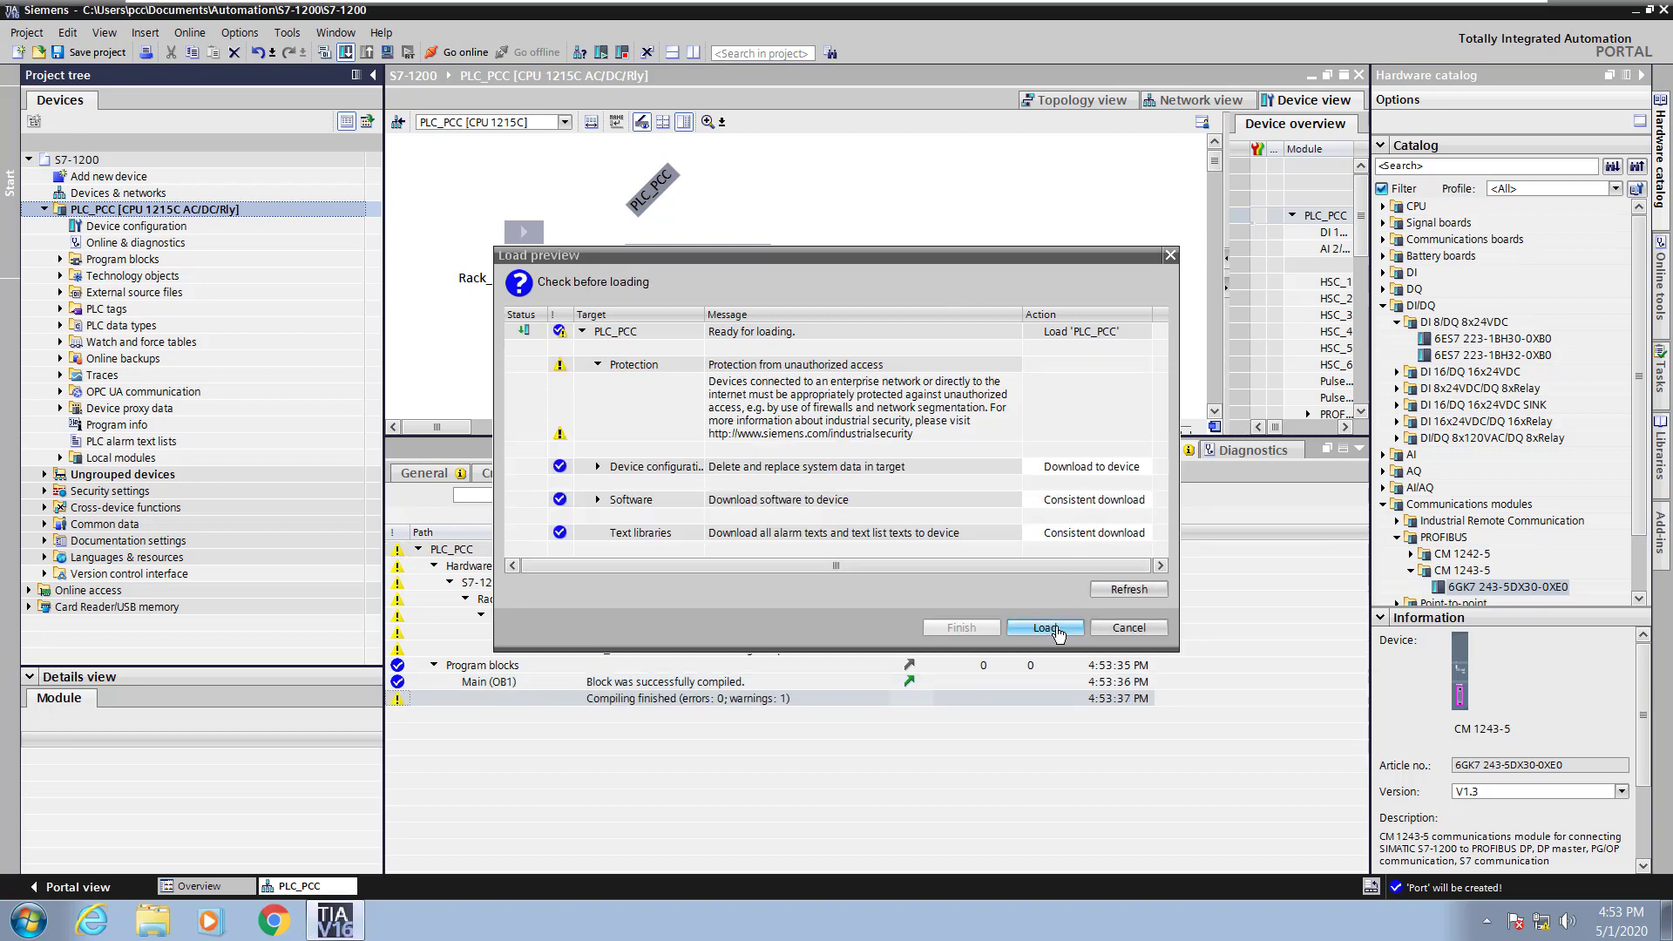
Load the configuration to PLC_PCC with the 'Start module' action and finish the download.
{"action": "left_click", "coordinate": [1044, 627]}
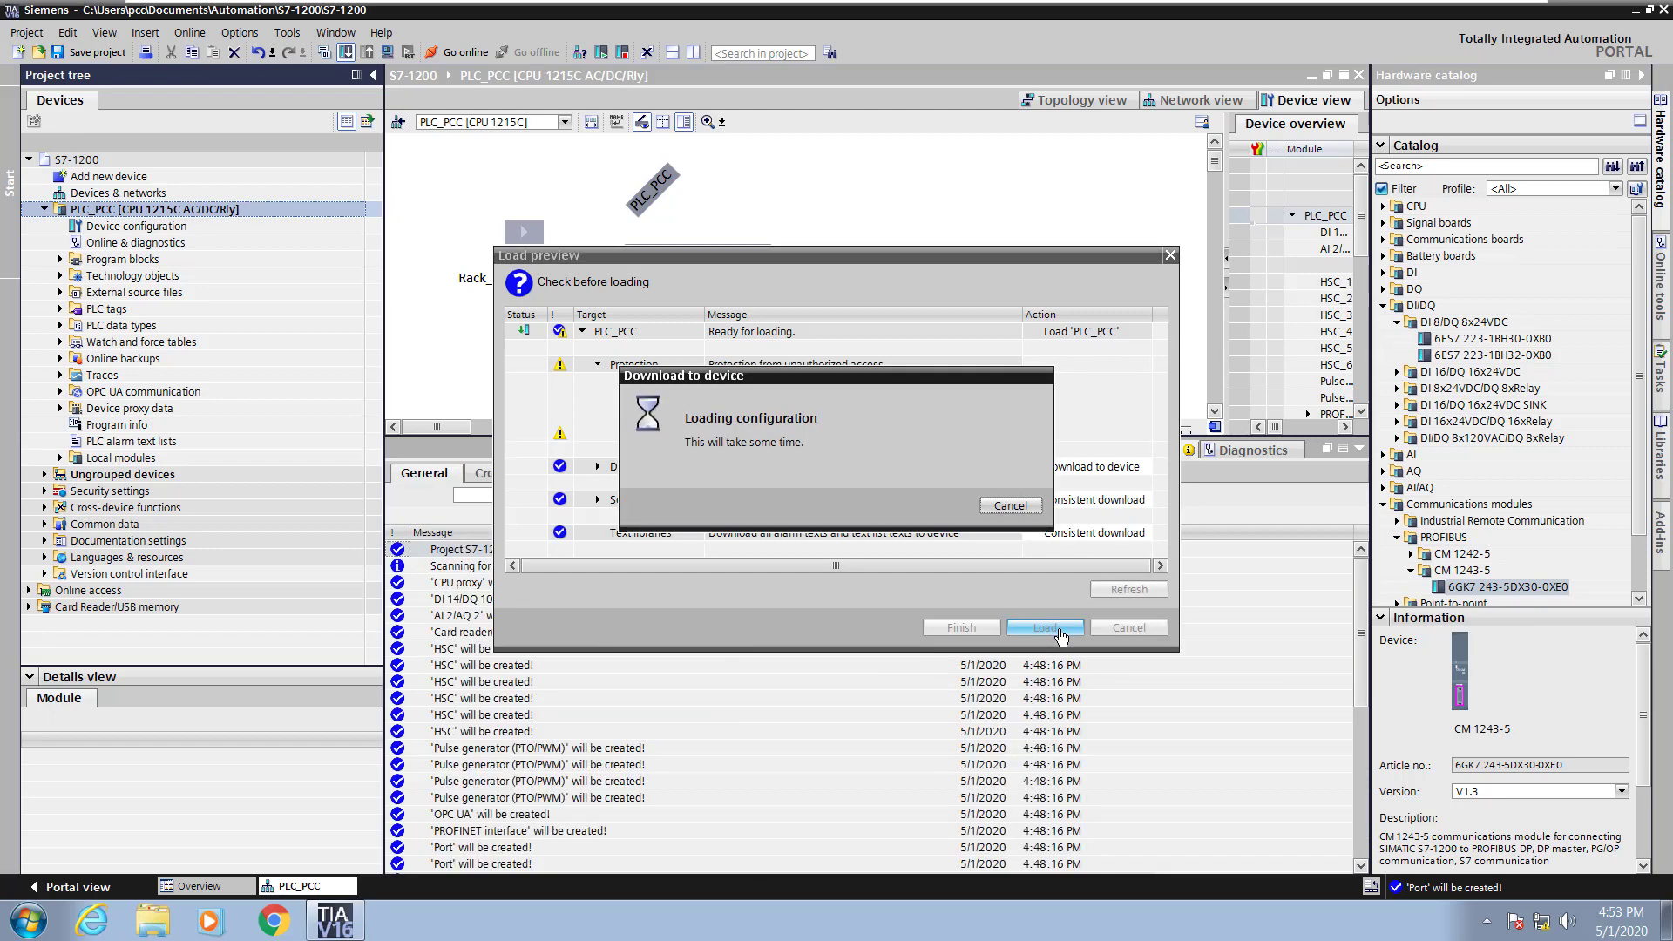
{"action": "left_click", "coordinate": [1044, 625]}
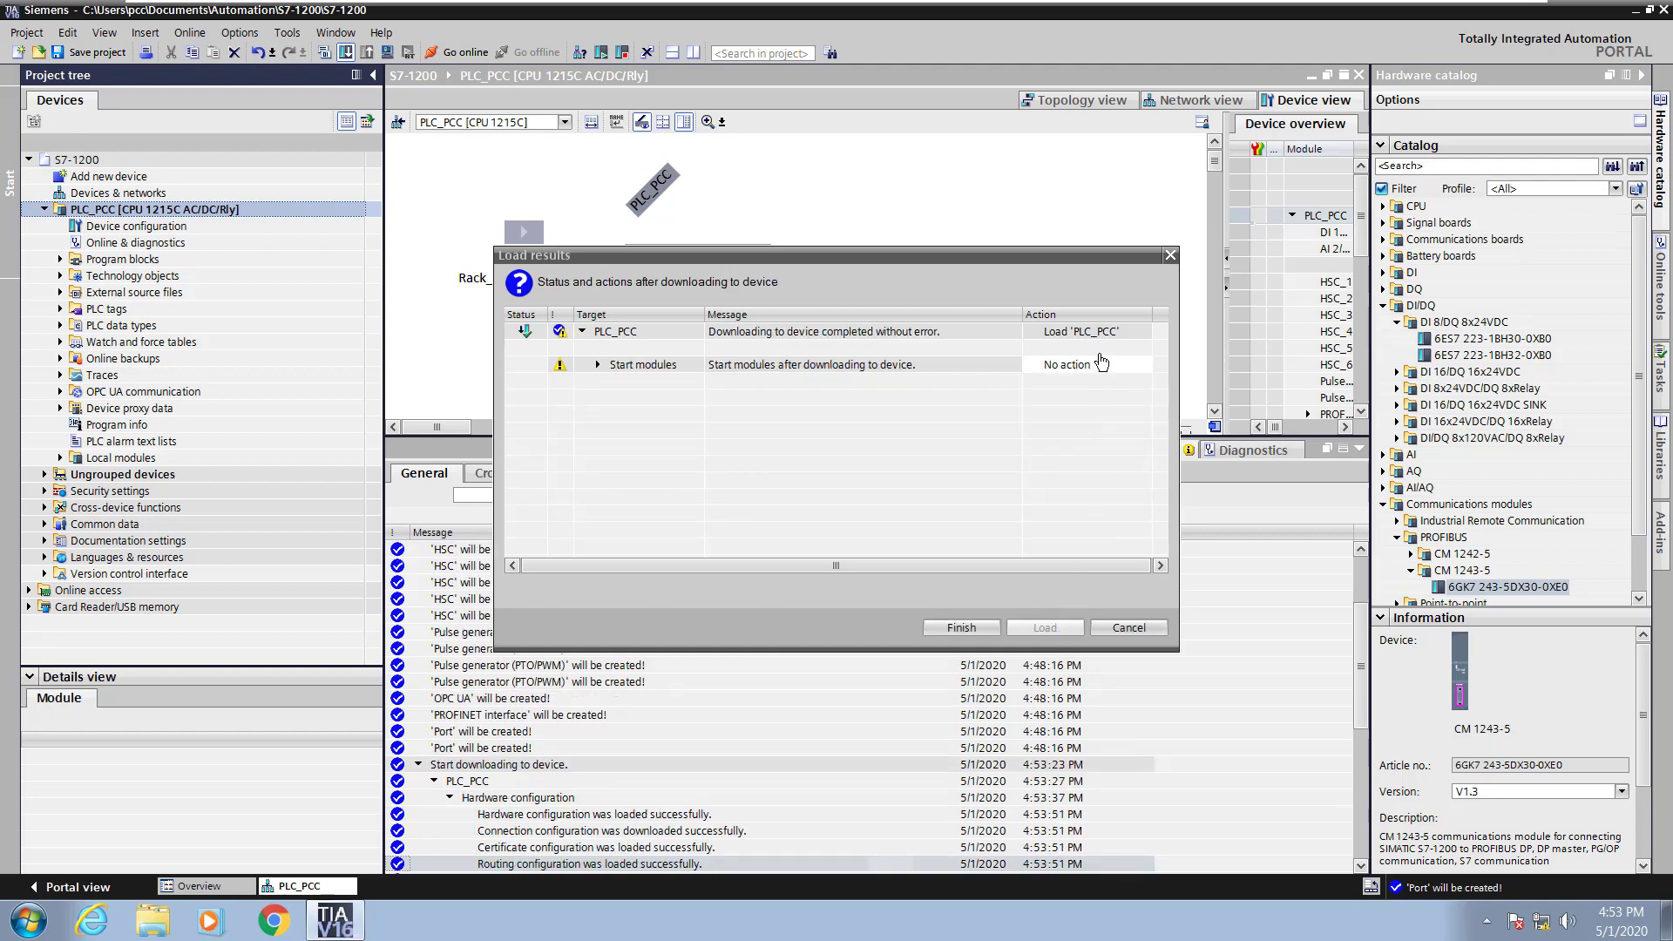
{"action": "left_click", "coordinate": [1142, 364]}
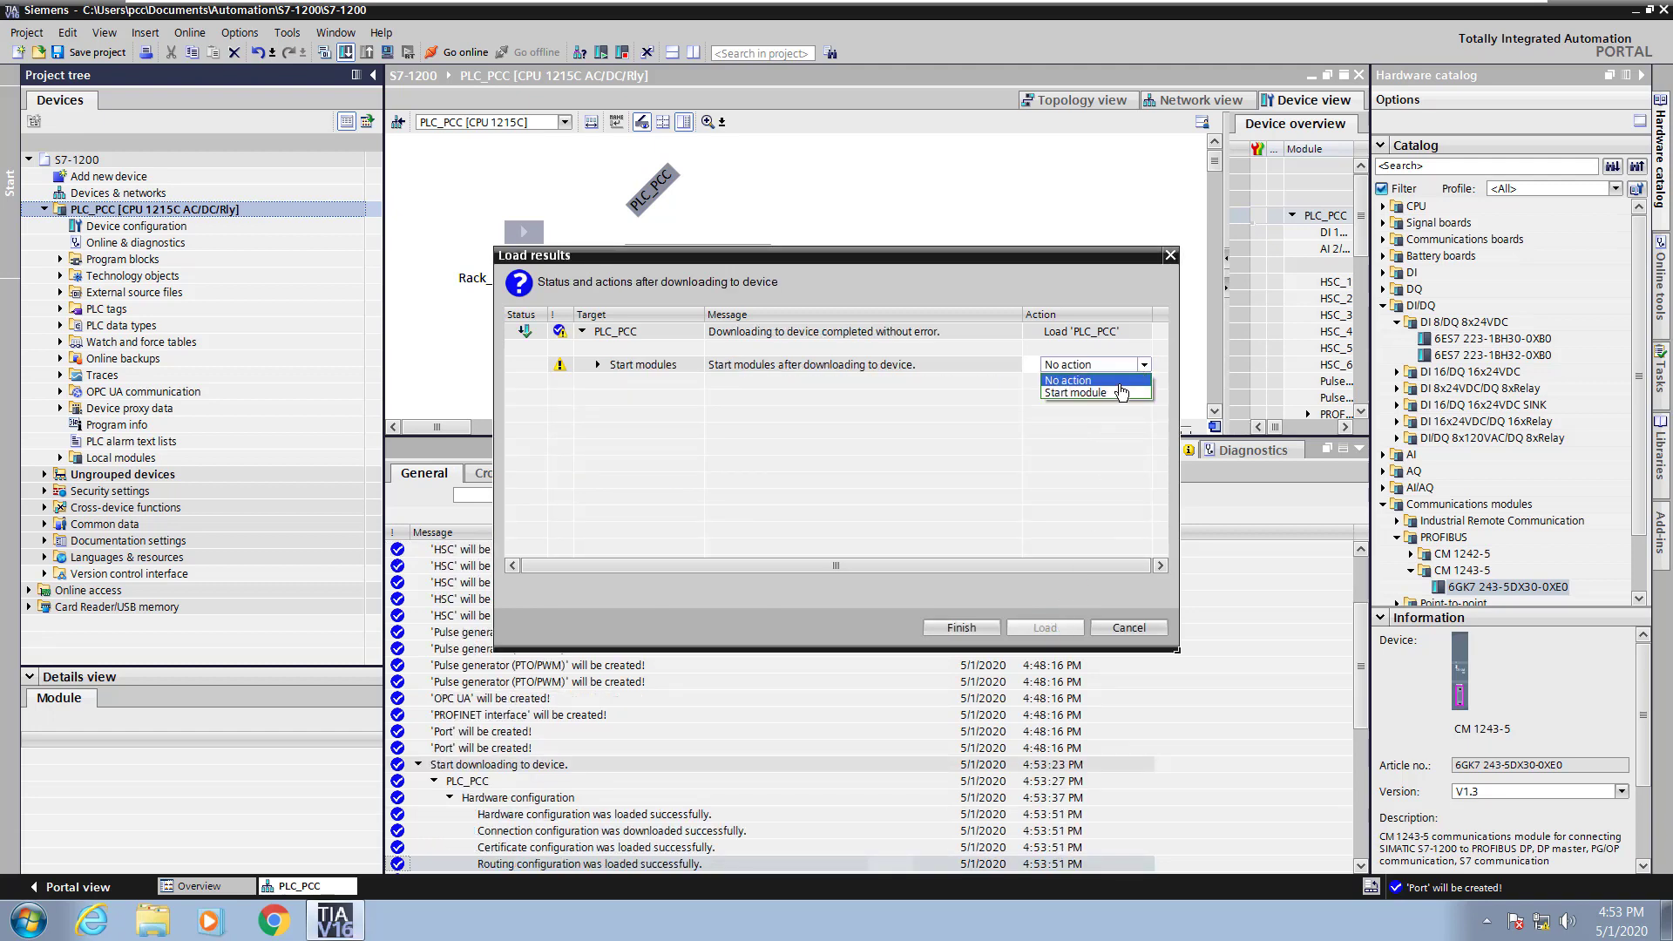
{"action": "left_click", "coordinate": [1075, 393]}
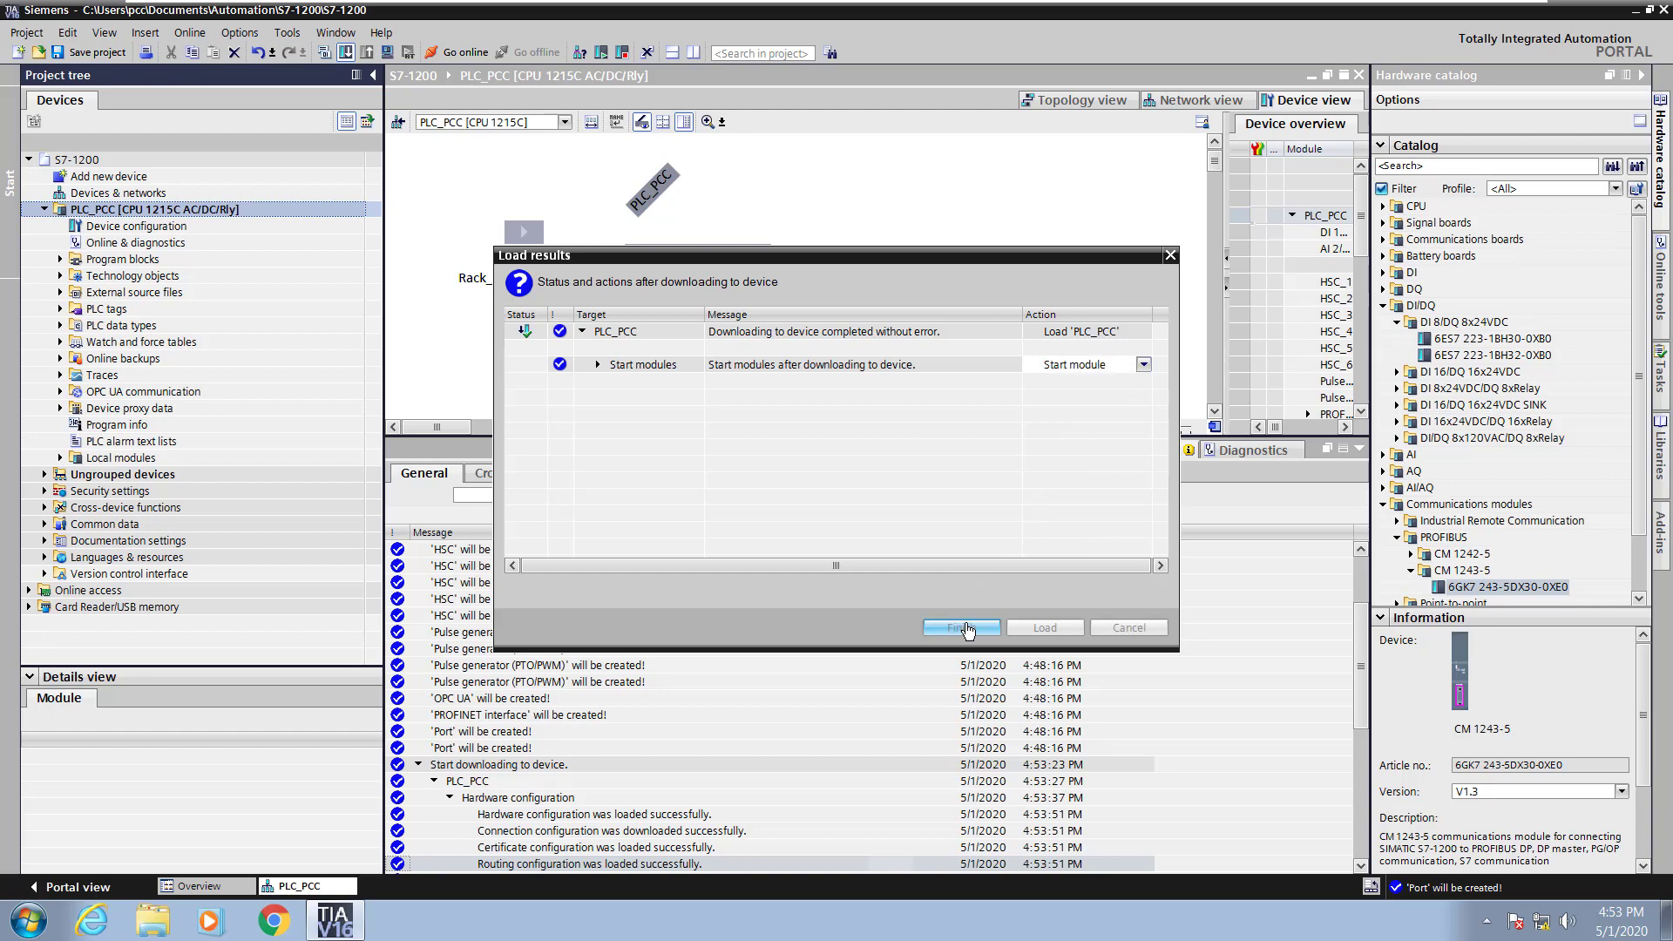
{"action": "left_click", "coordinate": [959, 626]}
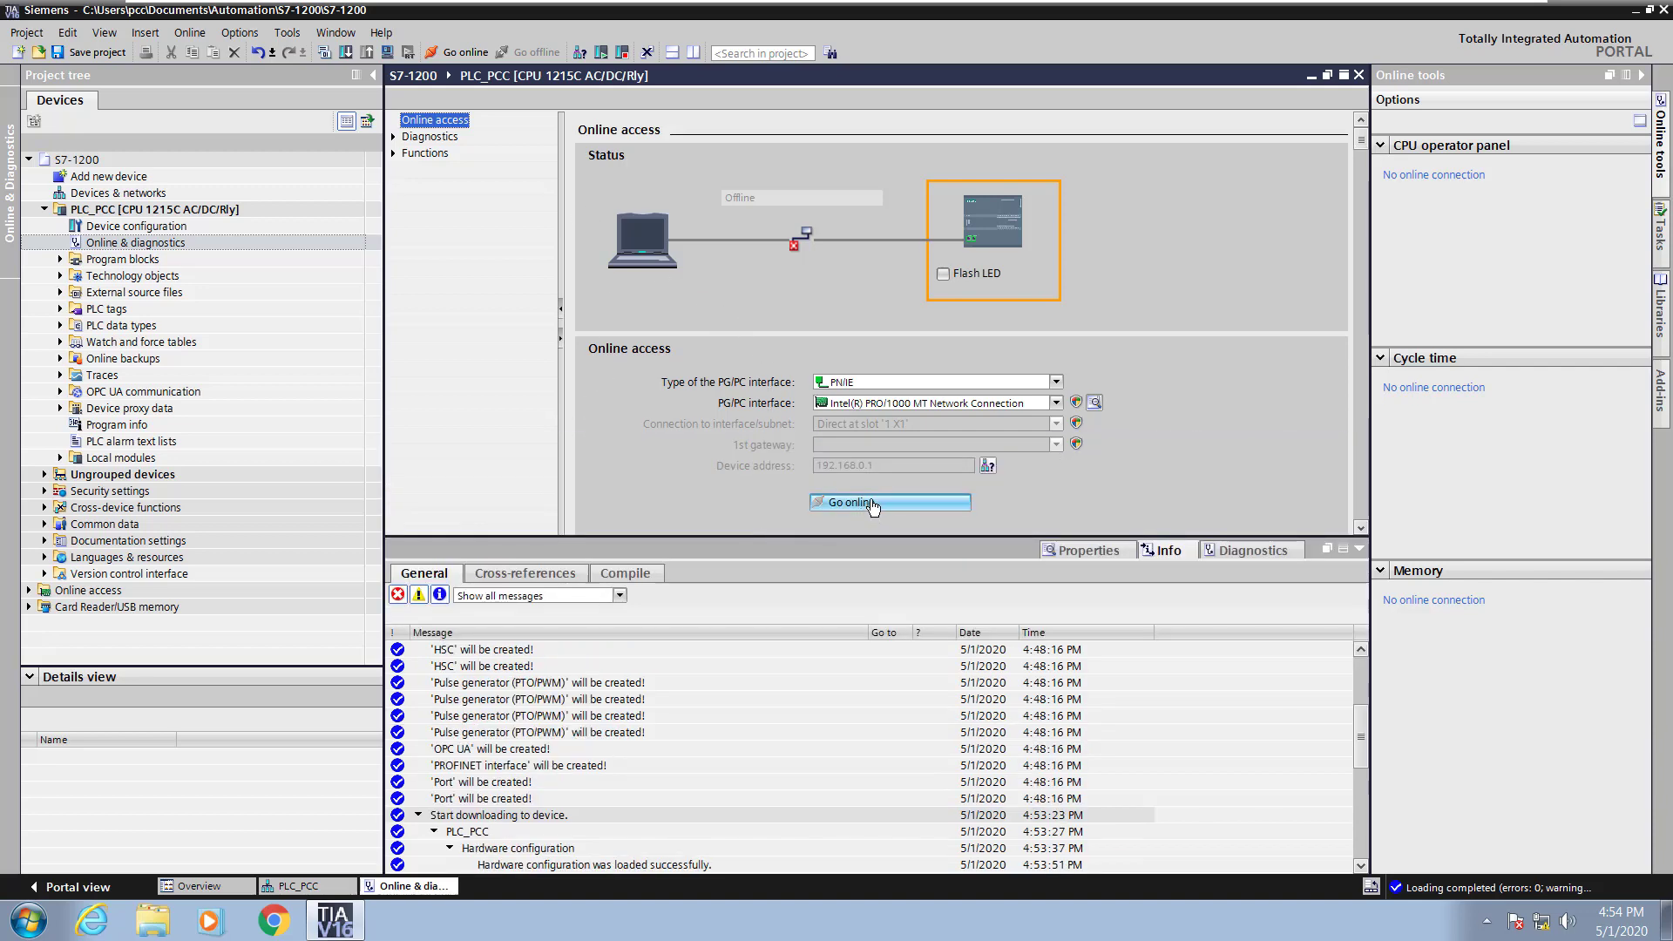
Go online to PLC_PCC at 192.168.0.1 to confirm RUN, then go offline again.
{"action": "left_click", "coordinate": [889, 502]}
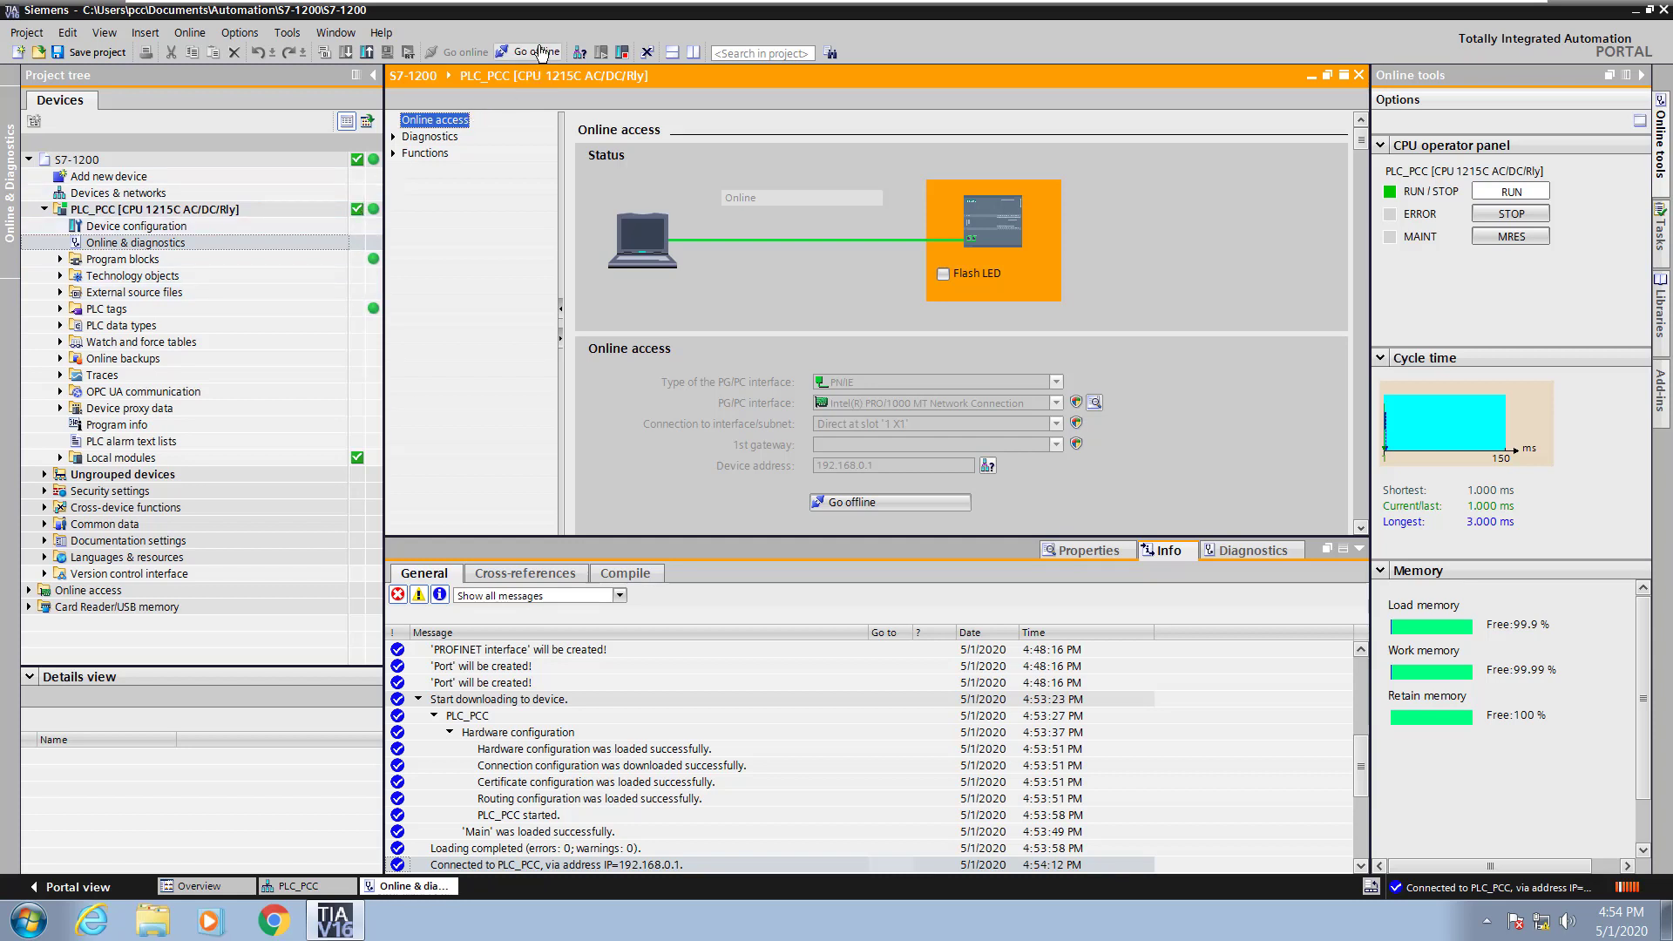
{"action": "left_click", "coordinate": [530, 52]}
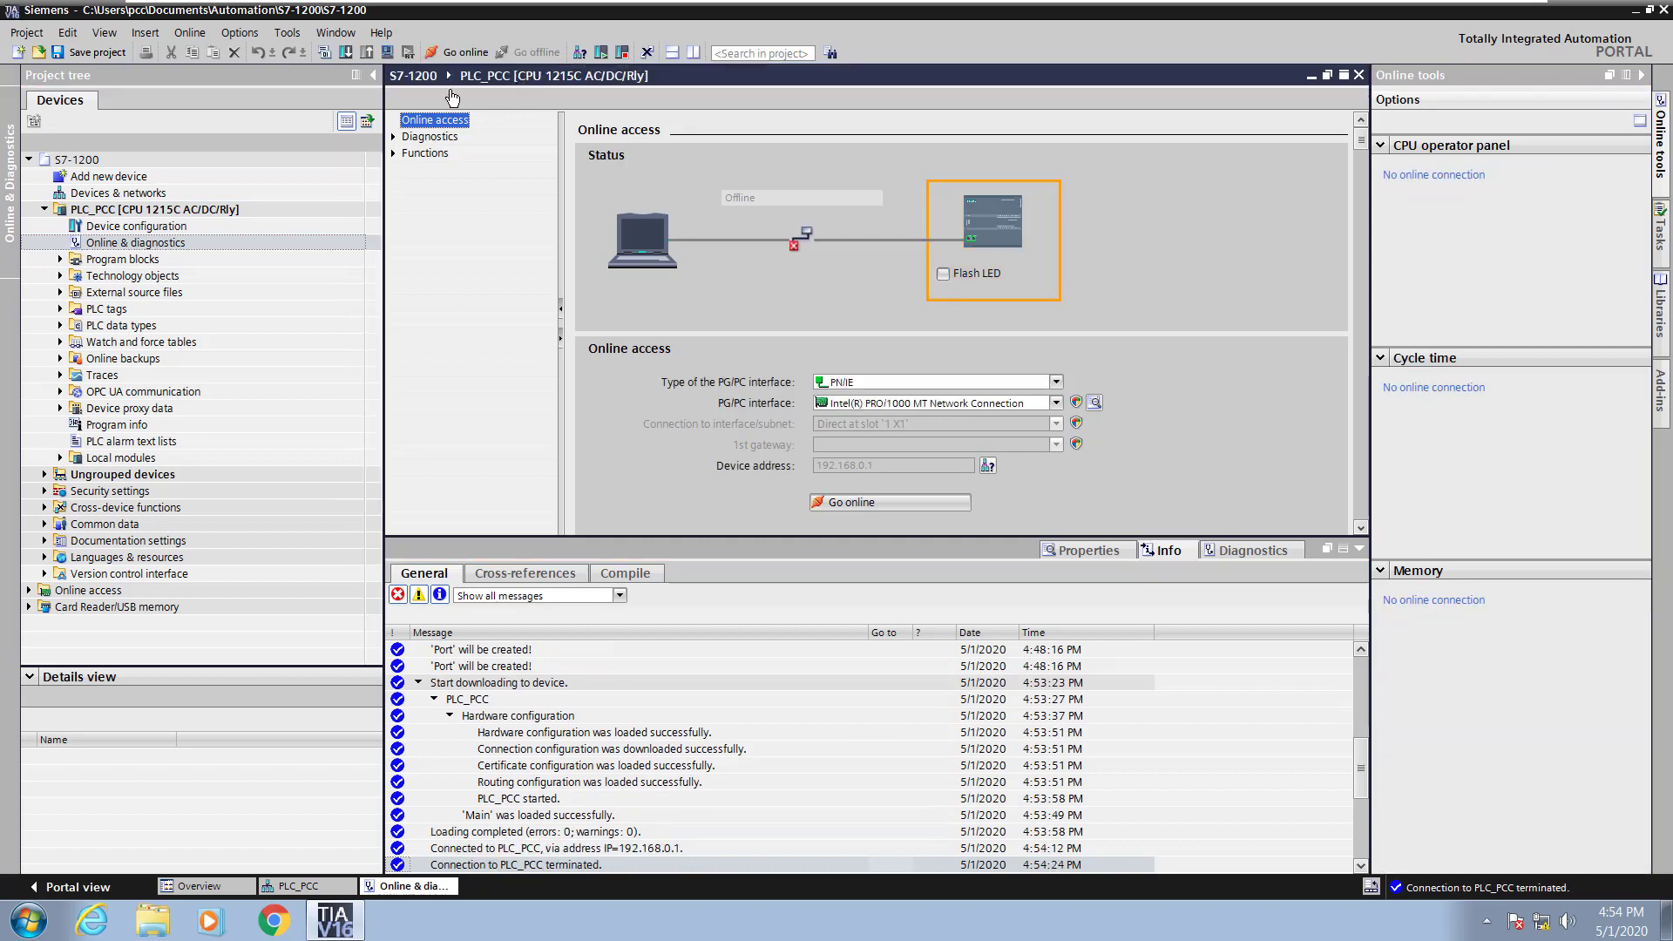